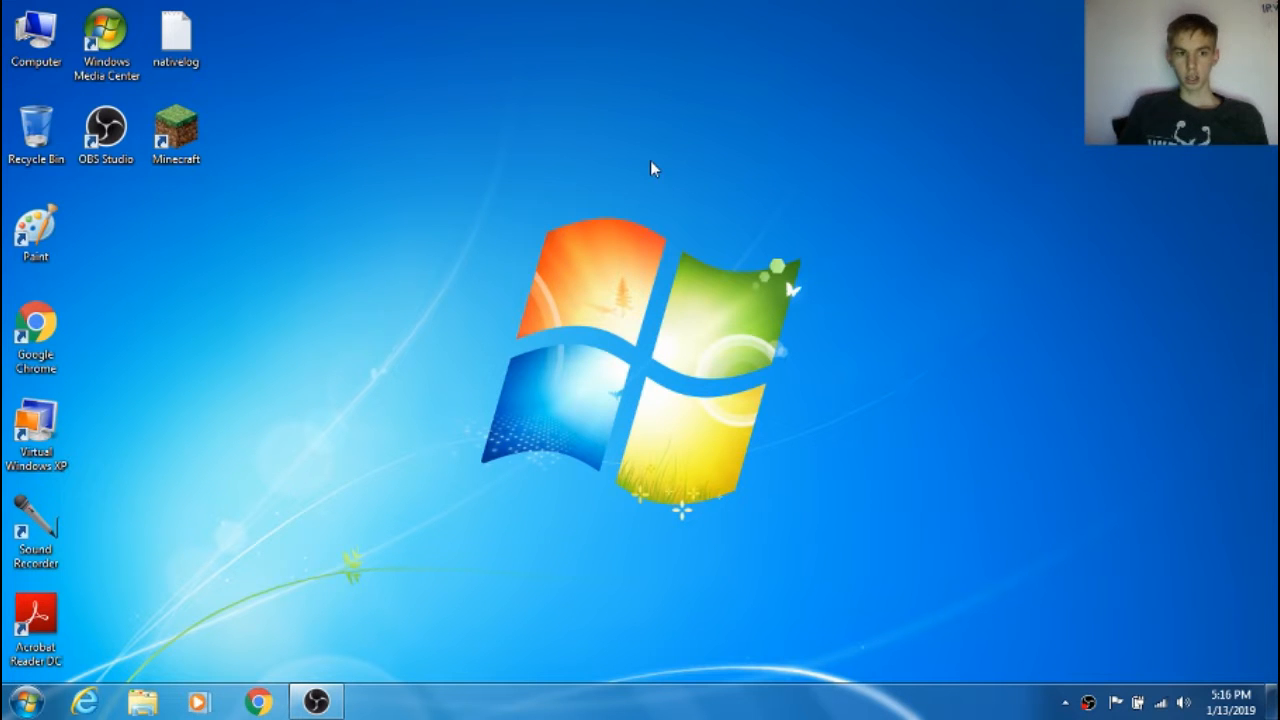
mouse_move(518, 166)
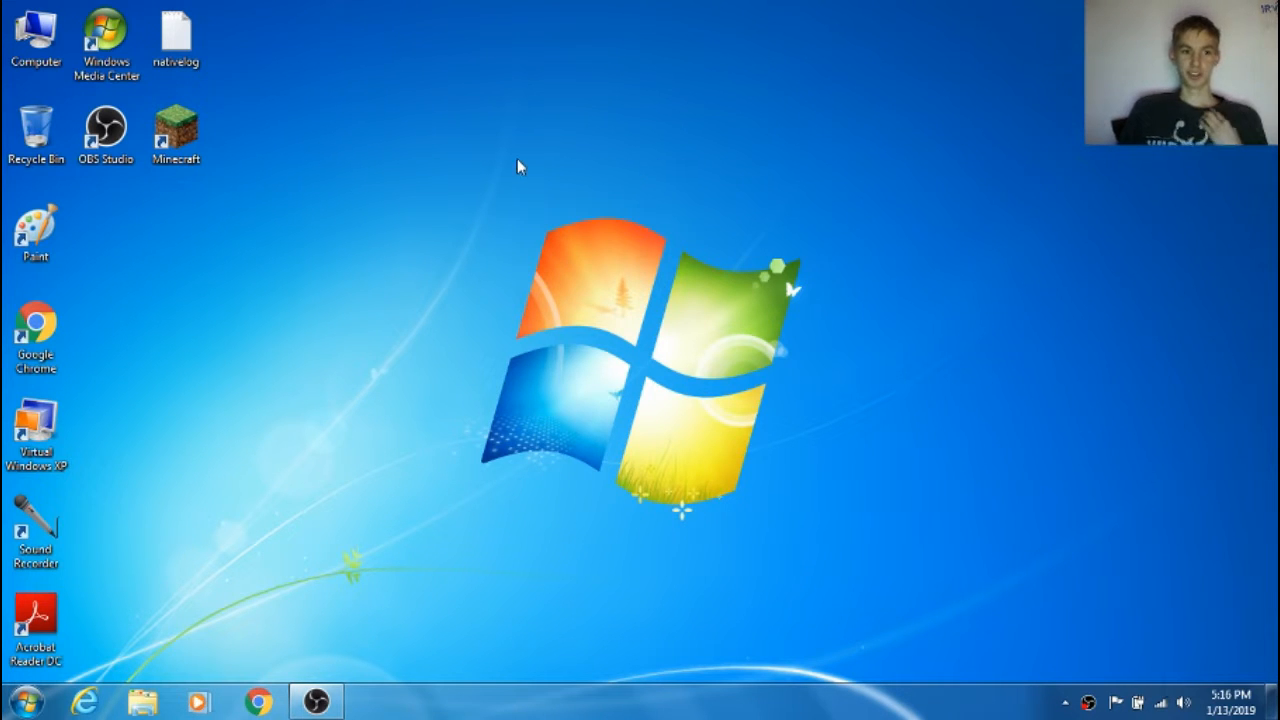
mouse_move(482, 170)
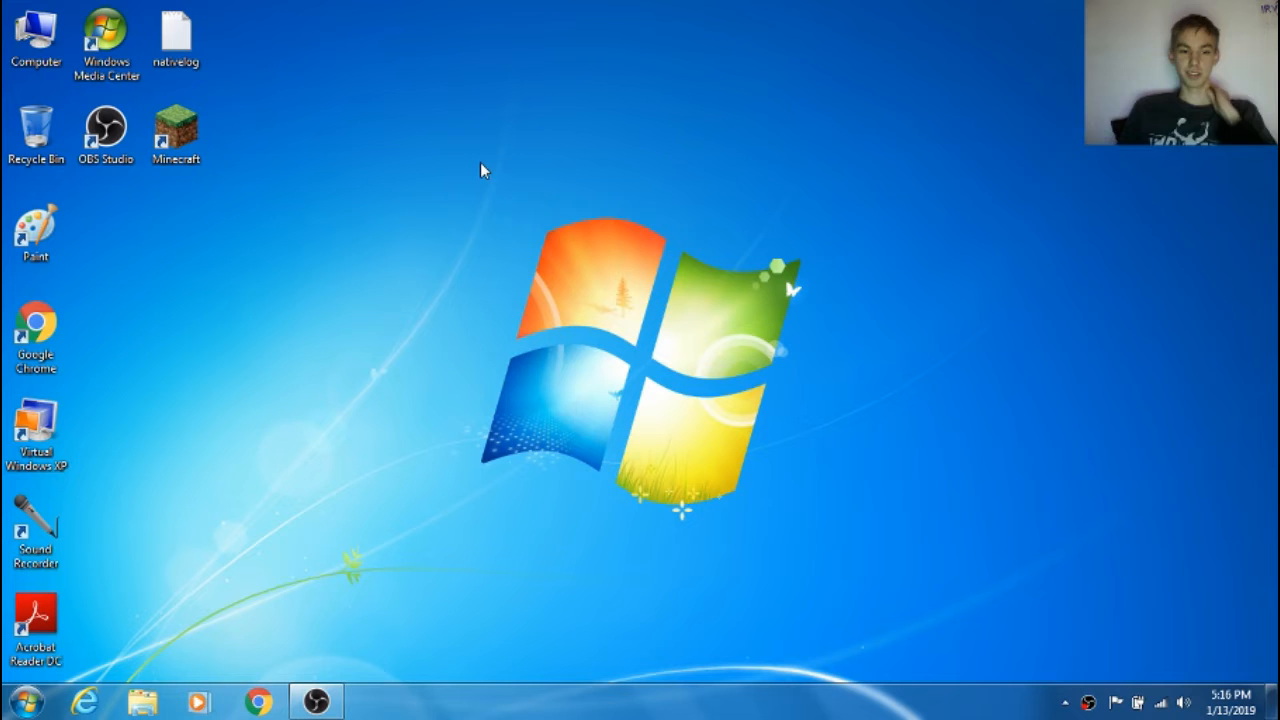
mouse_move(375, 432)
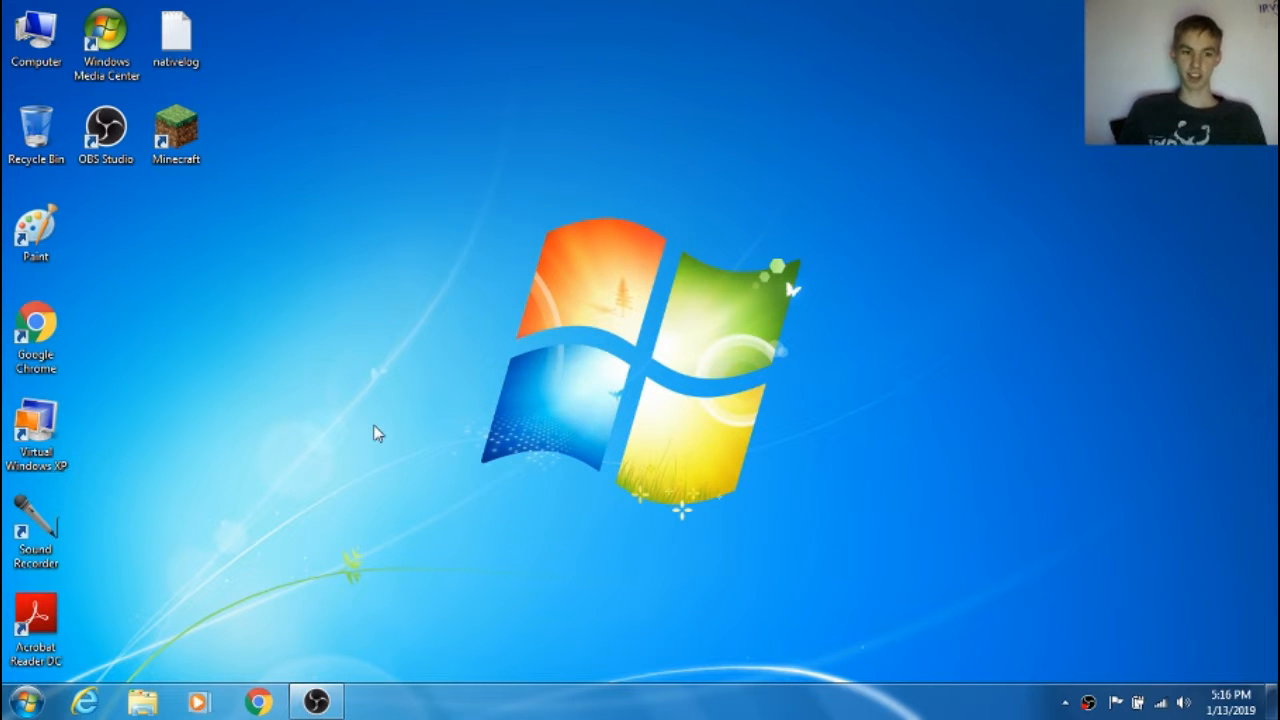
mouse_move(455, 477)
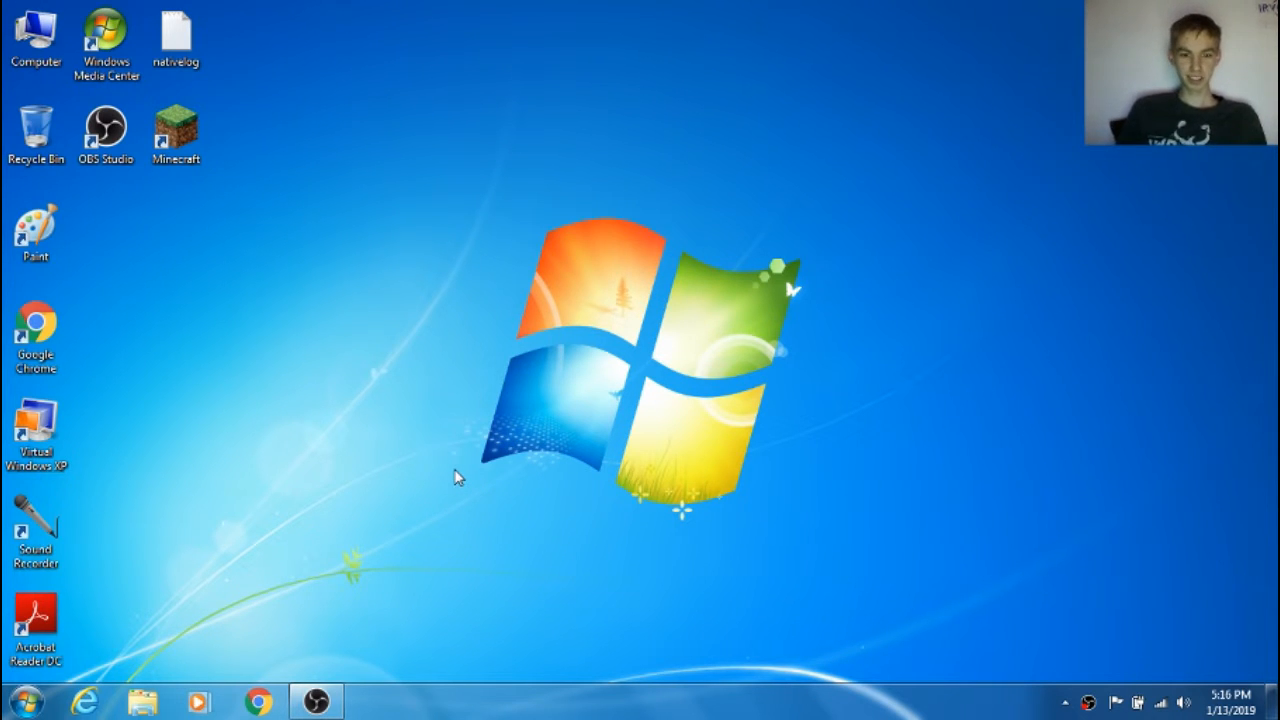
mouse_move(450, 473)
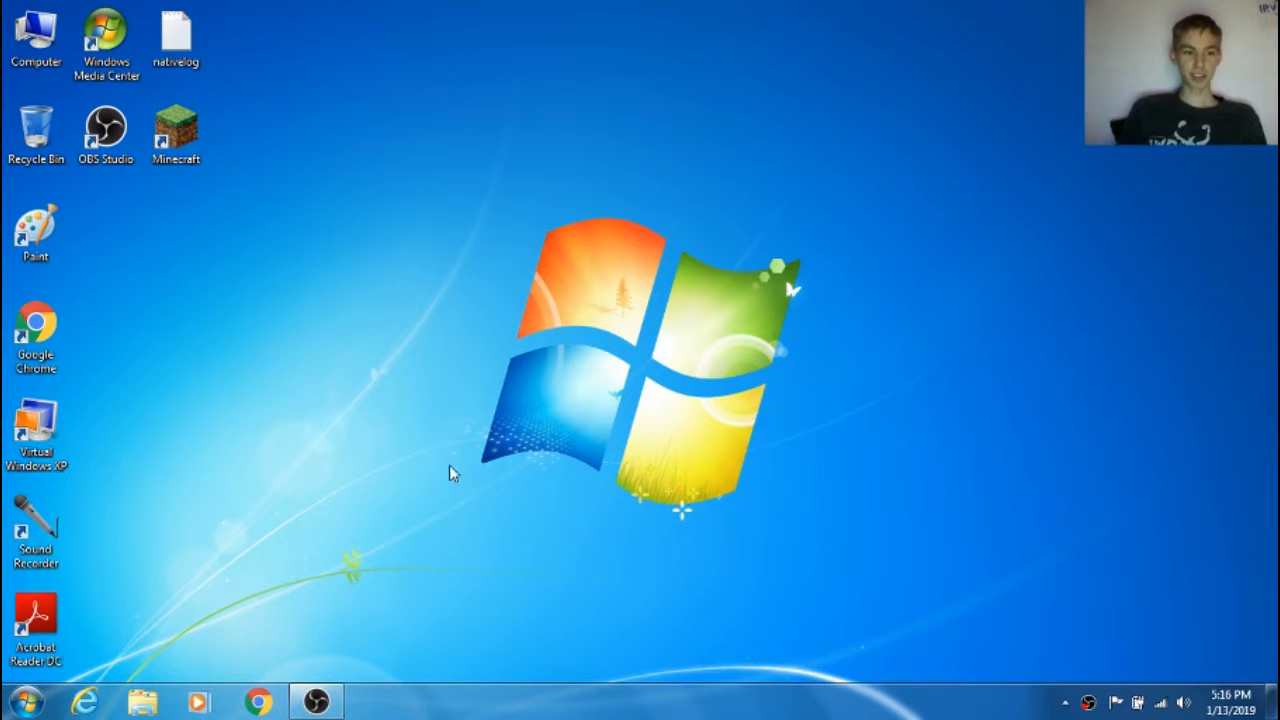
mouse_move(268, 332)
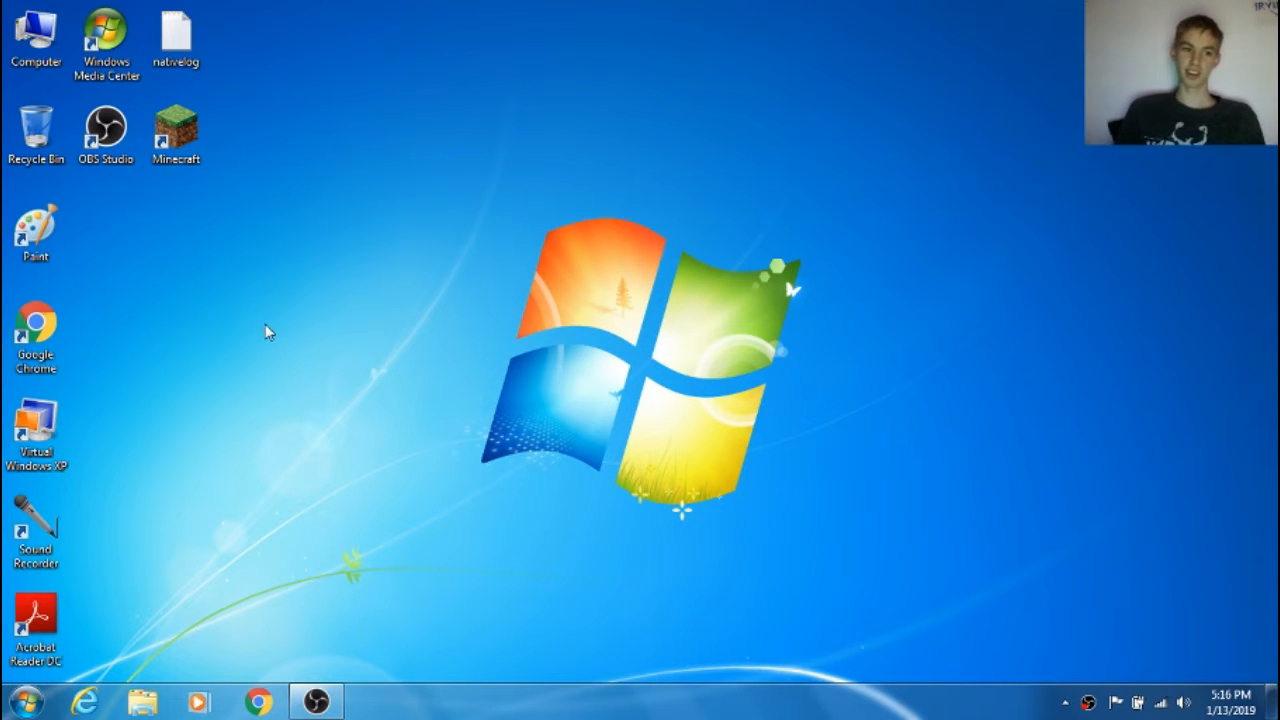
mouse_move(168, 266)
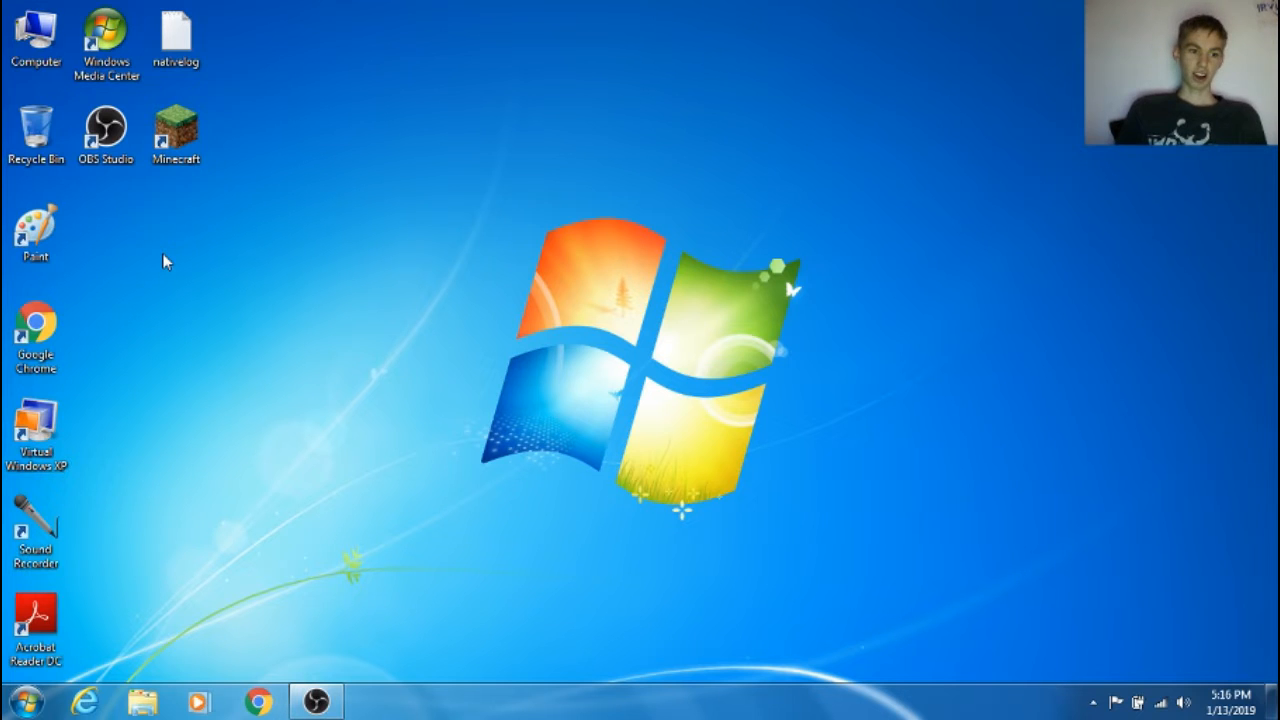
mouse_move(125, 263)
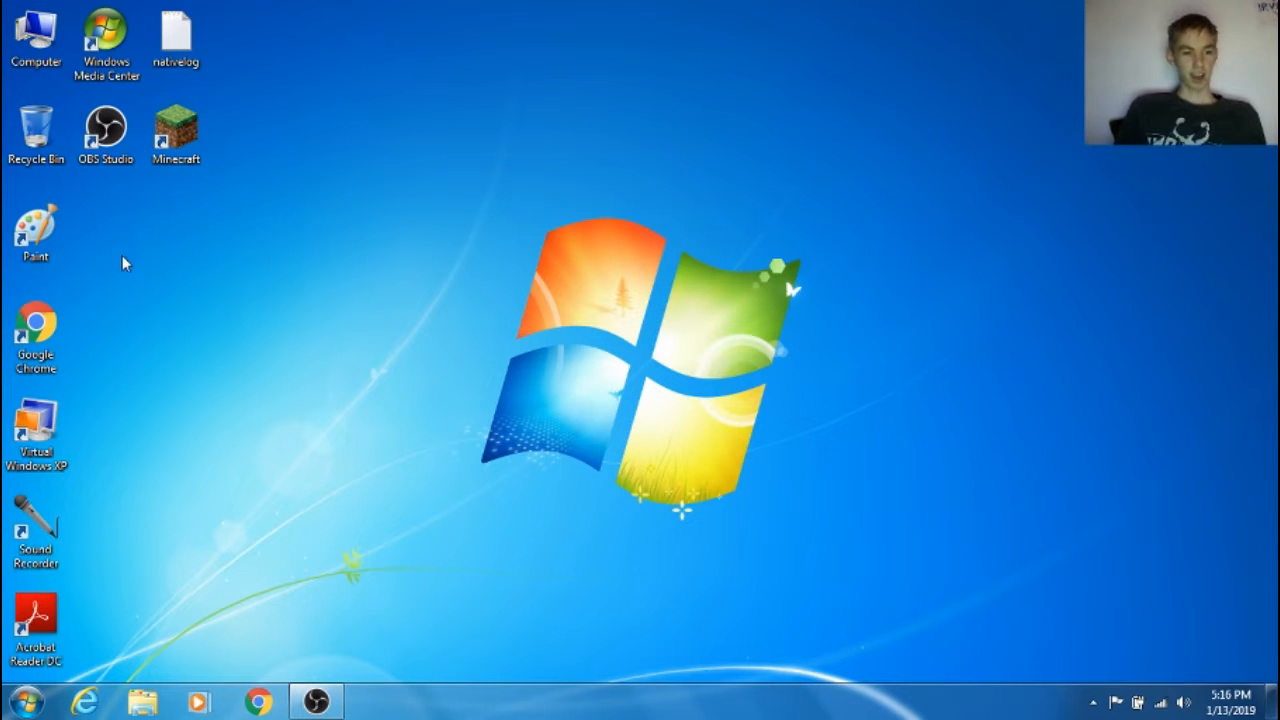
mouse_move(120, 315)
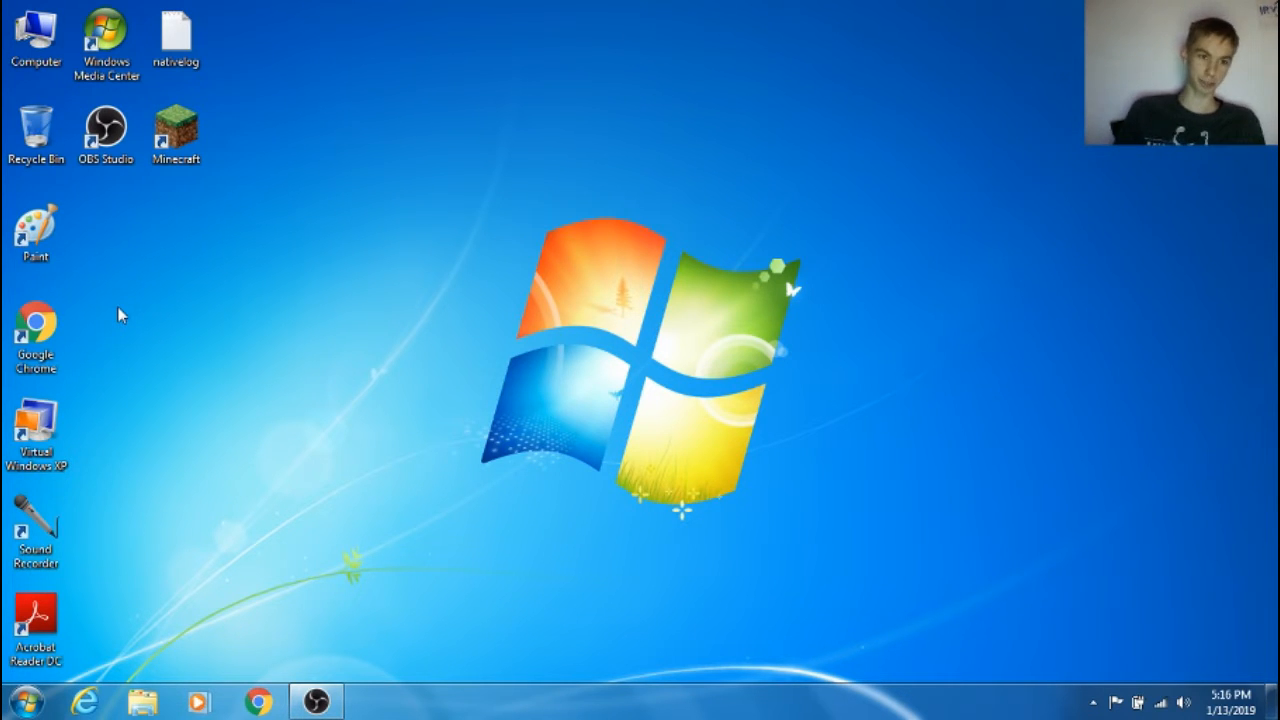
mouse_move(115, 253)
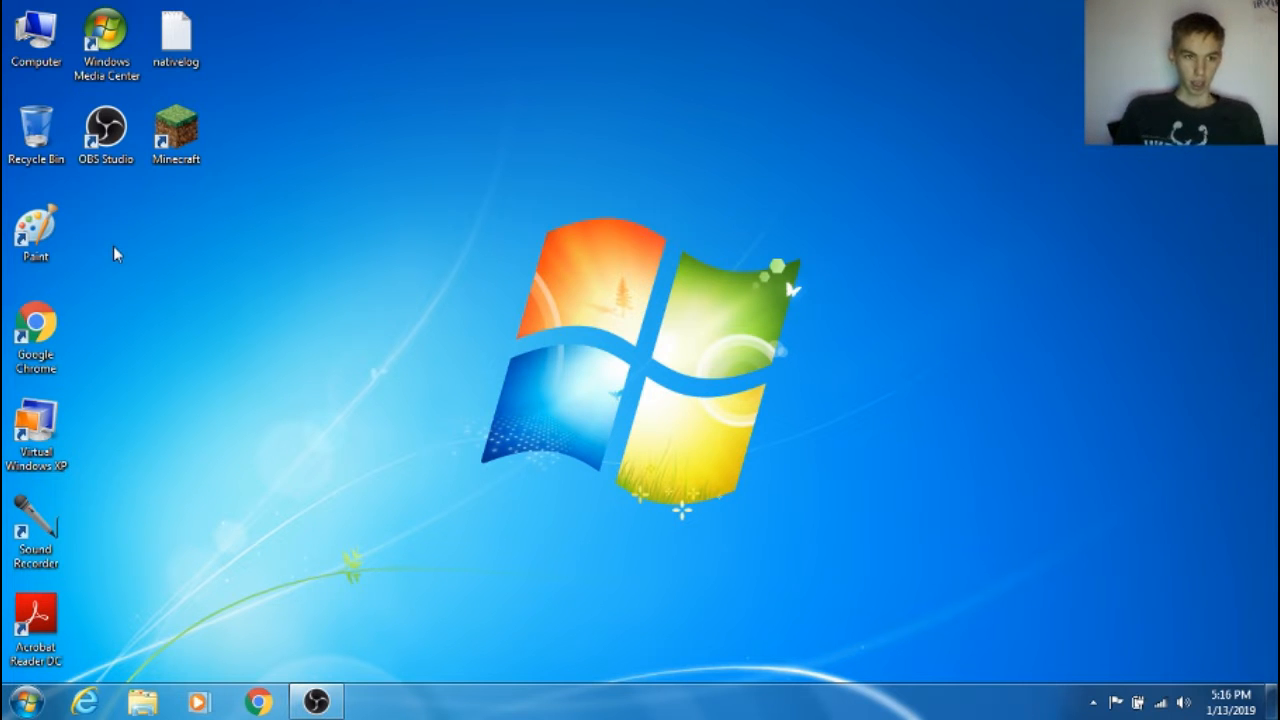
Launch the Virtual Windows XP machine and dismiss the 'Your computer might be at risk' balloon
left_click(36, 420)
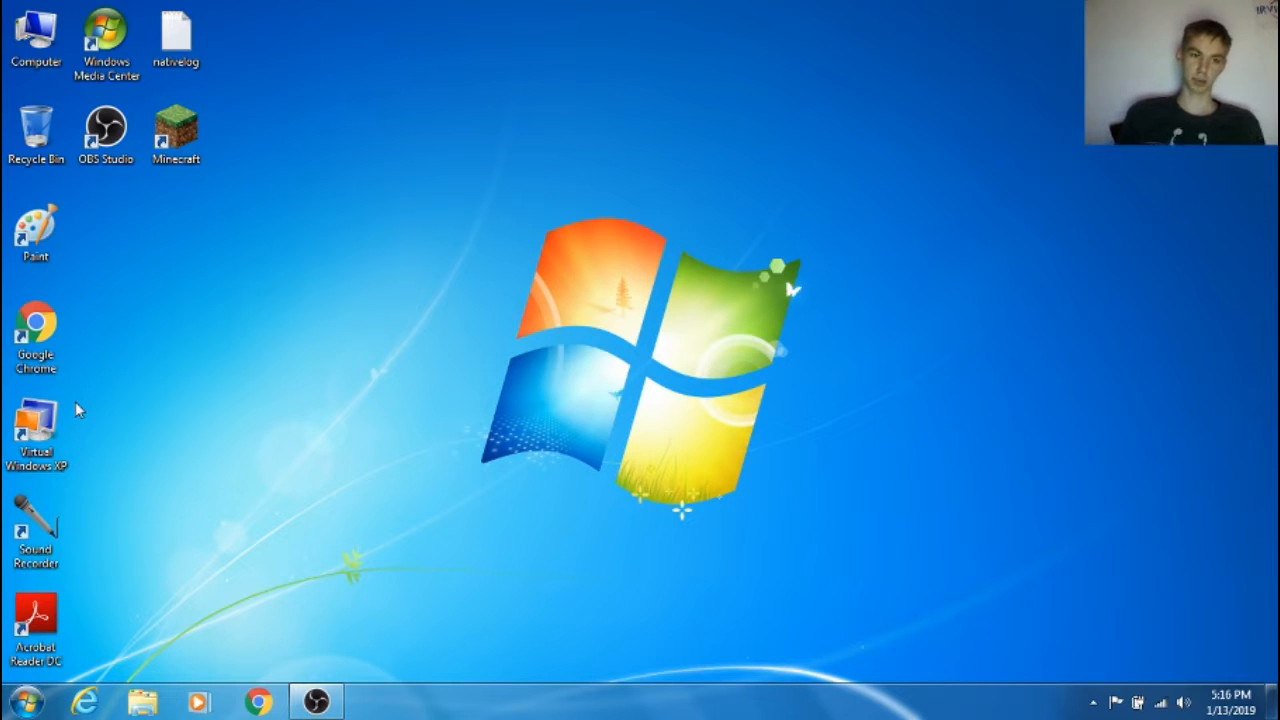
mouse_move(80, 385)
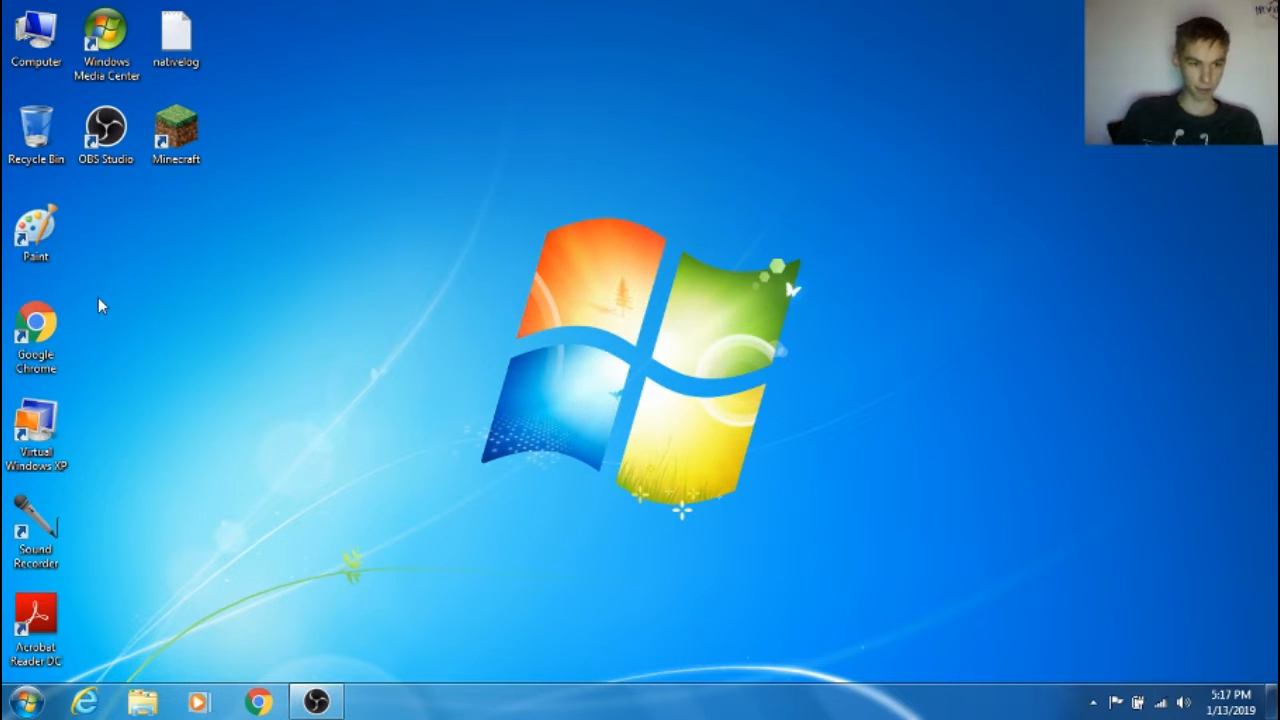
mouse_move(110, 235)
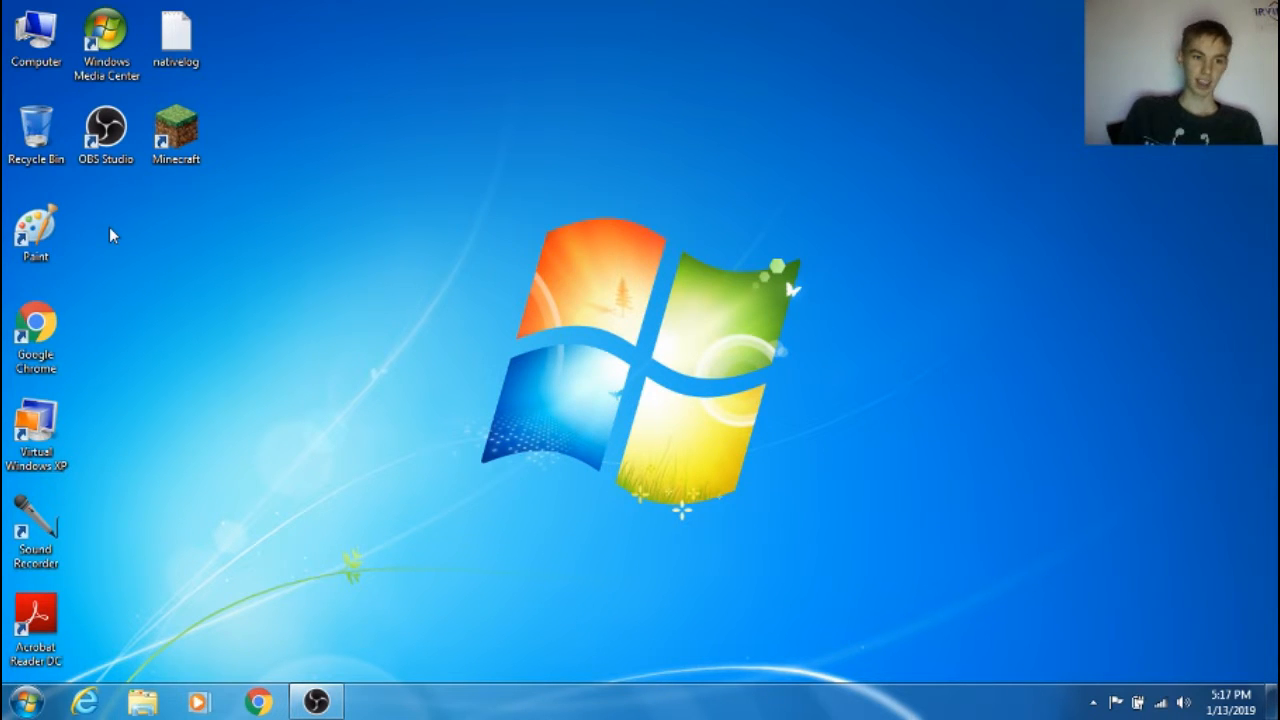
left_click(36, 420)
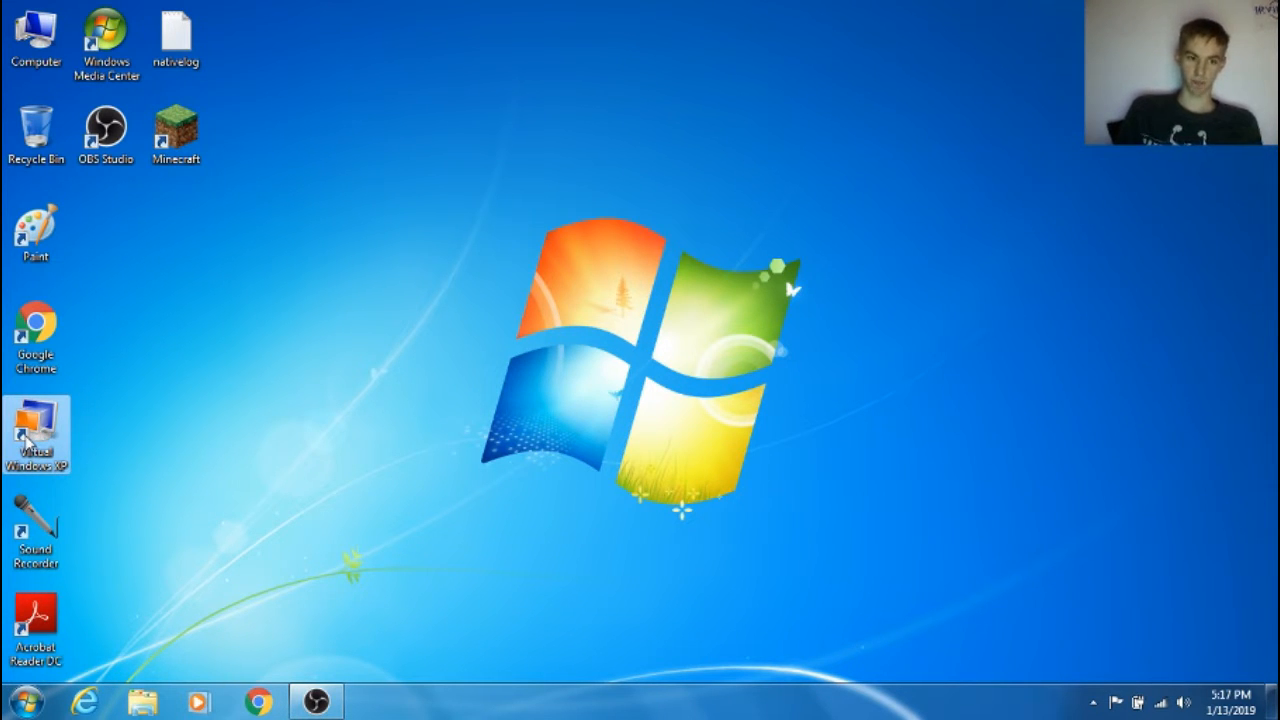
double_click(36, 435)
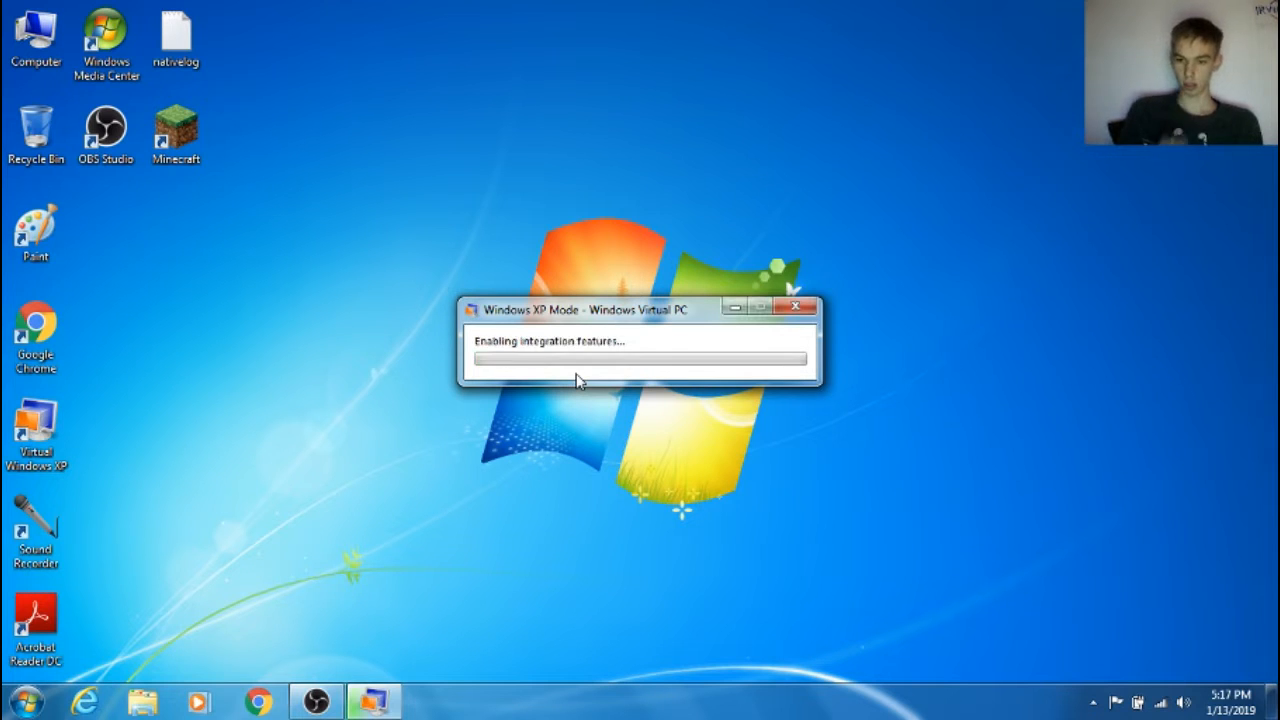
mouse_move(710, 347)
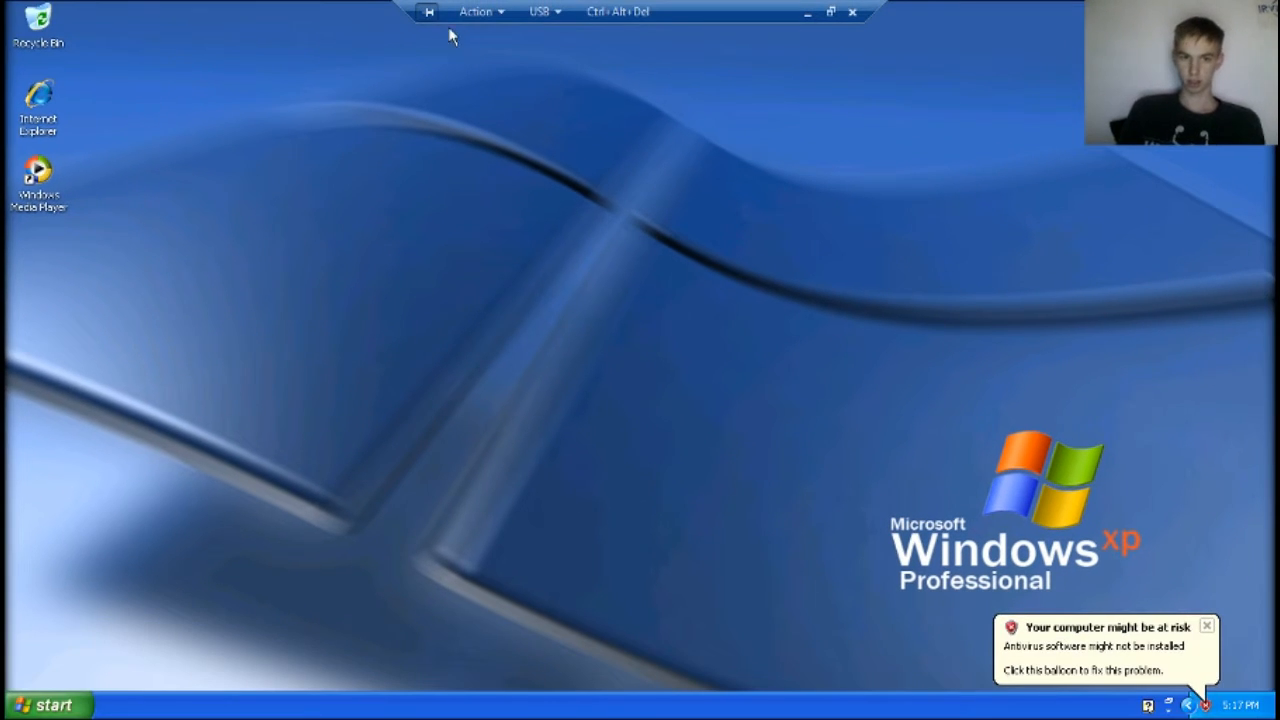
mouse_move(278, 134)
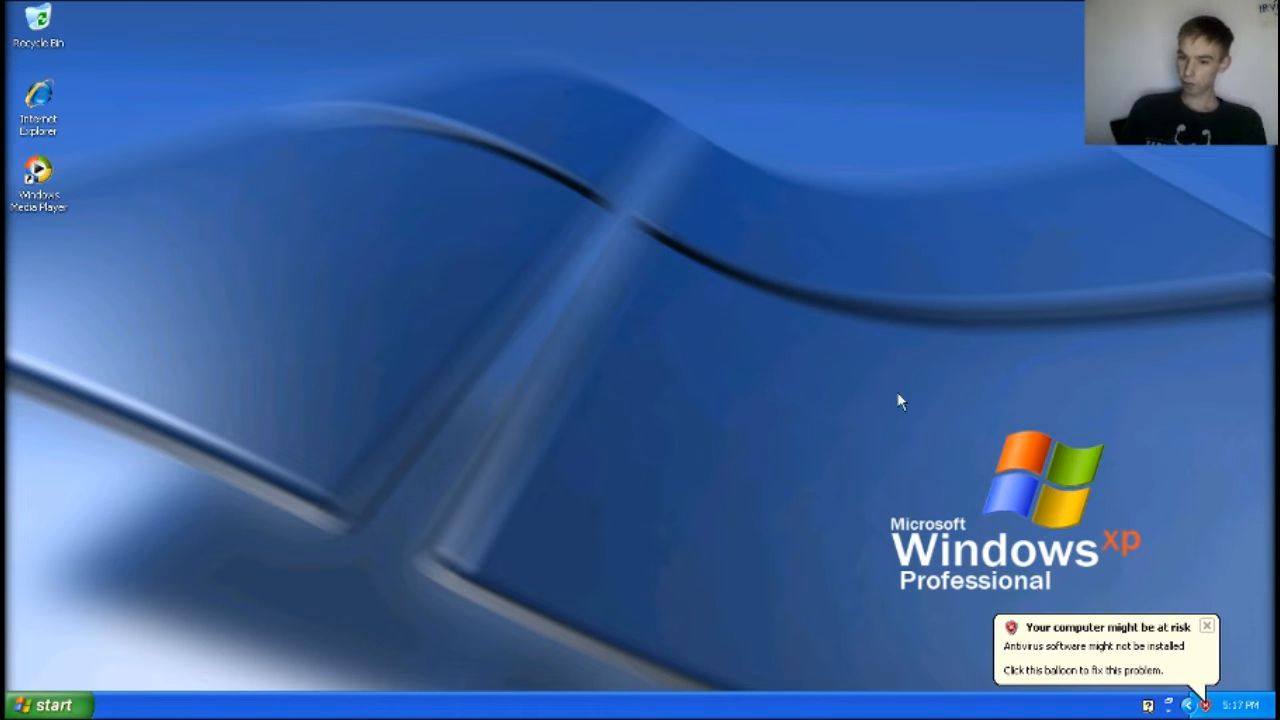
left_click(1207, 626)
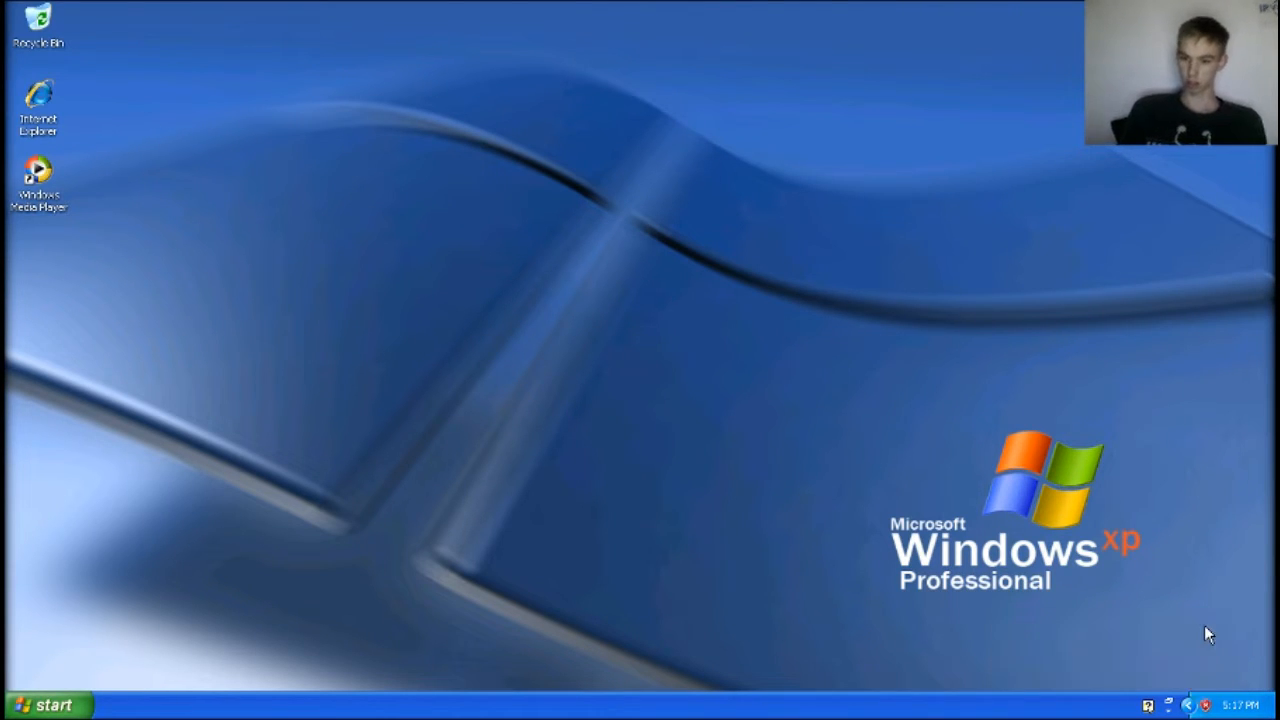
mouse_move(463, 215)
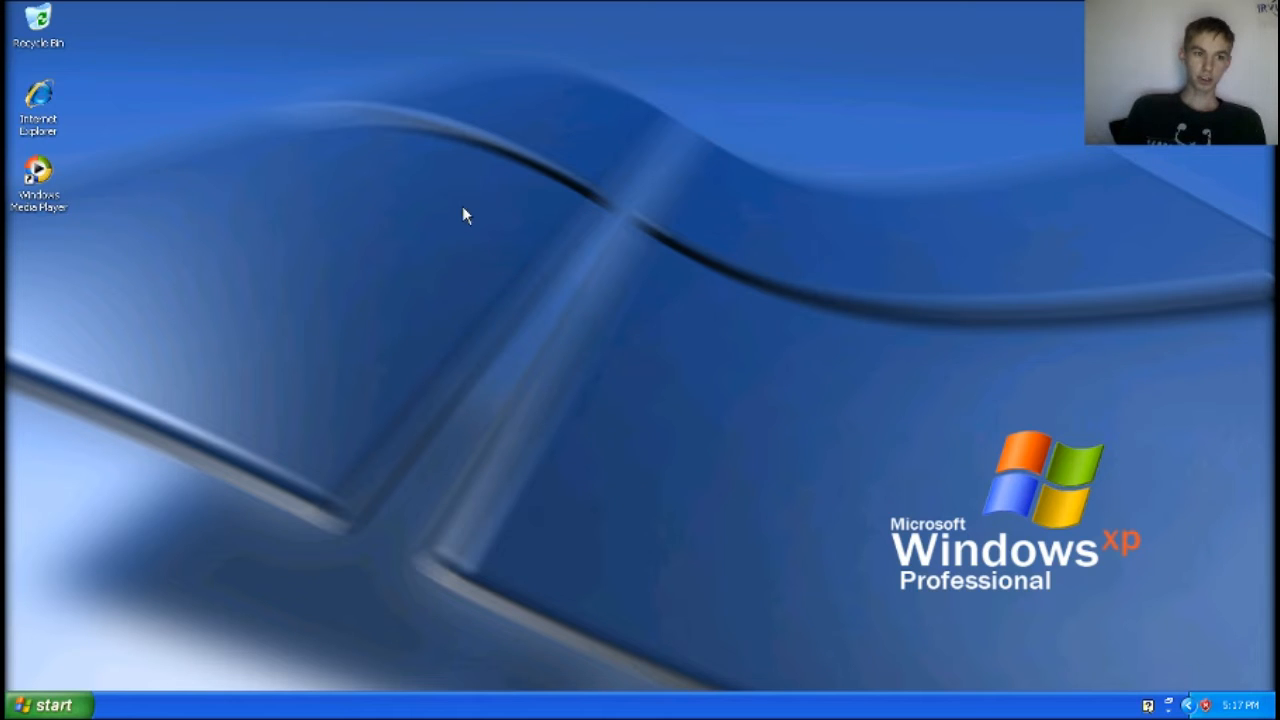
mouse_move(637, 173)
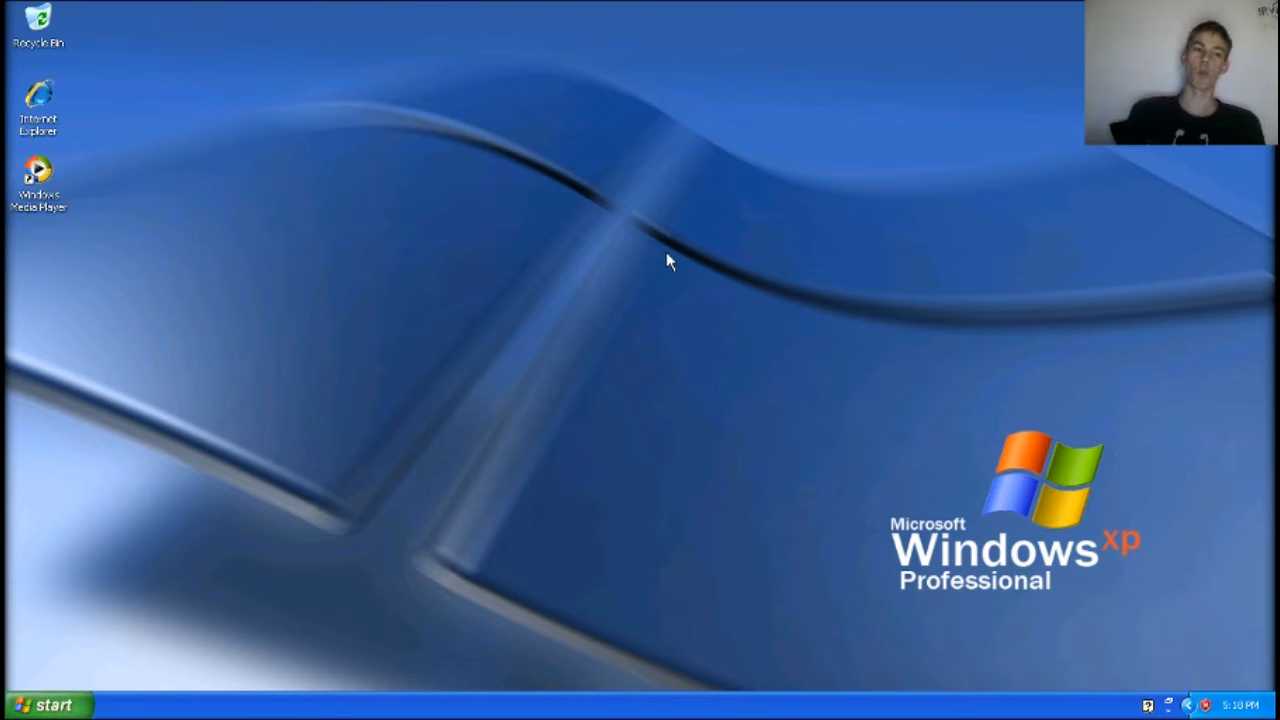
mouse_move(75, 672)
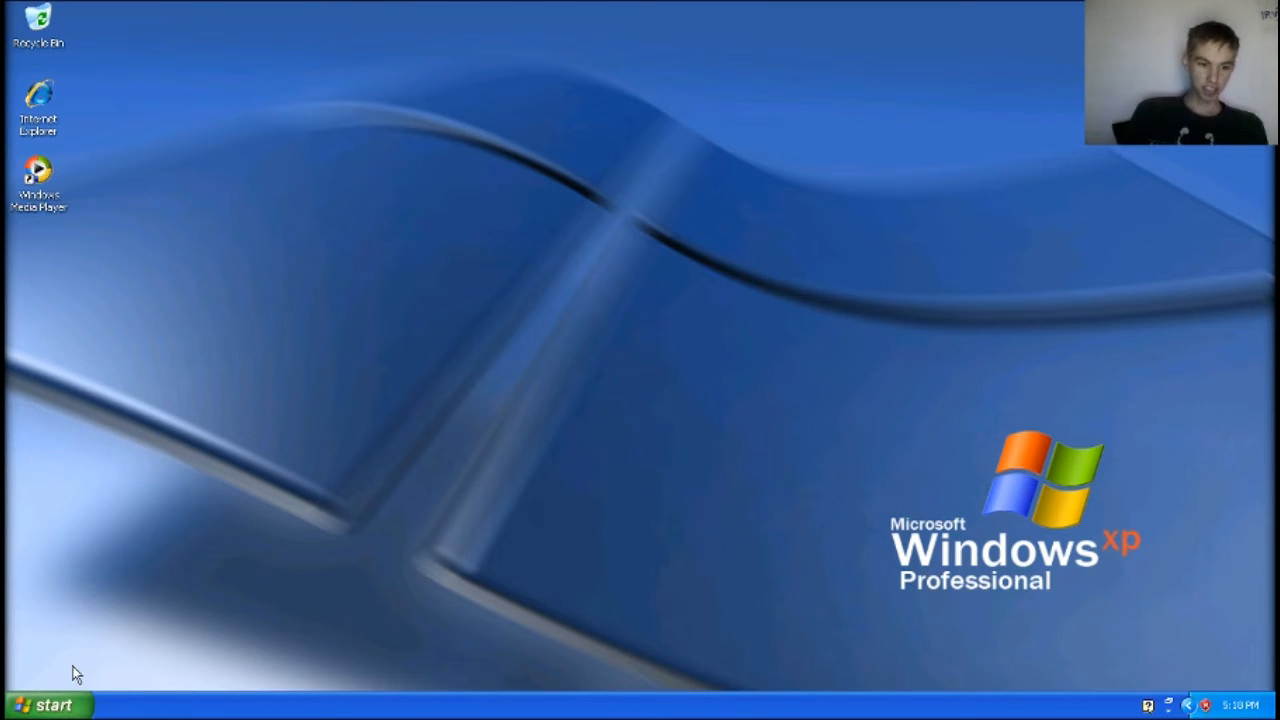
Reach Speech Properties via Control Panel > Sounds, Speech, and Audio Devices > Speech
left_click(48, 705)
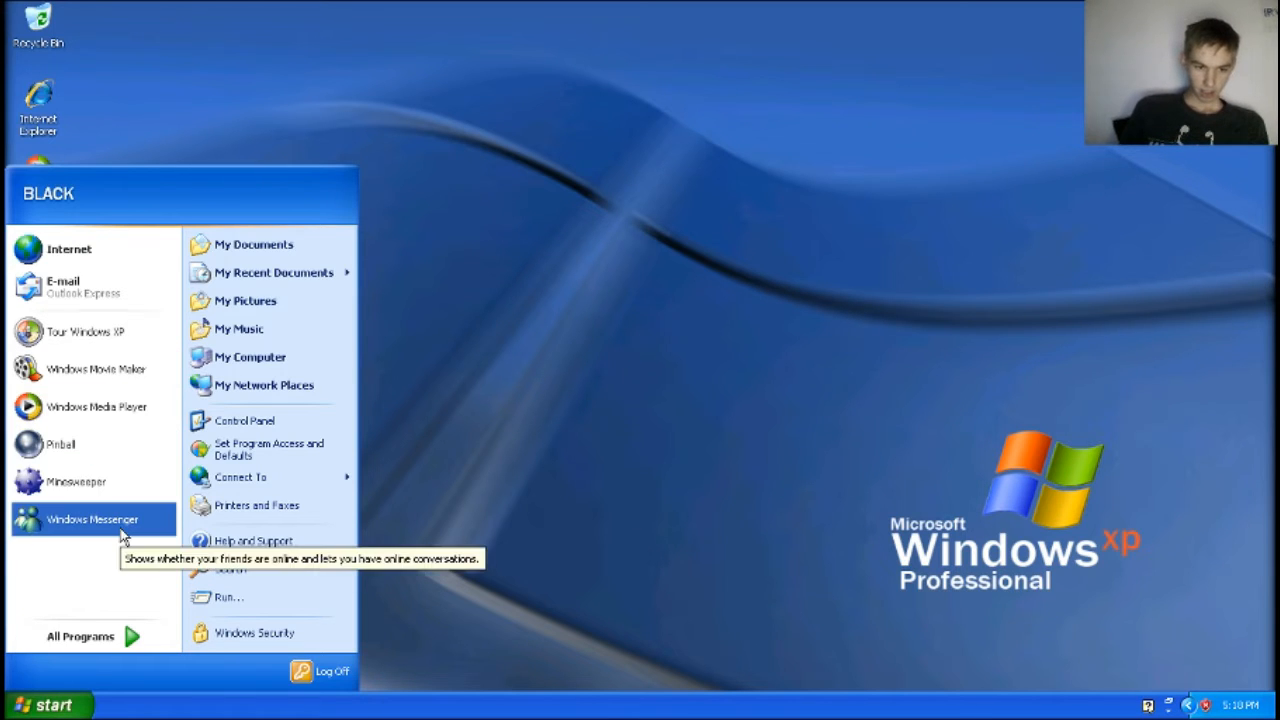
mouse_move(270, 477)
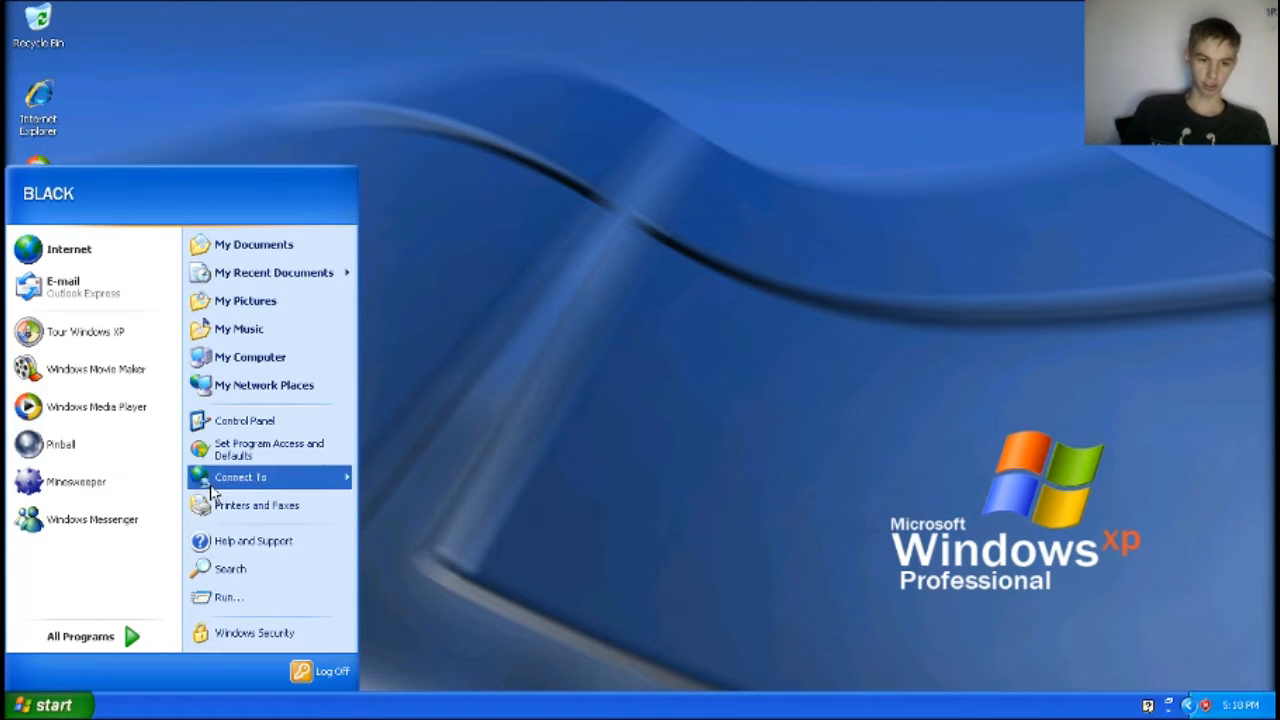
mouse_move(245, 420)
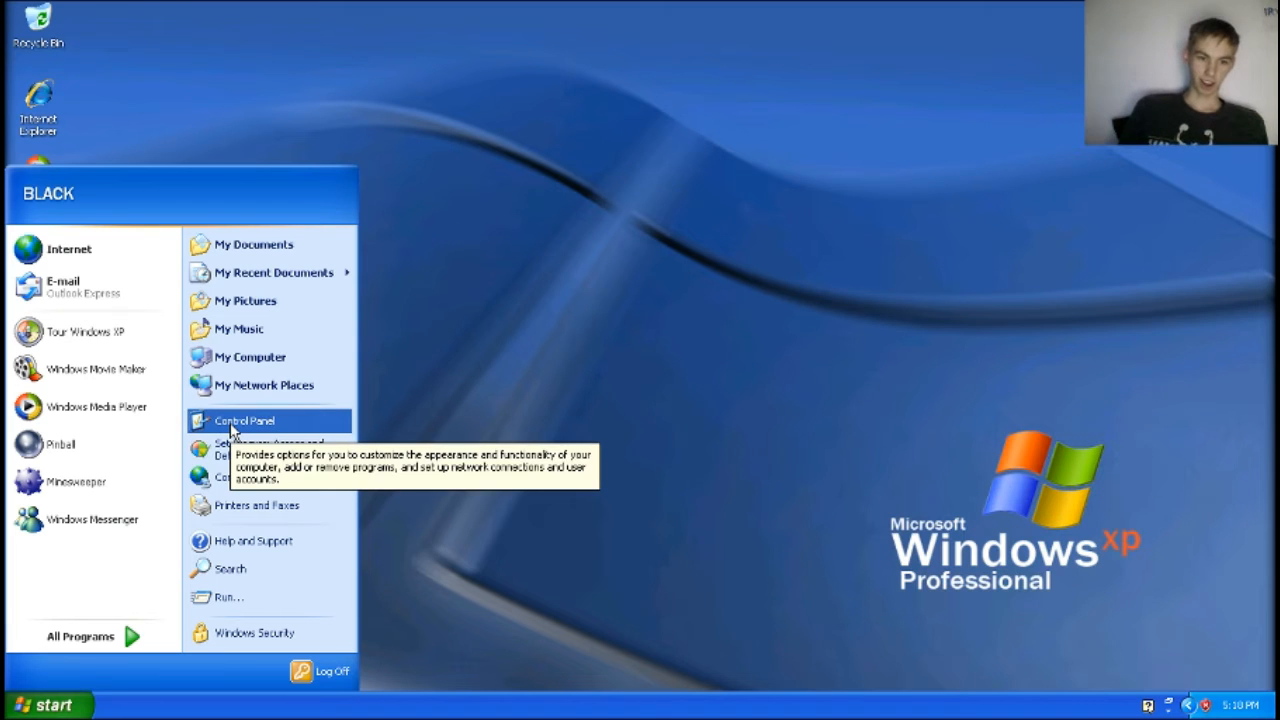
left_click(240, 430)
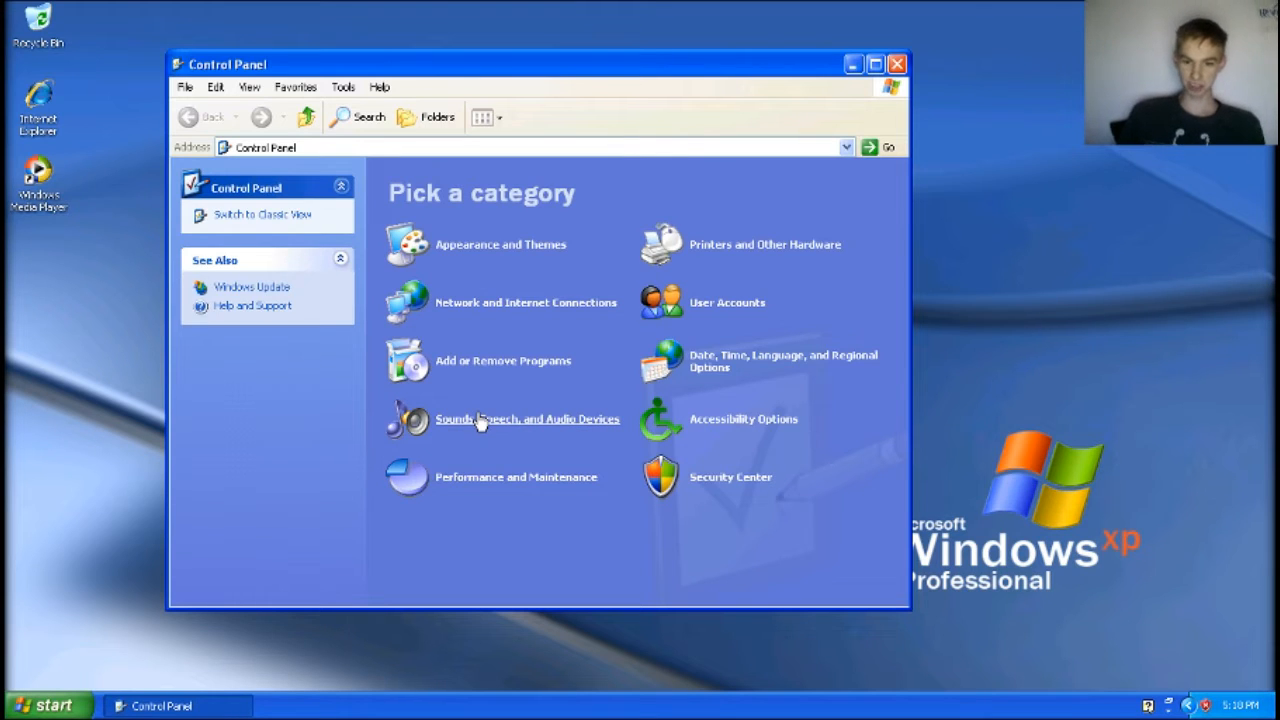
left_click(527, 419)
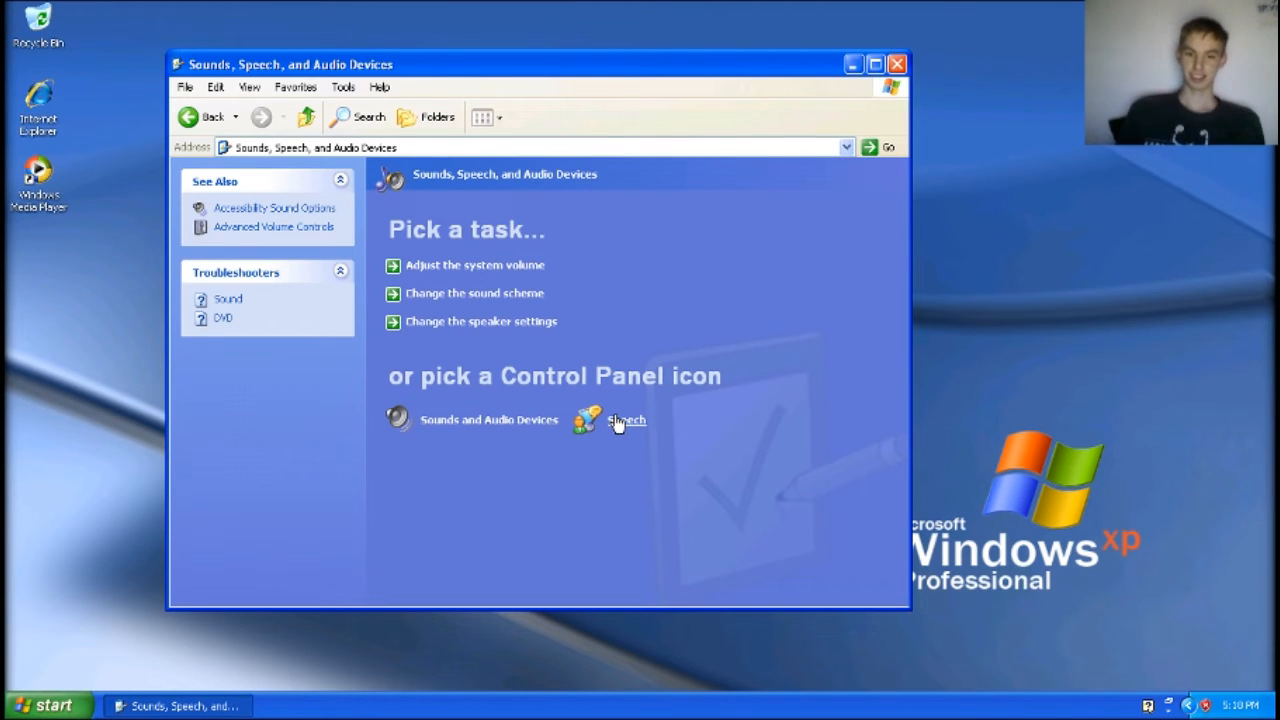
left_click(625, 420)
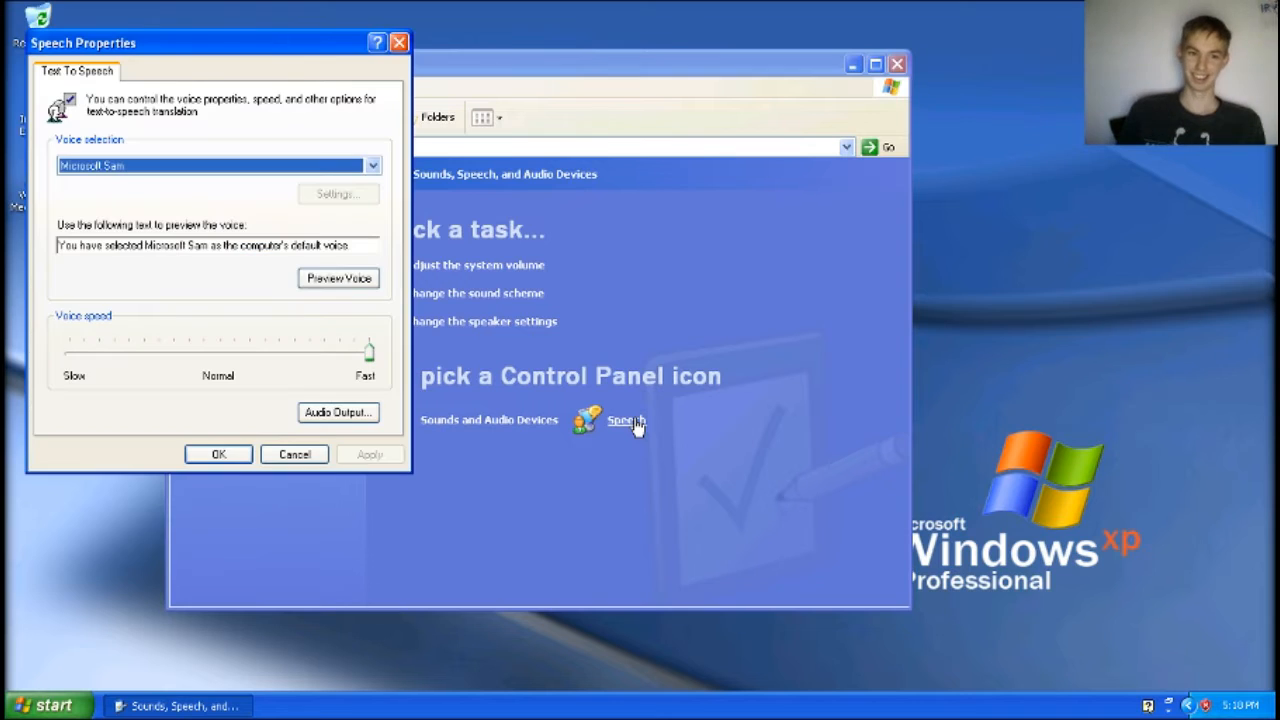
mouse_move(255, 65)
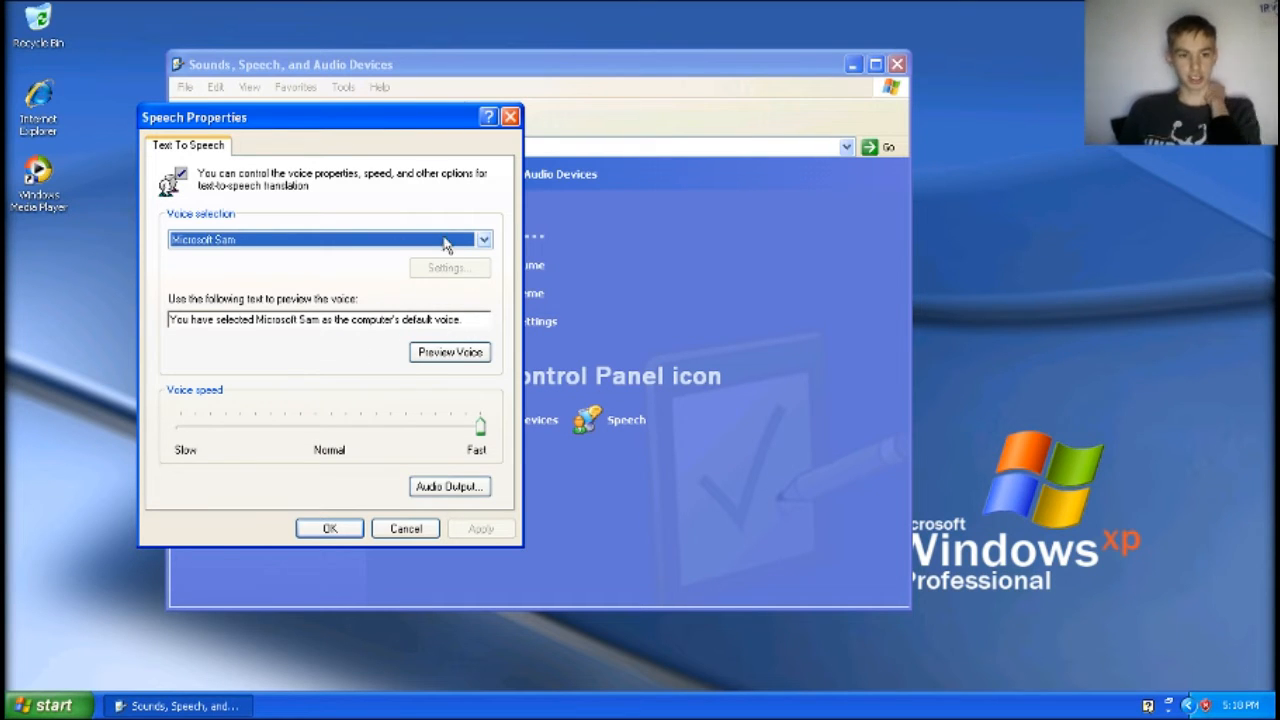
mouse_move(420, 290)
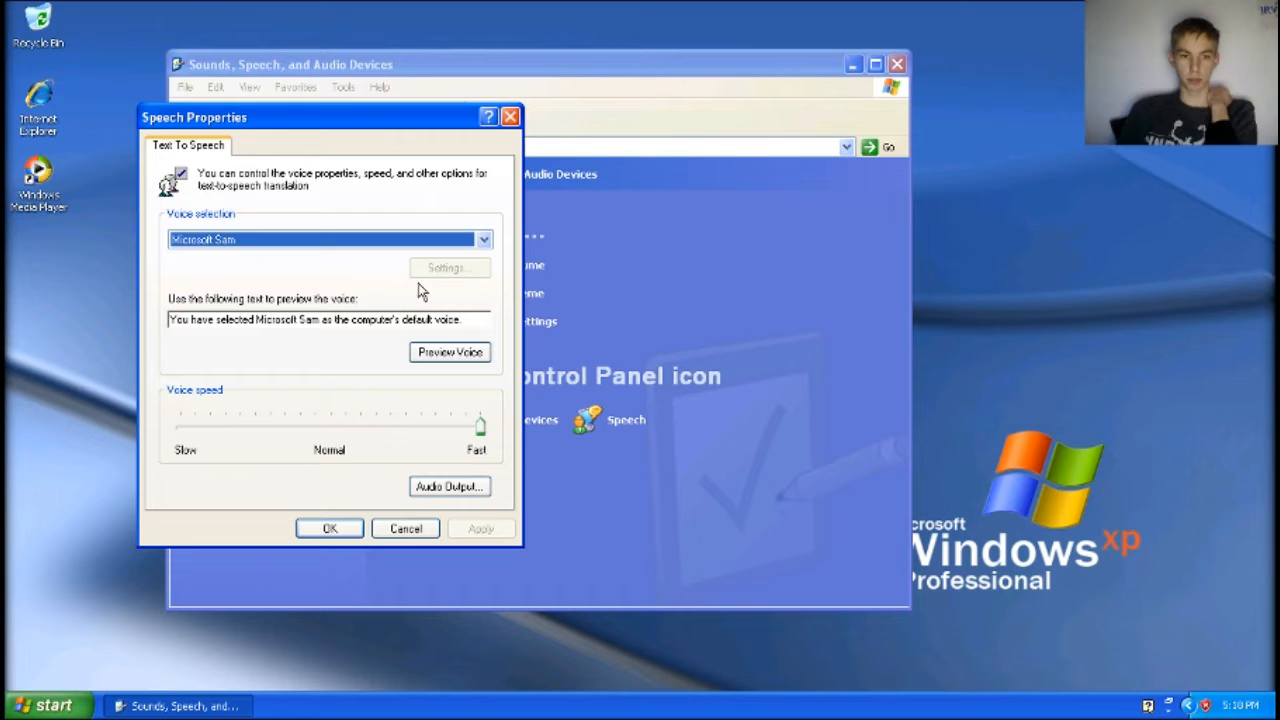
mouse_move(378, 278)
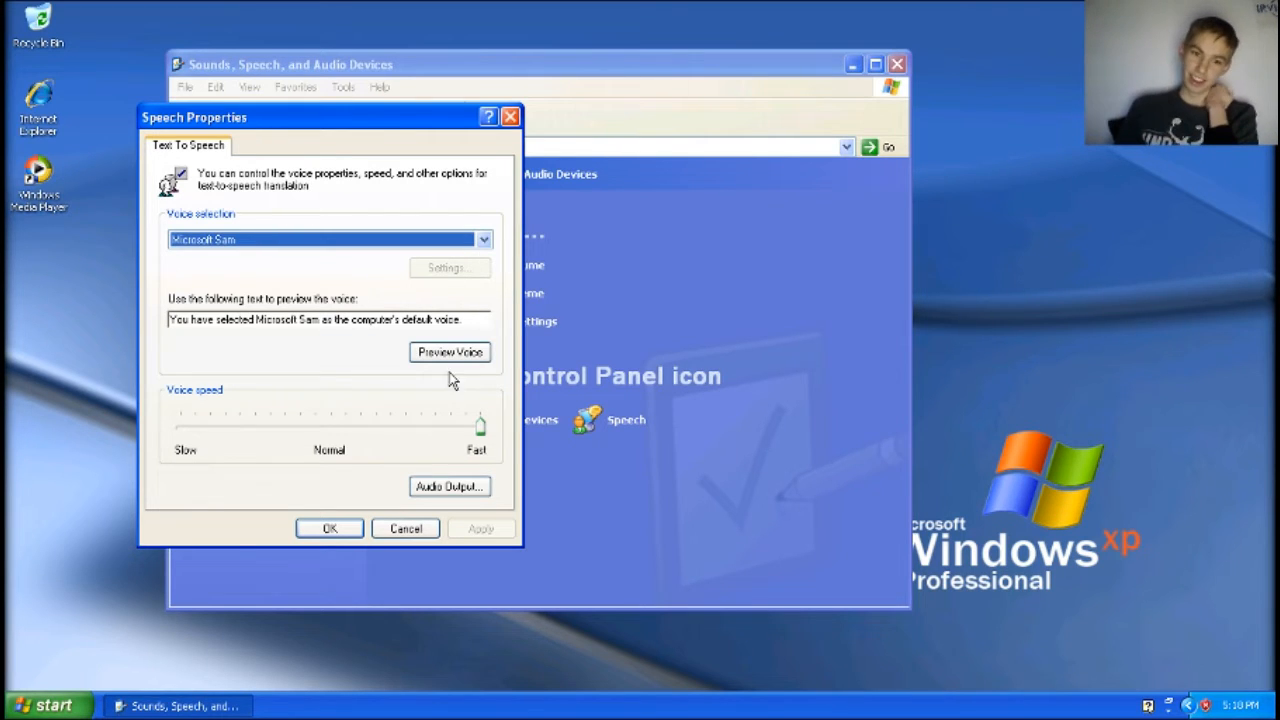
Preview the Microsoft Sam voice reading the default sample sentence a few times
left_click(449, 352)
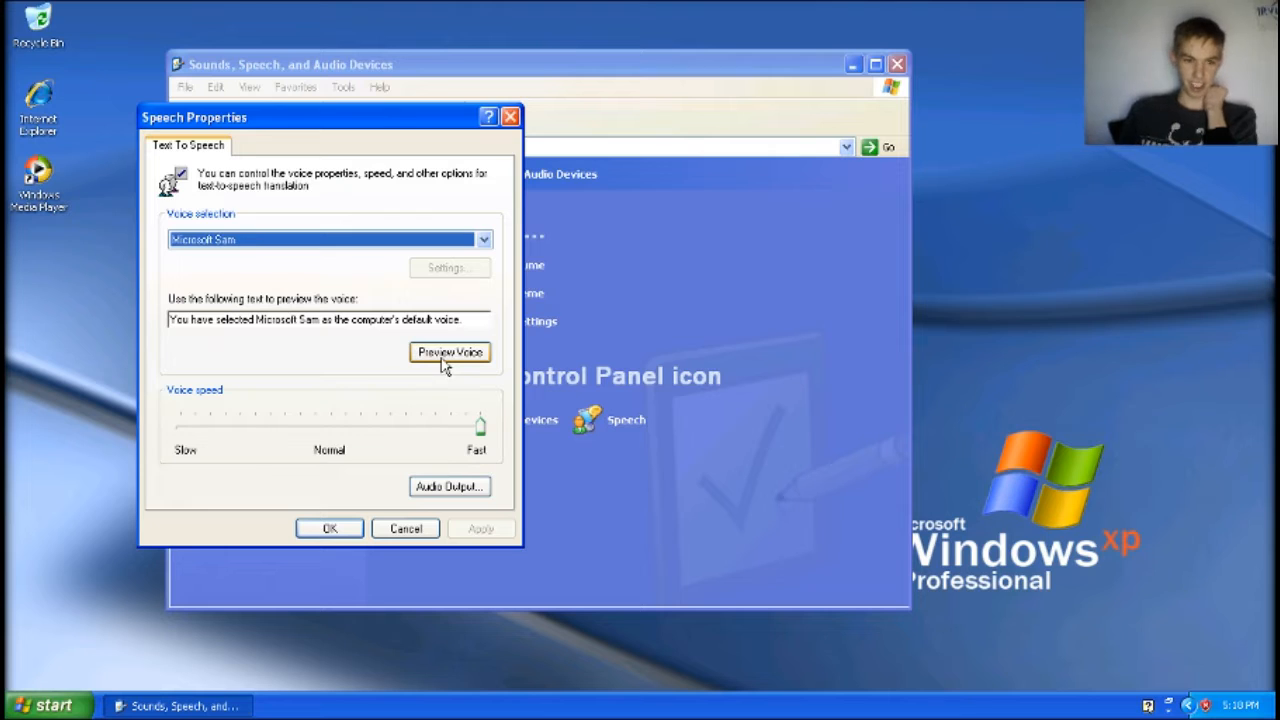
left_click(449, 352)
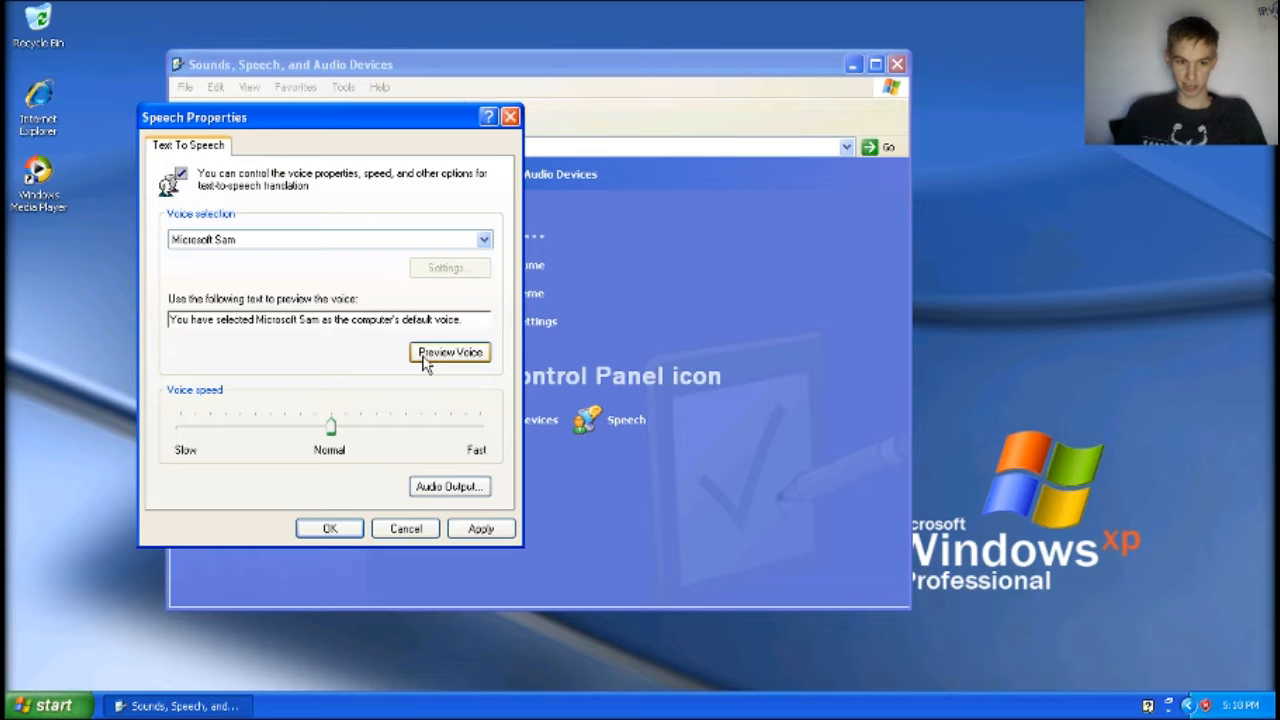
left_click(449, 352)
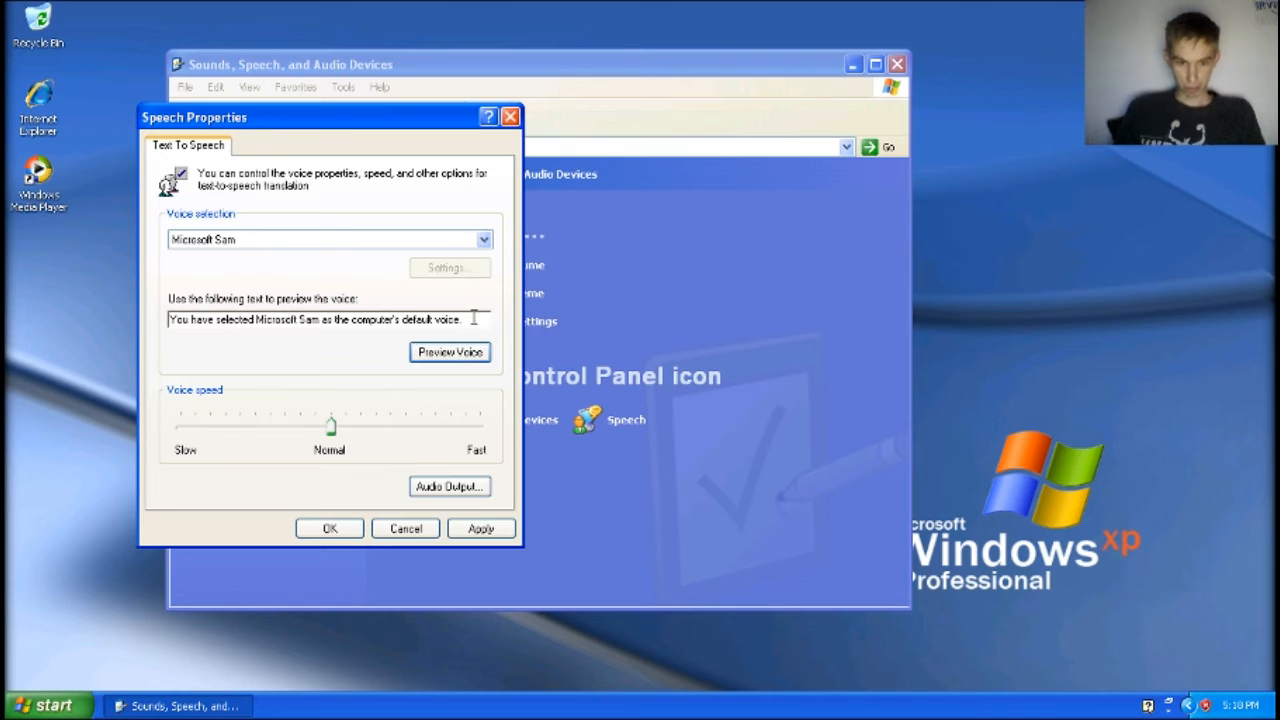
Replace the default preview sentence with the custom phrase 'I'm Boom Inc'
triple_click(315, 319)
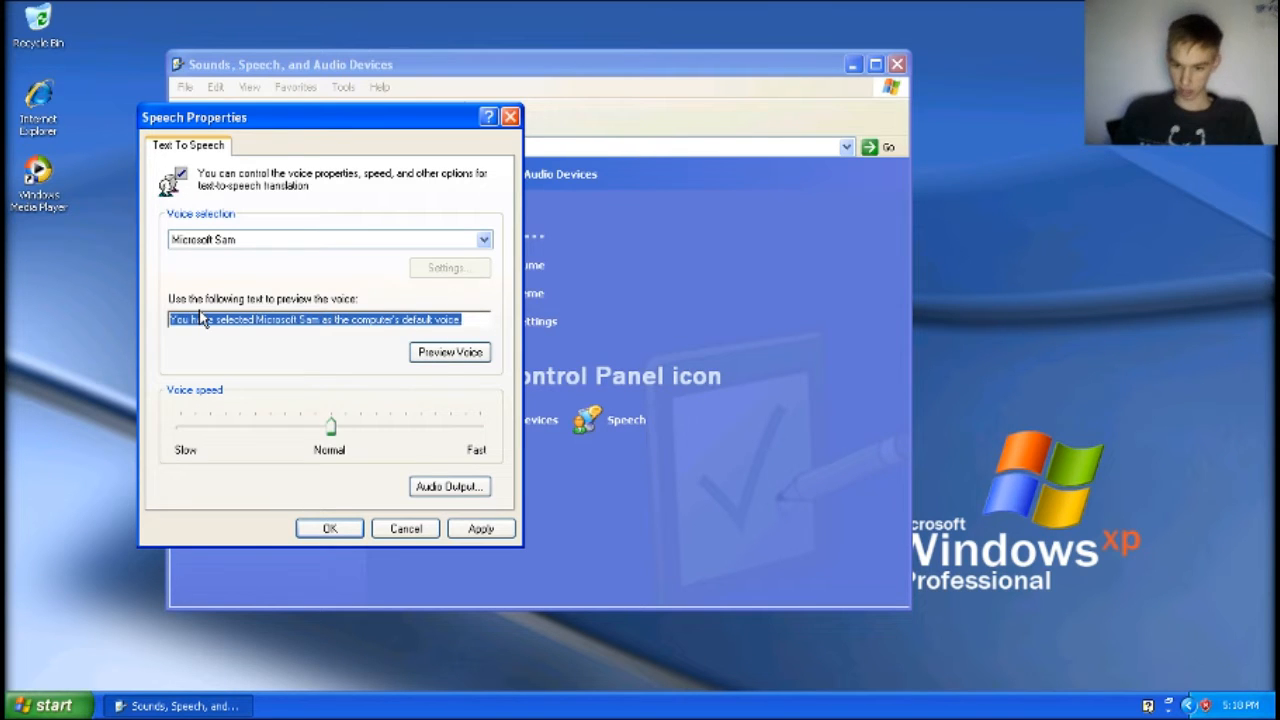
key("Delete")
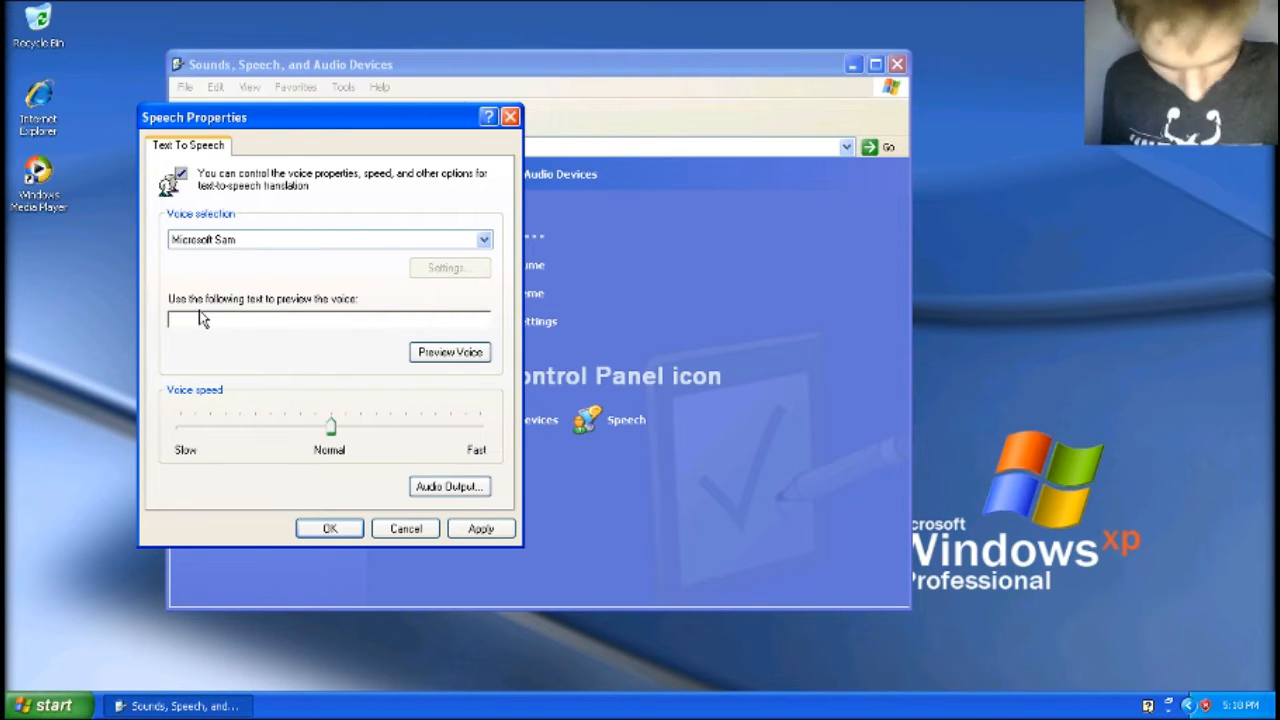
type("c")
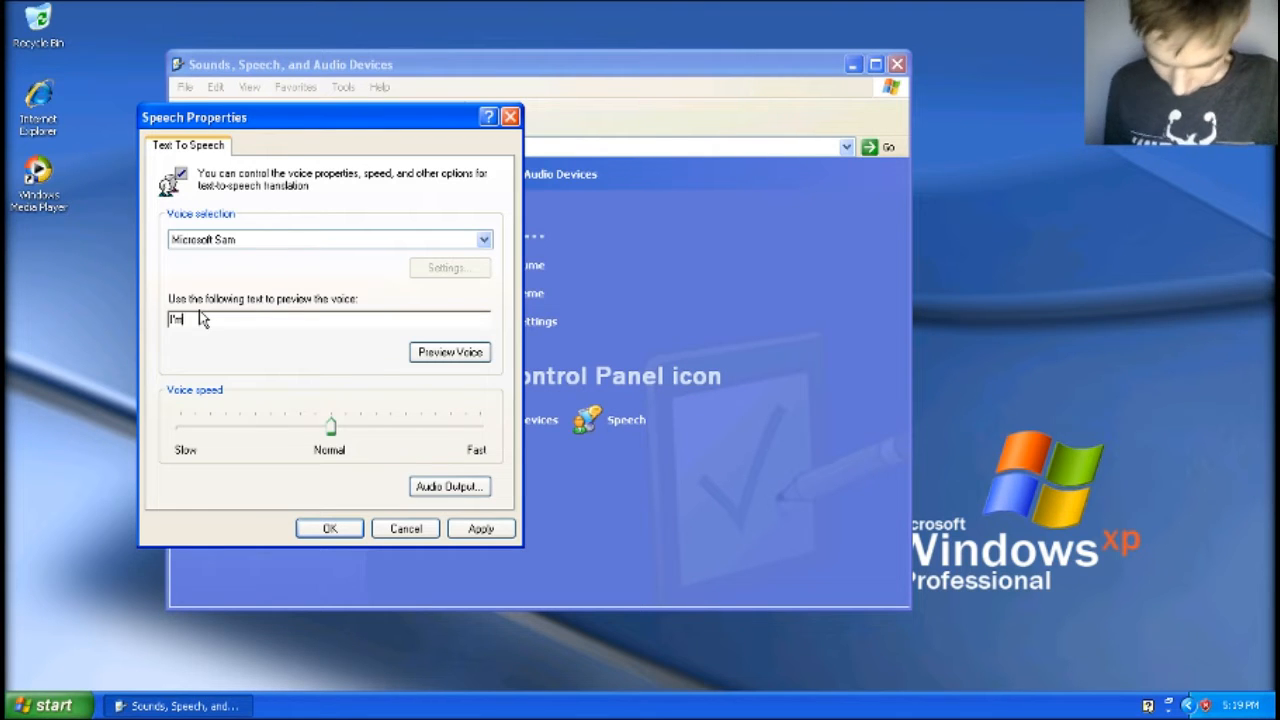
type("Bob")
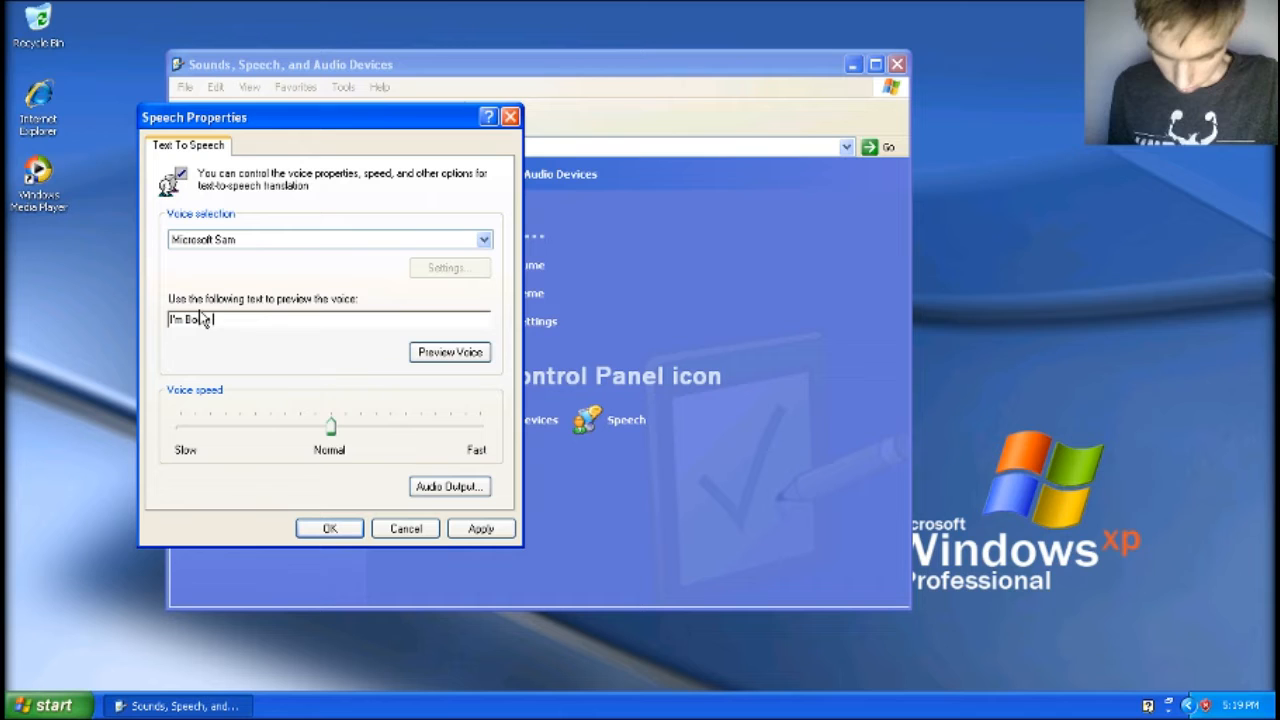
type("Inc.V")
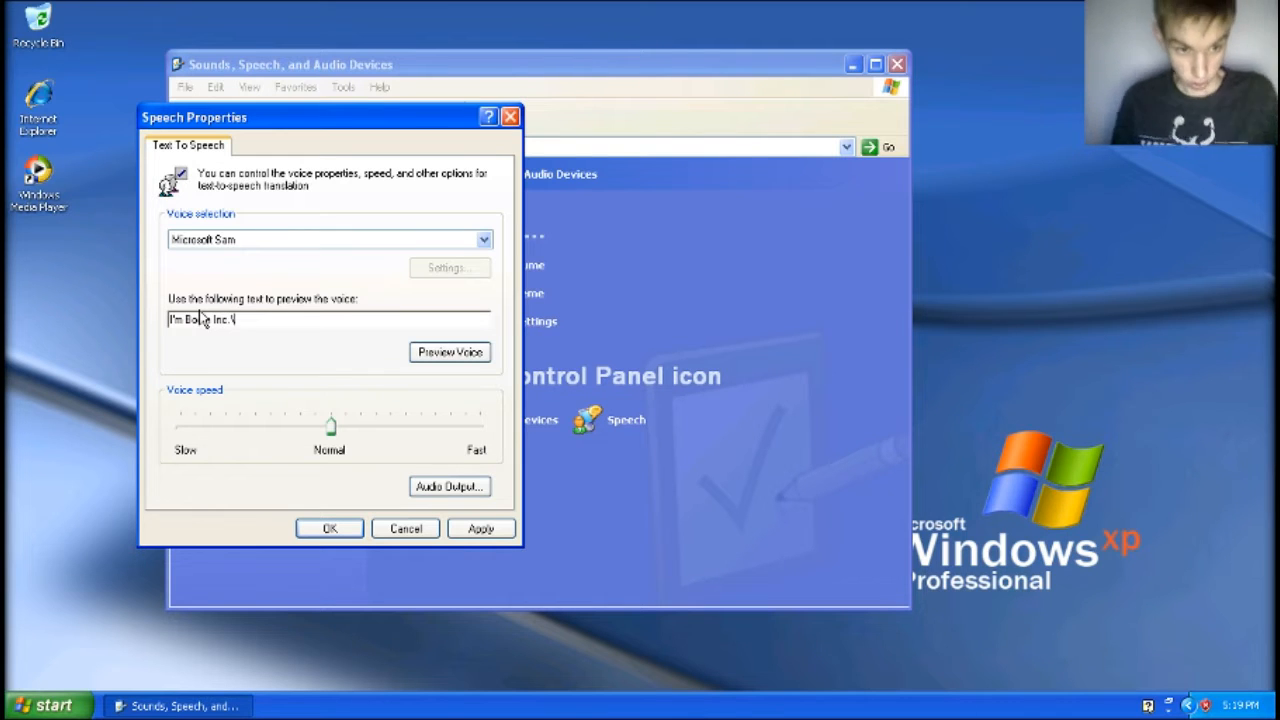
left_click(405, 528)
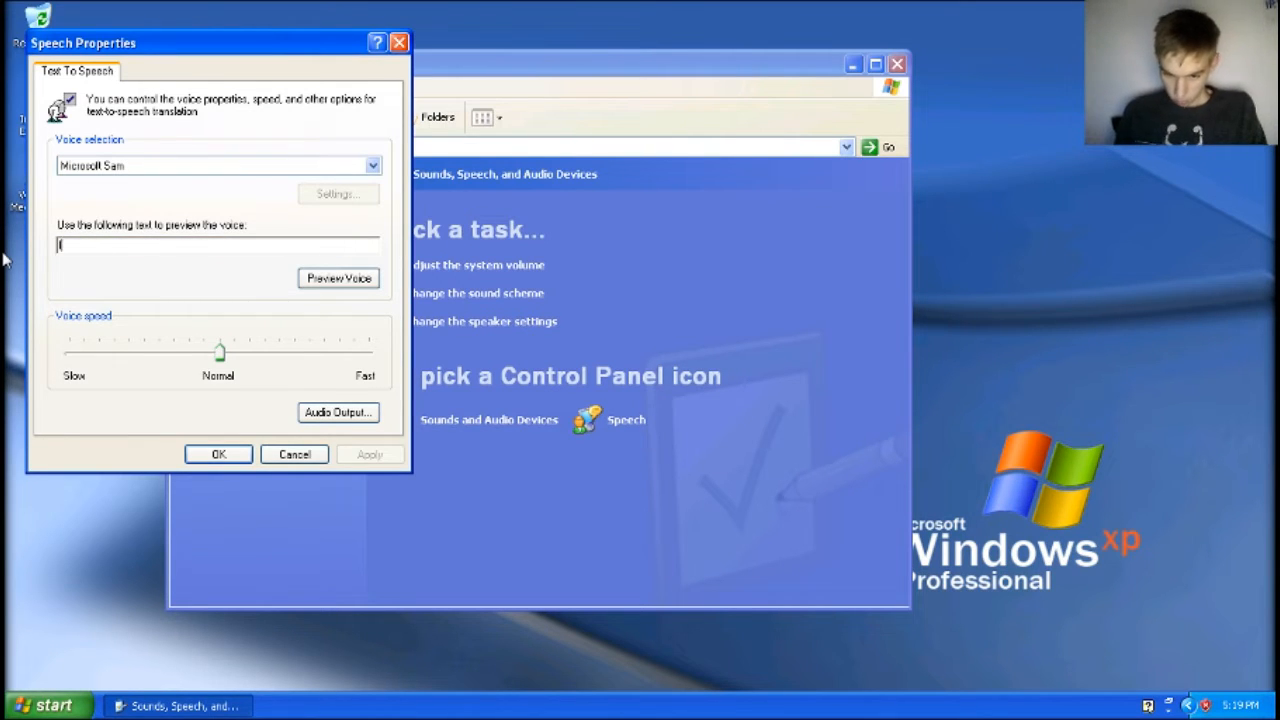
type("I'm Boom Inc")
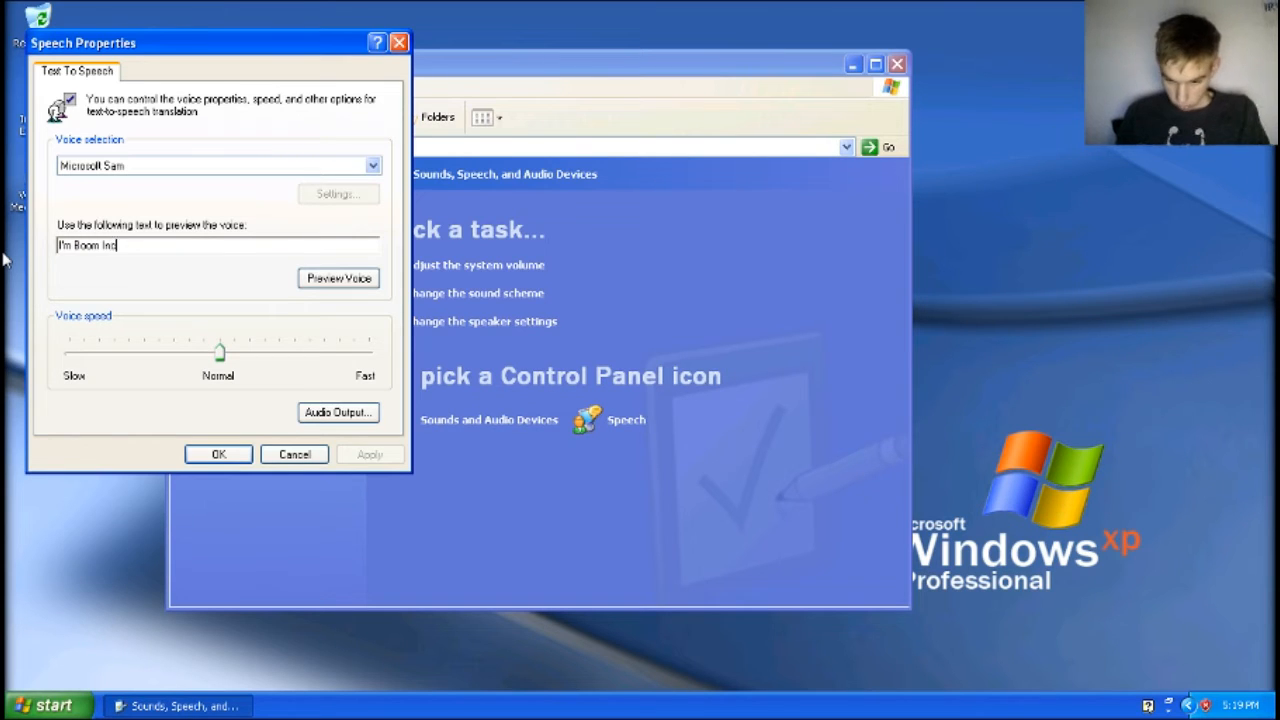
Have Microsoft Sam read 'I'm Boom Inc' twice, then clear the preview text
left_click(338, 278)
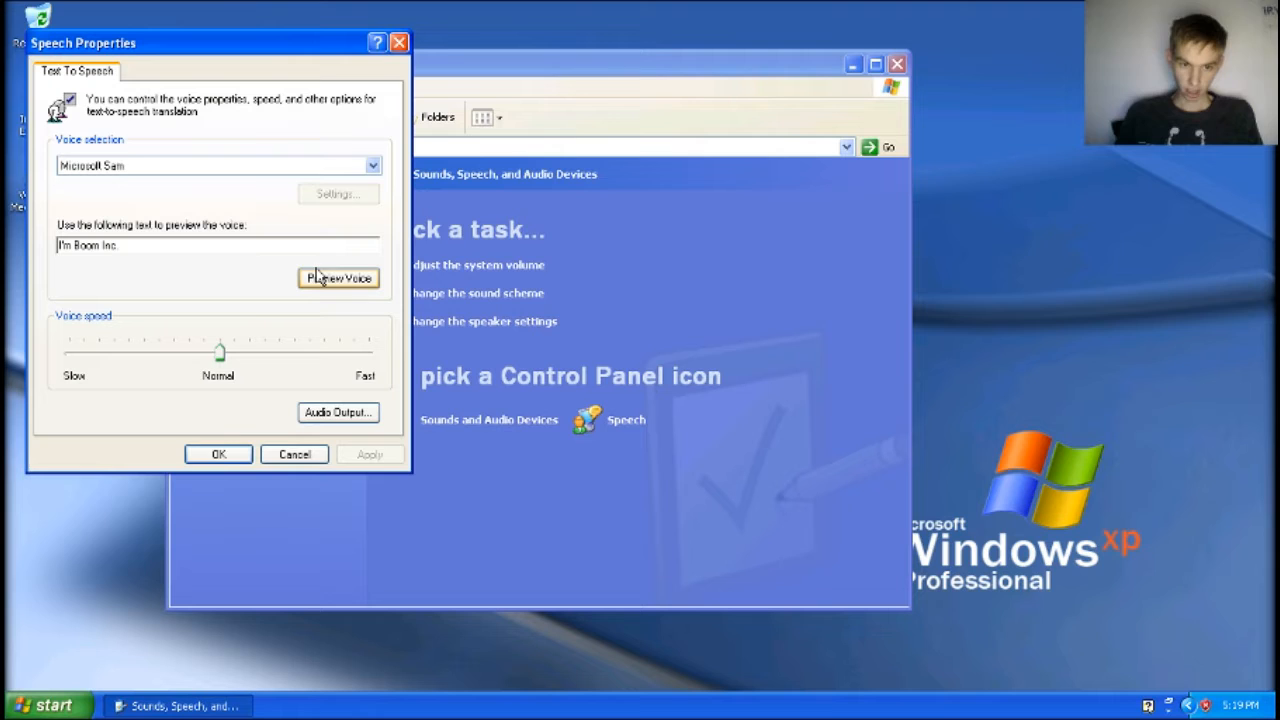
left_click(338, 278)
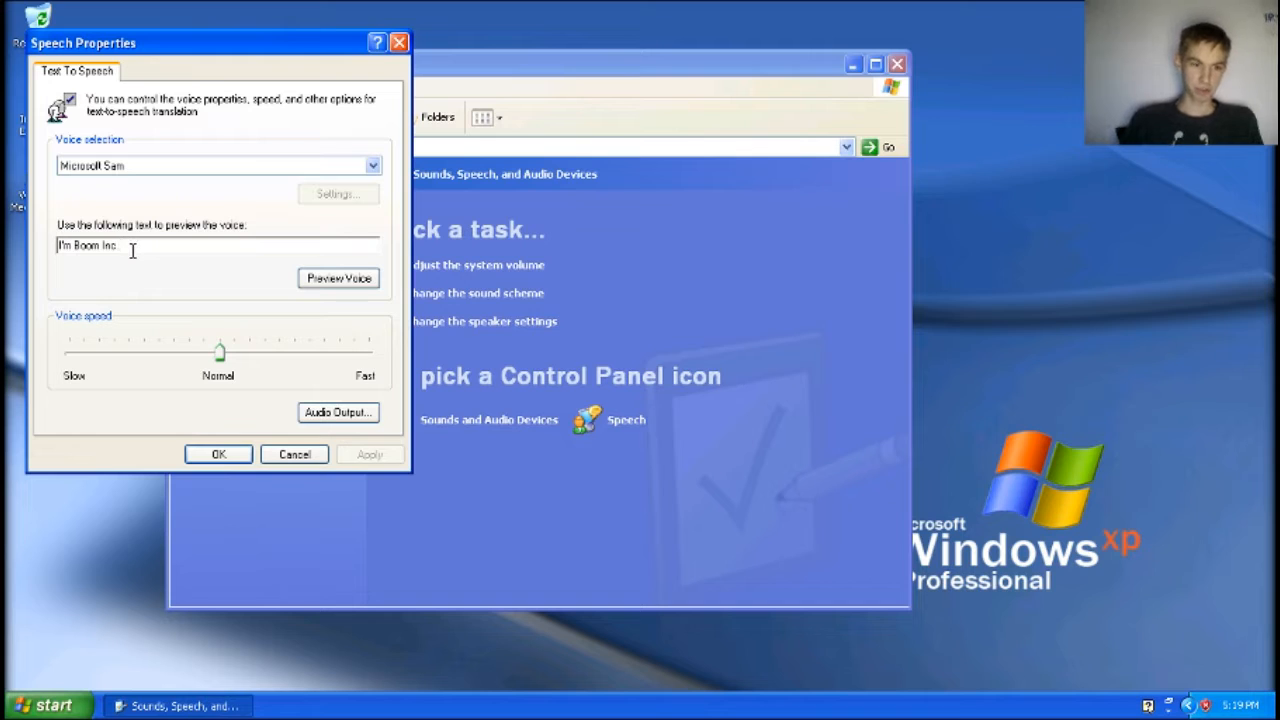
double_click(87, 245)
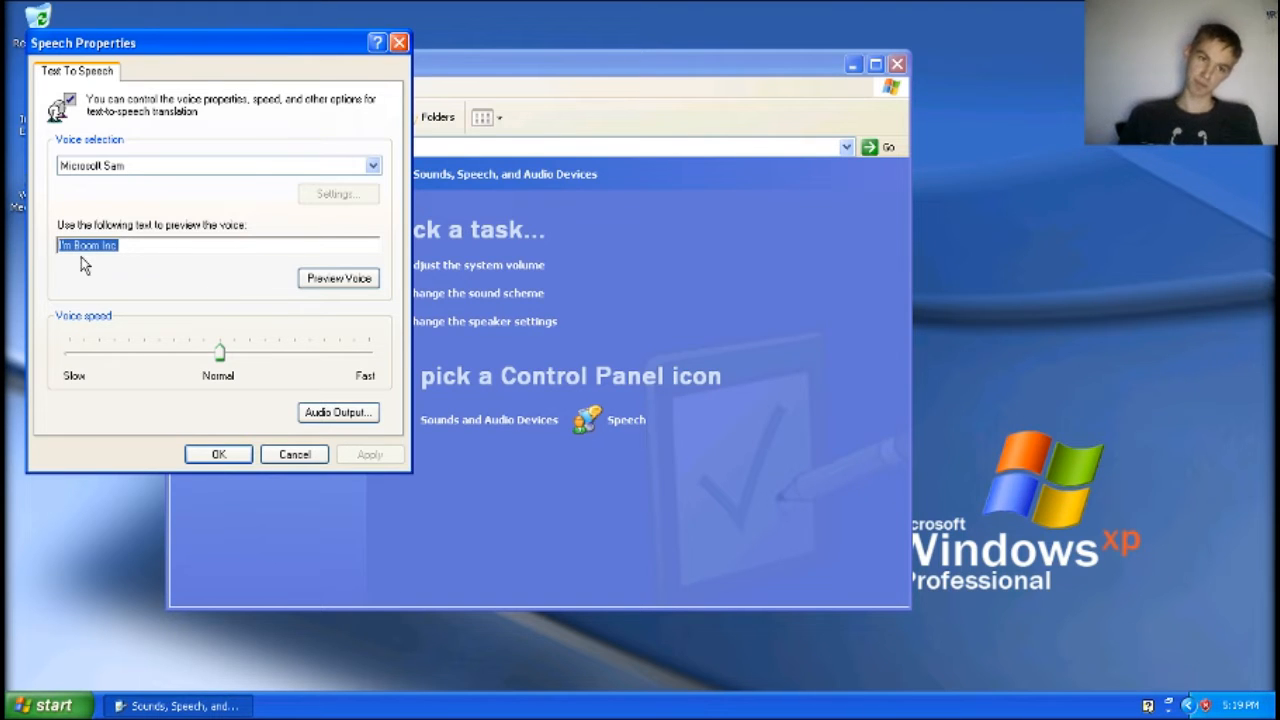
key("Delete")
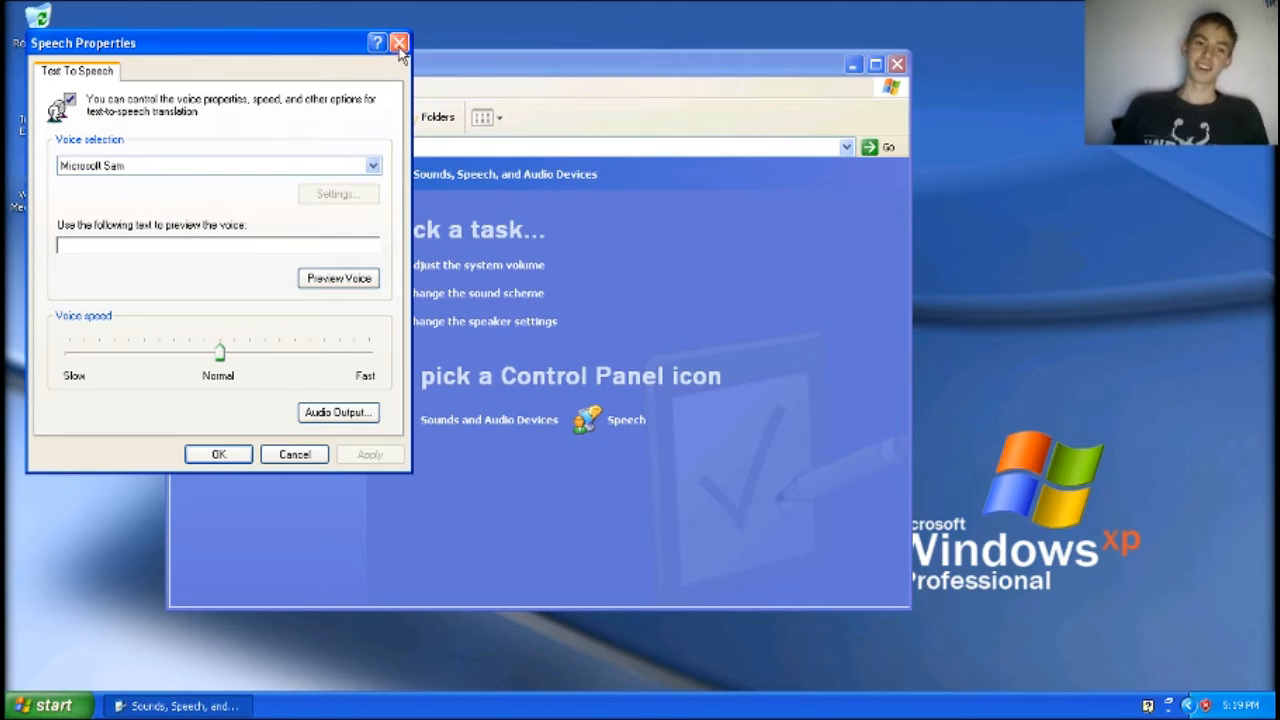
Close Speech Properties and launch Minesweeper, moving its window to the desktop centre
left_click(399, 43)
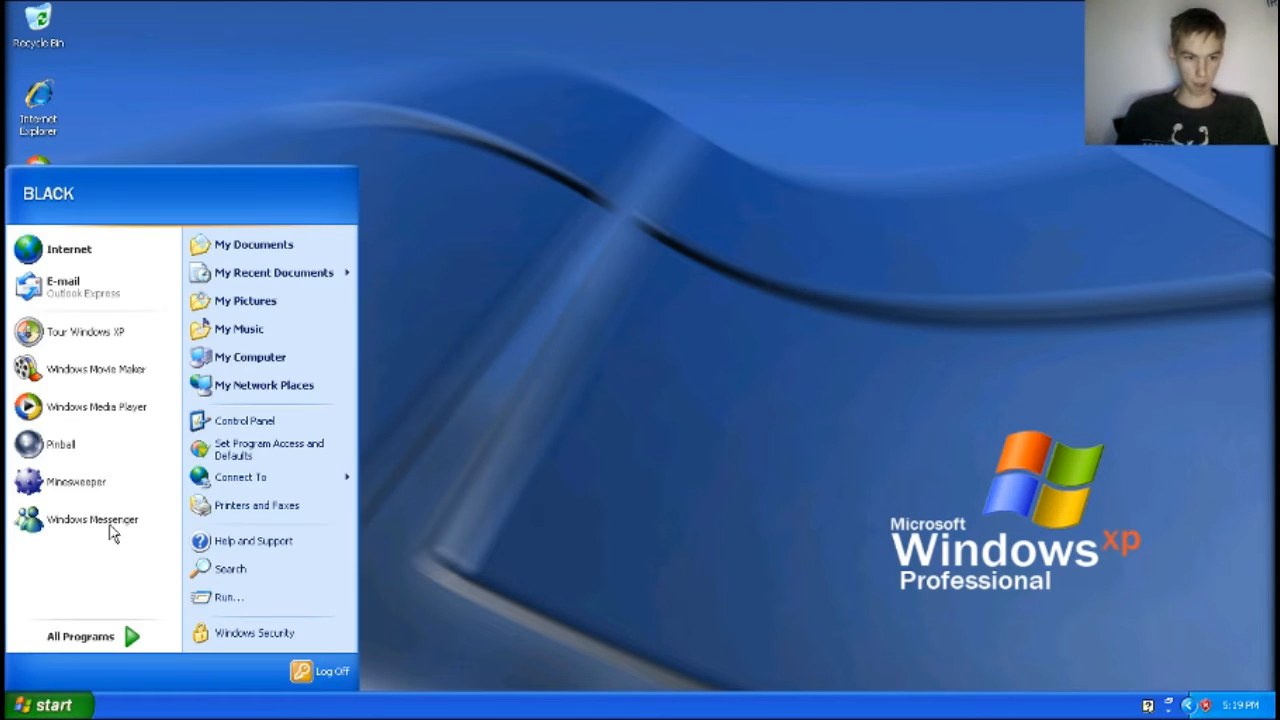
left_click(75, 481)
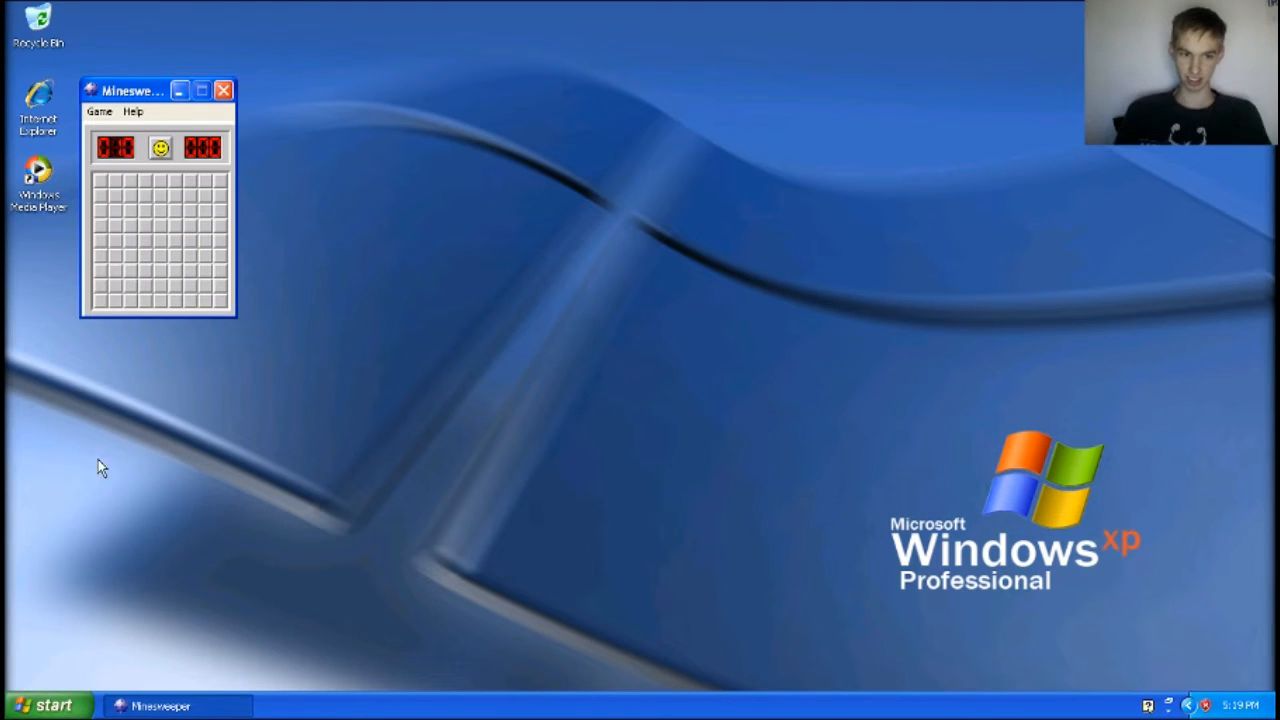
left_click_drag(130, 90, 500, 200)
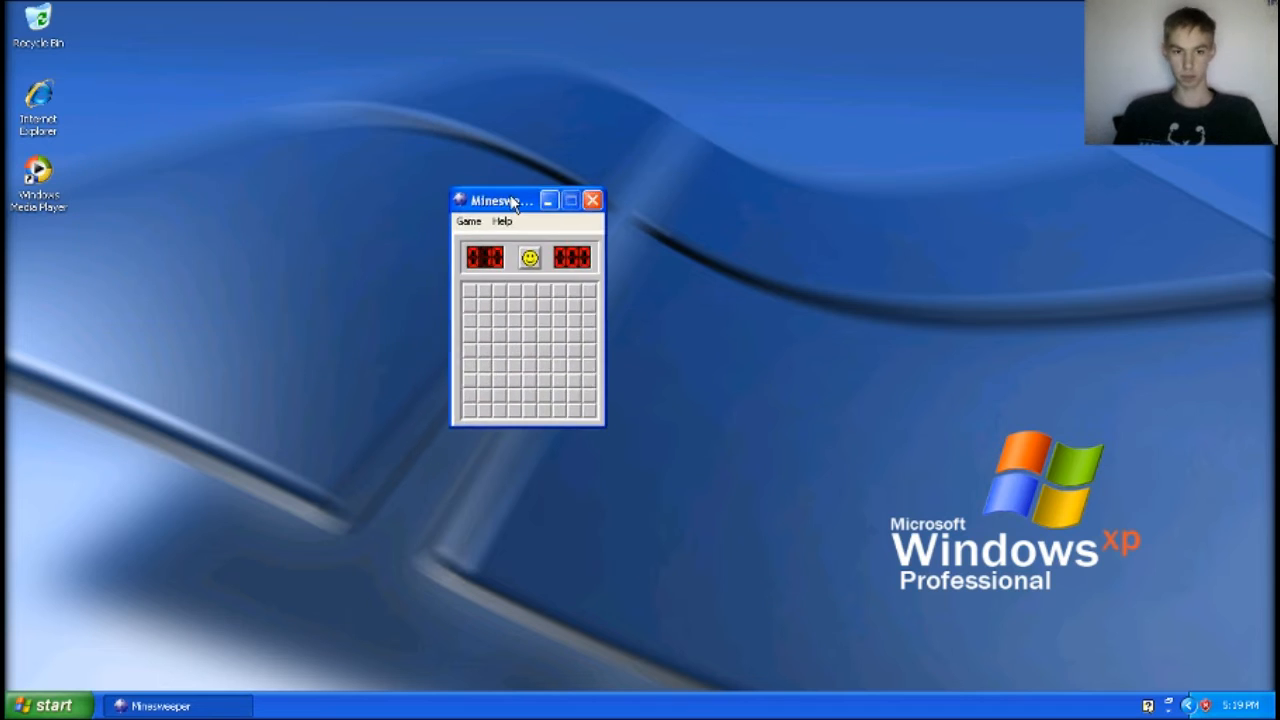
left_click_drag(500, 200, 490, 150)
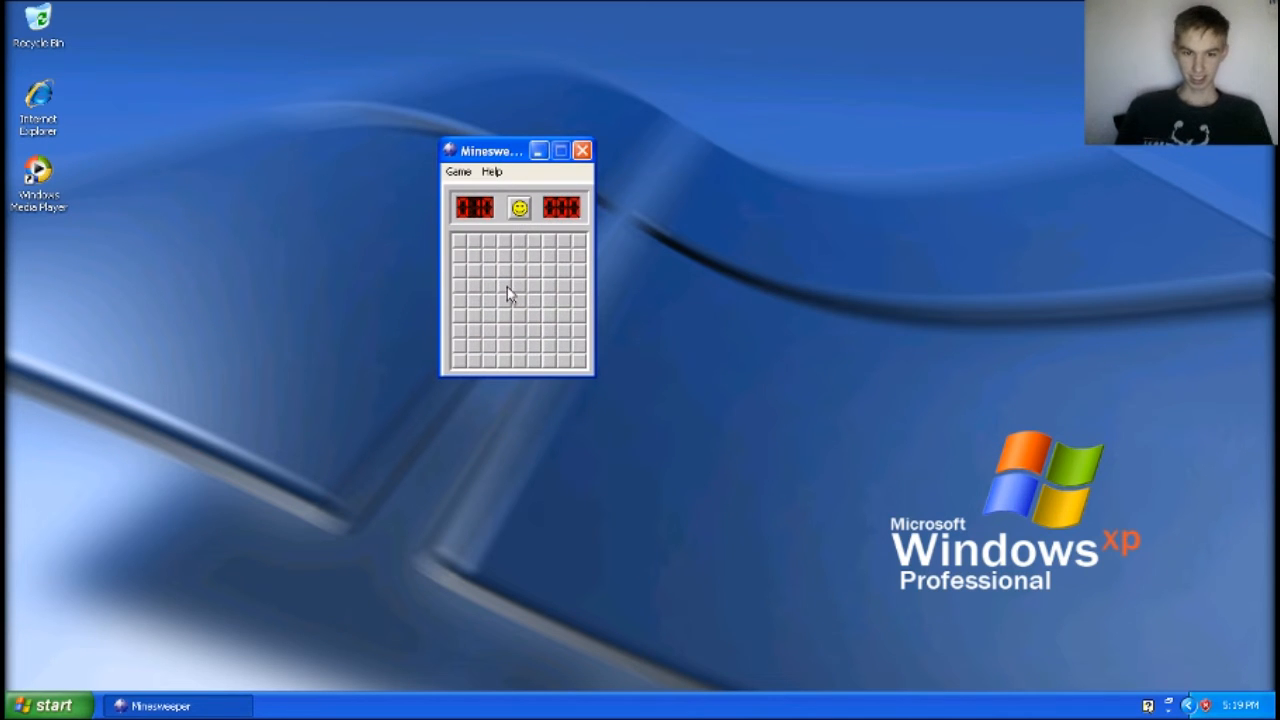
Play Minesweeper, hitting a mine, then start a new game and uncover more squares
left_click(505, 293)
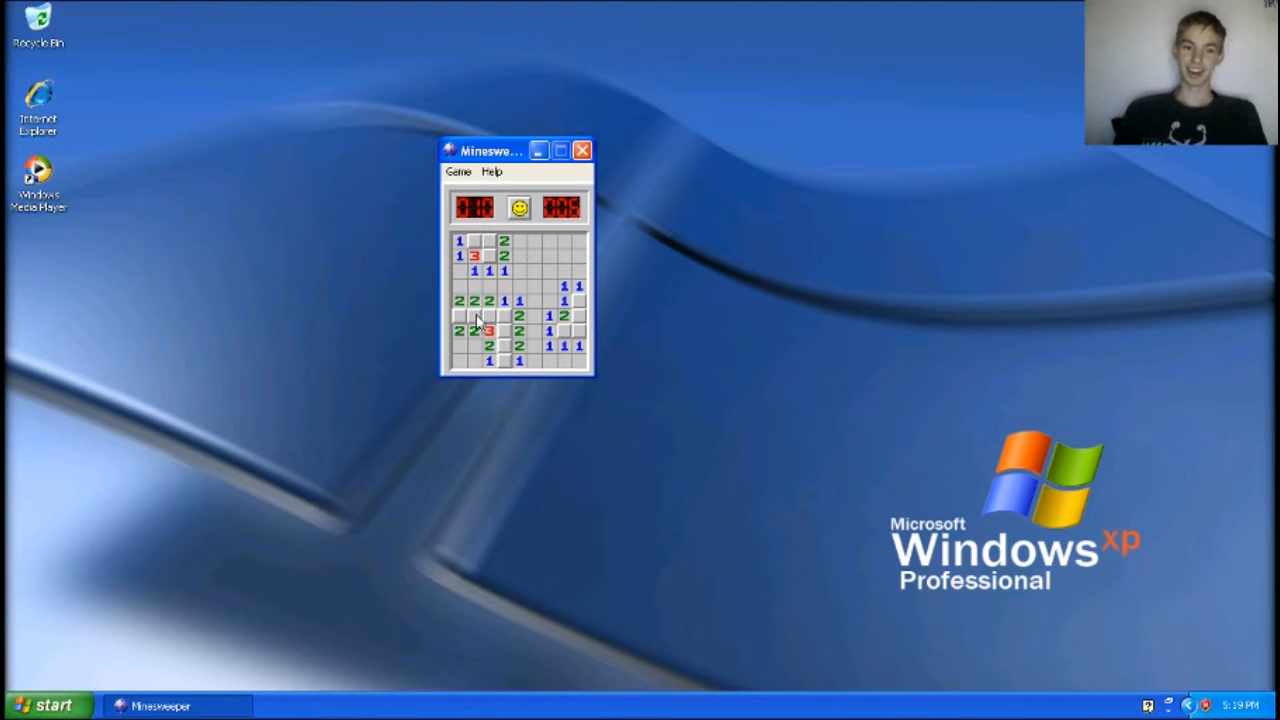
left_click(474, 316)
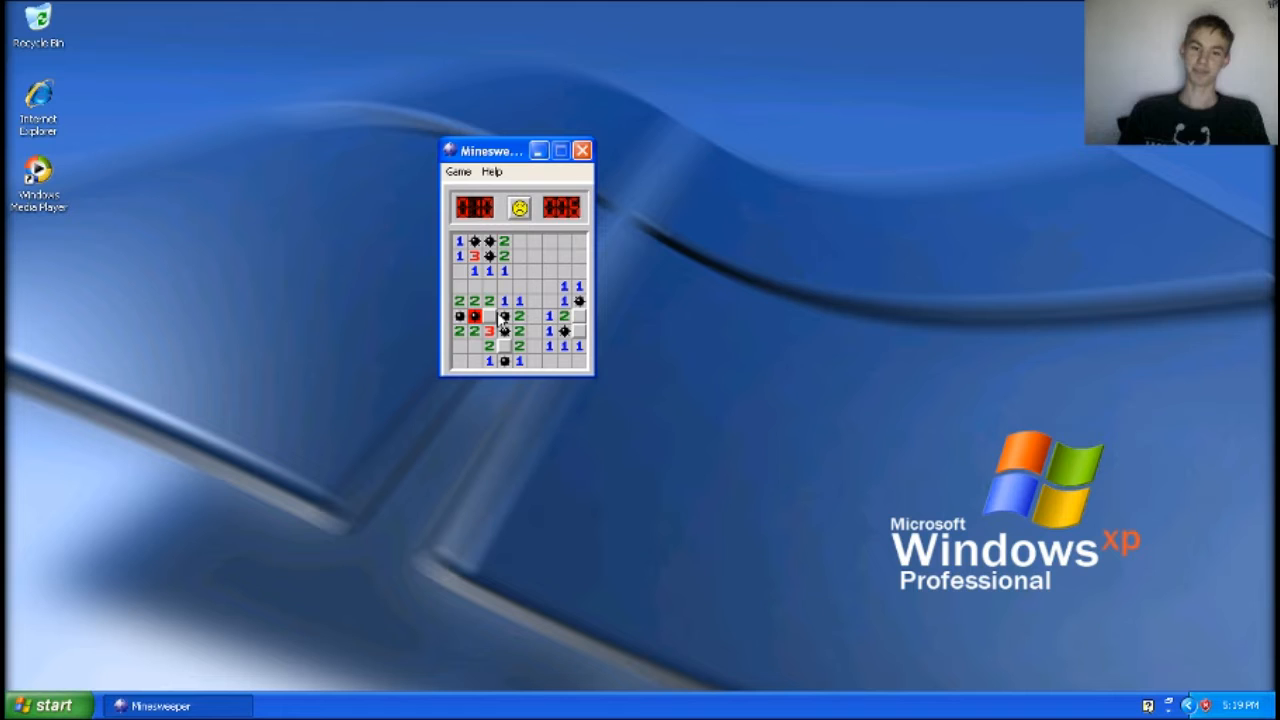
left_click(518, 207)
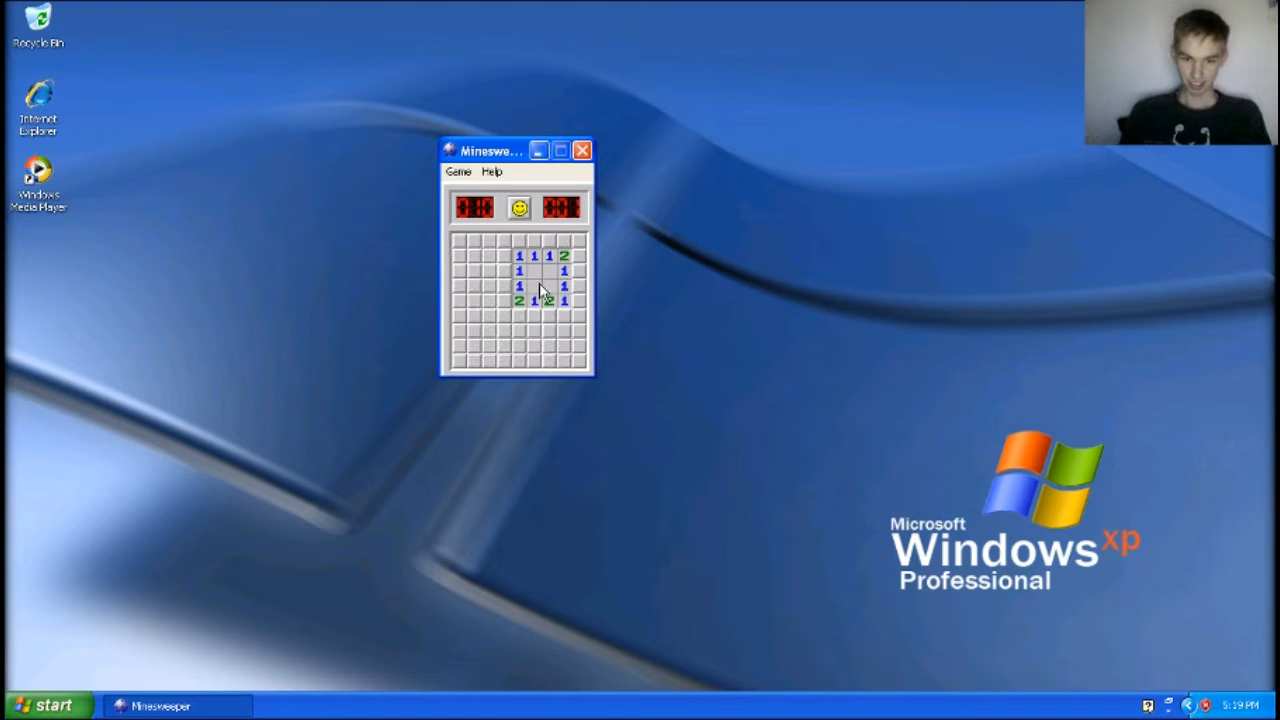
left_click(505, 286)
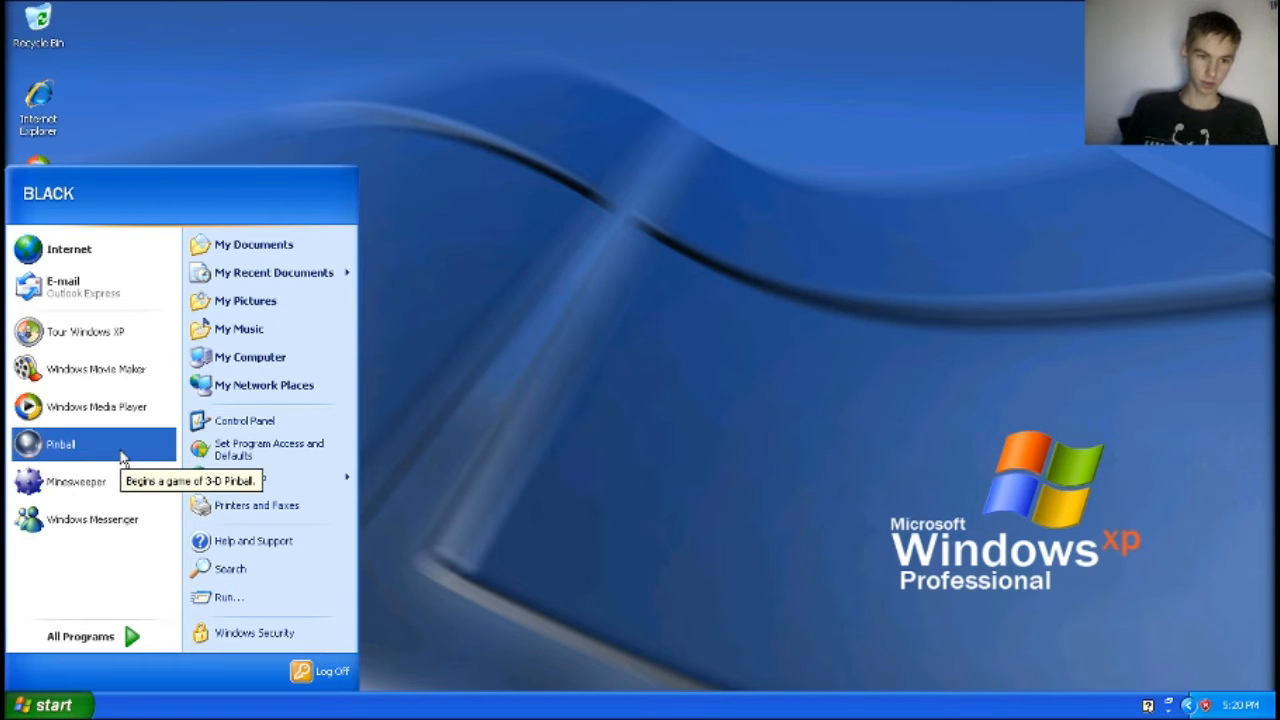
mouse_move(95, 368)
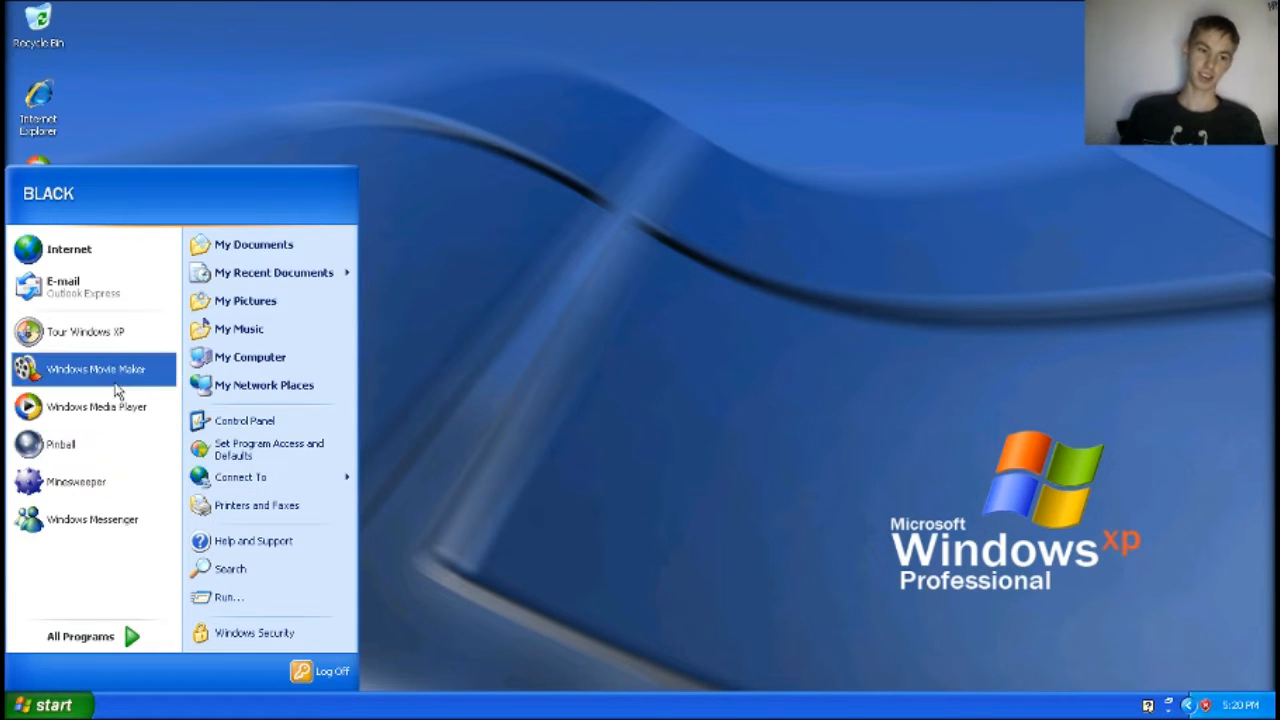
mouse_move(85, 331)
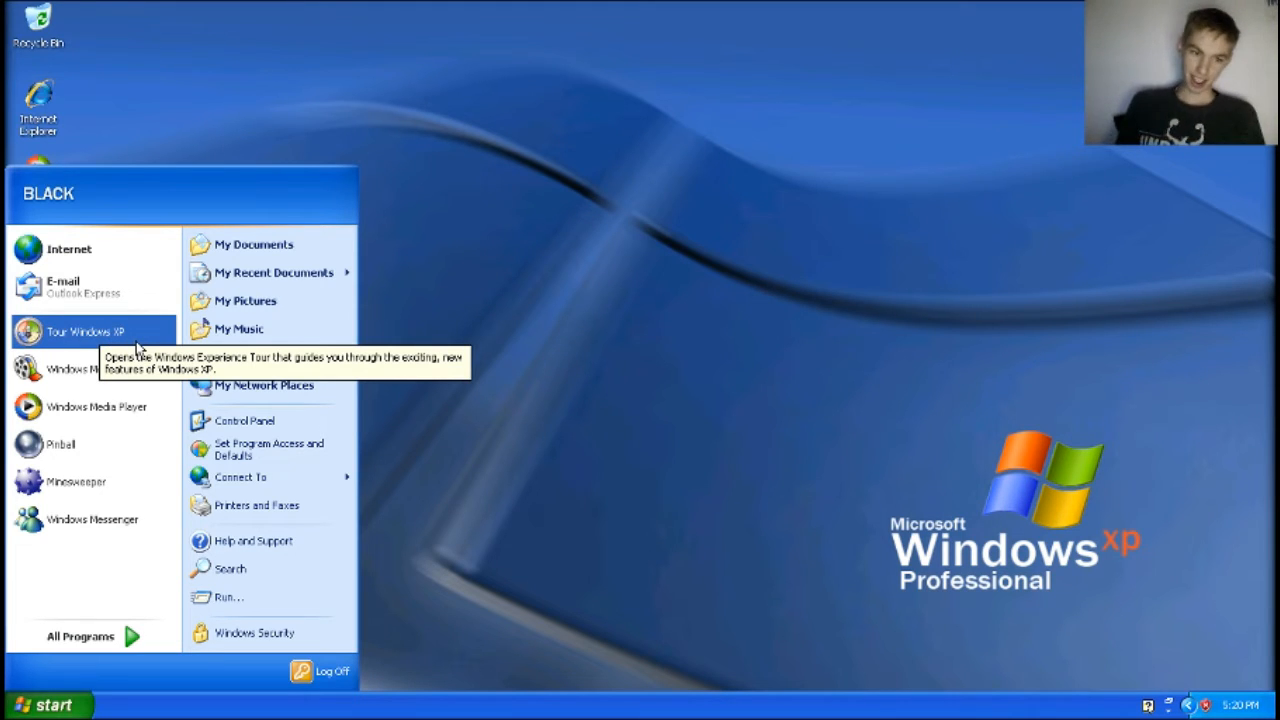
Launch Tour Windows XP from the Start menu
left_click(85, 331)
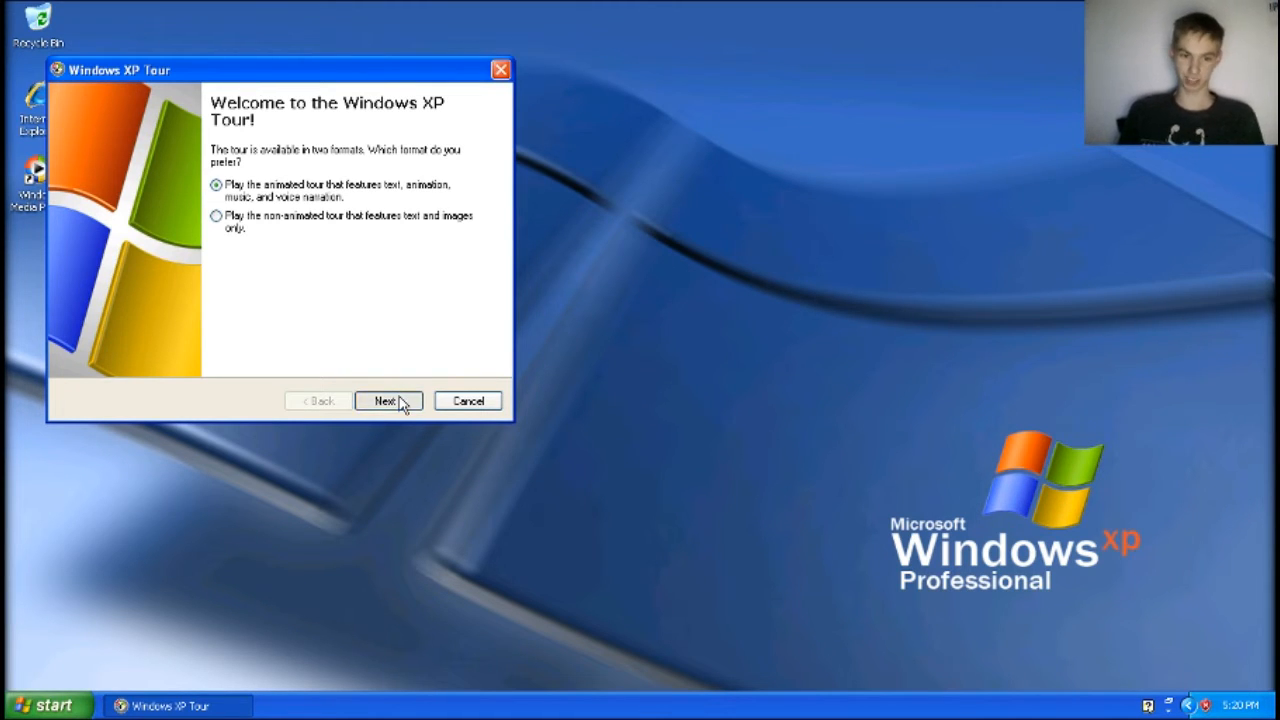
Begin the animated tour, skip its intro to the topic menu, then exit to the desktop
left_click(388, 400)
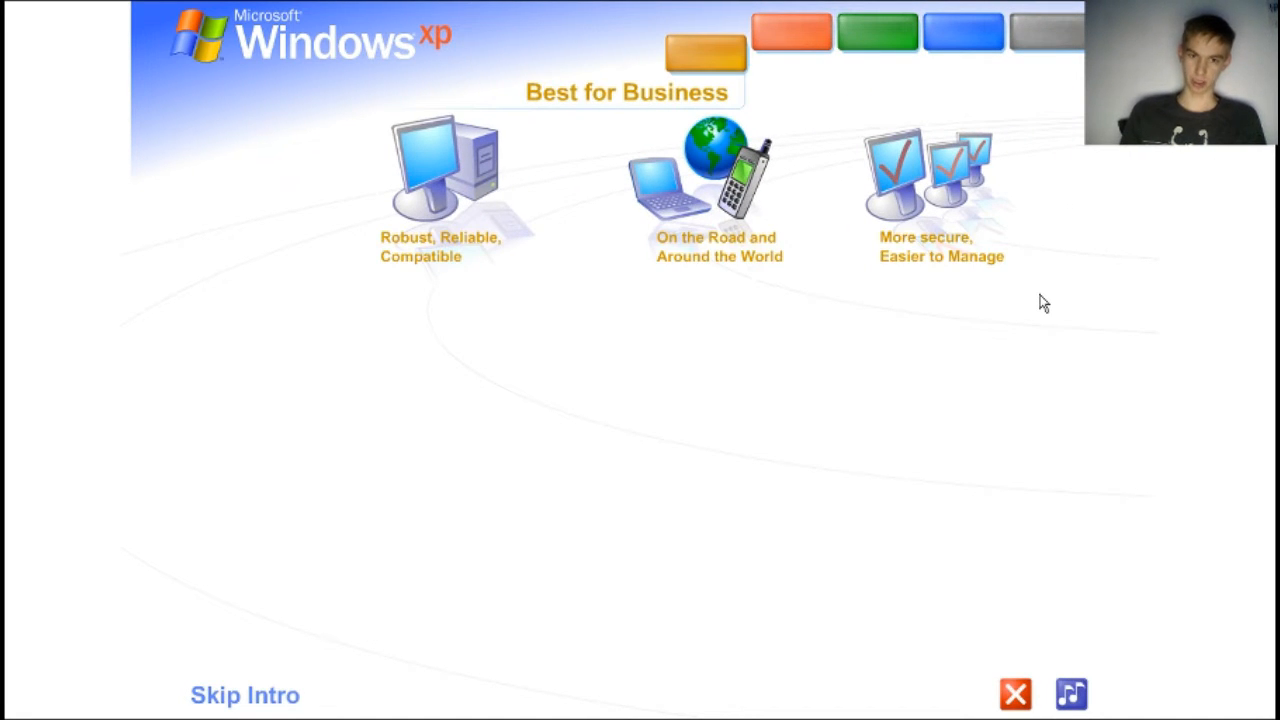
mouse_move(1015, 694)
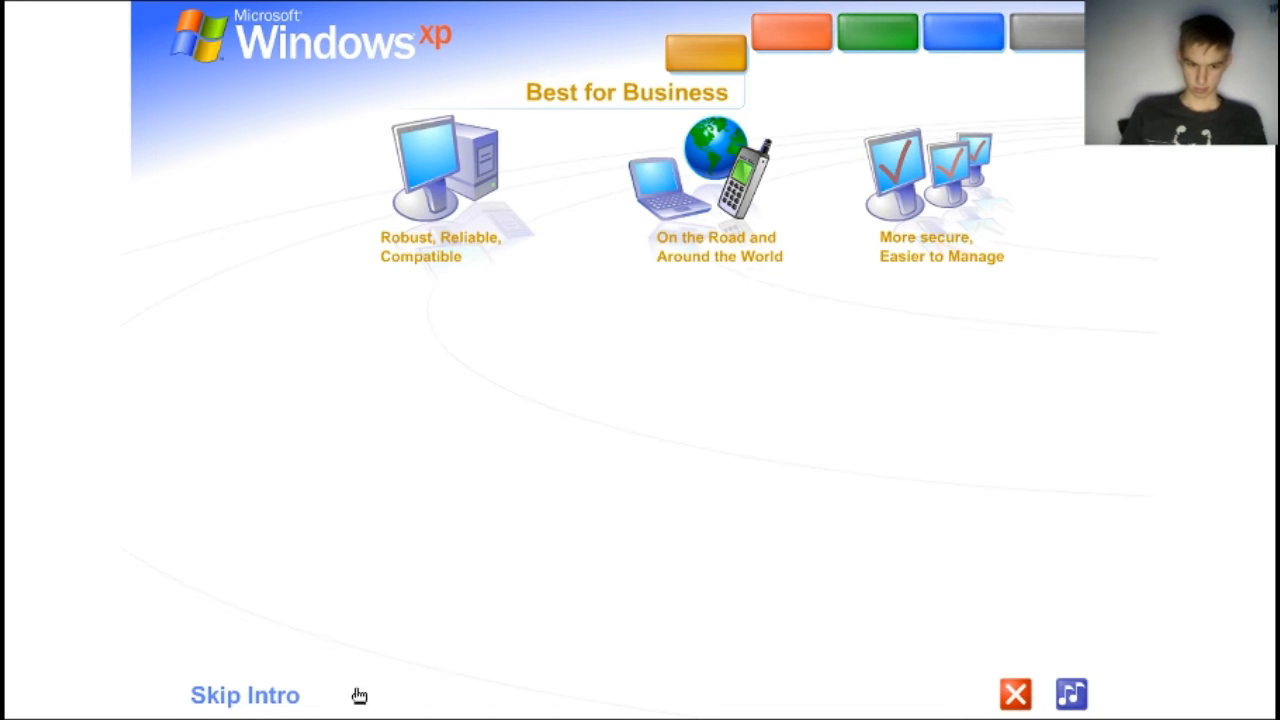
left_click(245, 695)
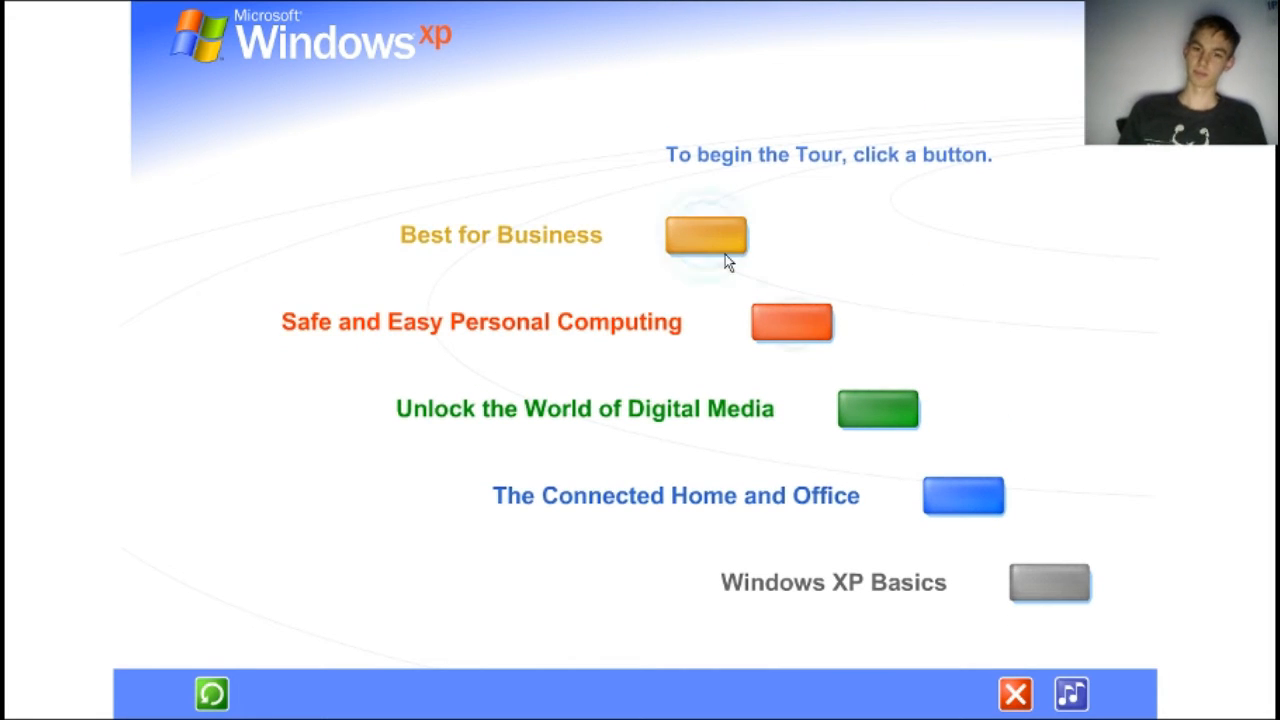
mouse_move(1008, 538)
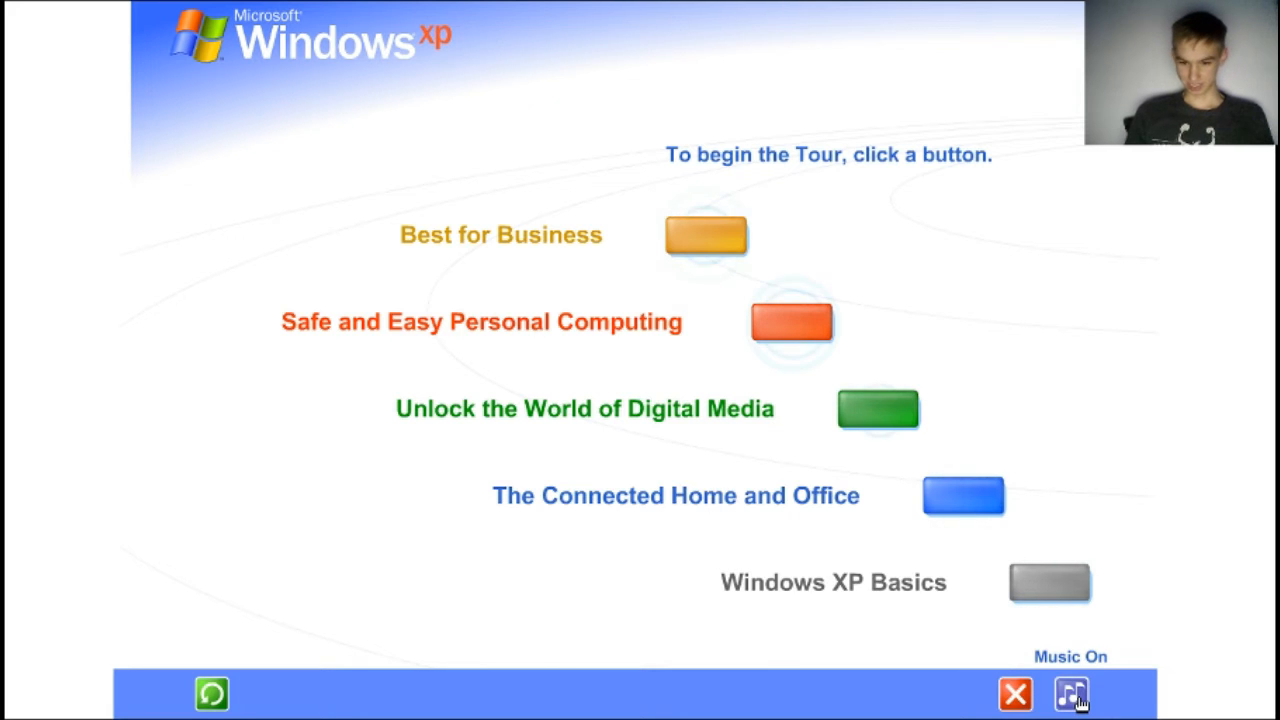
left_click(1014, 693)
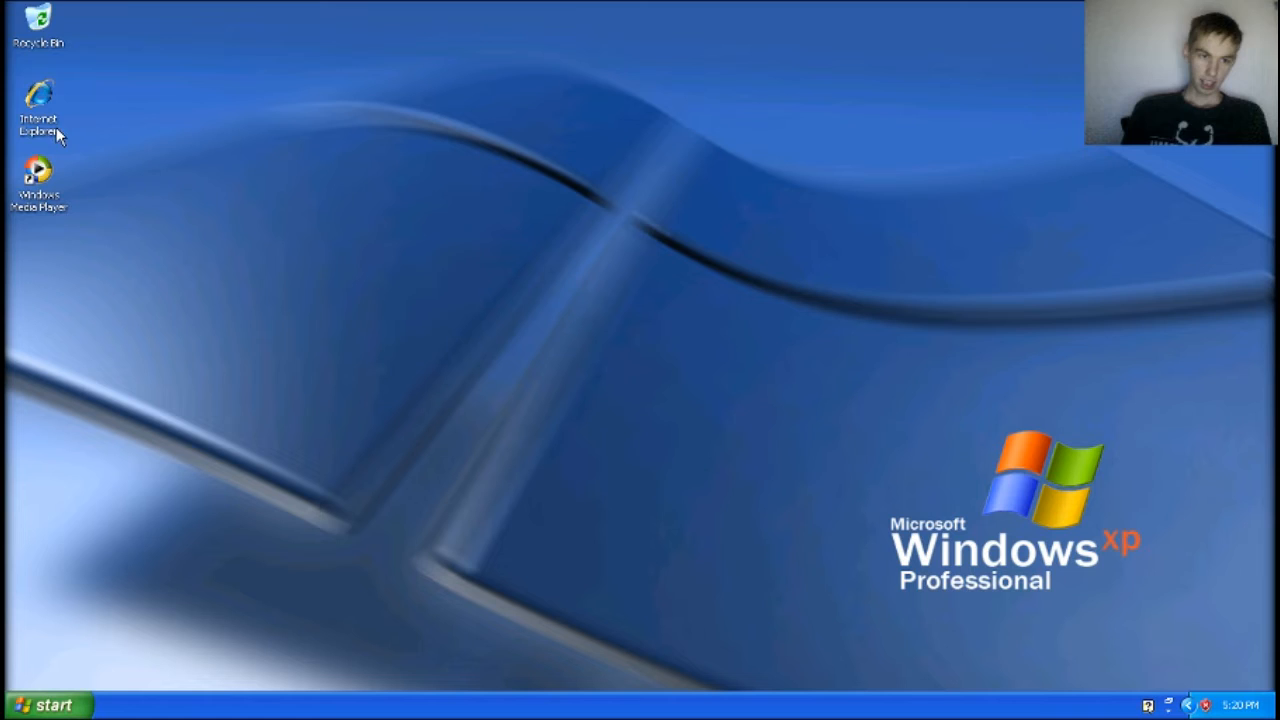
mouse_move(205, 160)
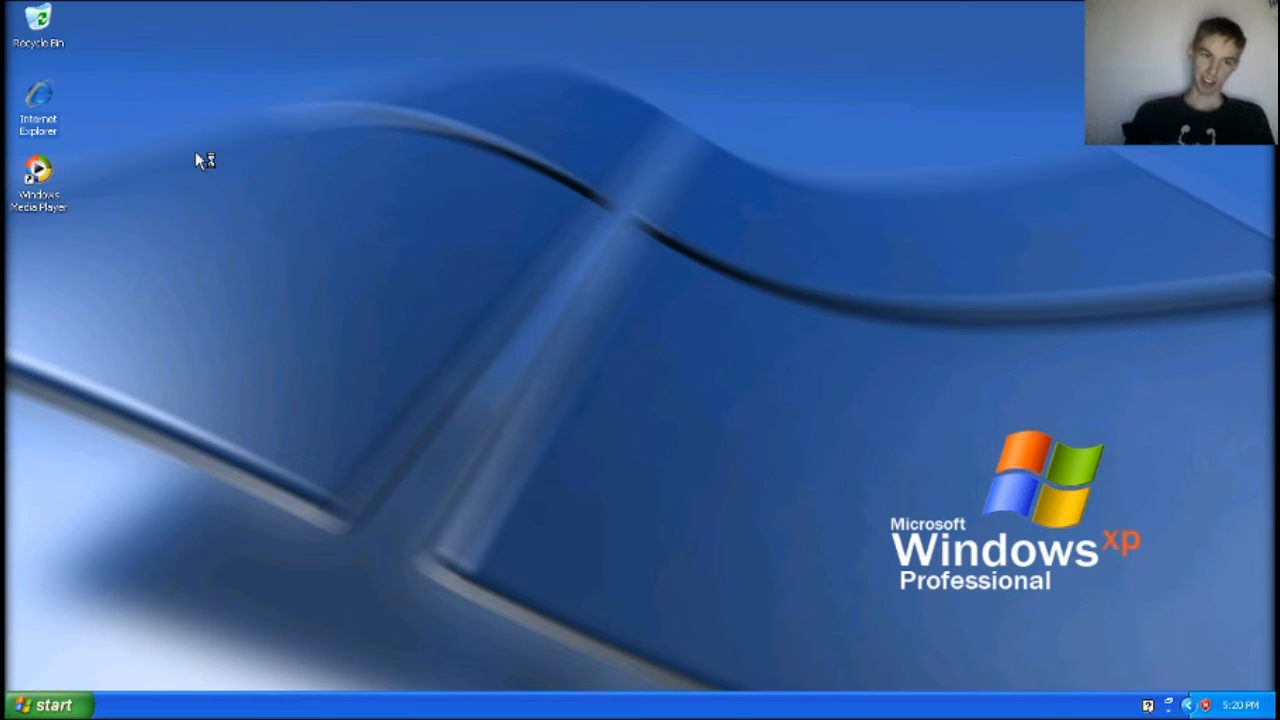
Launch Internet Explorer from its desktop icon
double_click(38, 105)
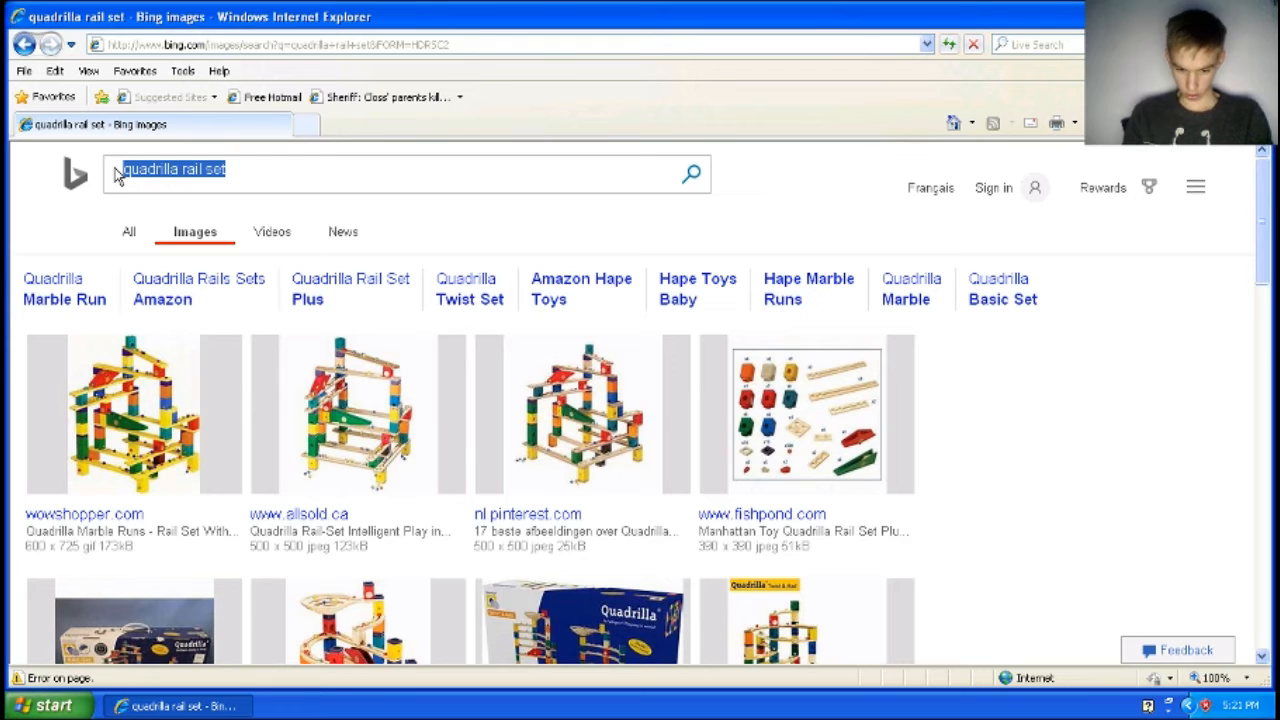
Run a Bing image search for 'lego shop' in Internet Explorer
type("lego shop")
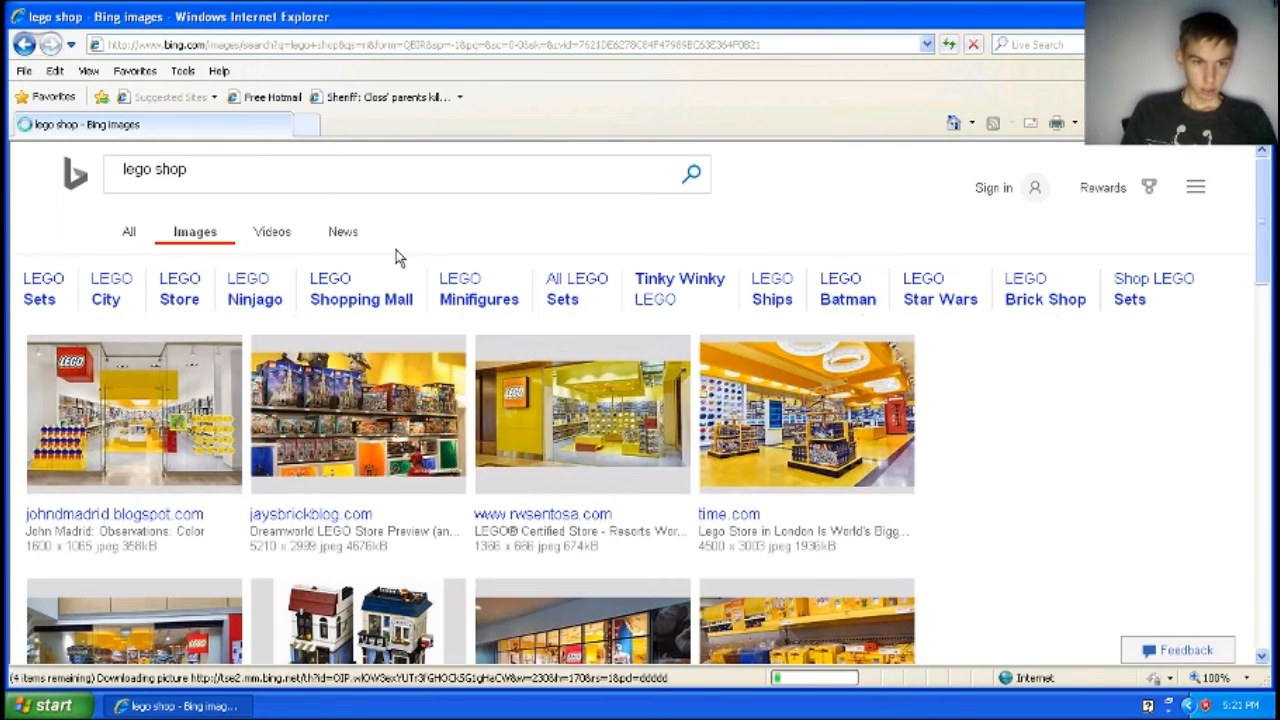
left_click(128, 231)
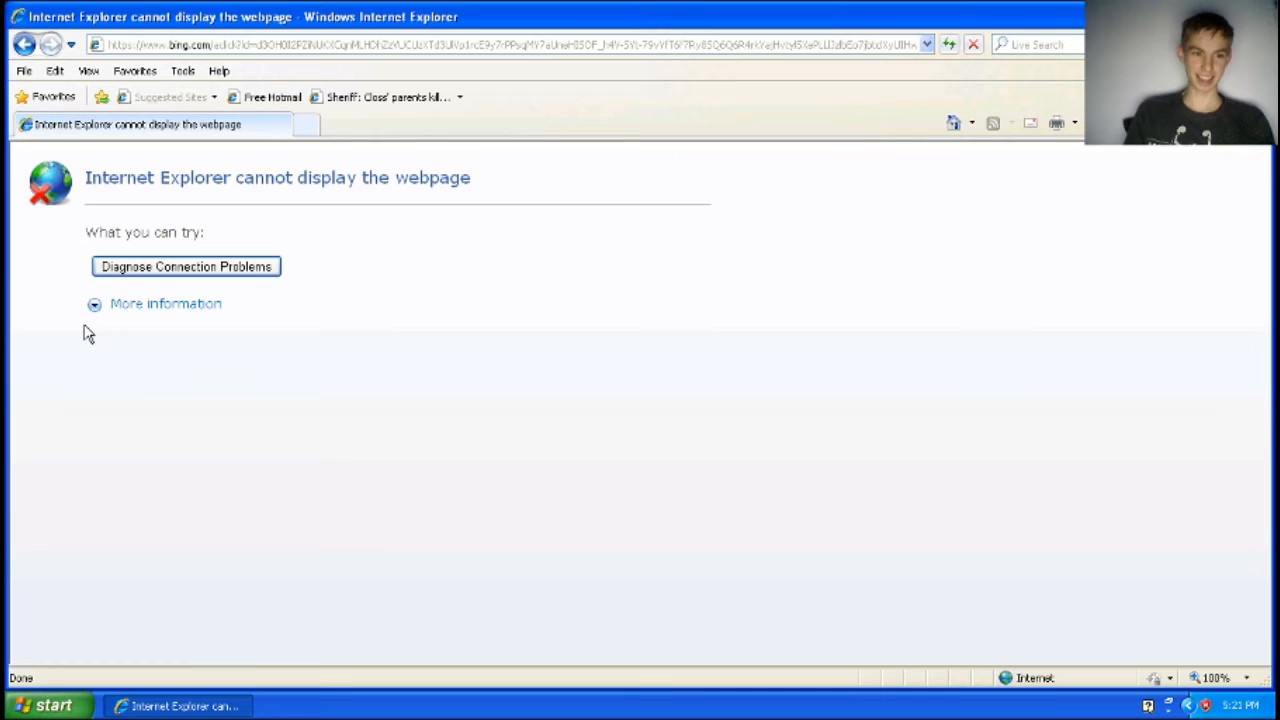
mouse_move(363, 353)
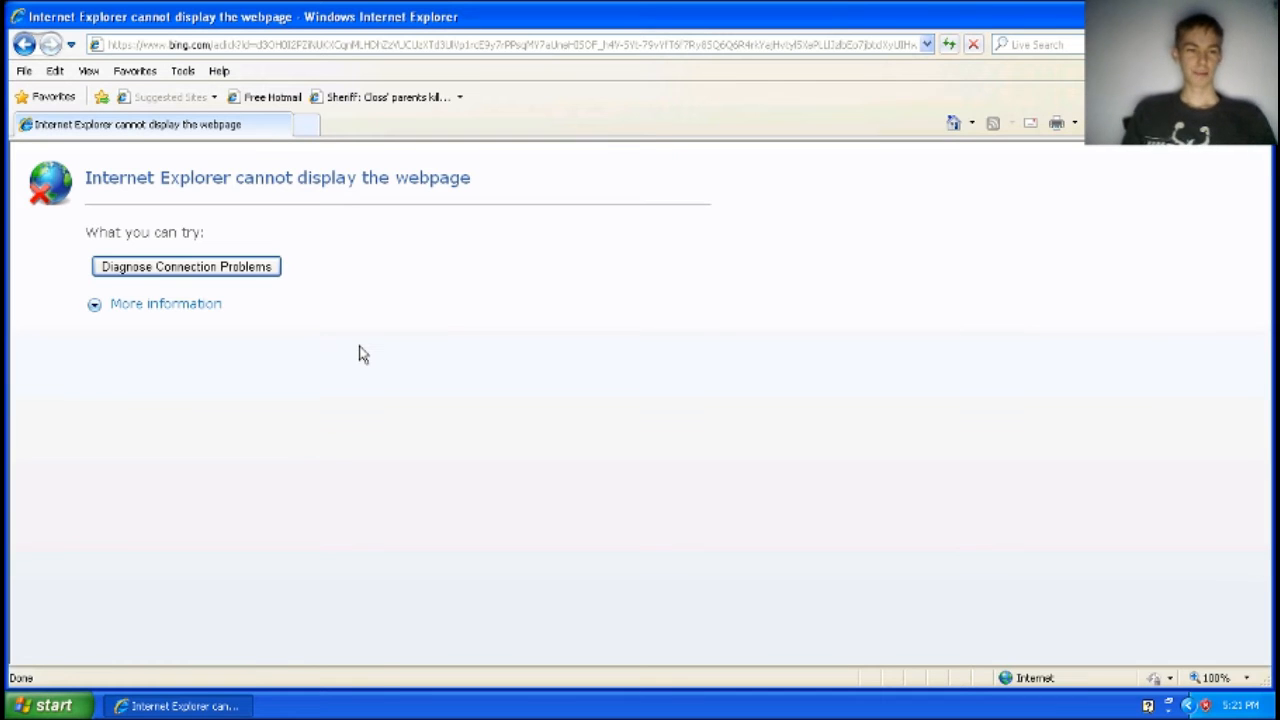
mouse_move(866, 122)
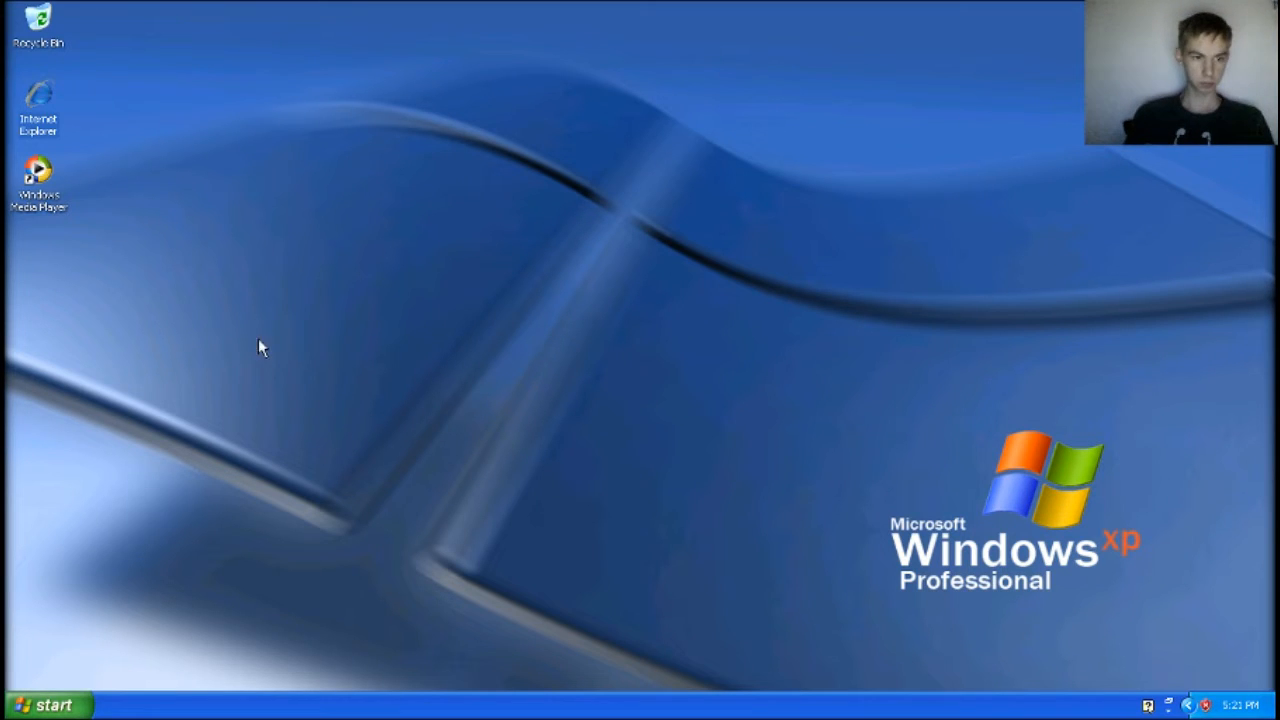
Launch Windows Movie Maker from the Start menu's pinned programs
left_click(47, 704)
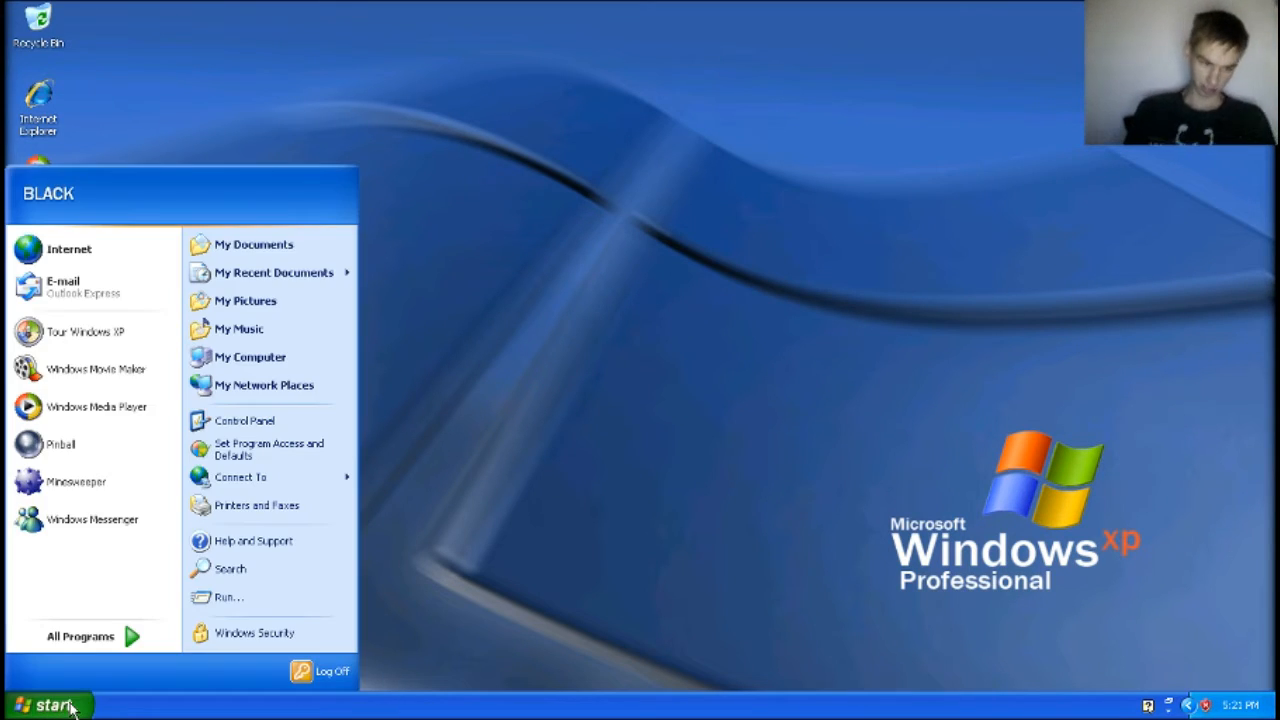
mouse_move(60, 444)
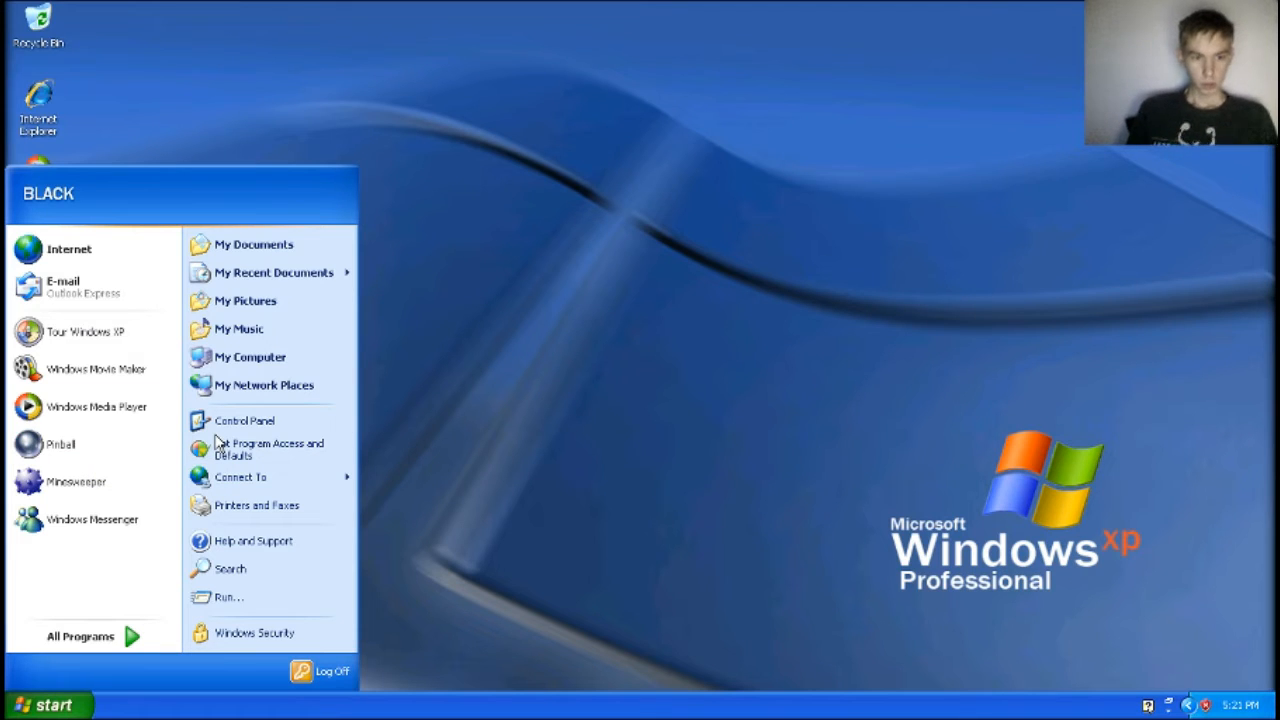
mouse_move(250, 357)
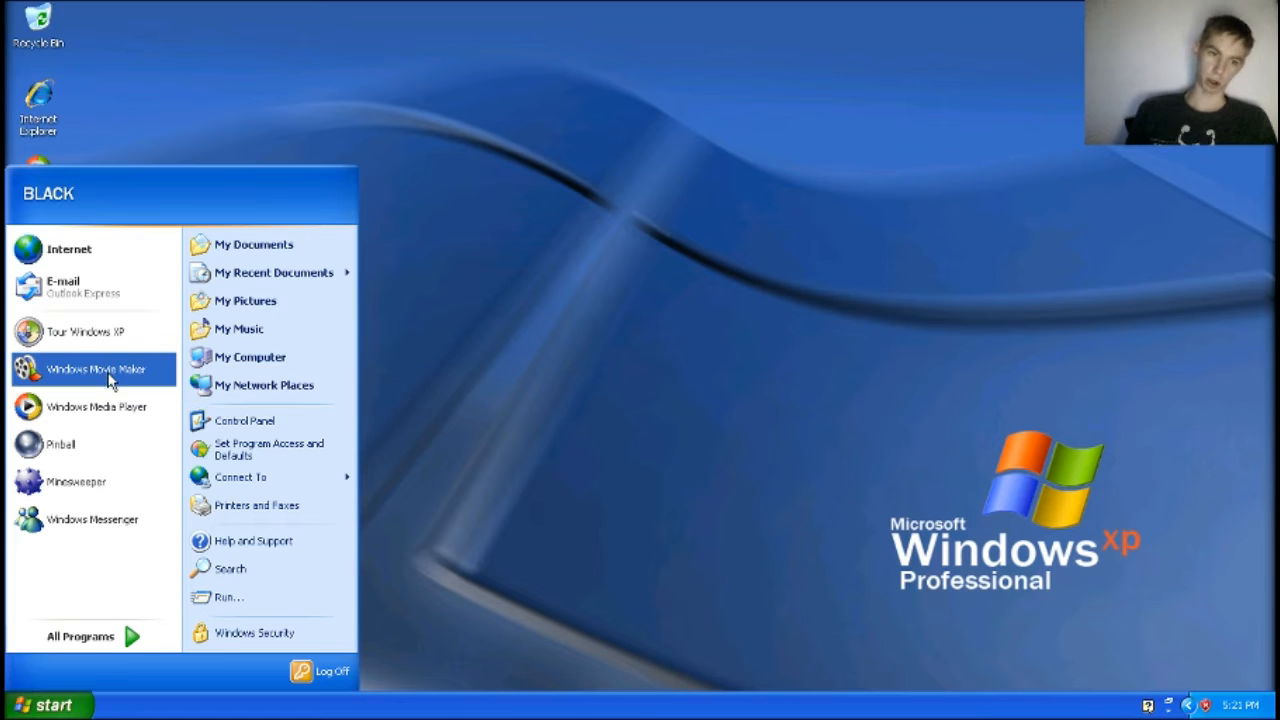
mouse_move(95, 369)
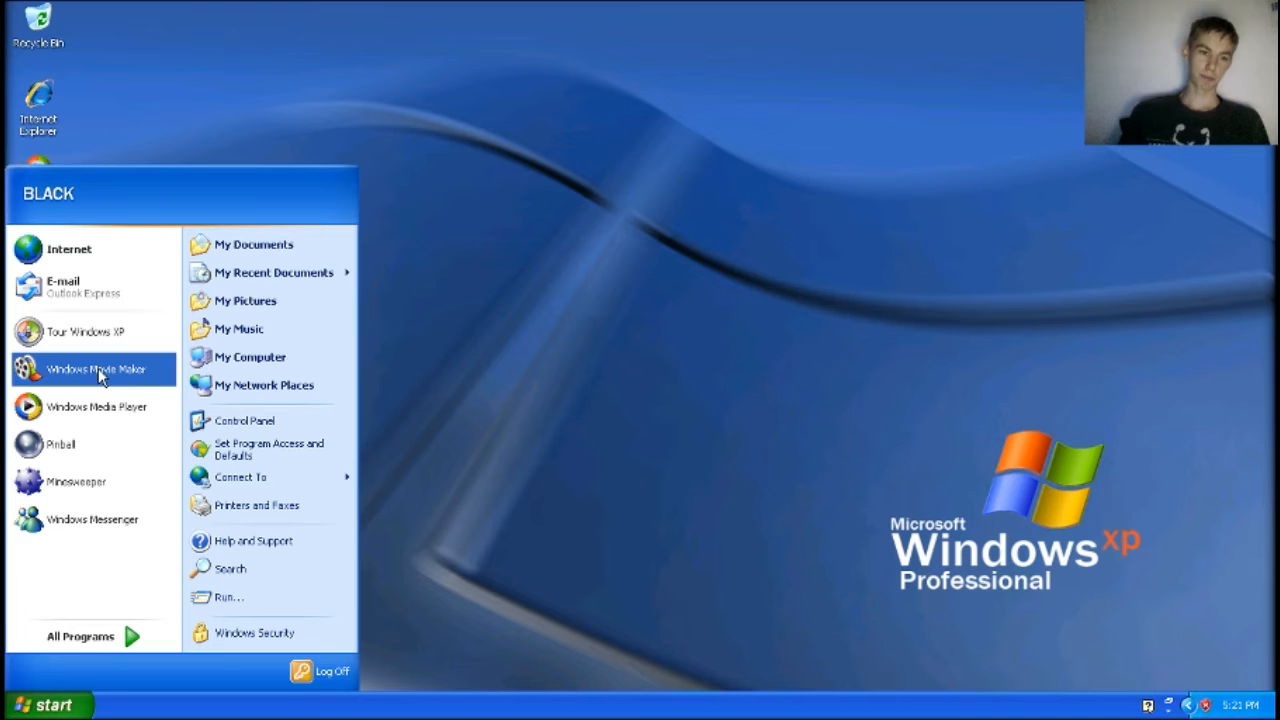
left_click(100, 375)
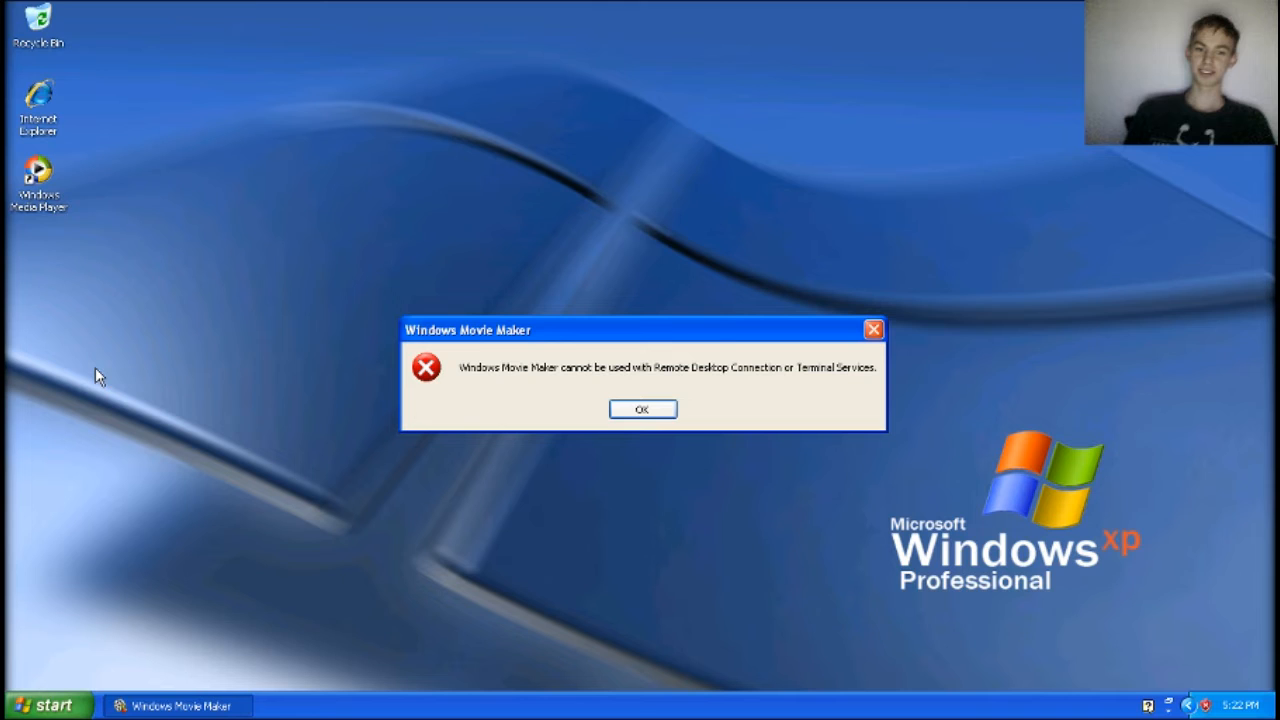
mouse_move(293, 410)
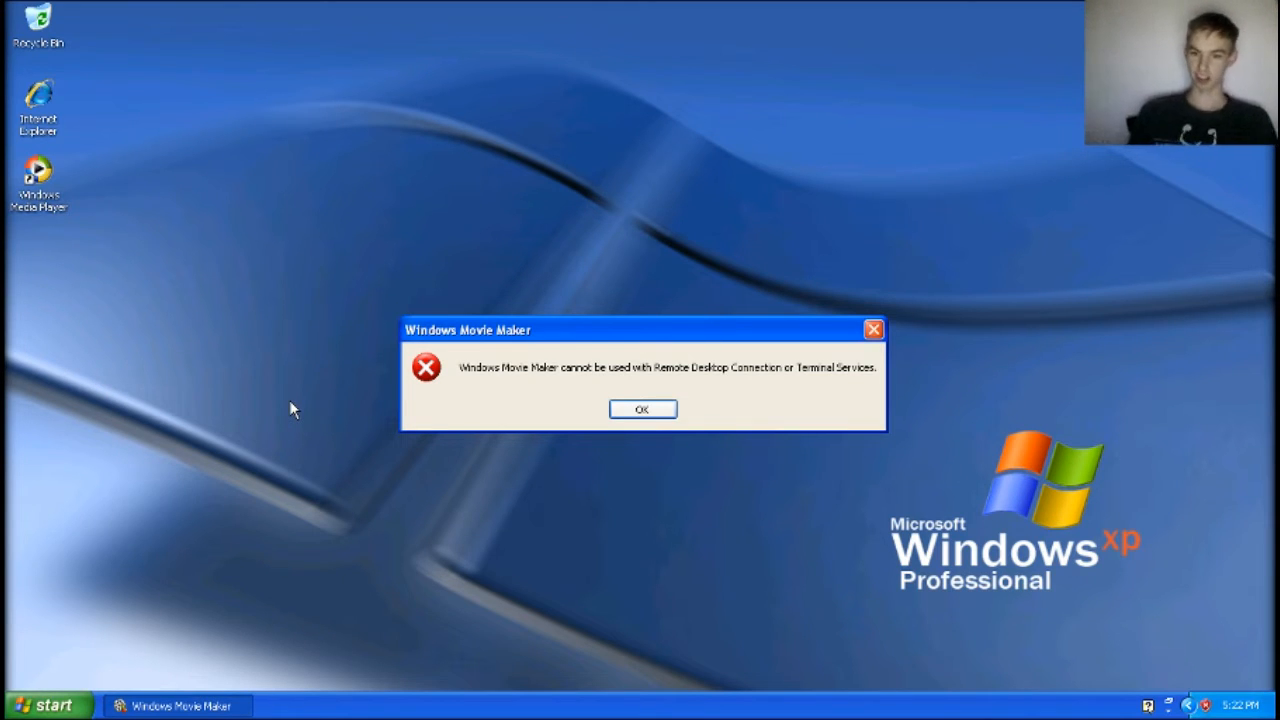
mouse_move(527, 387)
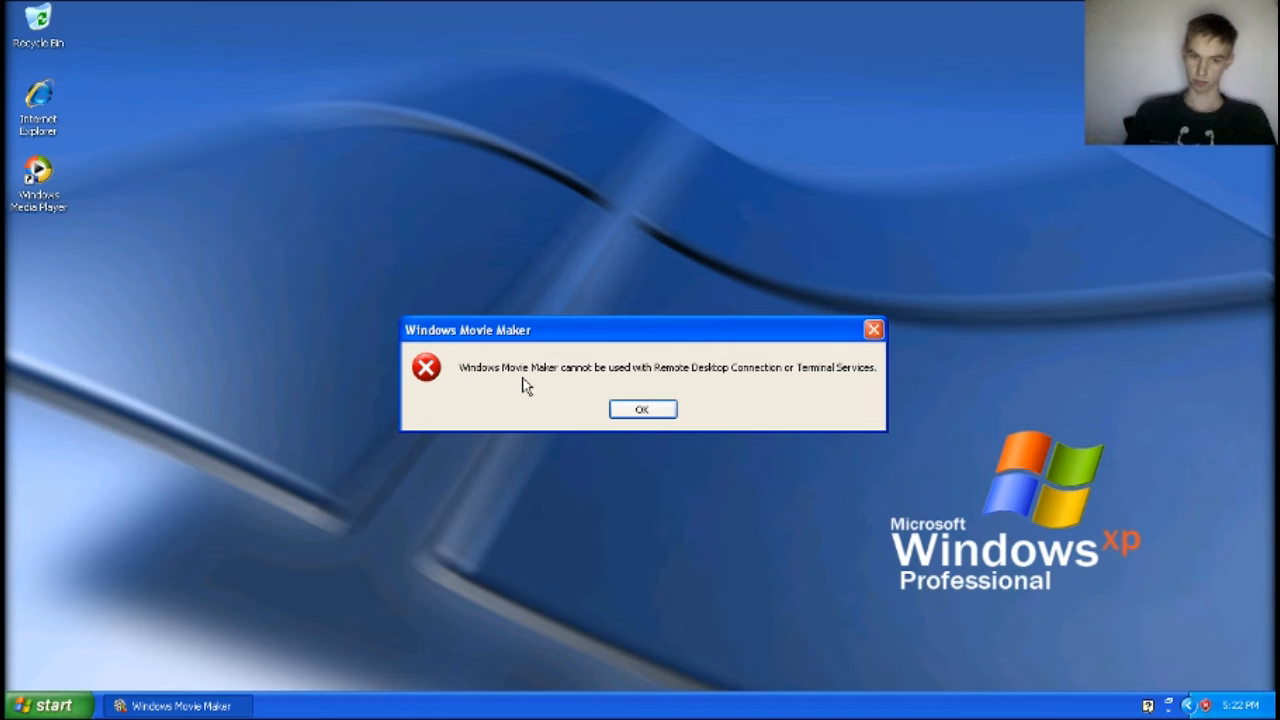
mouse_move(510, 310)
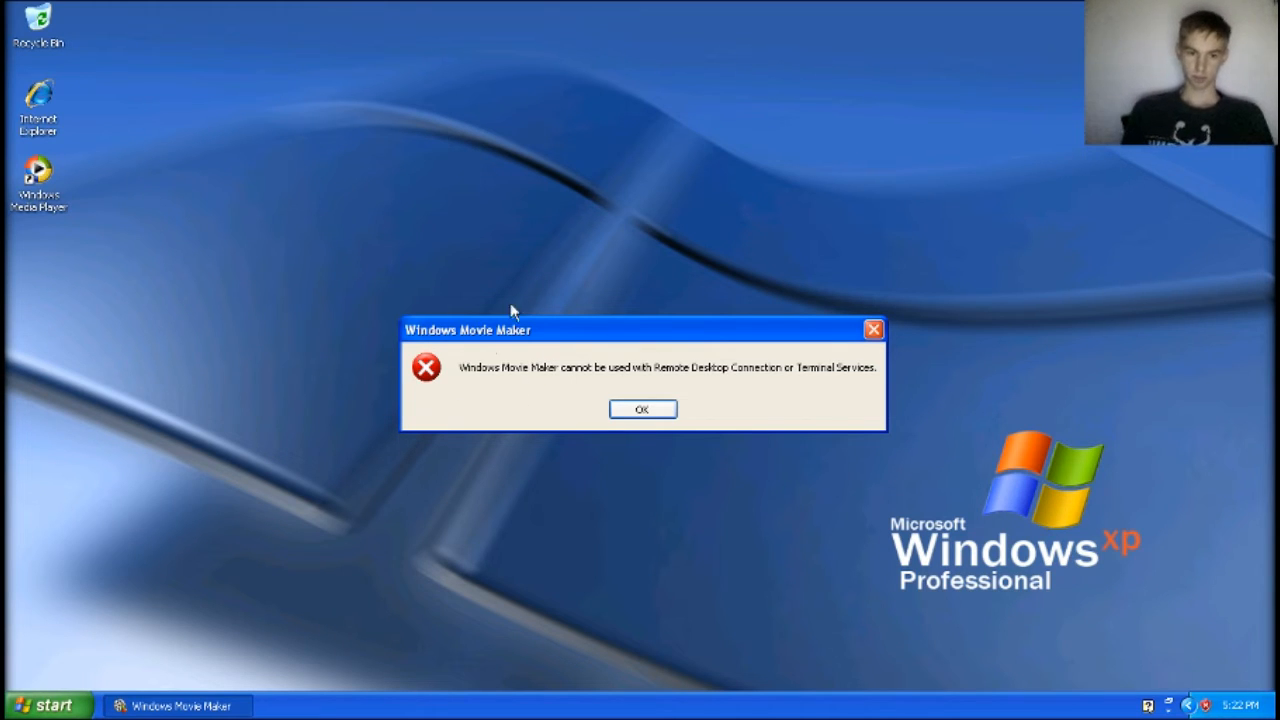
Dismiss the Windows Movie Maker Remote Desktop incompatibility error with OK
left_click(642, 409)
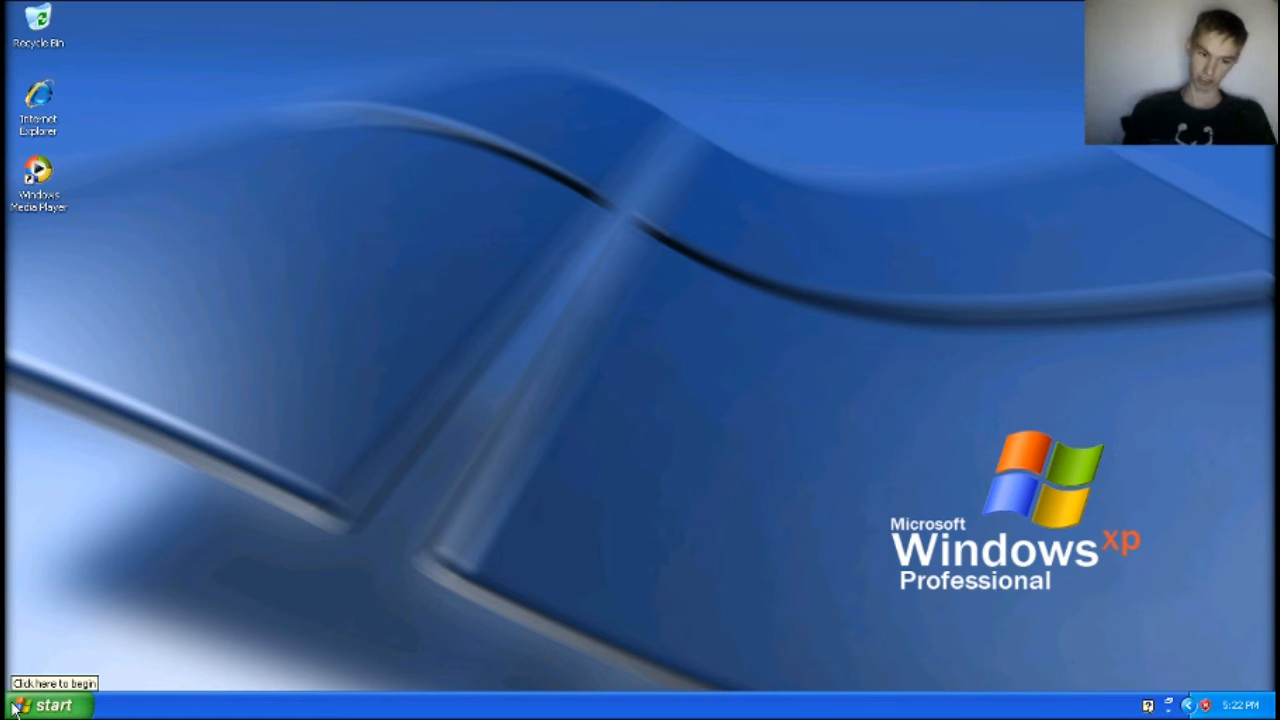
Browse the Start menu's programs and connections, then launch Outlook Express from E-mail
left_click(45, 705)
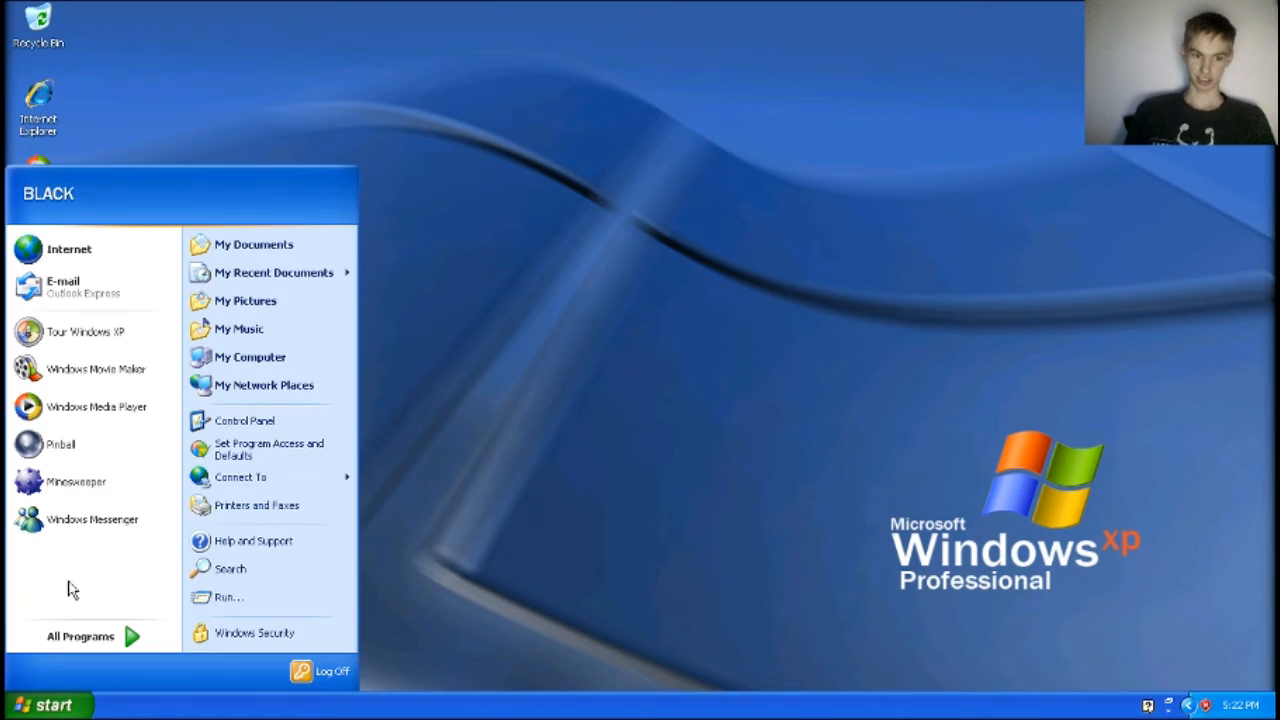
mouse_move(92, 519)
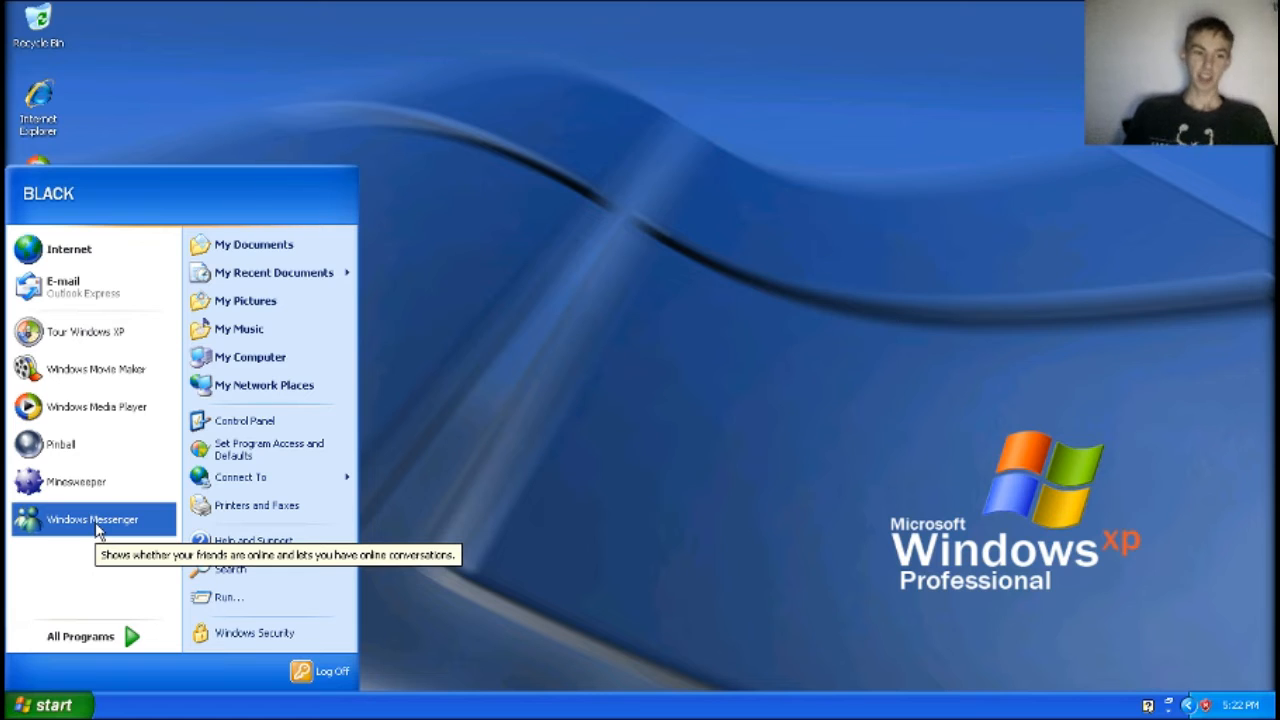
mouse_move(245, 420)
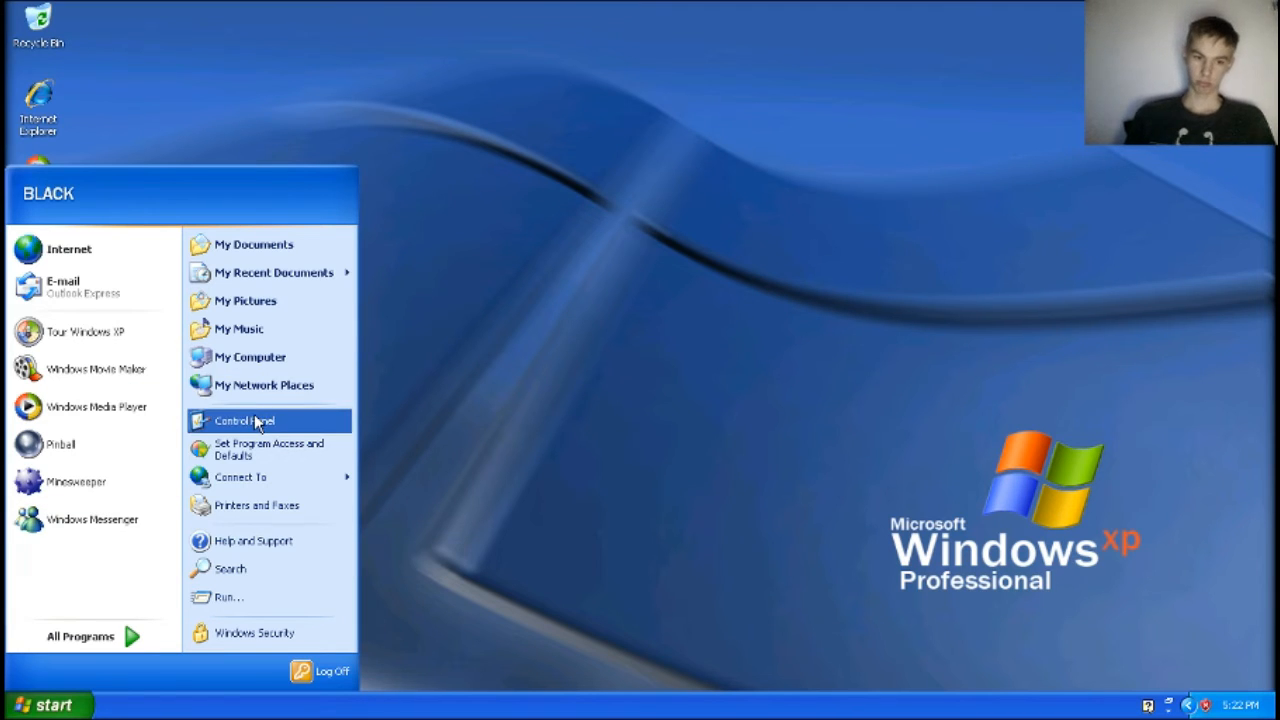
mouse_move(240, 477)
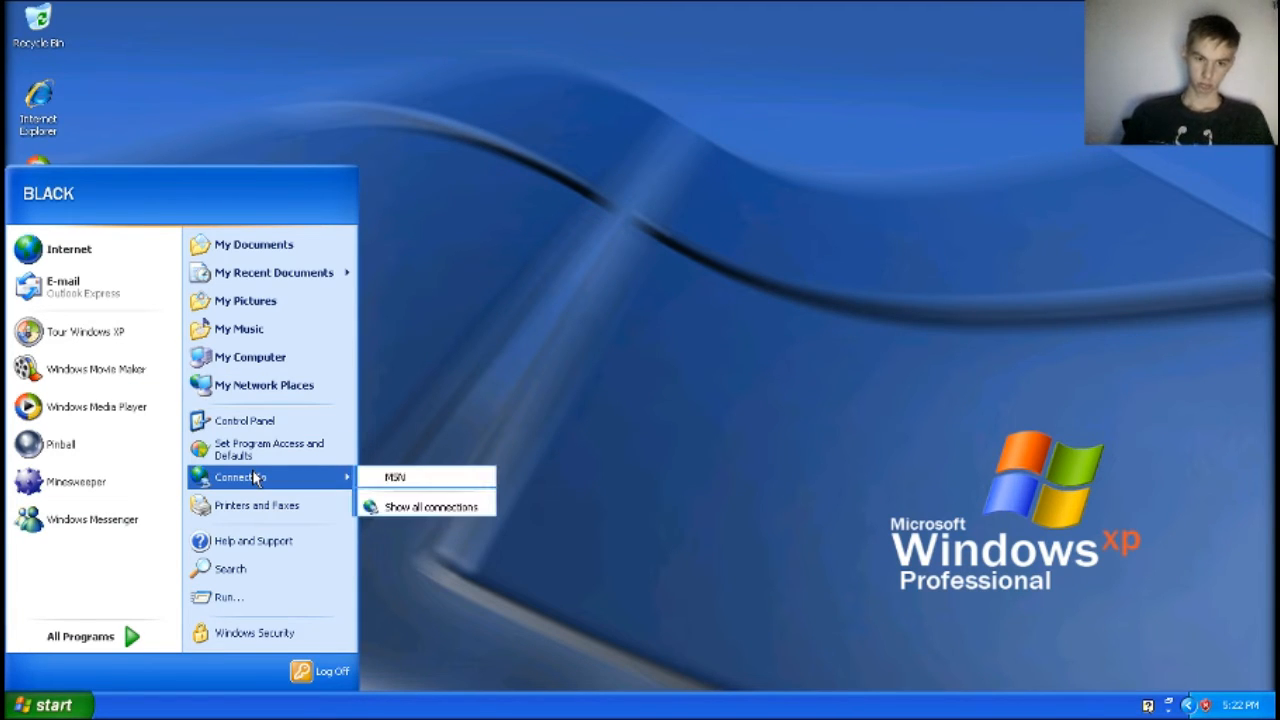
mouse_move(268, 449)
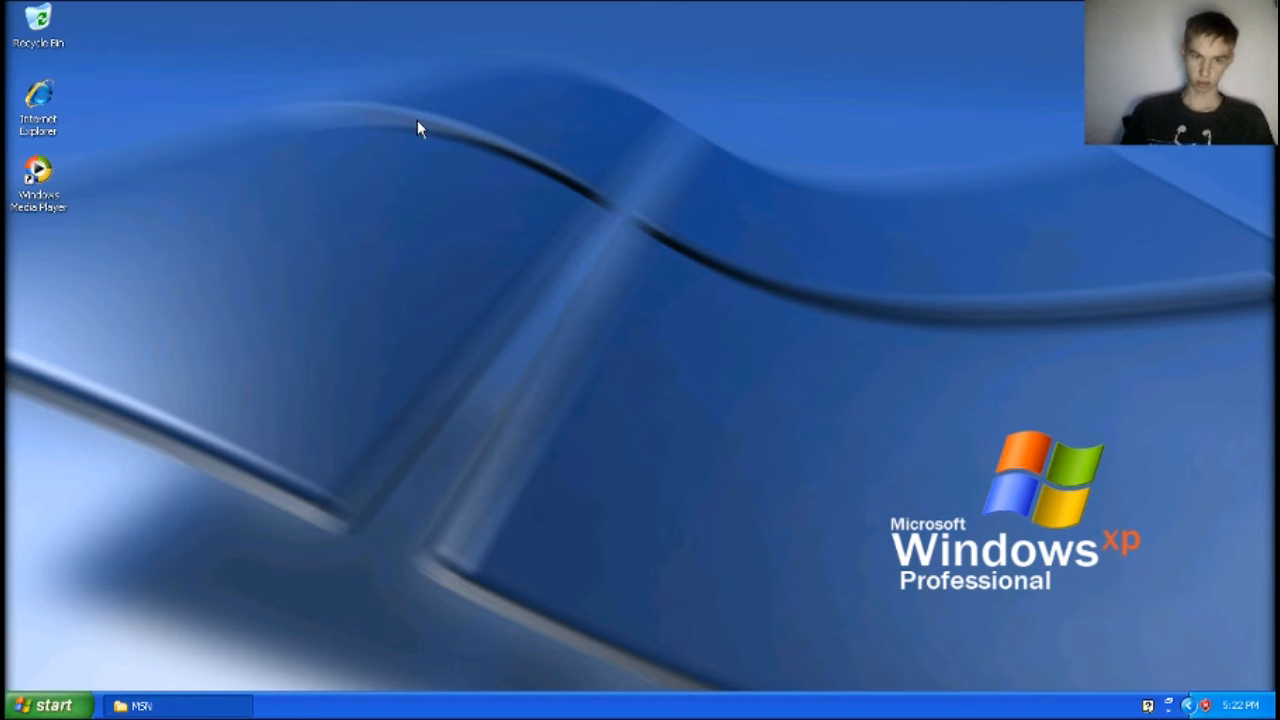
left_click(47, 705)
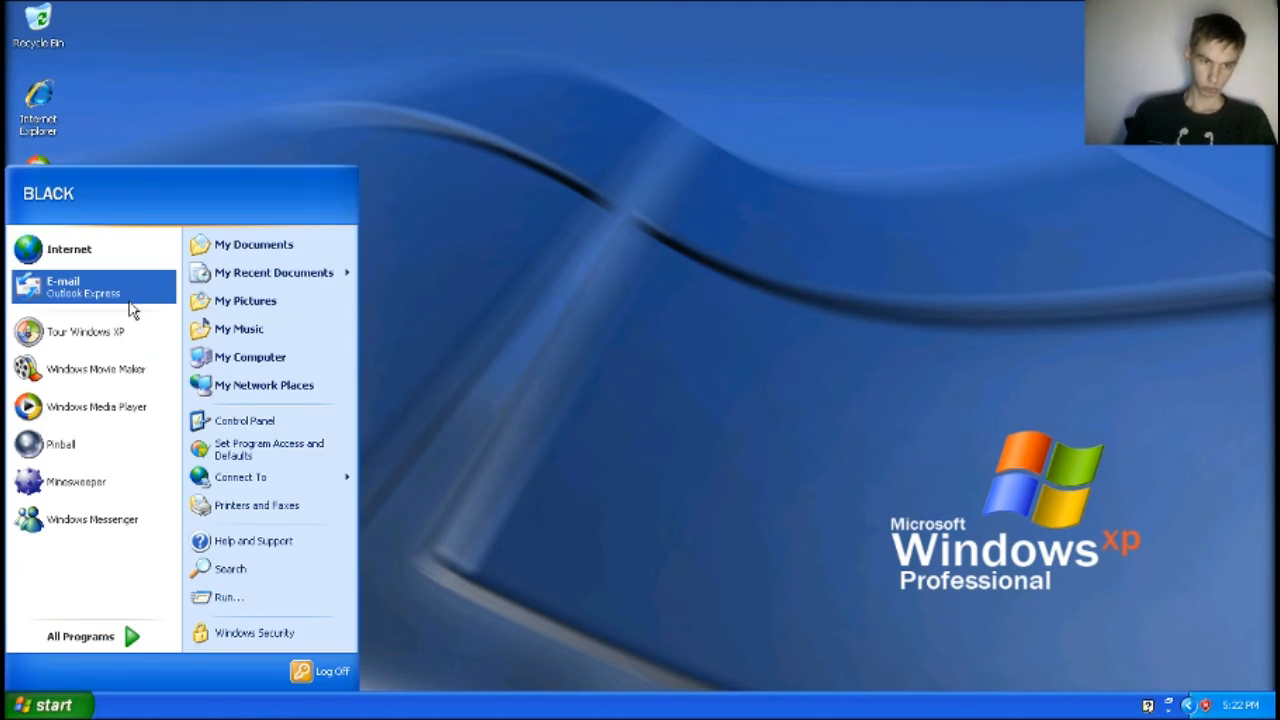
left_click(345, 285)
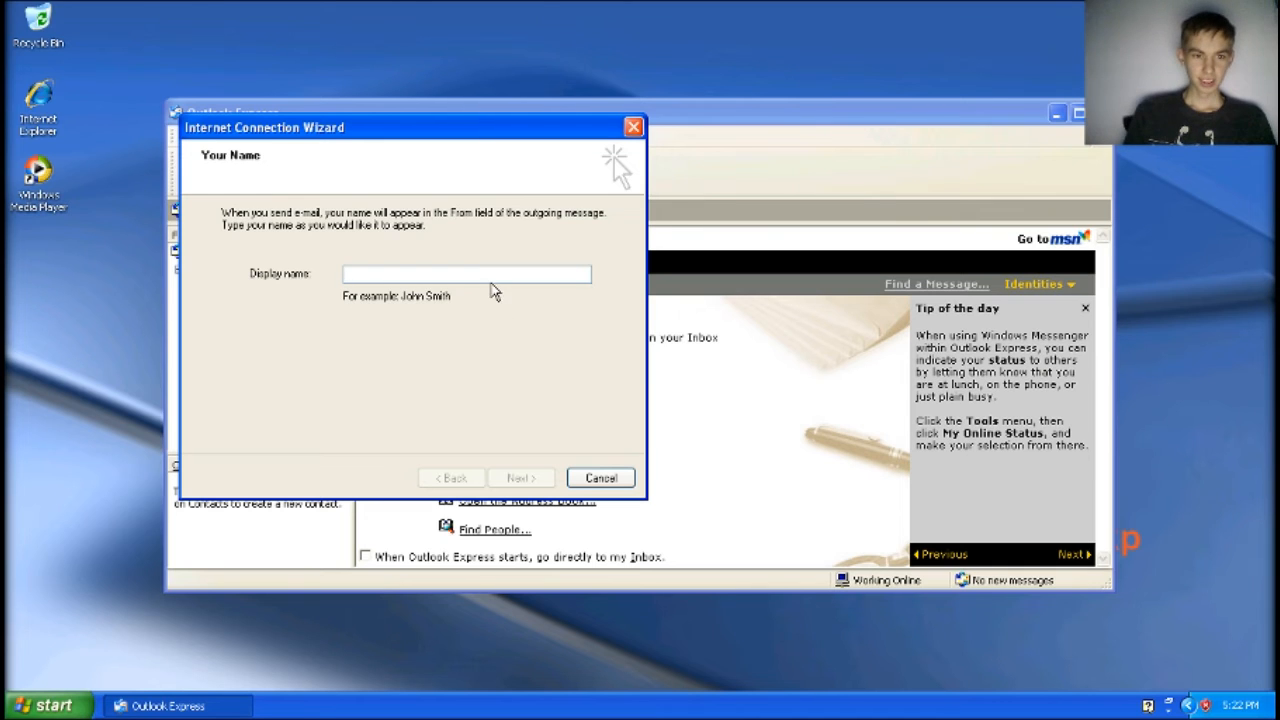
Enter the display name 'Nedxil' in the connection wizard and continue to the e-mail step
left_click(465, 273)
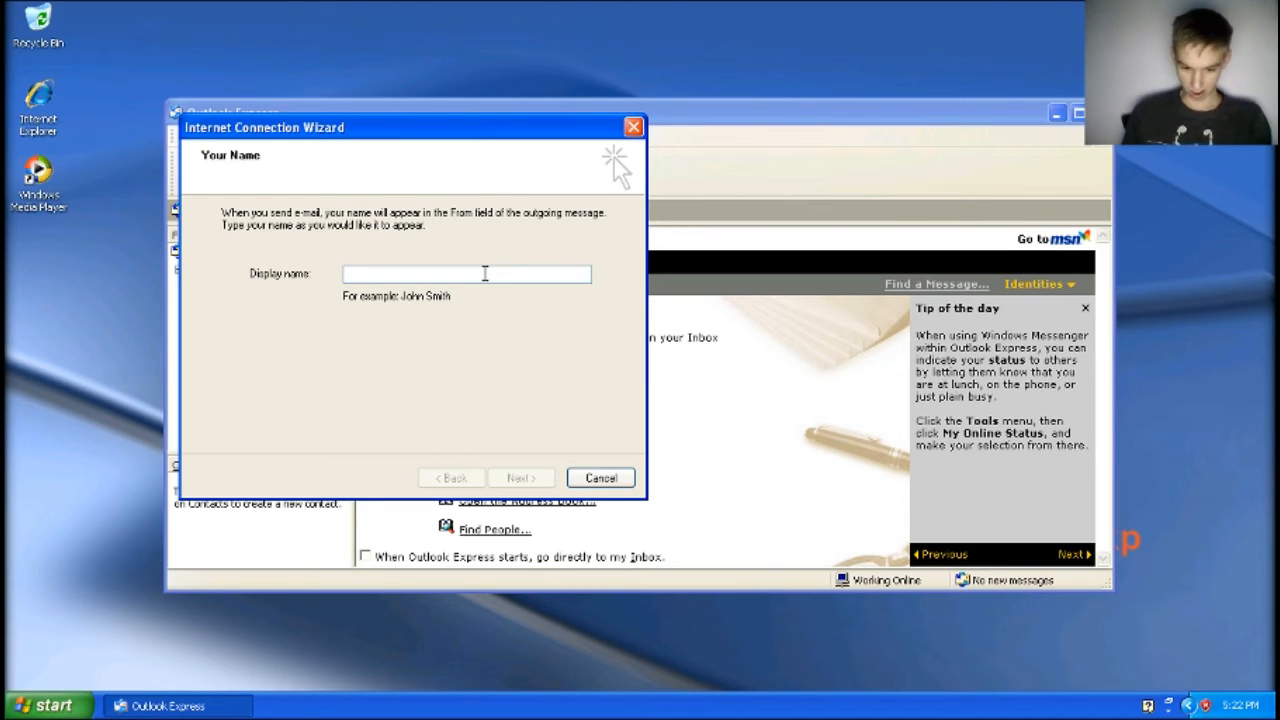
type("Ned")
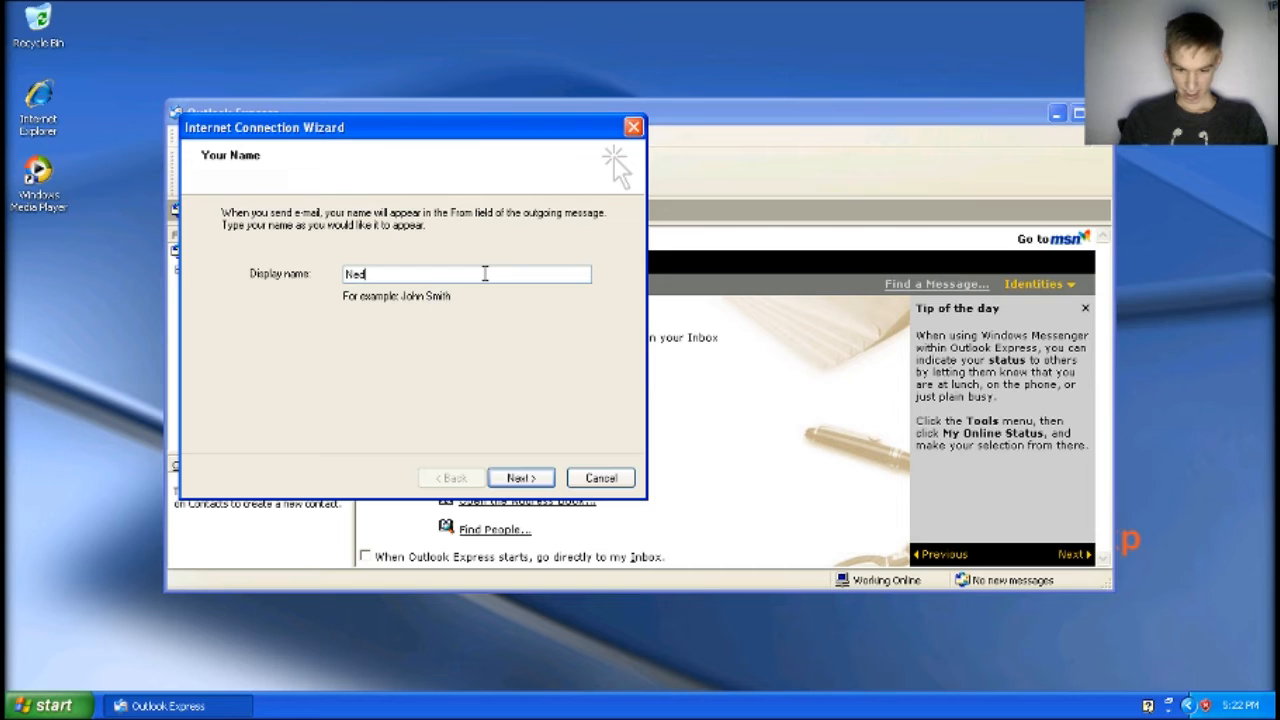
type("xil")
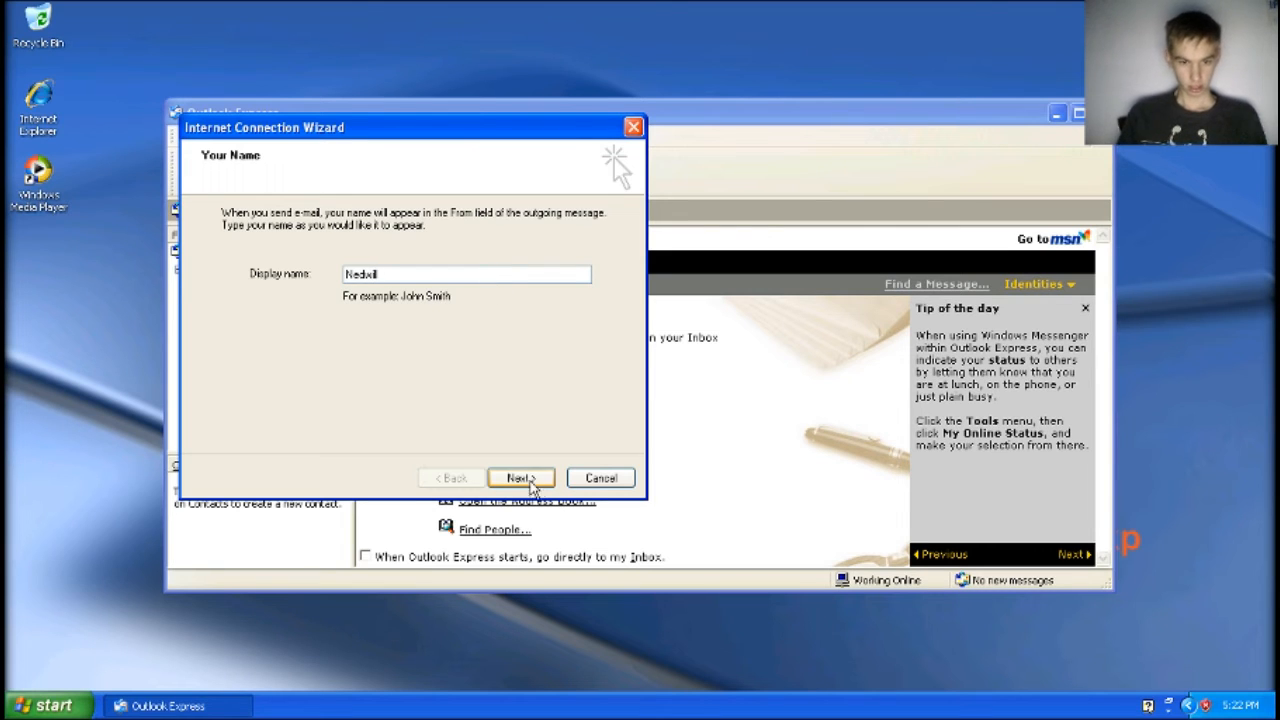
left_click(519, 477)
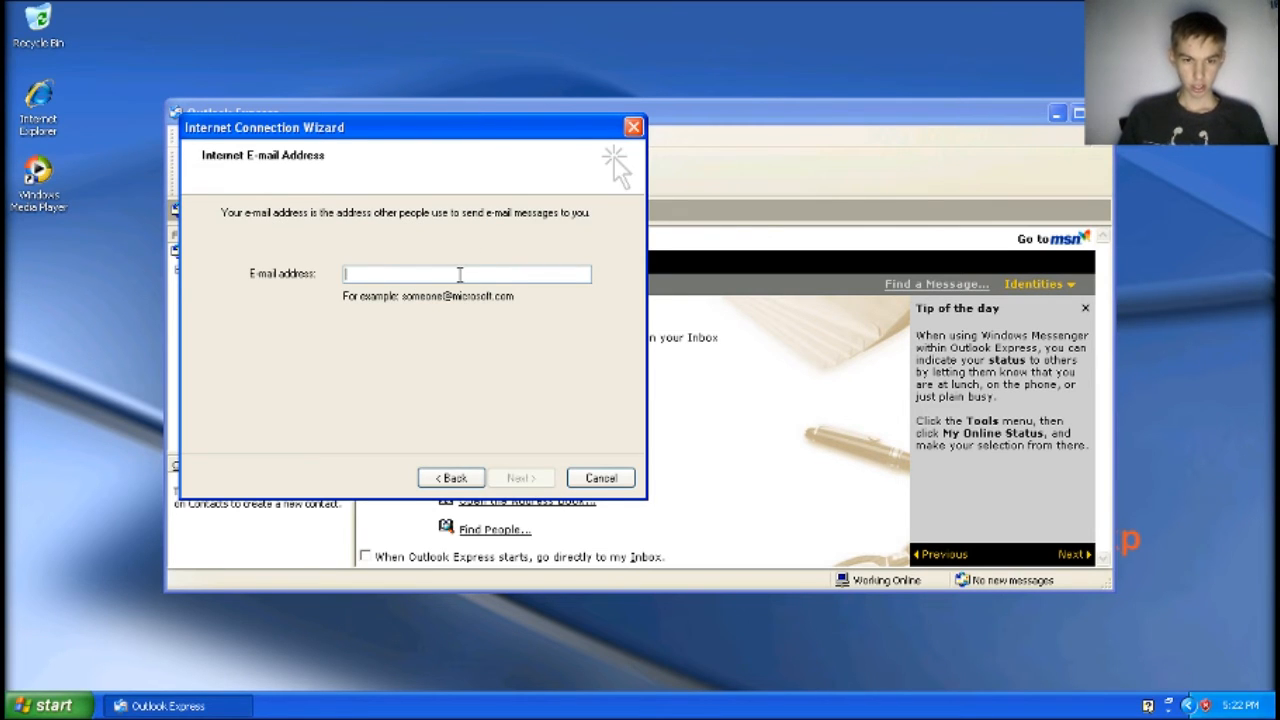
mouse_move(500, 335)
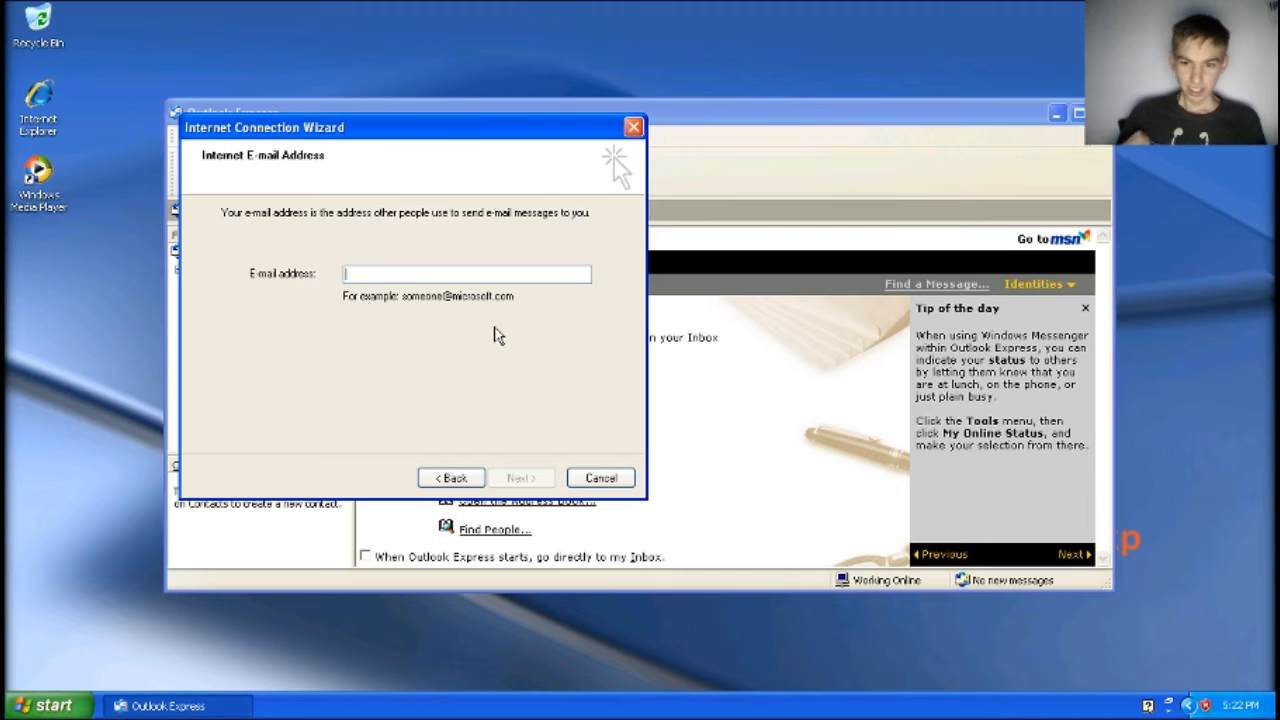
mouse_move(560, 308)
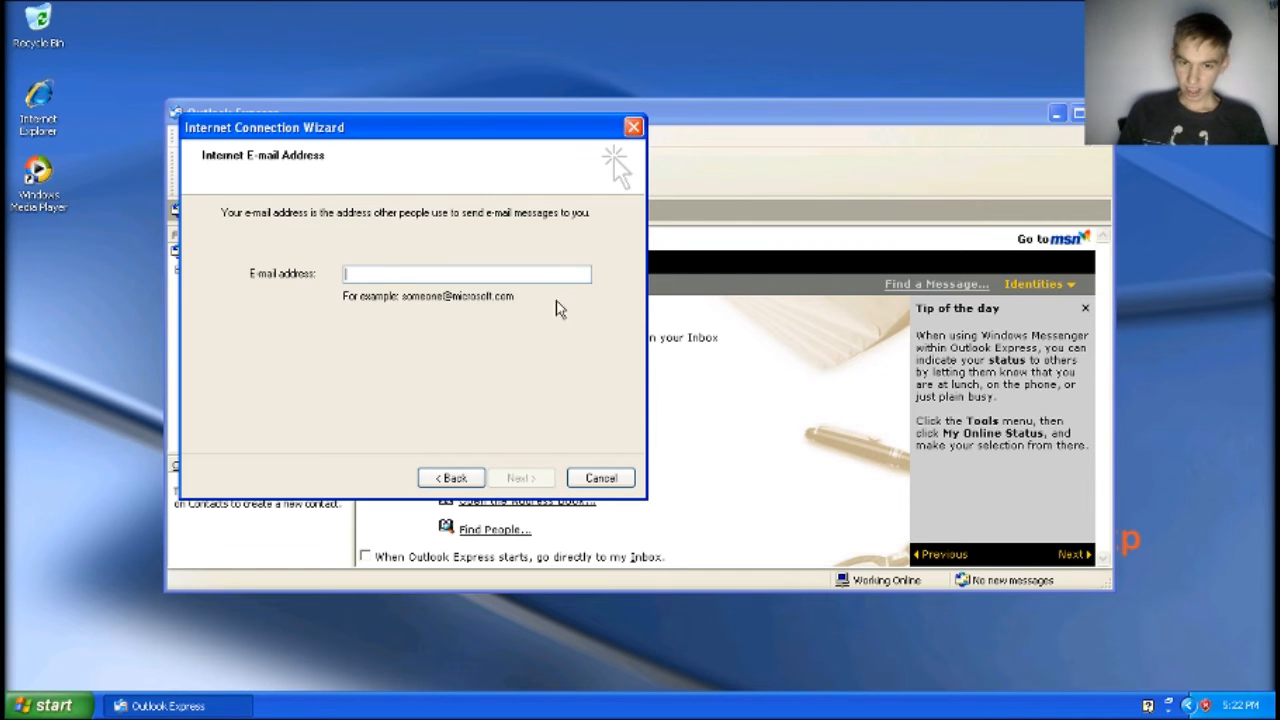
Cancel the account setup without creating an account and close Outlook Express
left_click(600, 477)
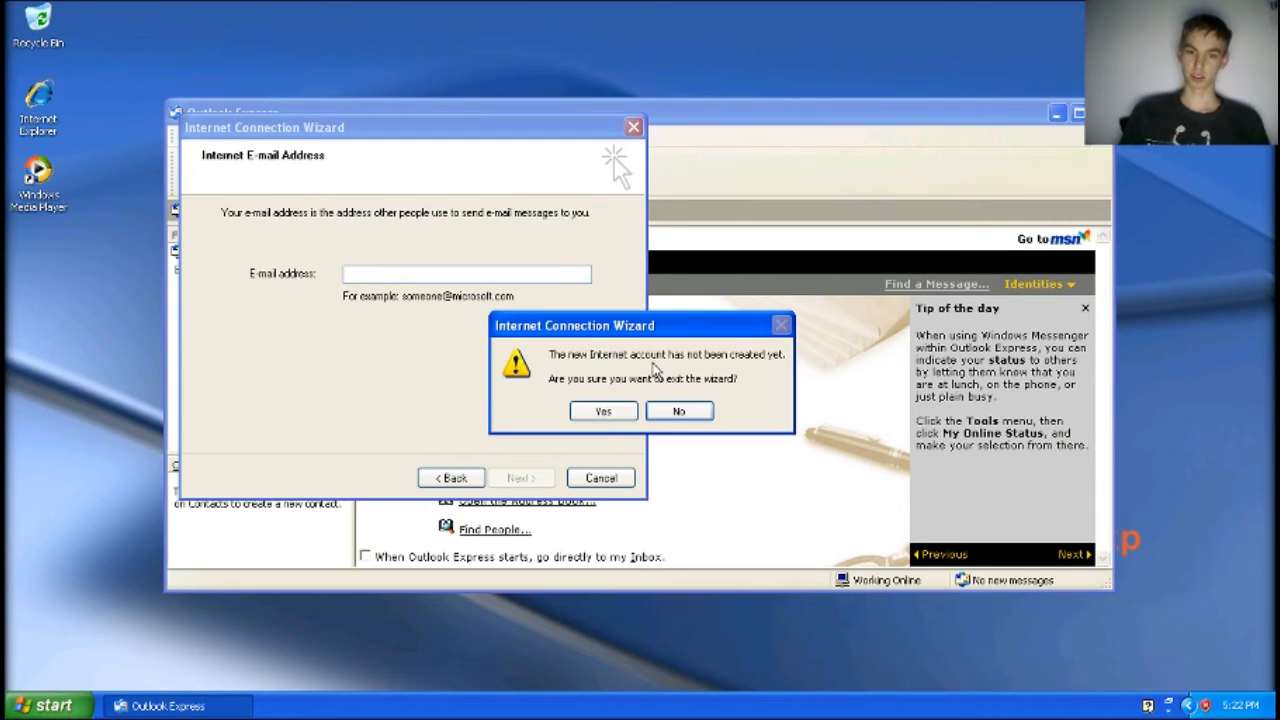
left_click(602, 411)
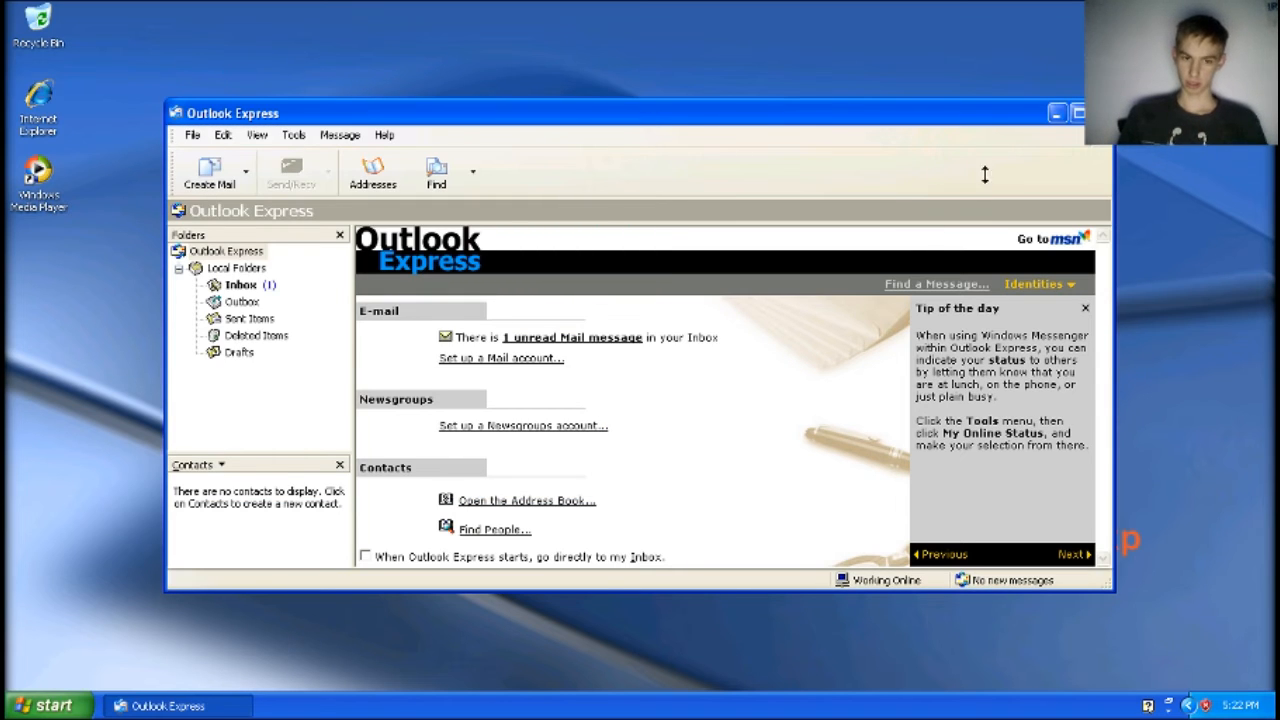
left_click(1080, 112)
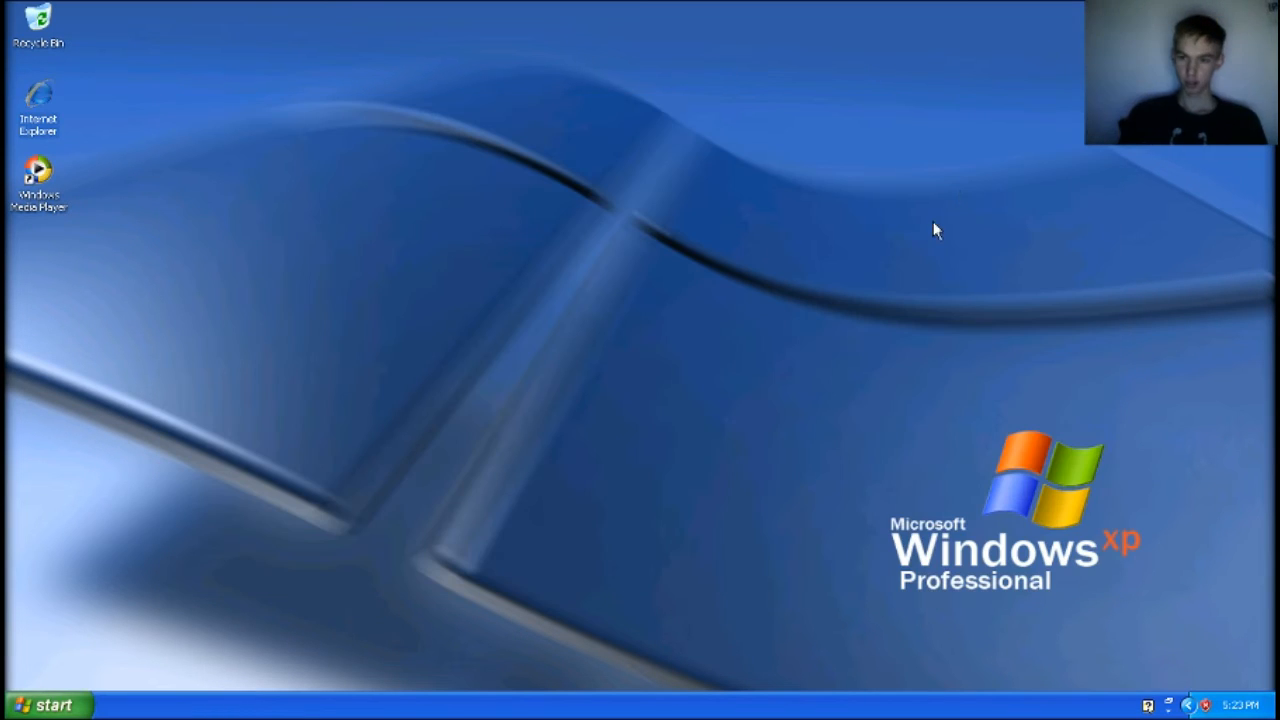
Launch 3D Pinball from Start, play a ball to a score of 7750, then close the game
left_click(45, 704)
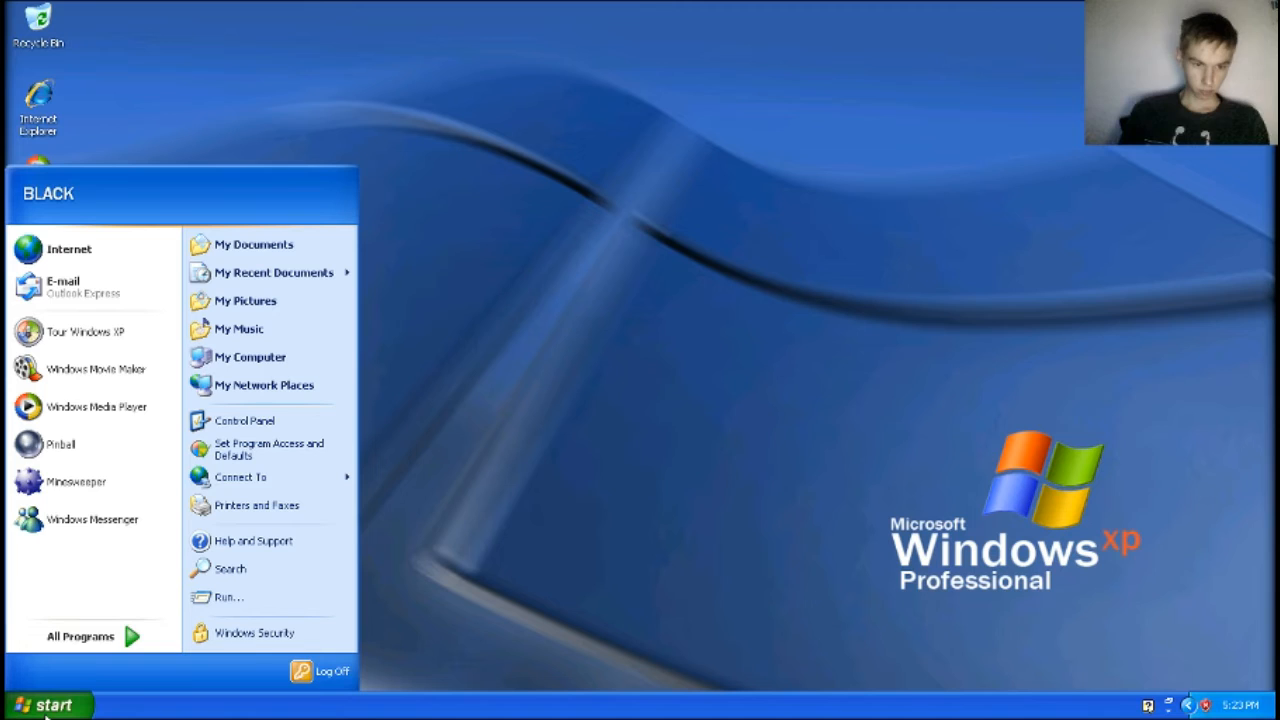
mouse_move(256, 505)
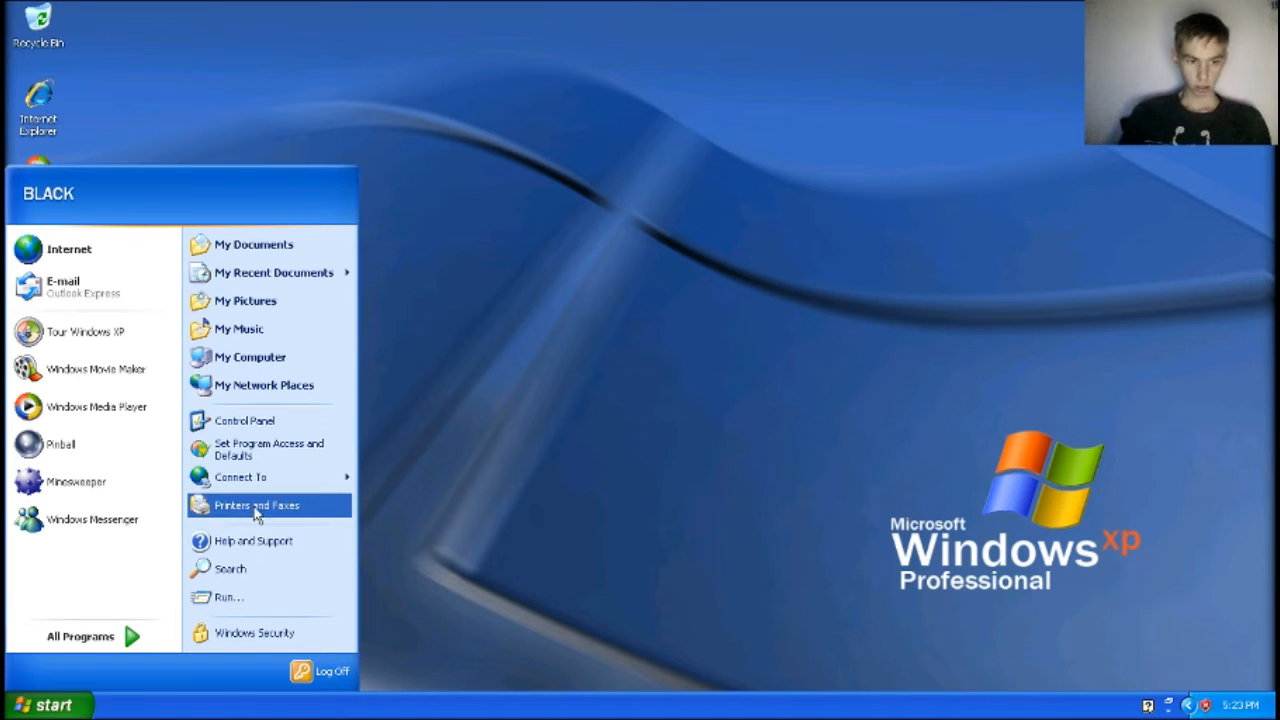
mouse_move(60, 444)
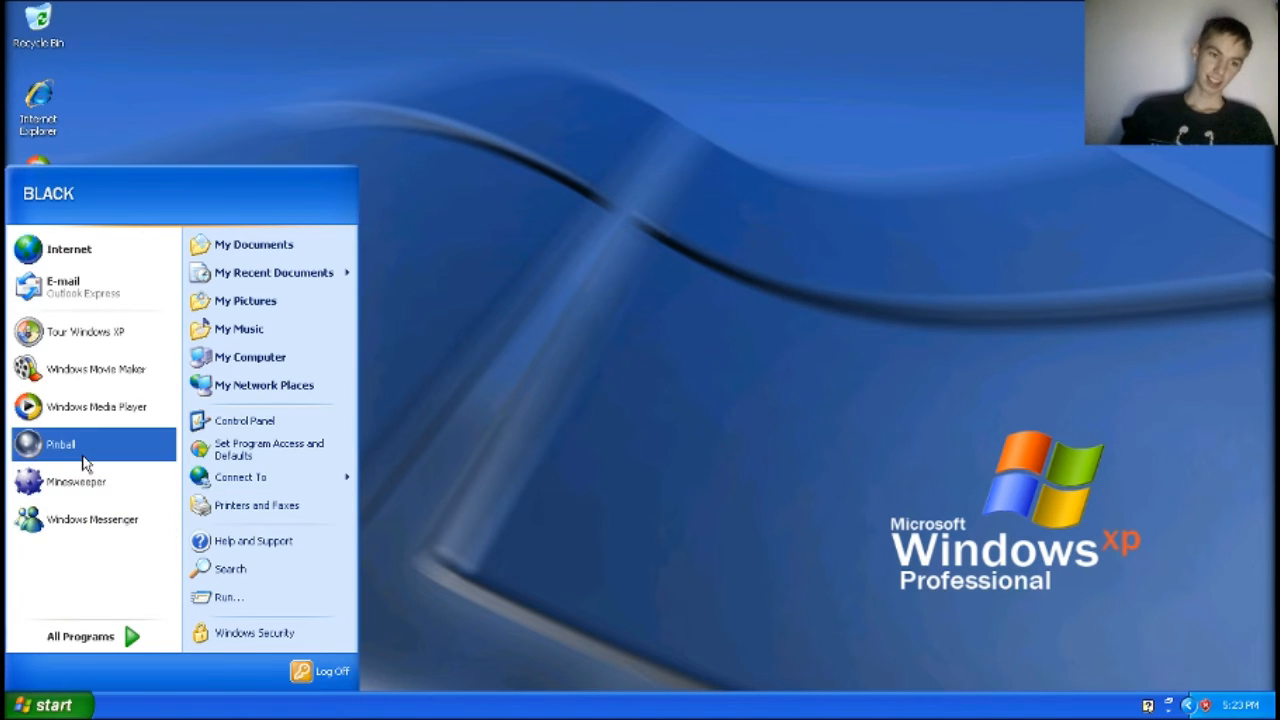
mouse_move(60, 444)
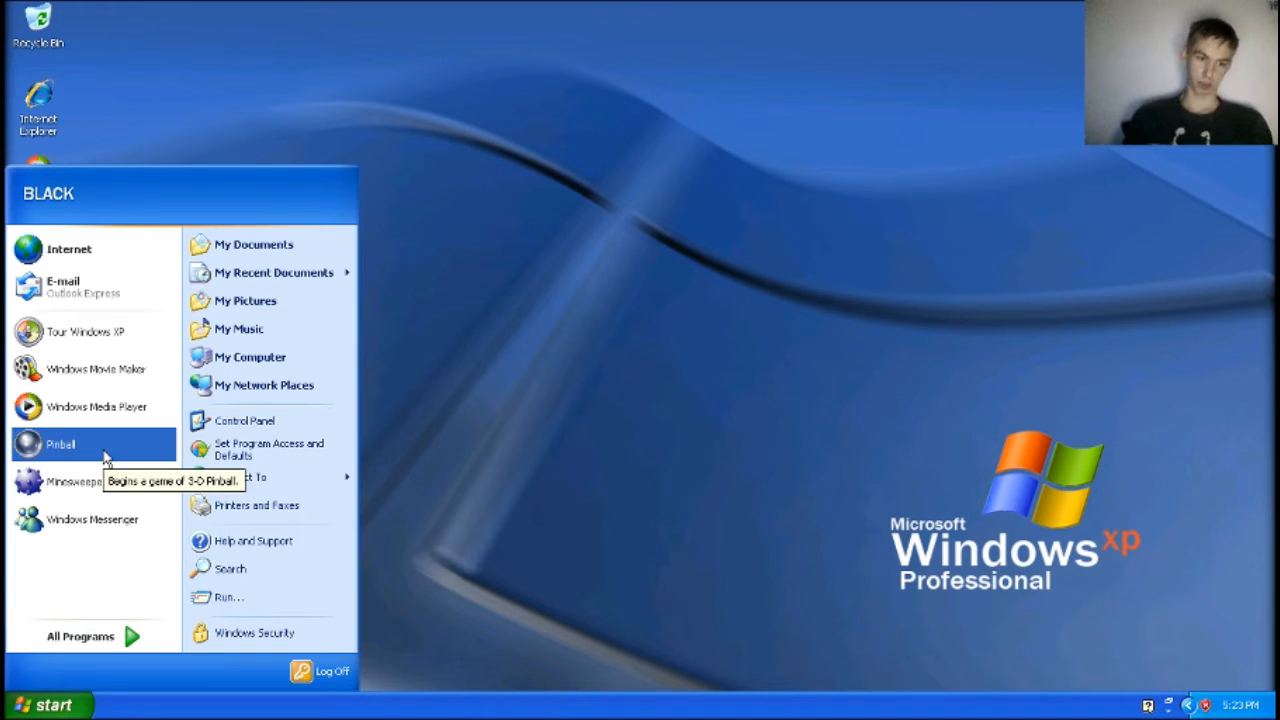
left_click(60, 444)
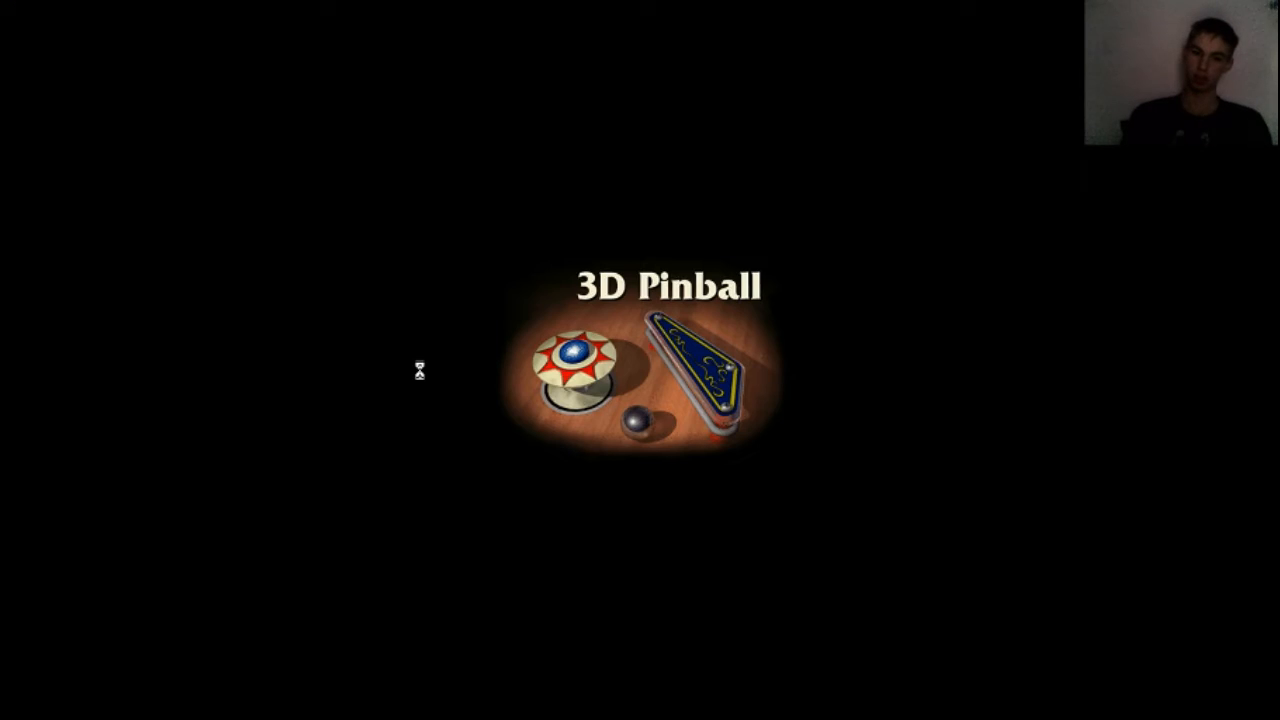
mouse_move(705, 465)
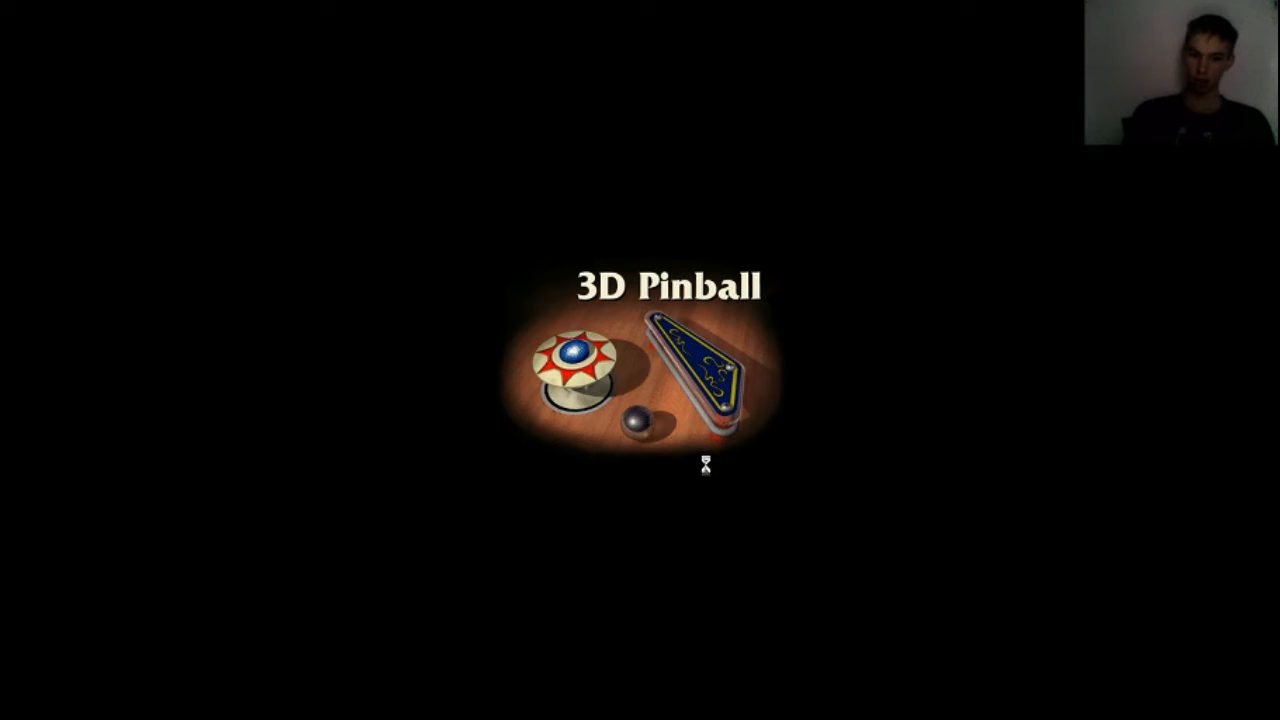
mouse_move(898, 465)
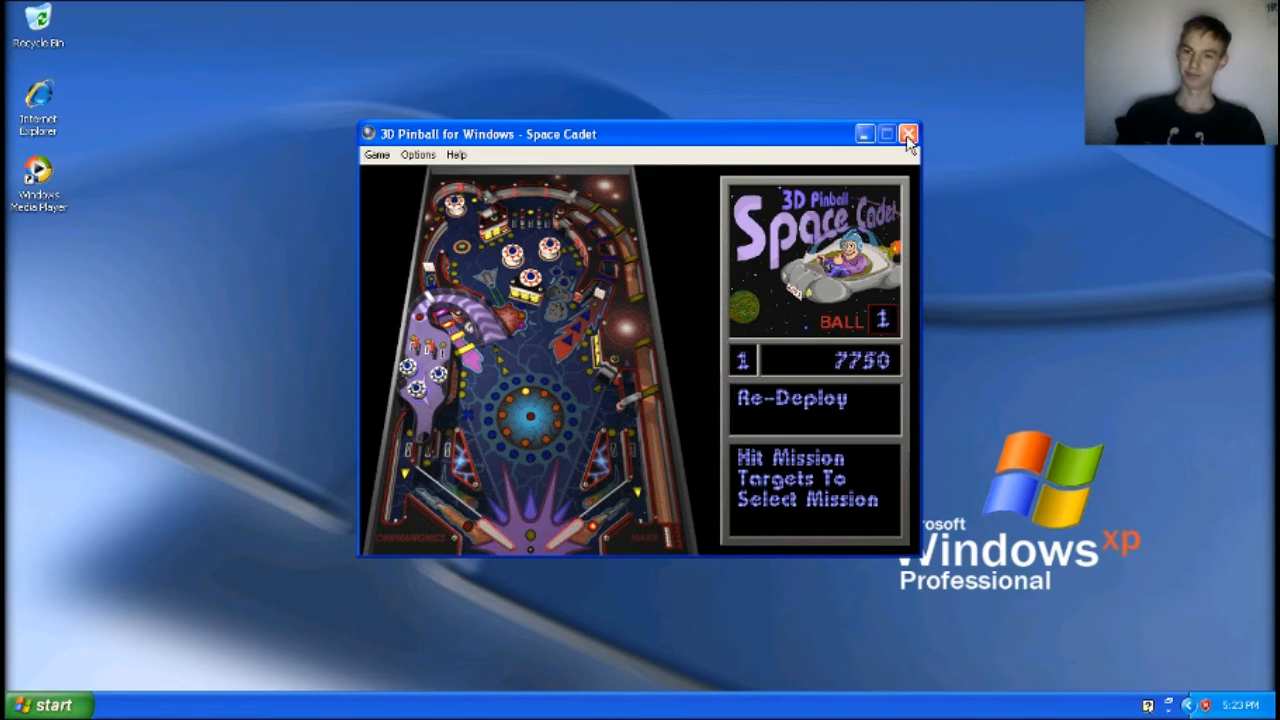
left_click(907, 134)
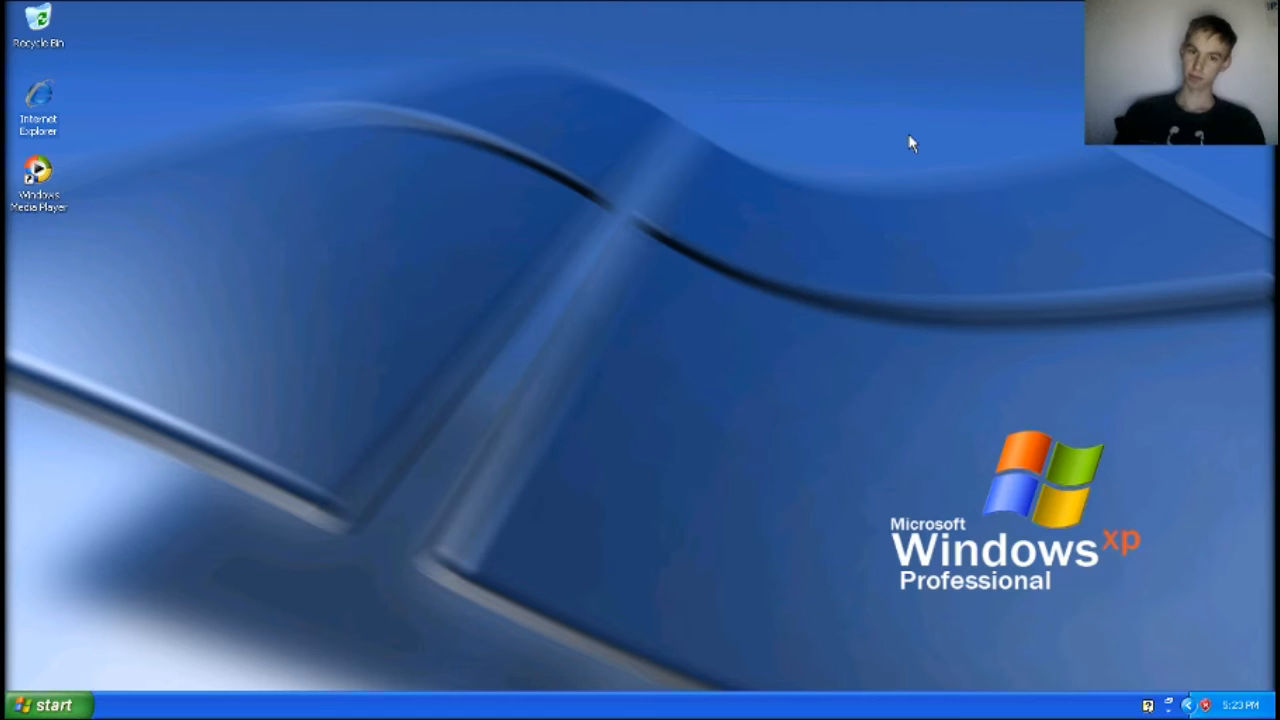
mouse_move(225, 223)
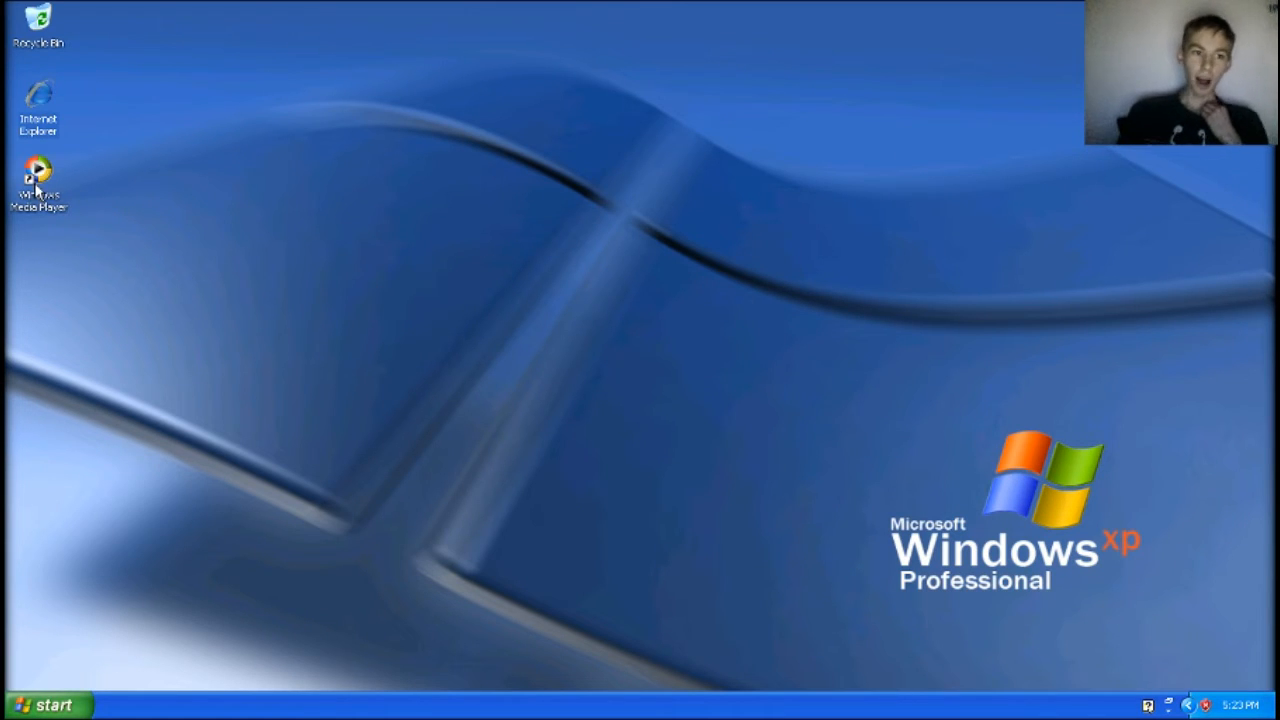
Start Windows Media Player and look through Media Library and Copy to CD or Device
double_click(38, 185)
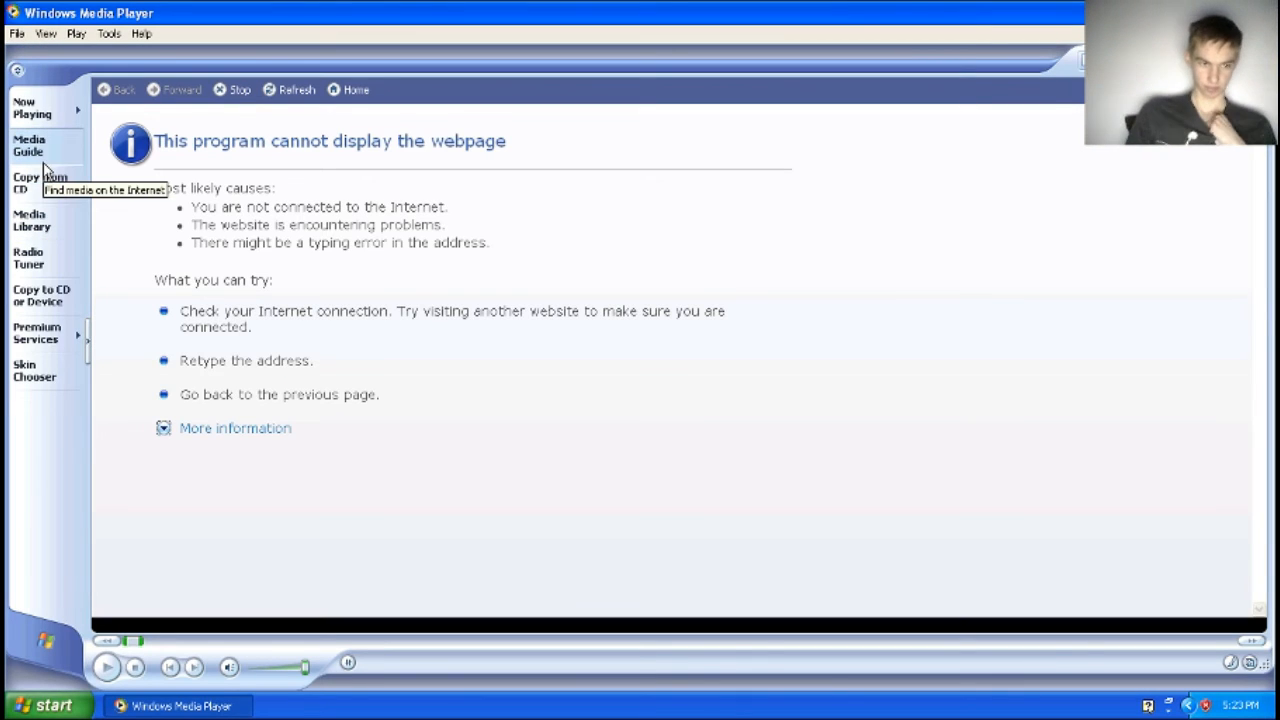
left_click(31, 107)
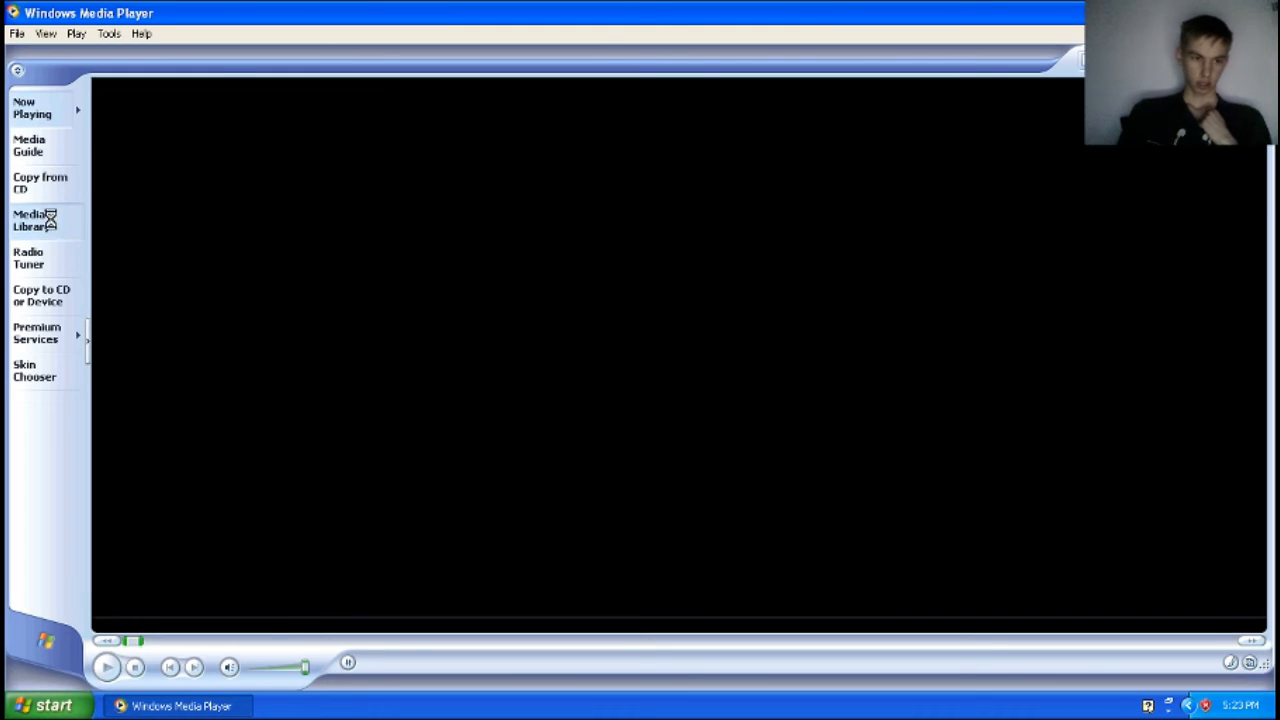
left_click(32, 220)
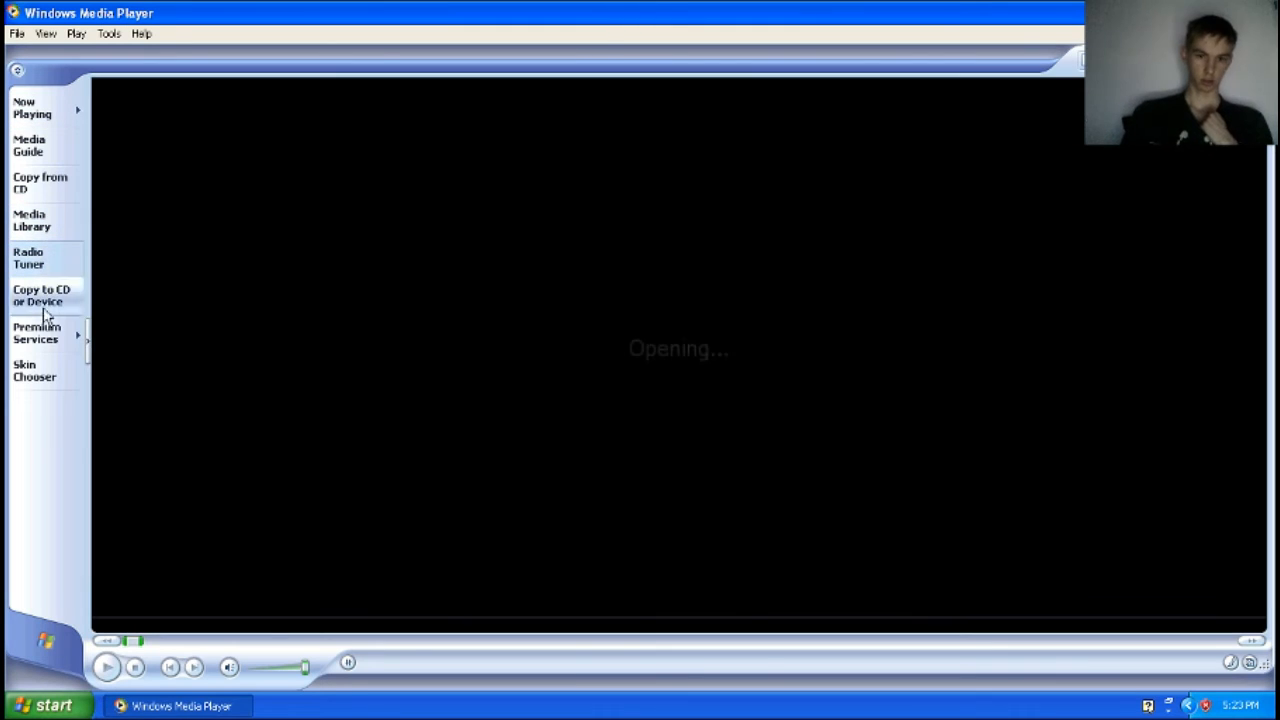
left_click(42, 295)
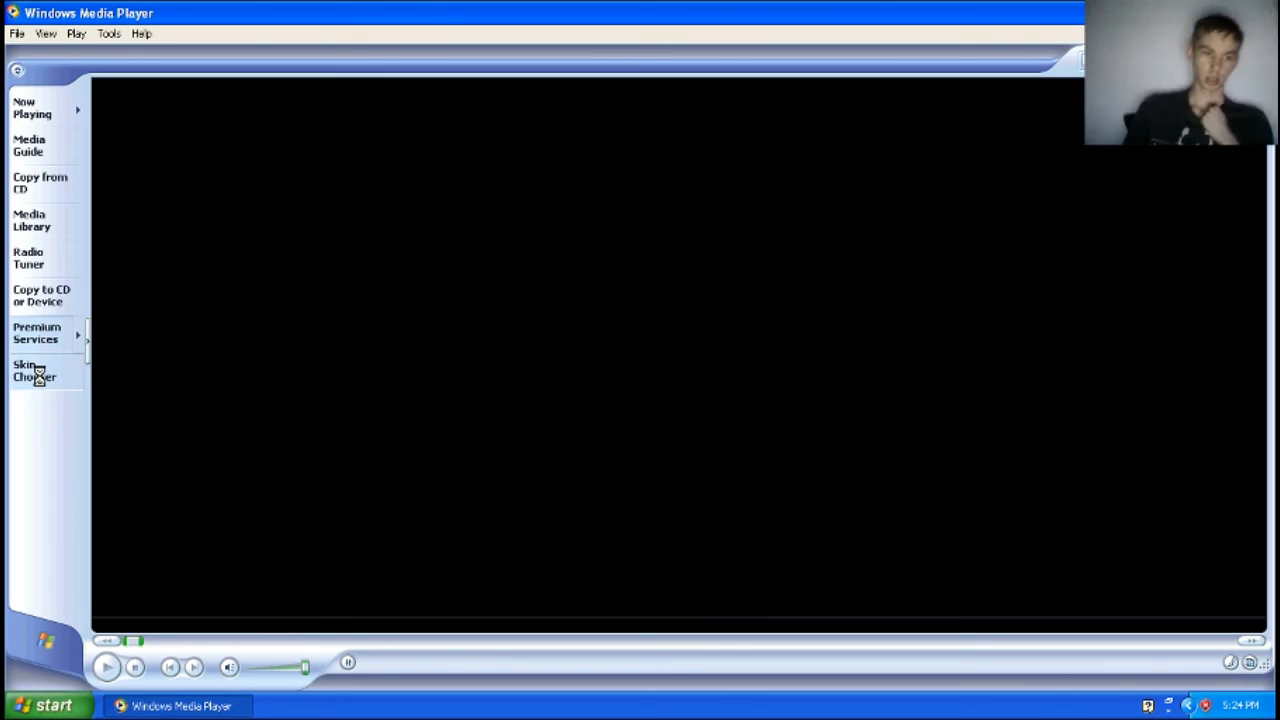
Show the Skin Chooser page previewing the compact skin by Microsoft Corporation
left_click(34, 370)
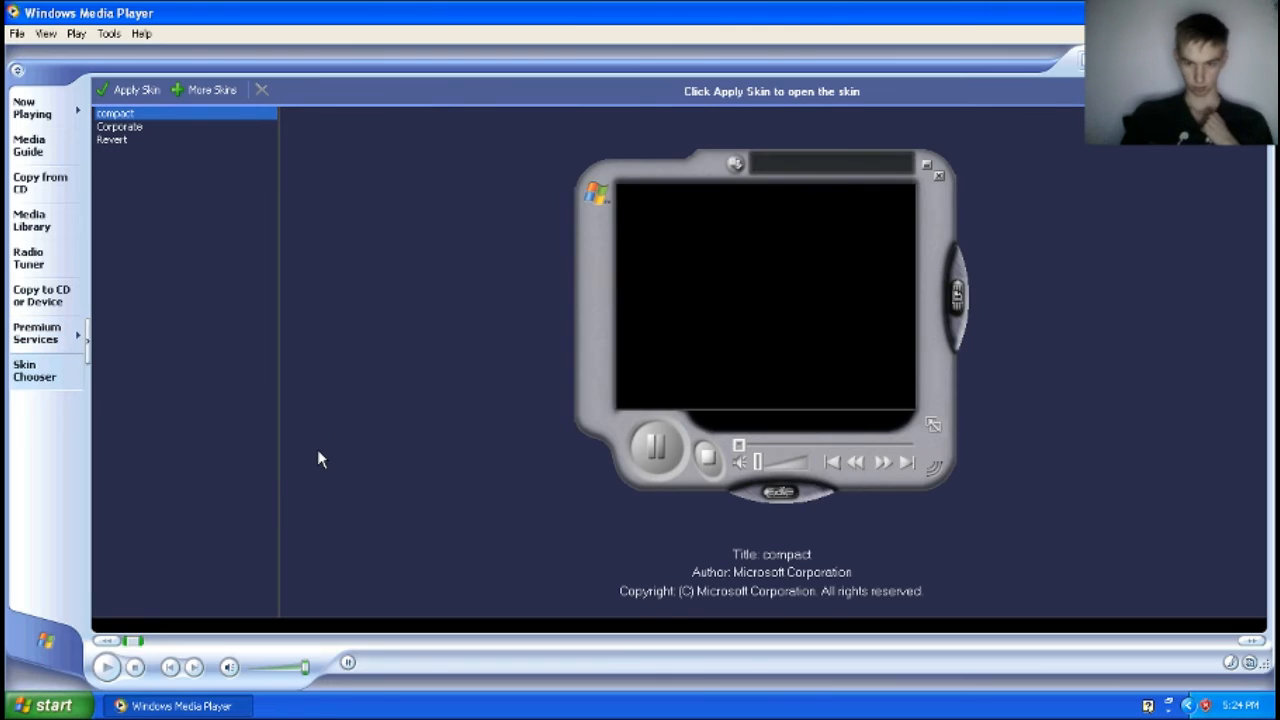
mouse_move(378, 141)
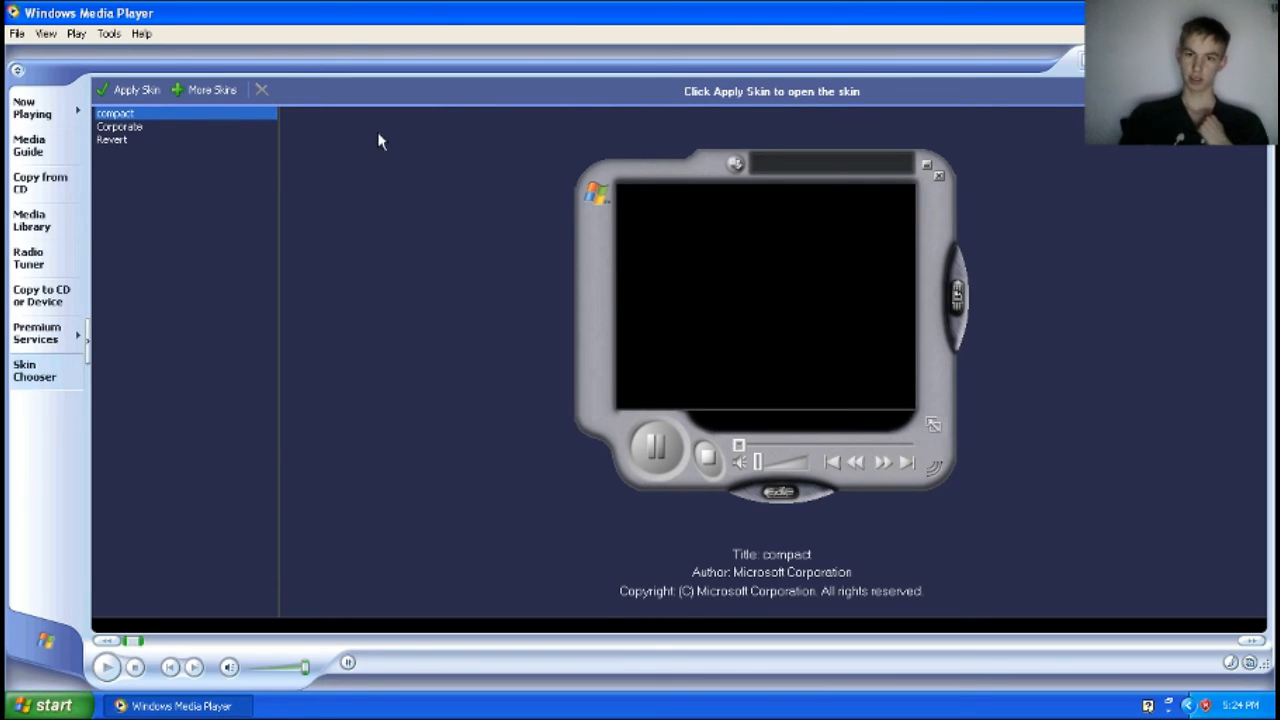
mouse_move(868, 207)
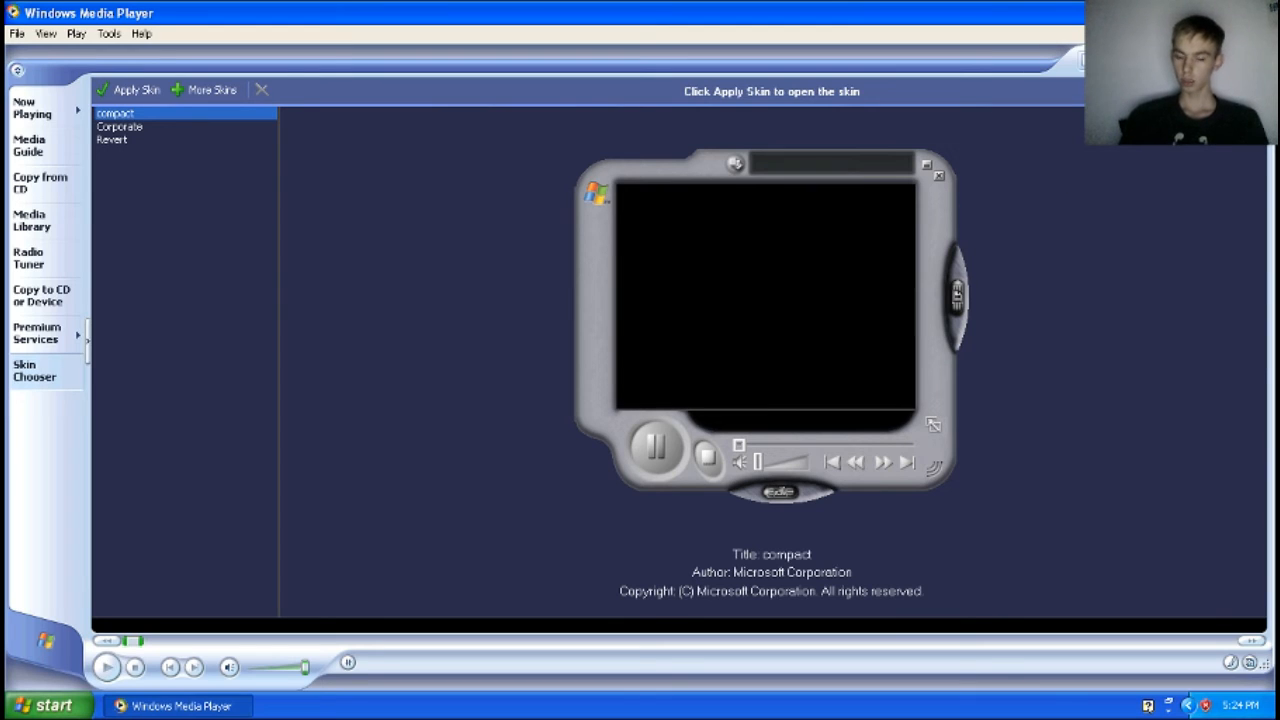
mouse_move(615, 333)
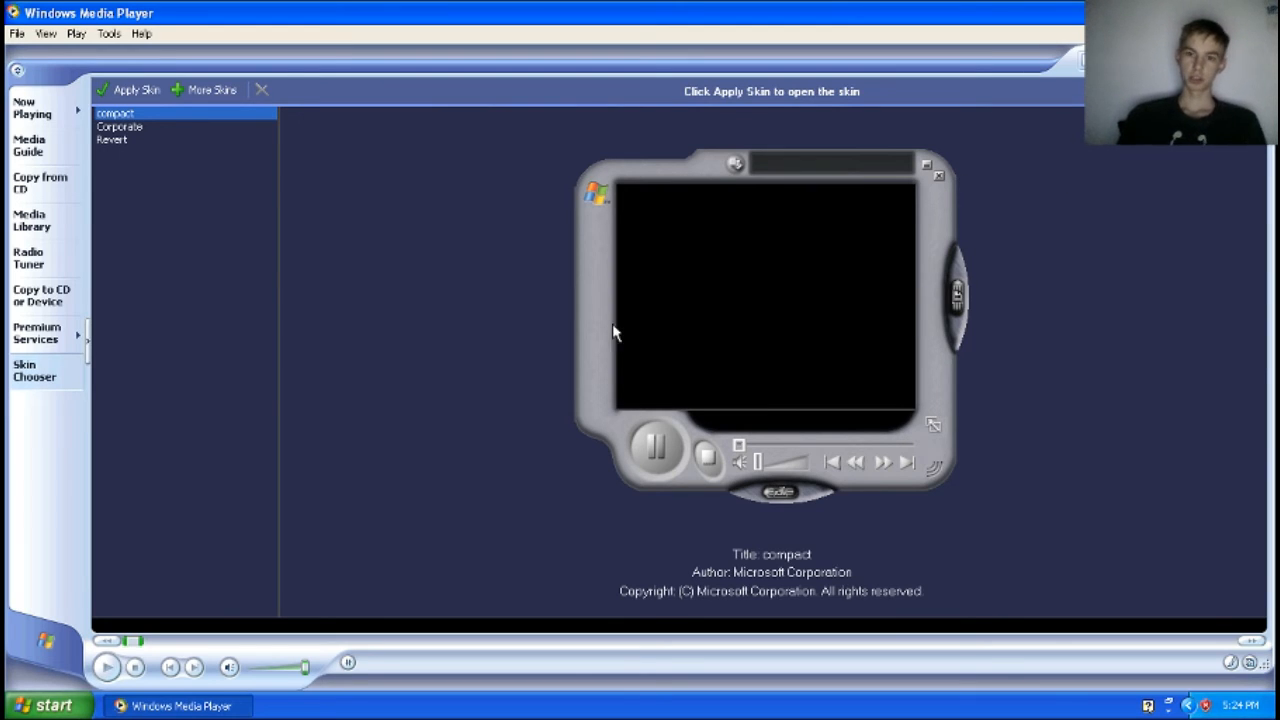
mouse_move(33, 123)
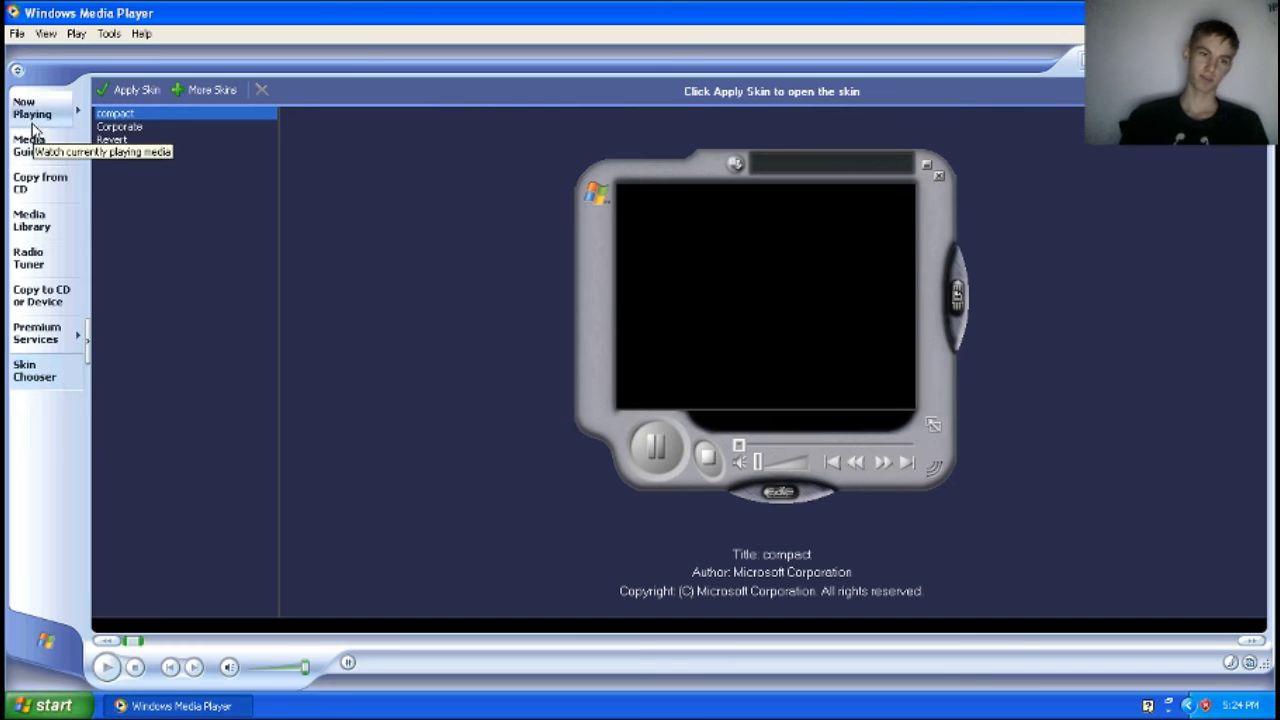
mouse_move(507, 318)
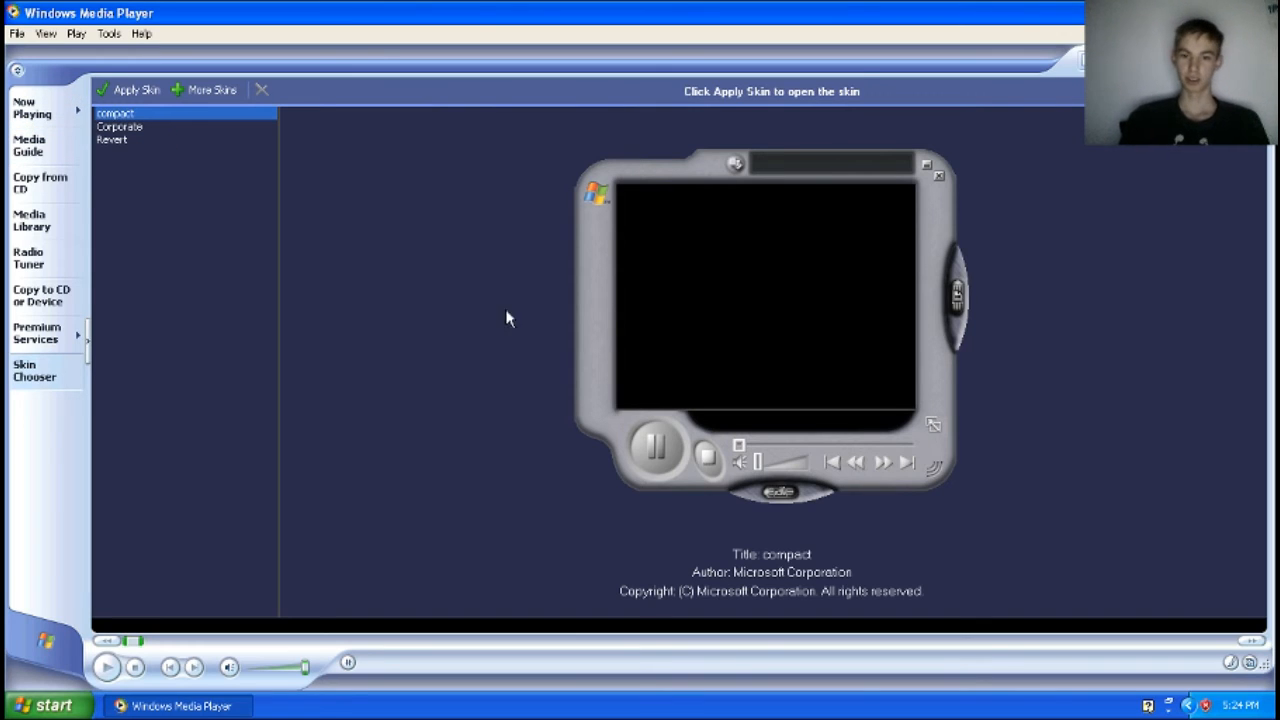
mouse_move(740, 452)
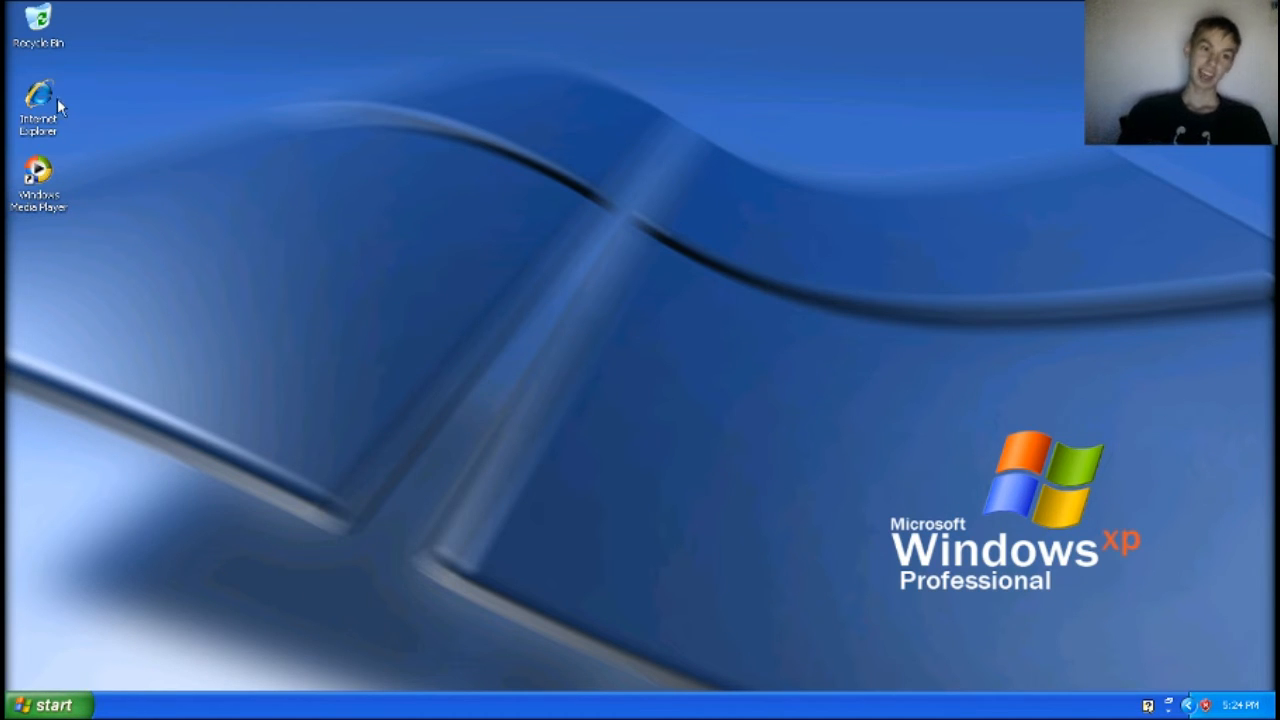
mouse_move(40, 100)
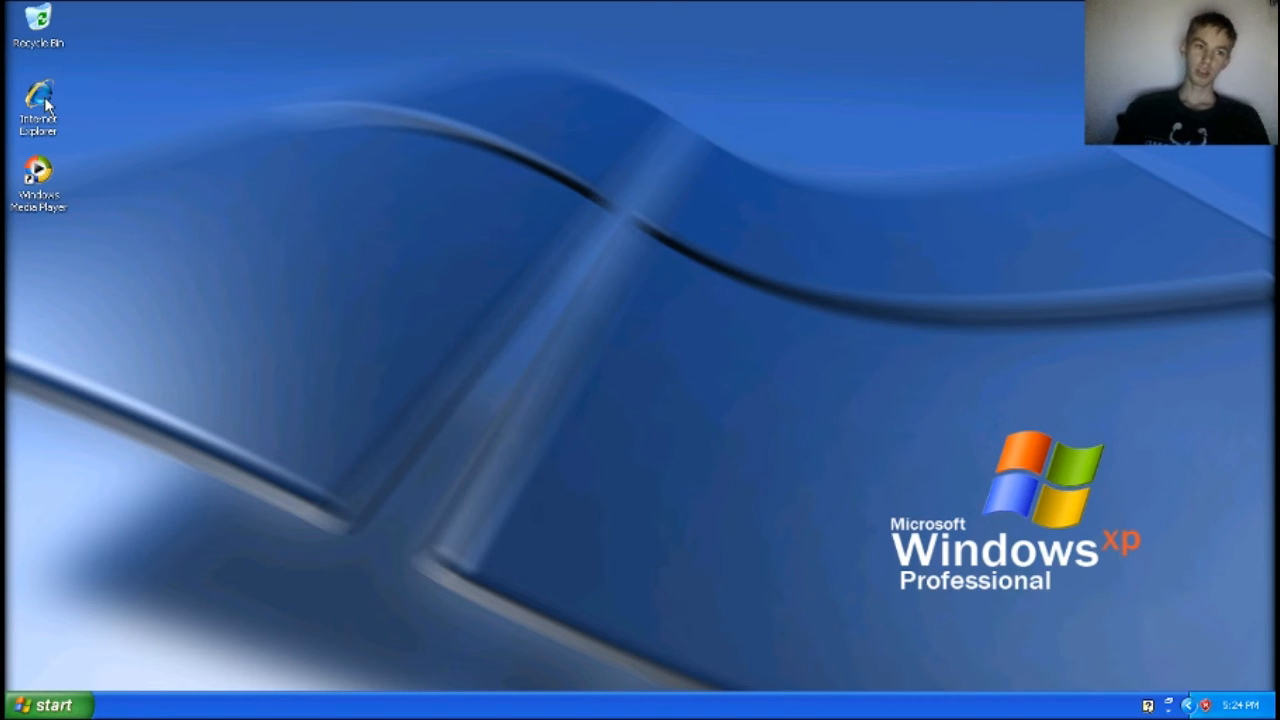
mouse_move(167, 193)
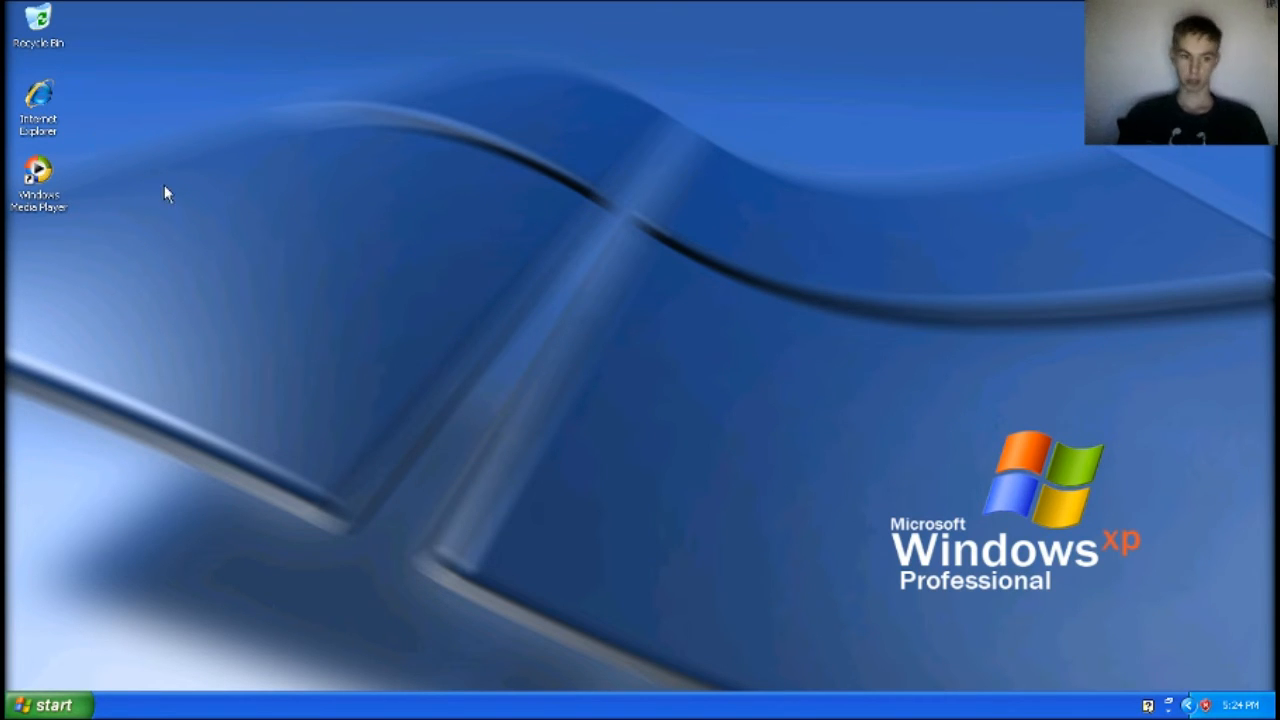
mouse_move(276, 601)
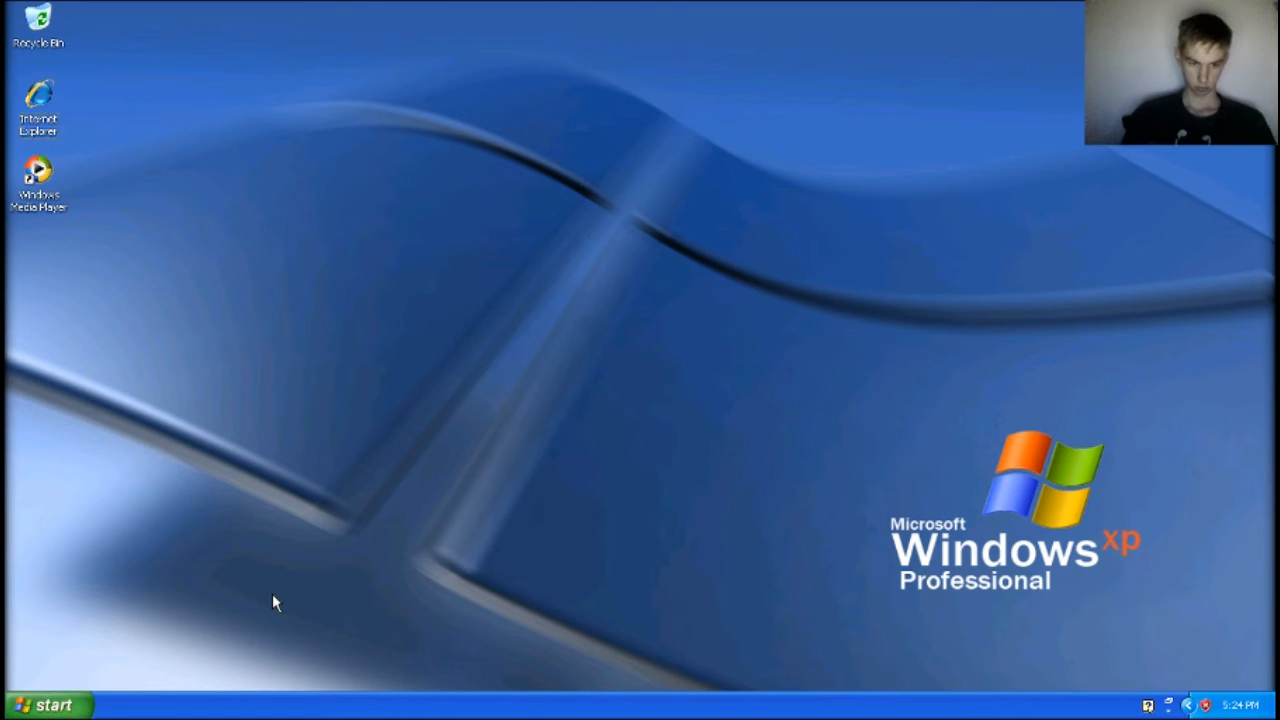
Bring up the Start menu over the empty XP desktop after Media Player closed
left_click(47, 705)
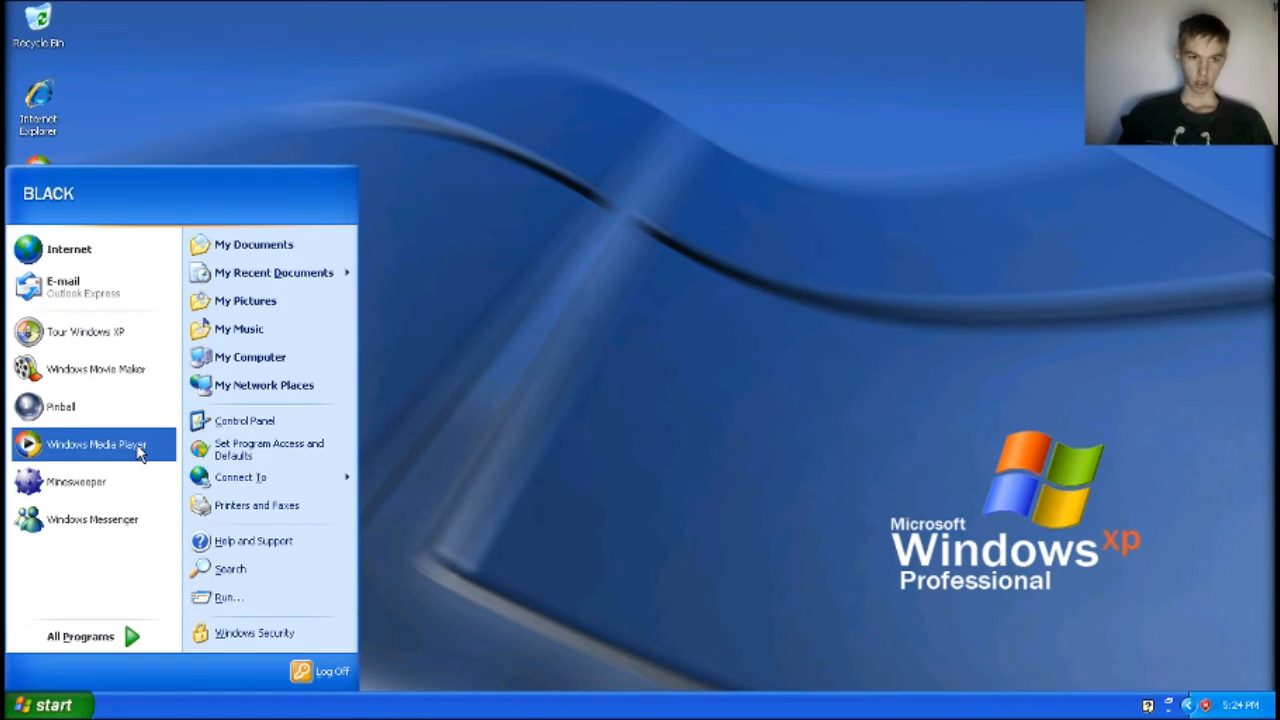
mouse_move(245, 301)
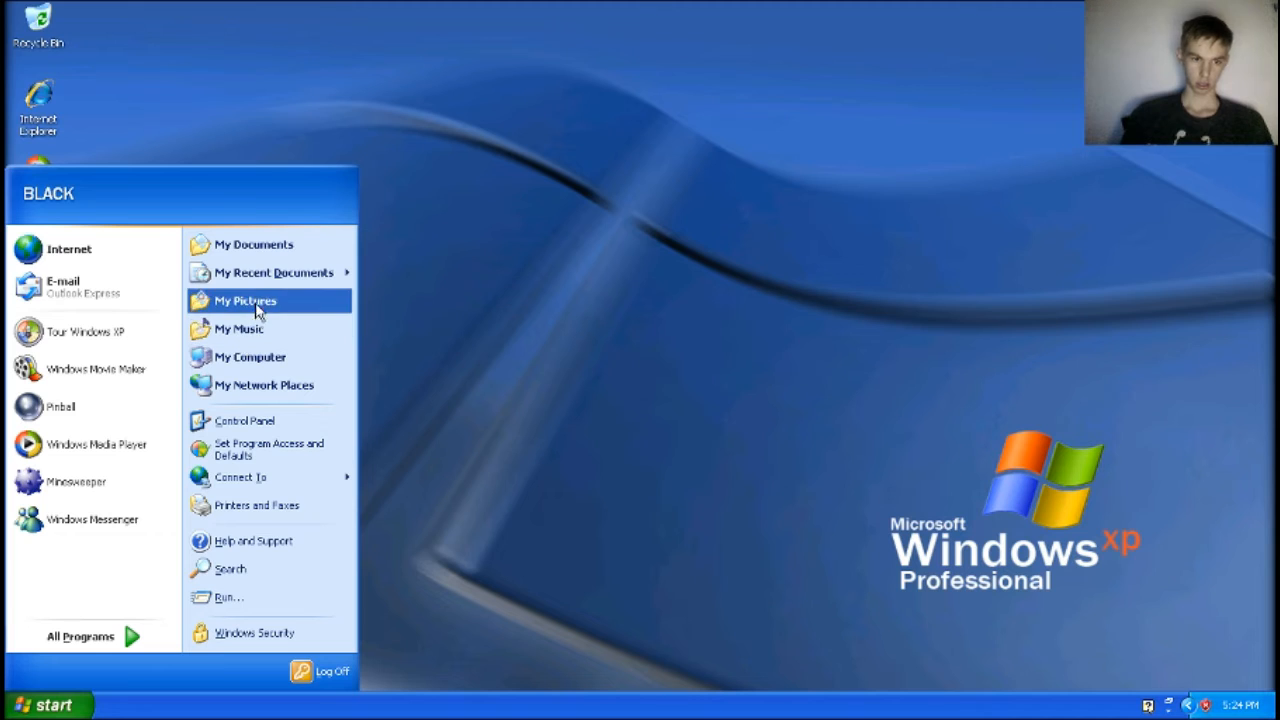
Show My Computer listing shared folders, local disk, floppy, DVD and network drives
left_click(250, 357)
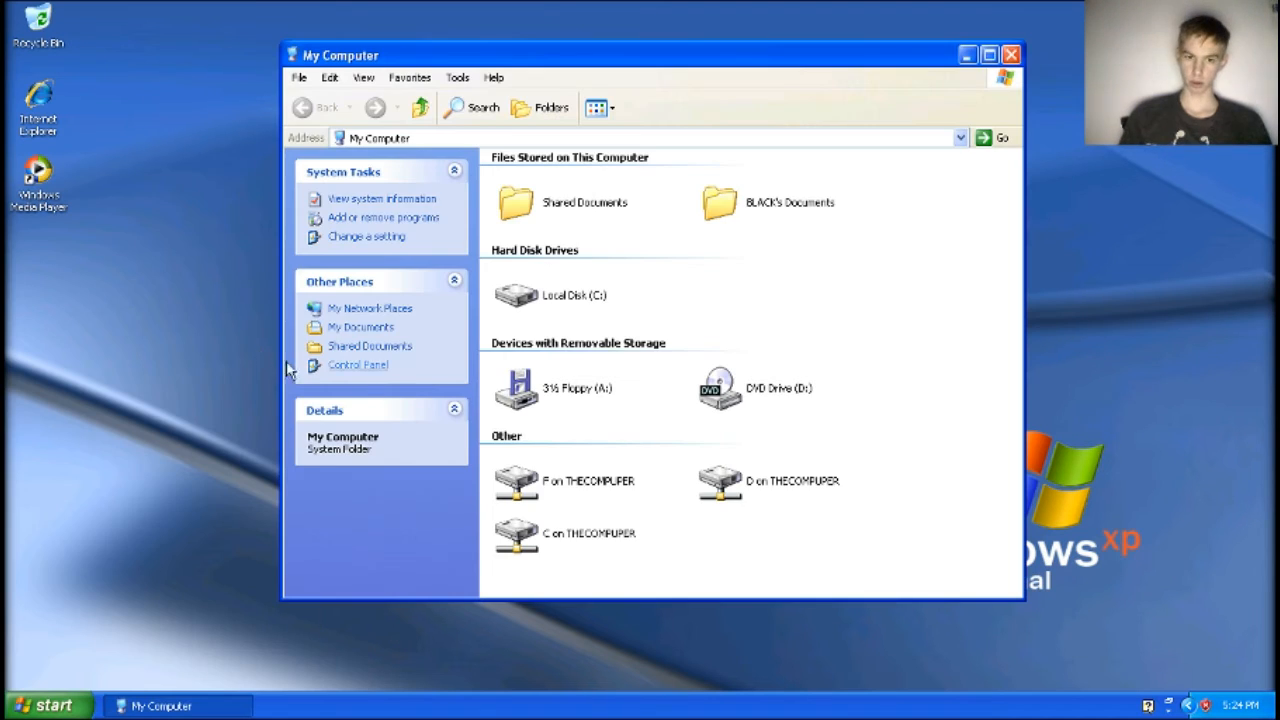
mouse_move(590, 315)
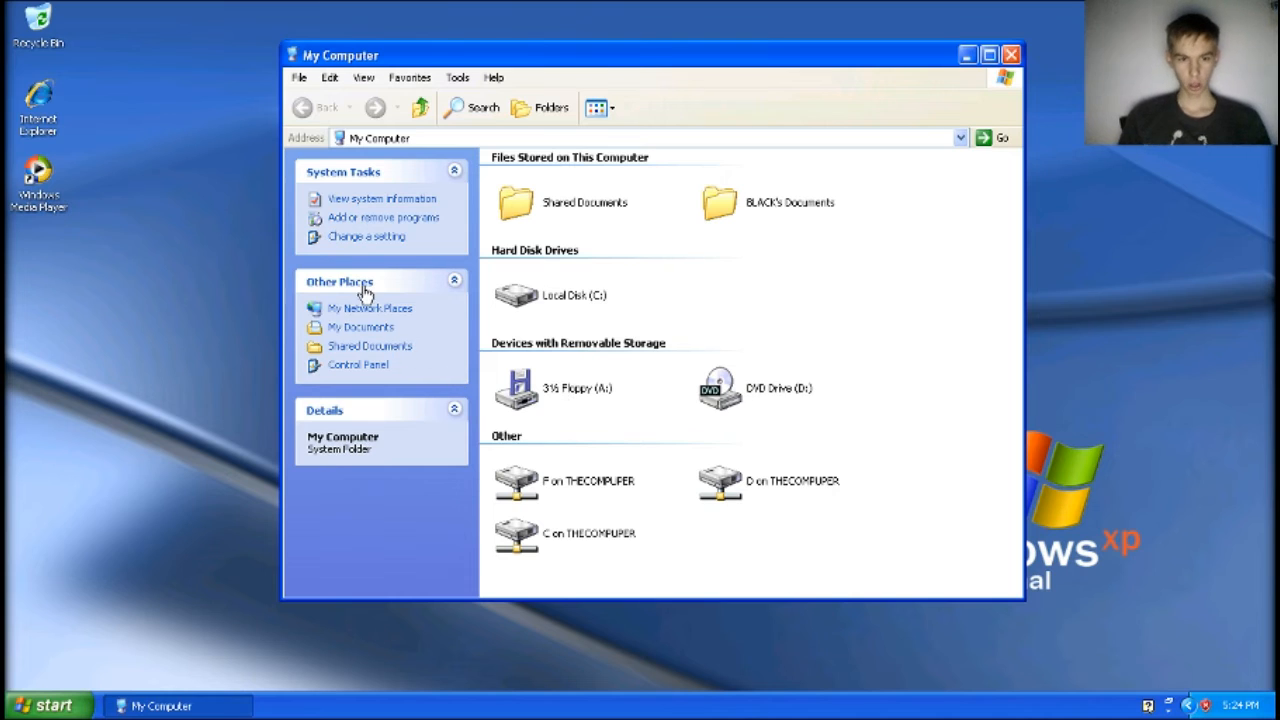
mouse_move(382, 199)
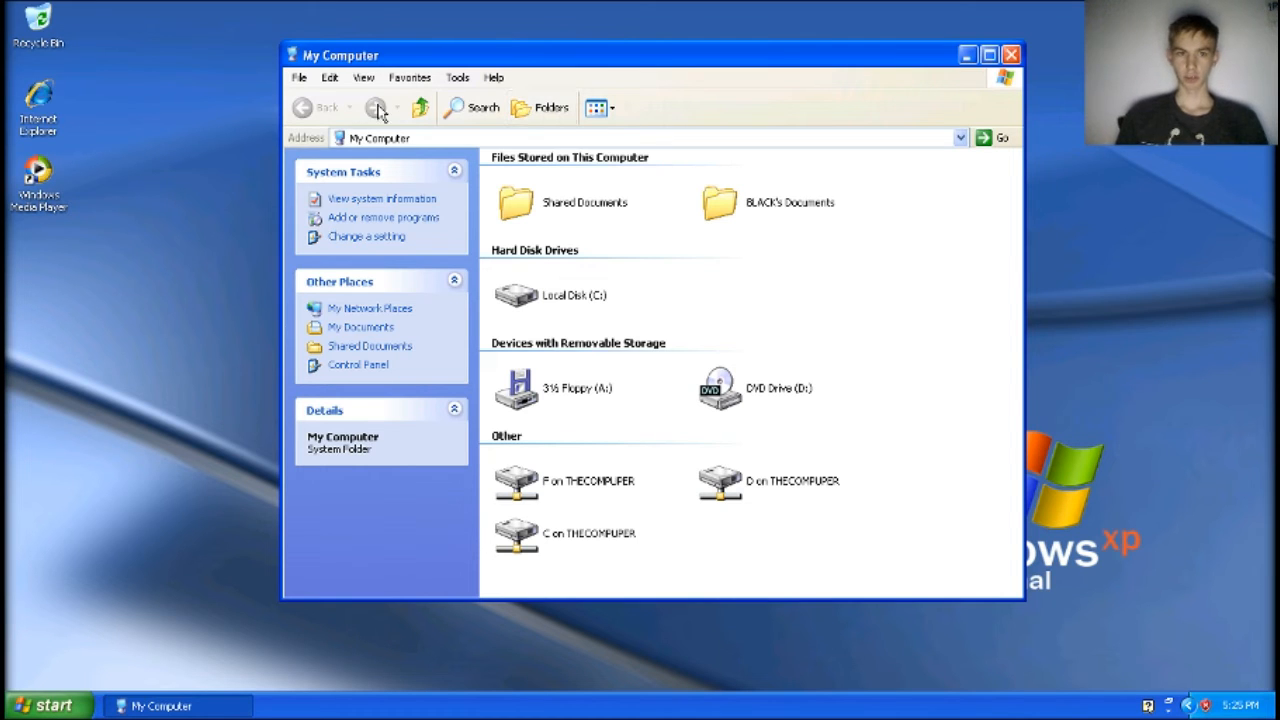
Close My Computer, attempt to start Windows Movie Maker, and dismiss its Remote Desktop error
left_click(1009, 54)
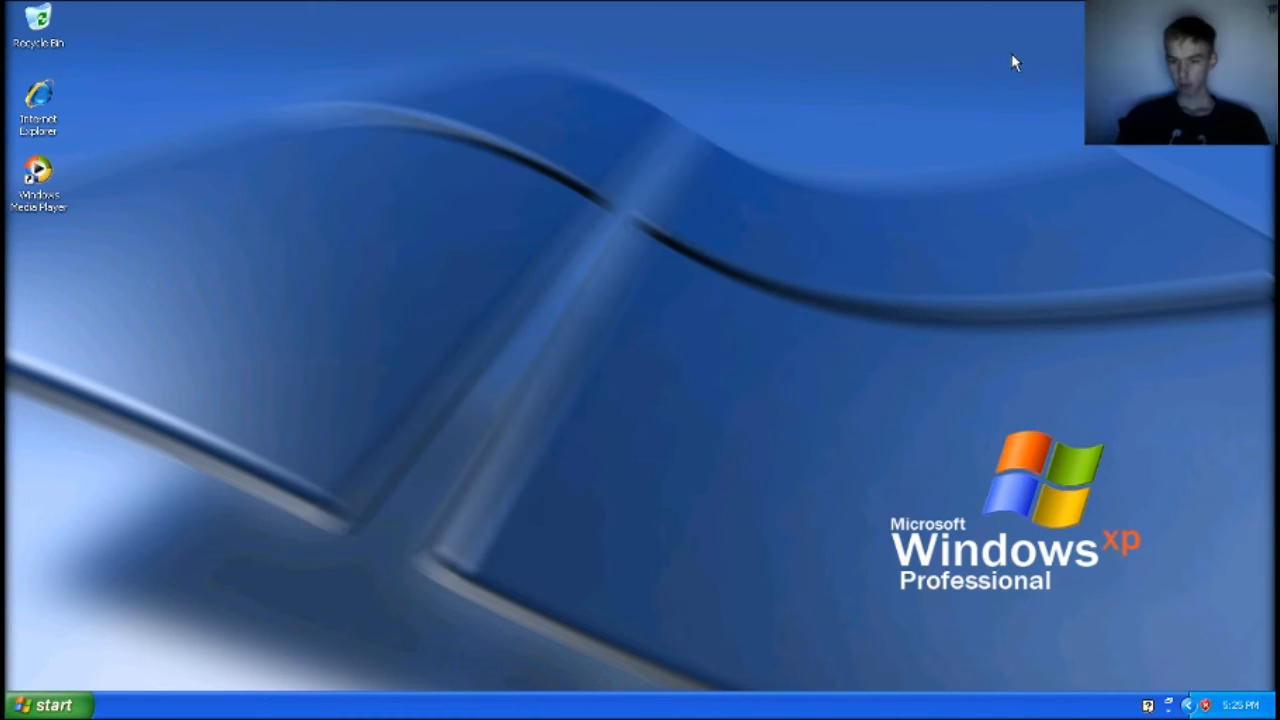
left_click(47, 705)
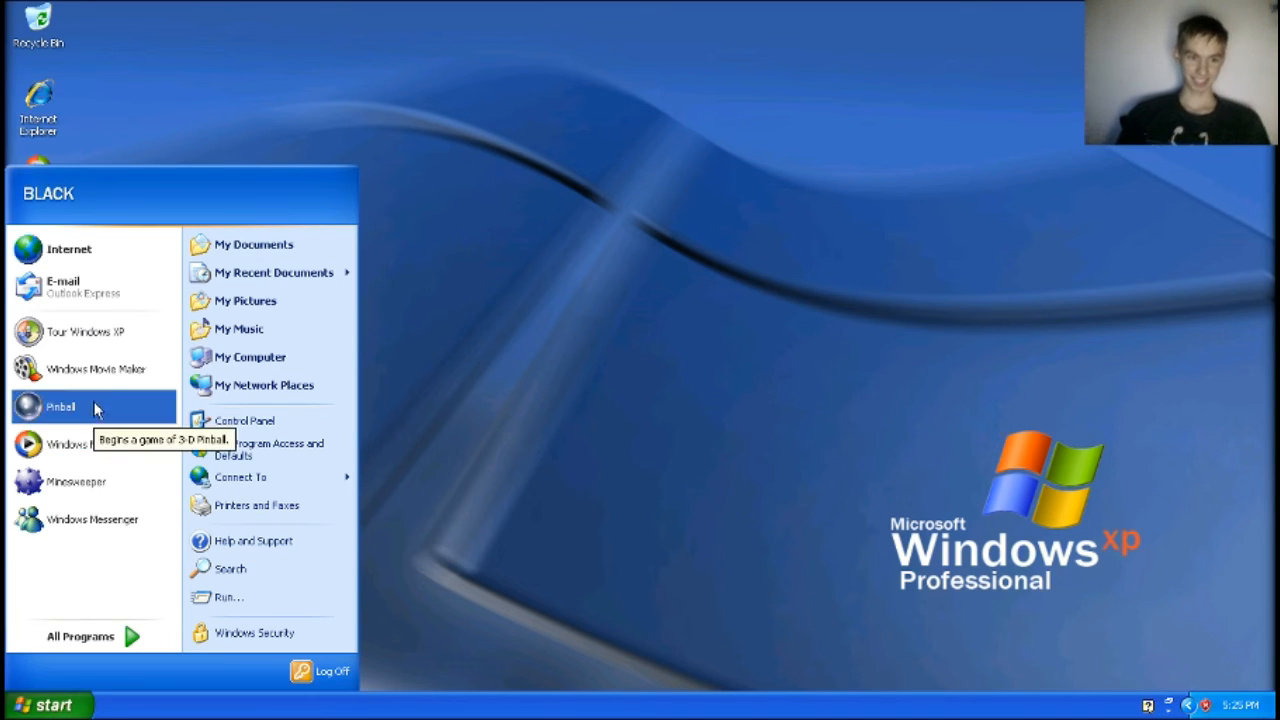
mouse_move(95, 368)
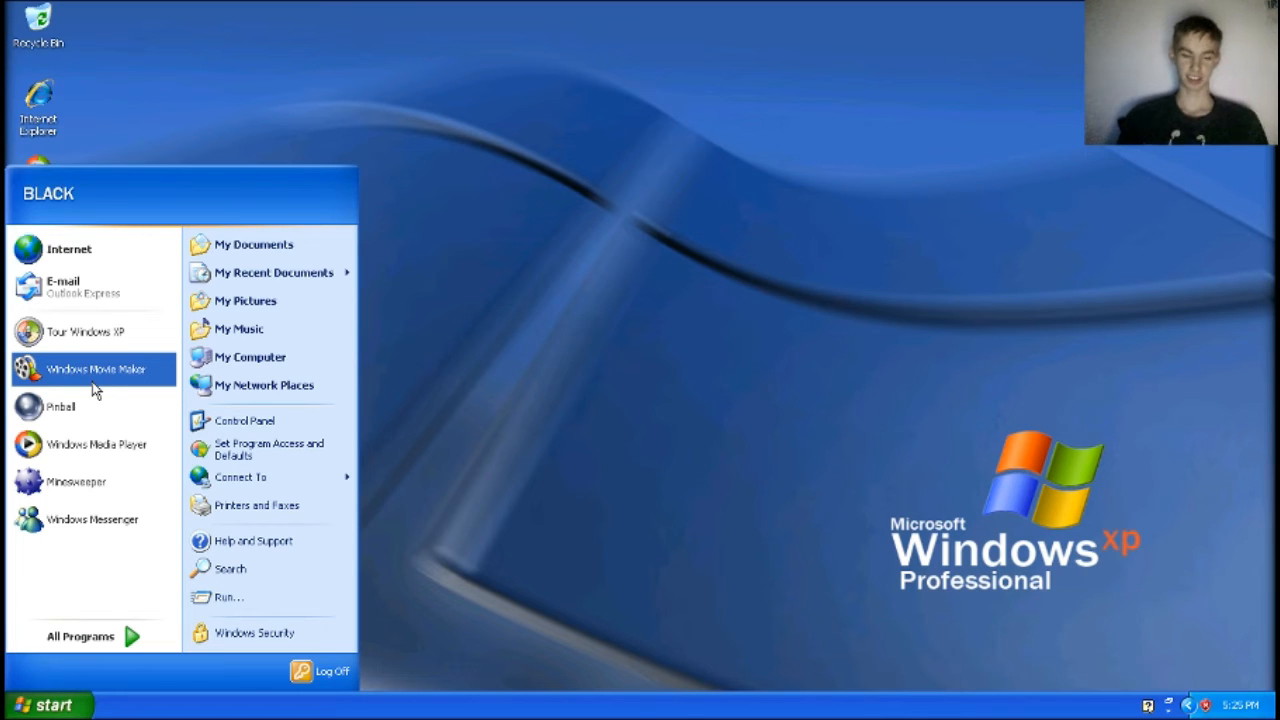
left_click(95, 369)
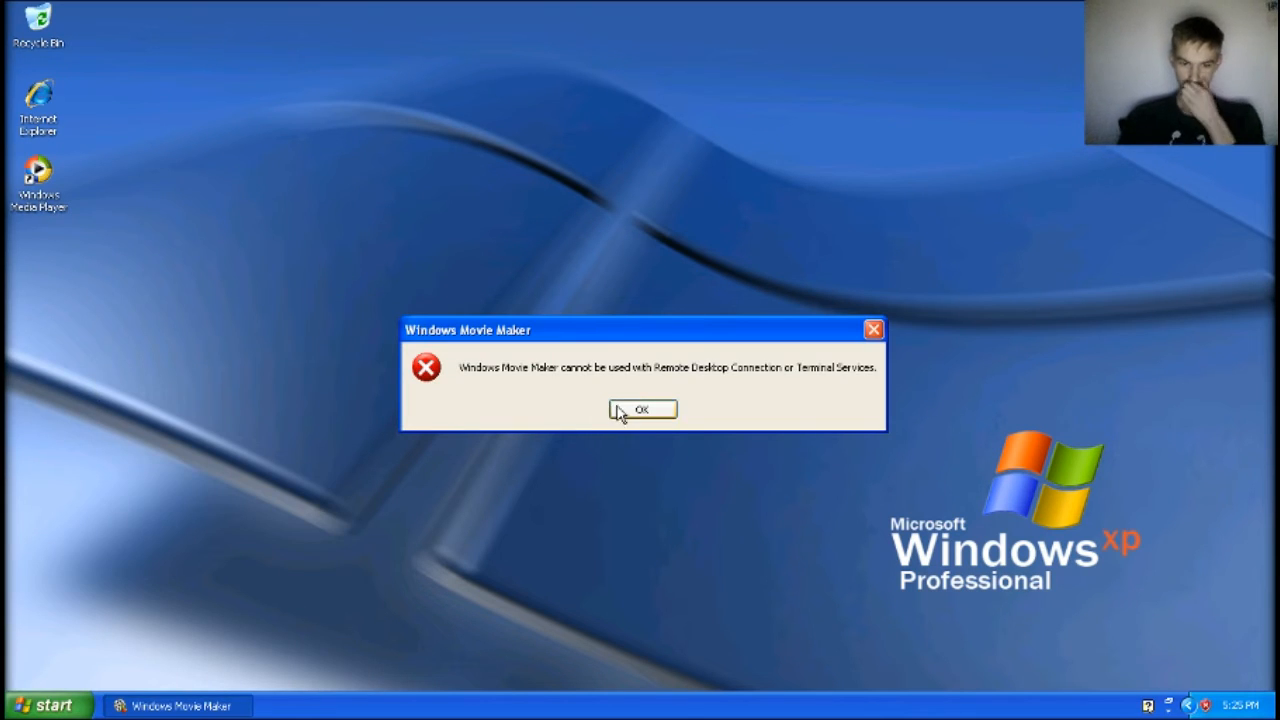
left_click(642, 409)
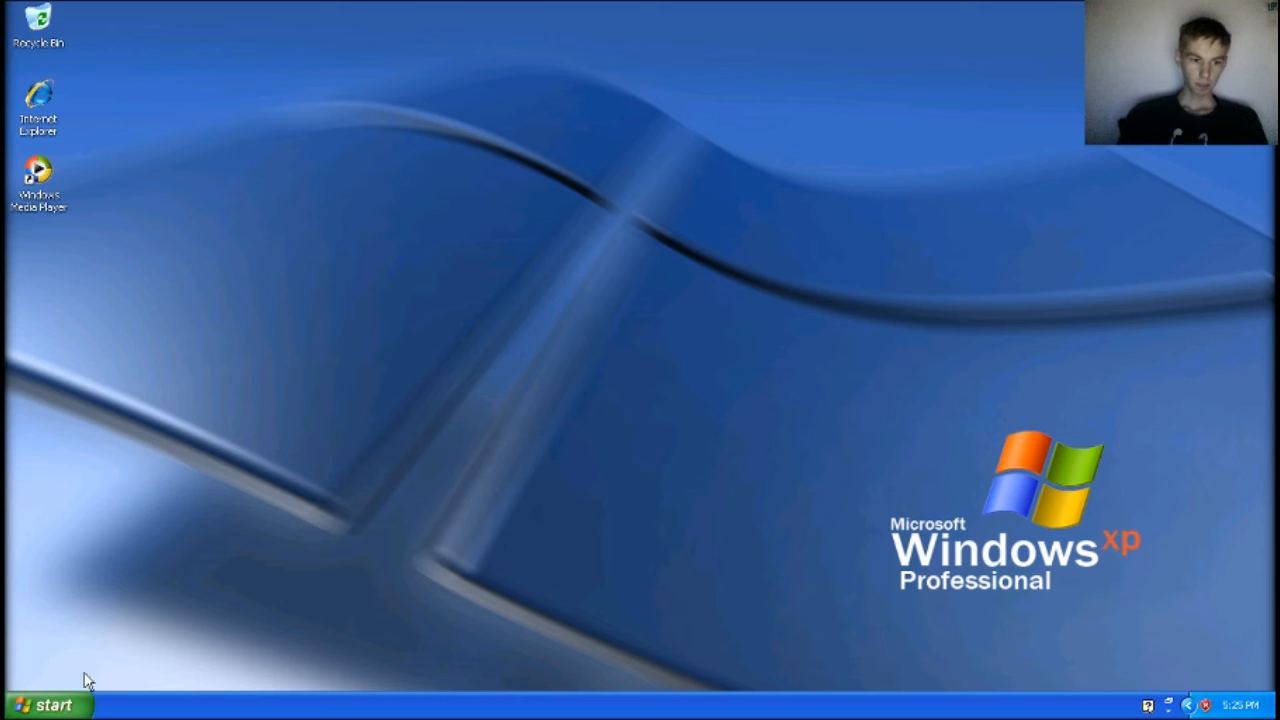
Expand the Start menu's All Programs list to reach Accessories
left_click(47, 705)
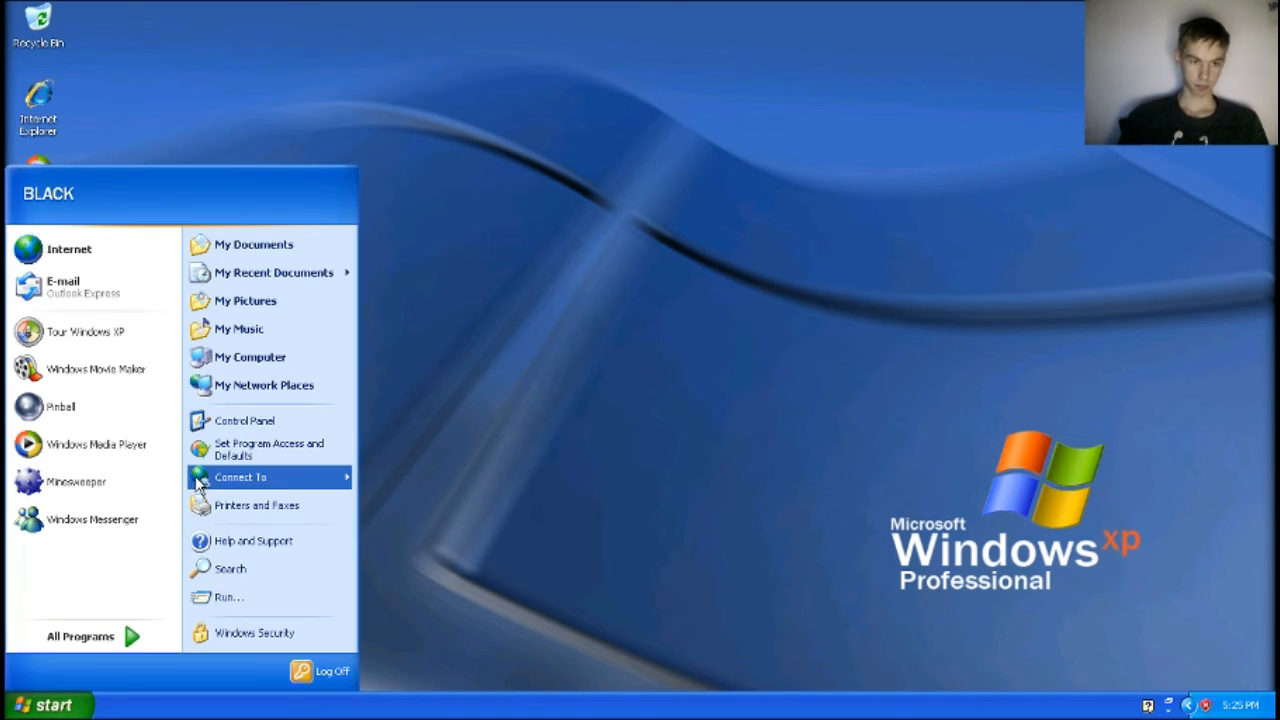
mouse_move(75, 482)
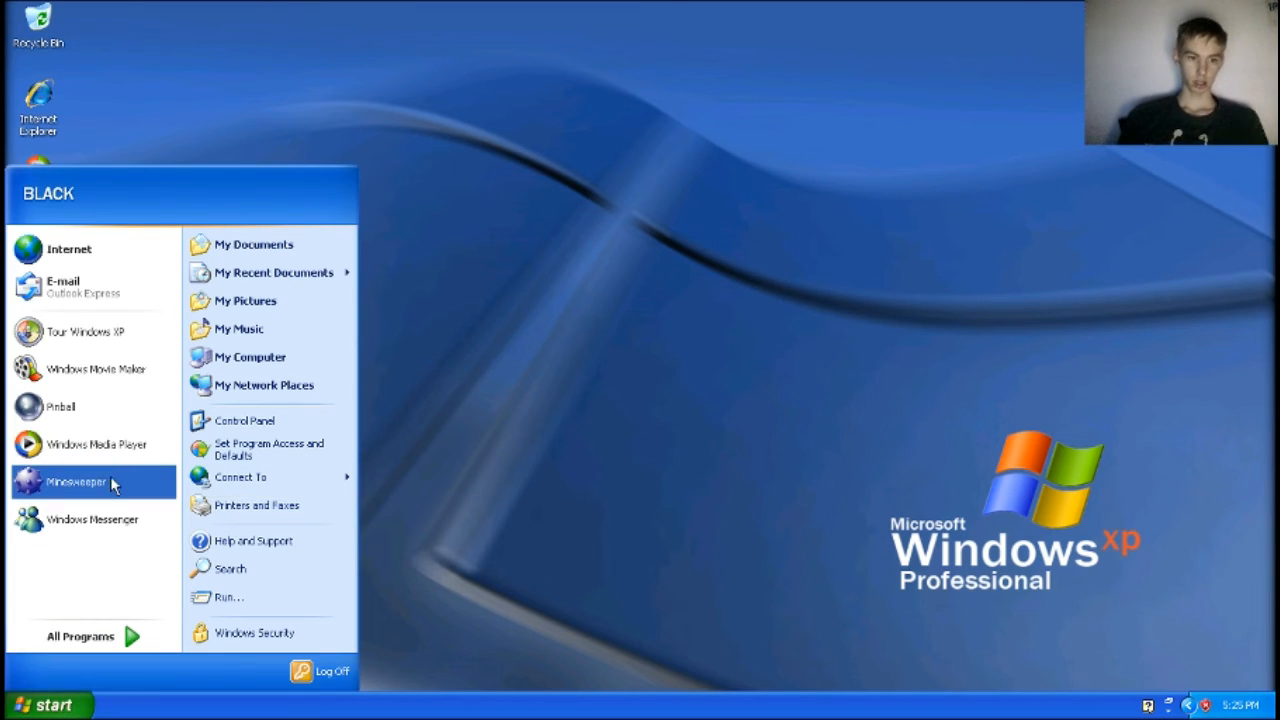
mouse_move(75, 481)
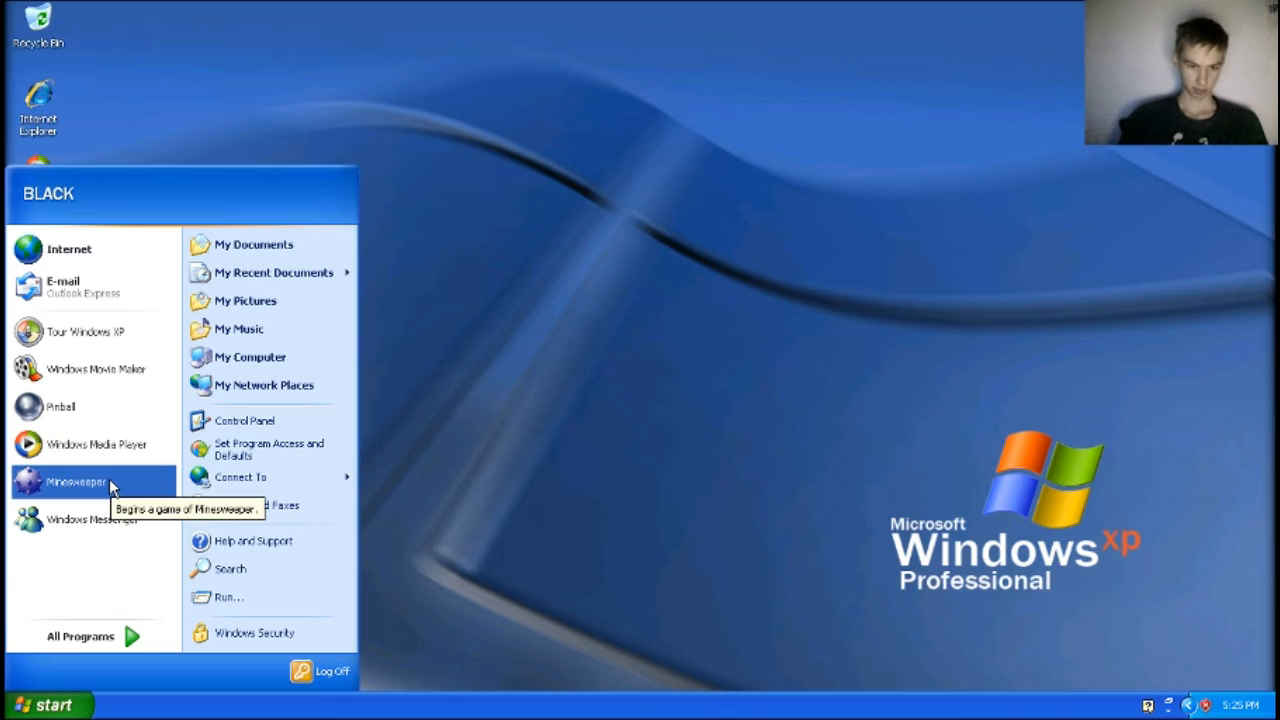
left_click(80, 636)
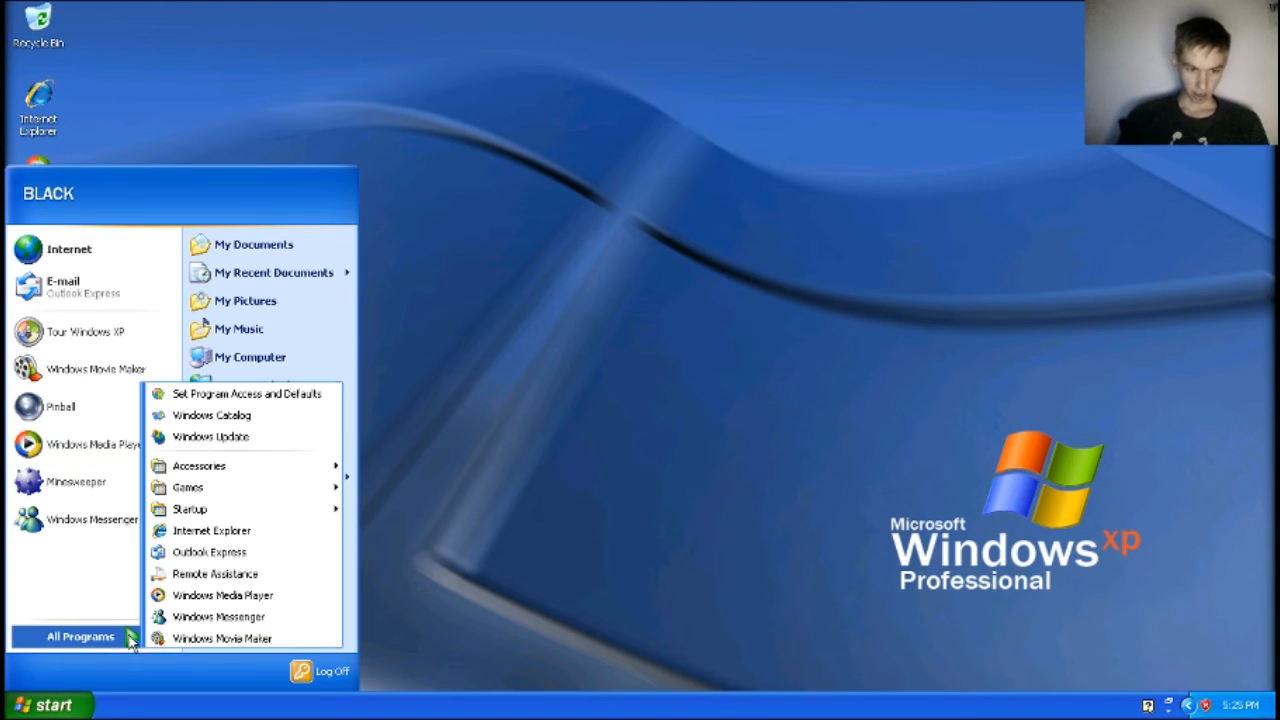
mouse_move(199, 465)
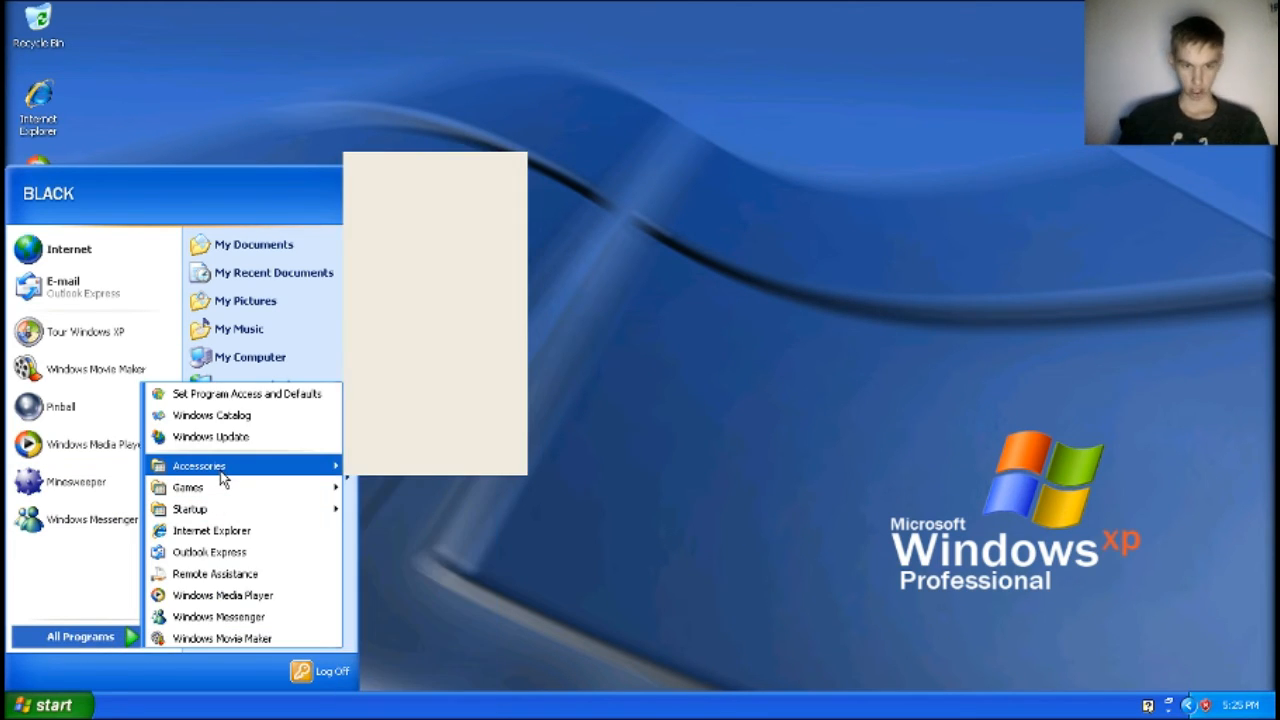
mouse_move(199, 466)
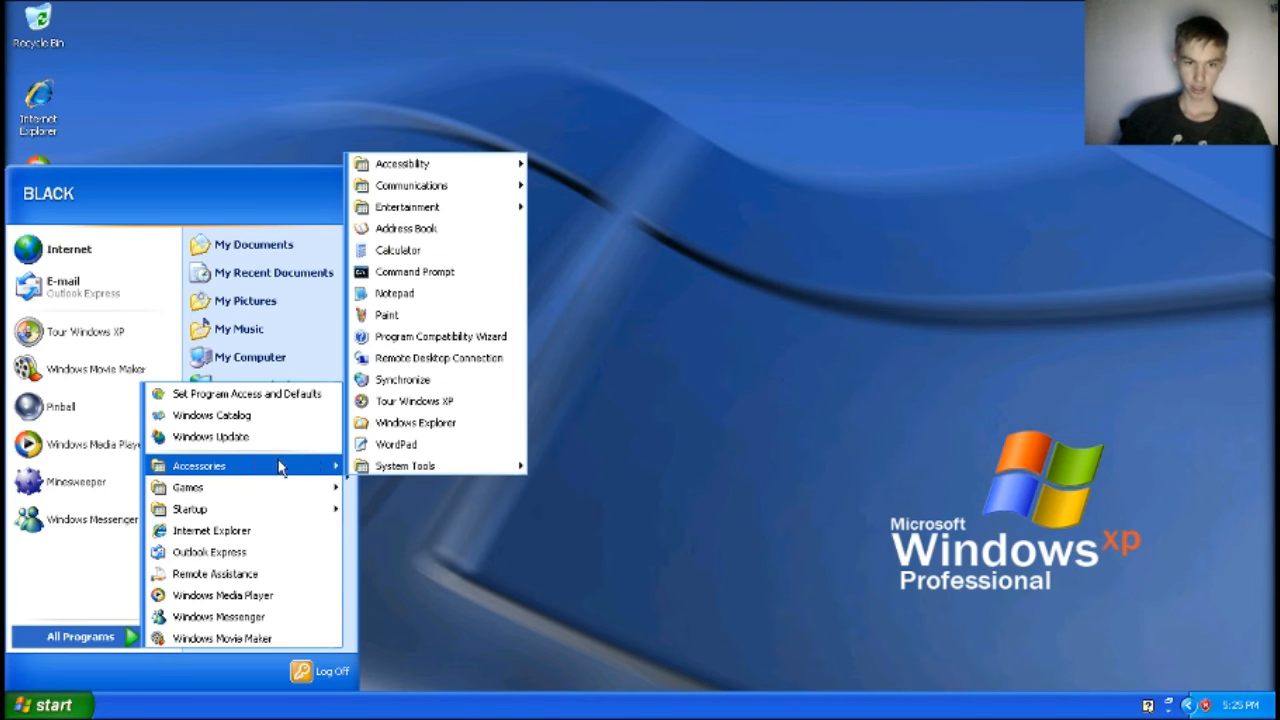
mouse_move(395, 444)
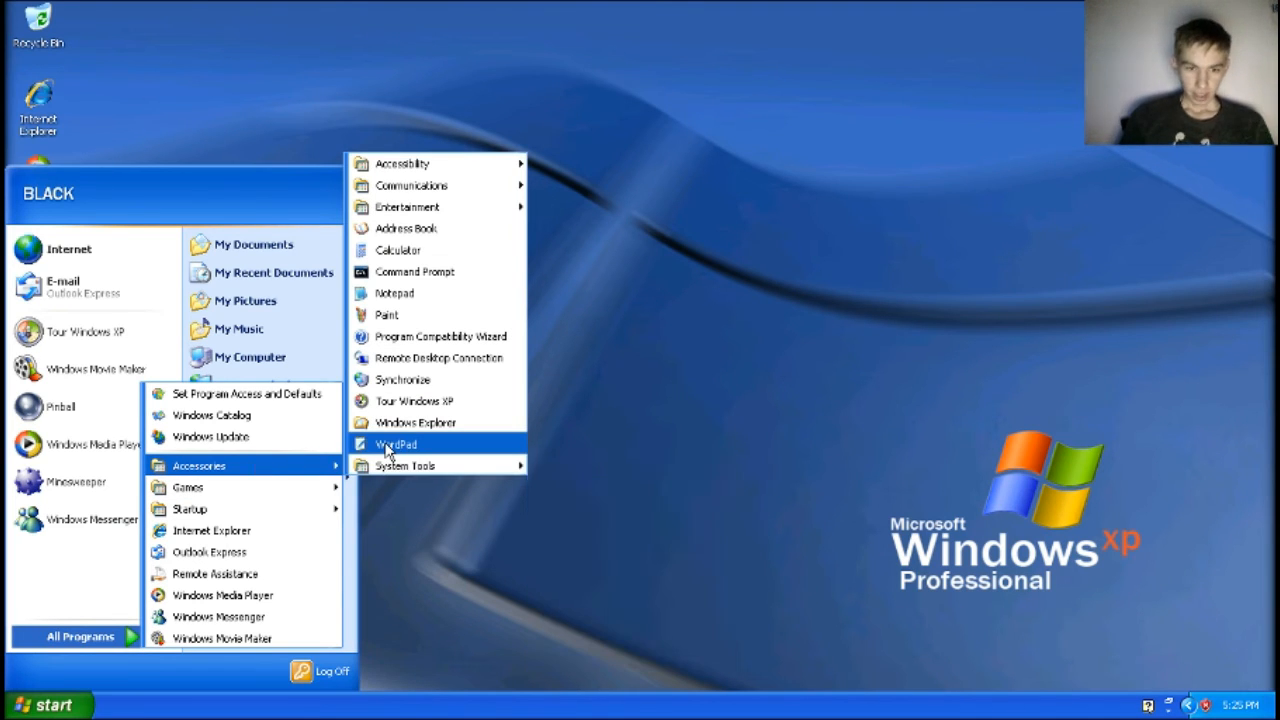
mouse_move(390, 315)
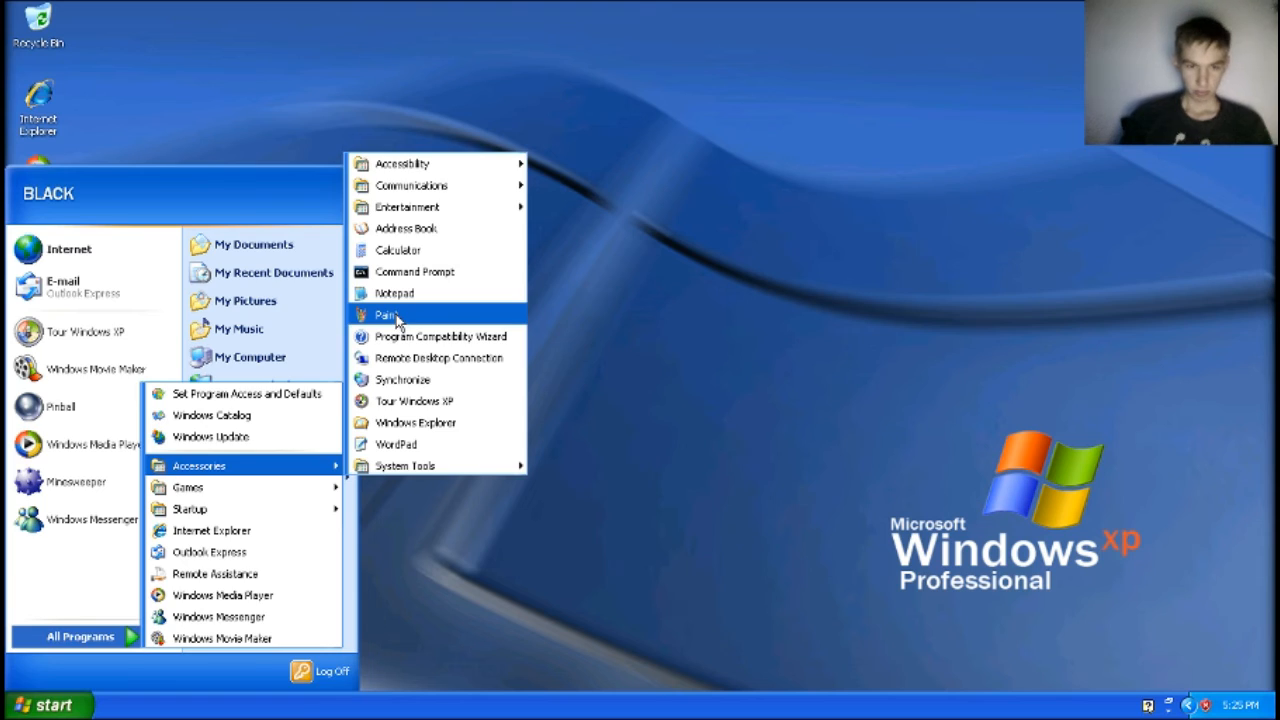
Launch Paint from Accessories and hand-draw 'YAY!' in green on the blank canvas
left_click(388, 315)
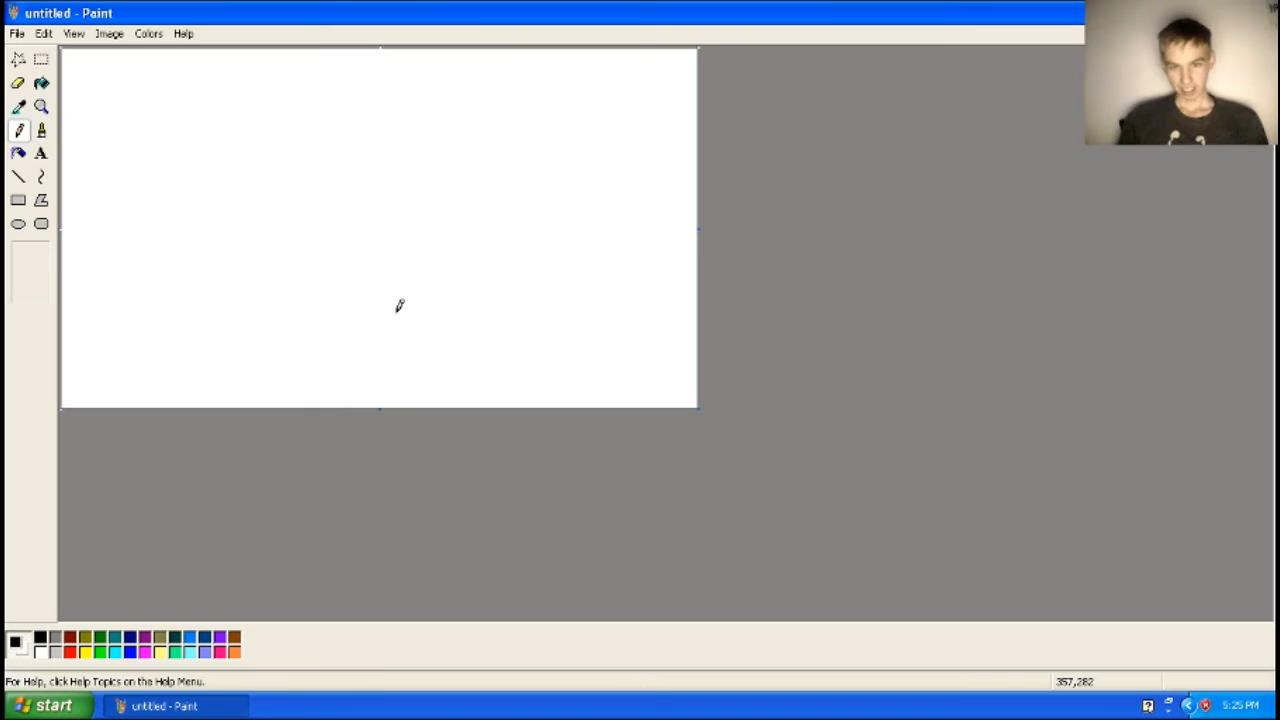
mouse_move(273, 321)
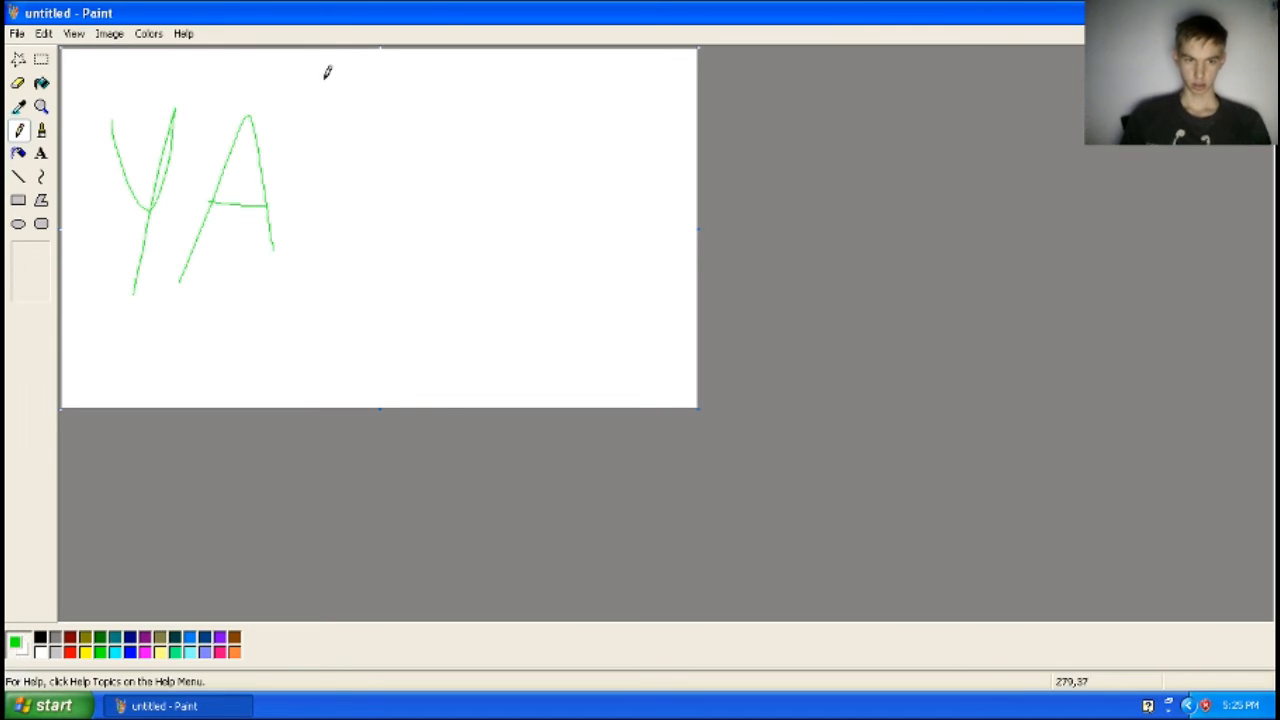
left_click_drag(325, 75, 362, 330)
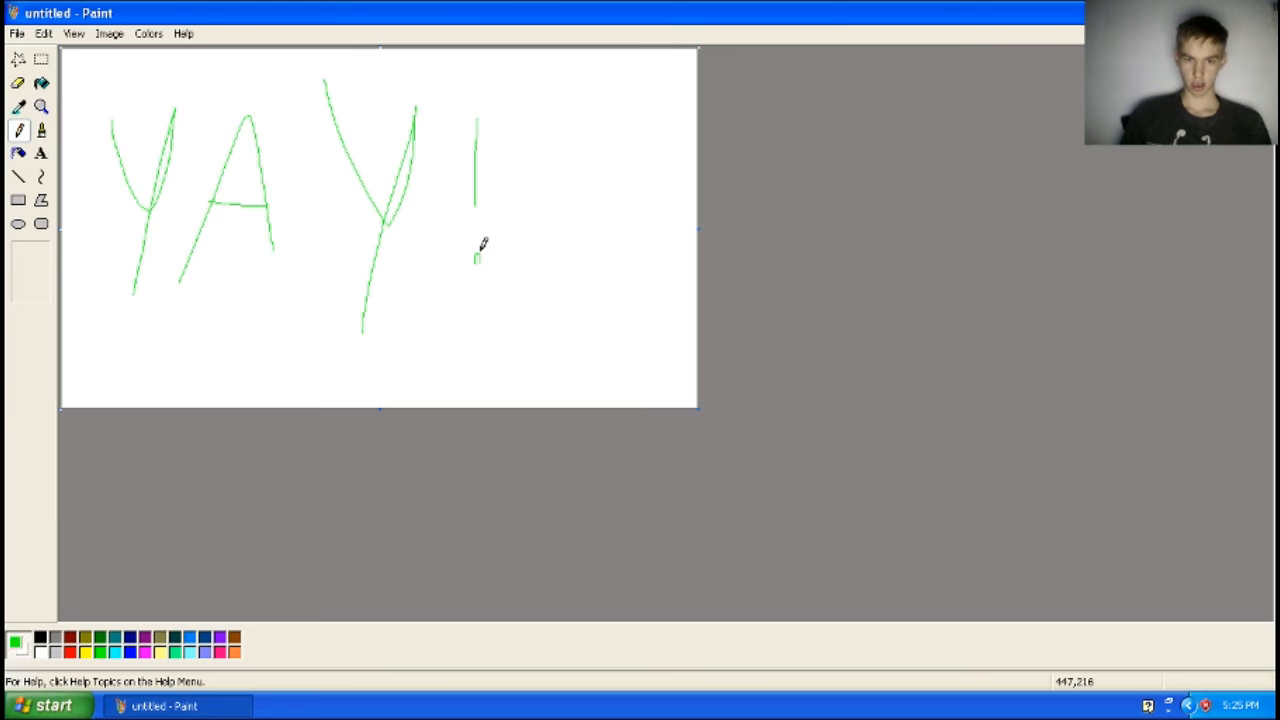
left_click(16, 33)
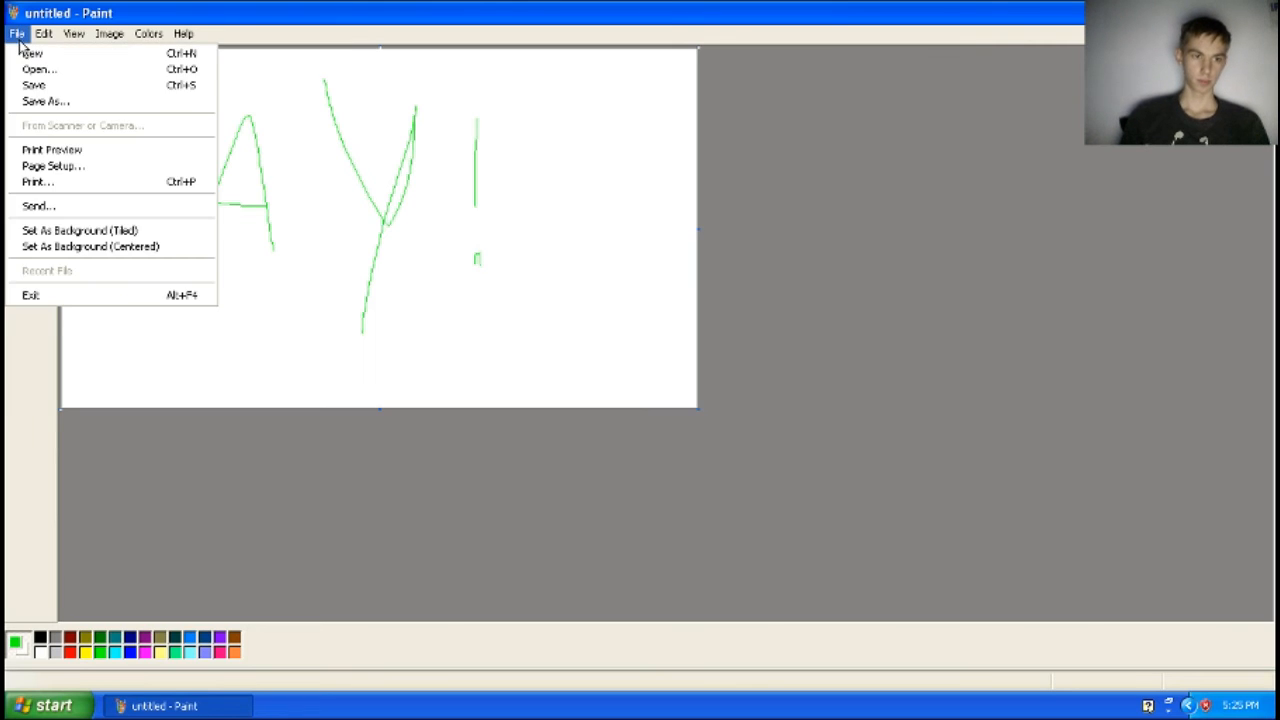
left_click(37, 181)
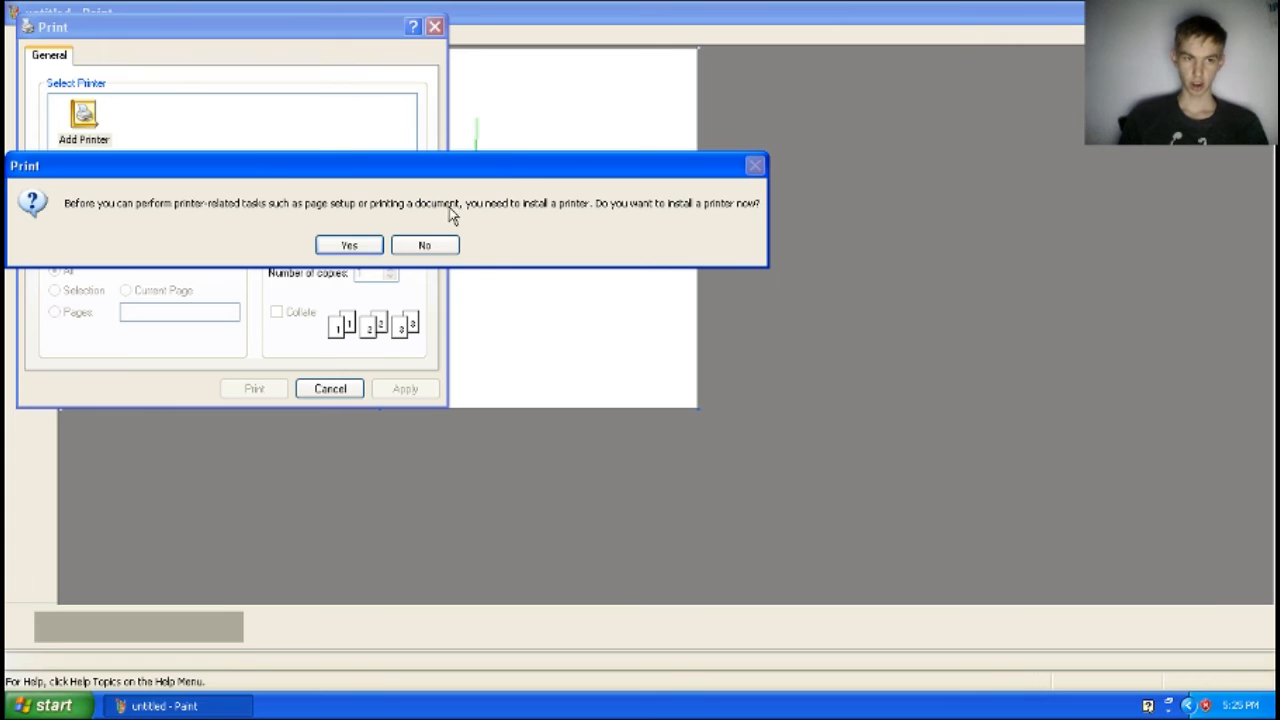
left_click(423, 245)
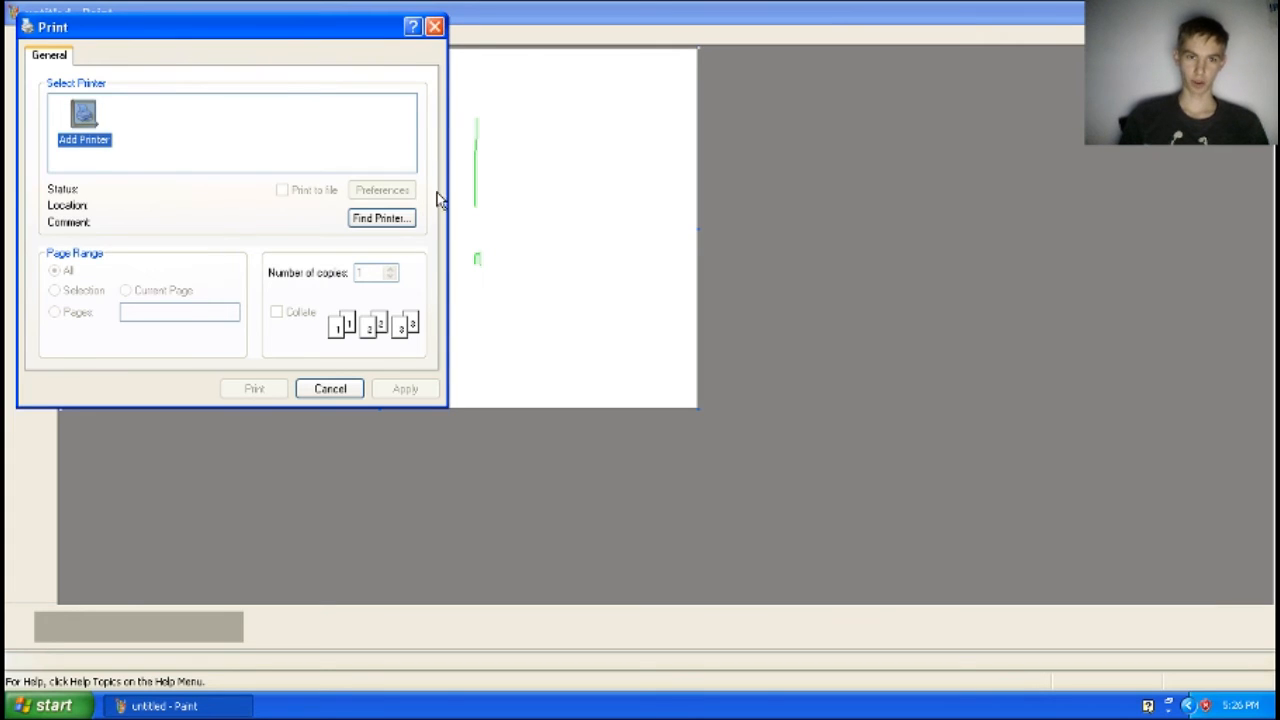
left_click(329, 388)
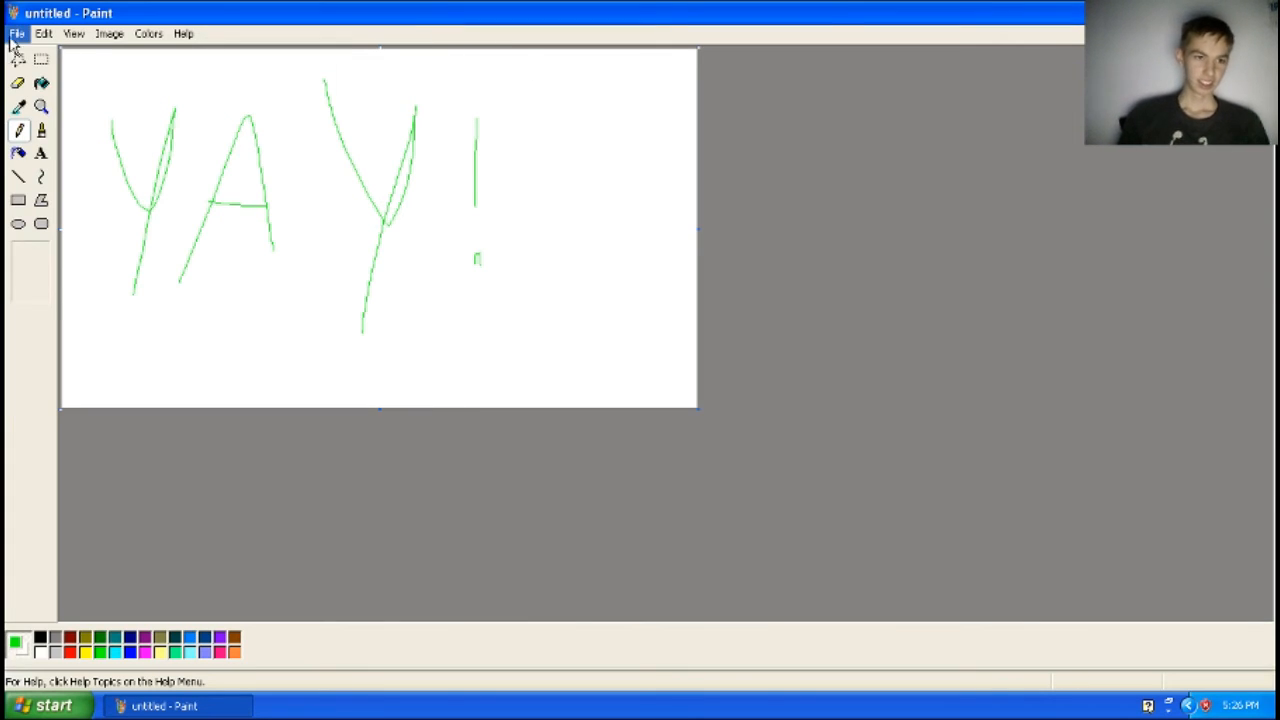
Start a new picture and back out of the Save As dialog twice without saving
left_click(17, 33)
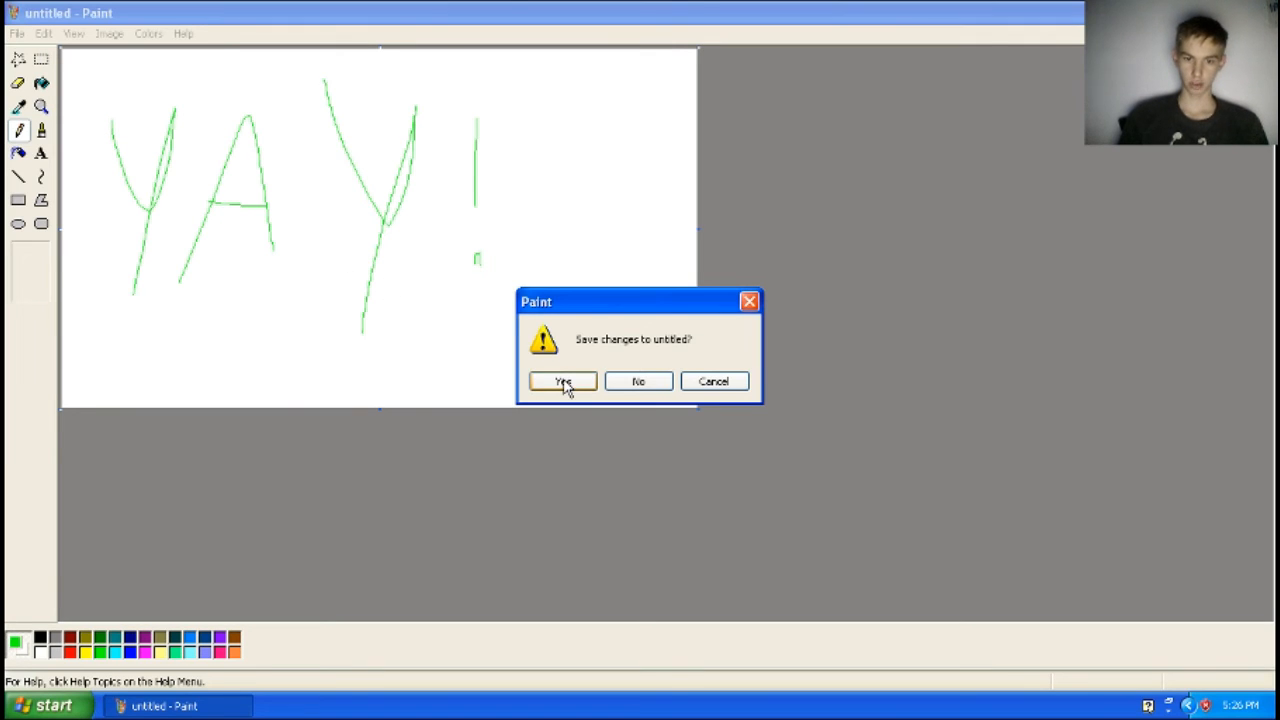
left_click(562, 381)
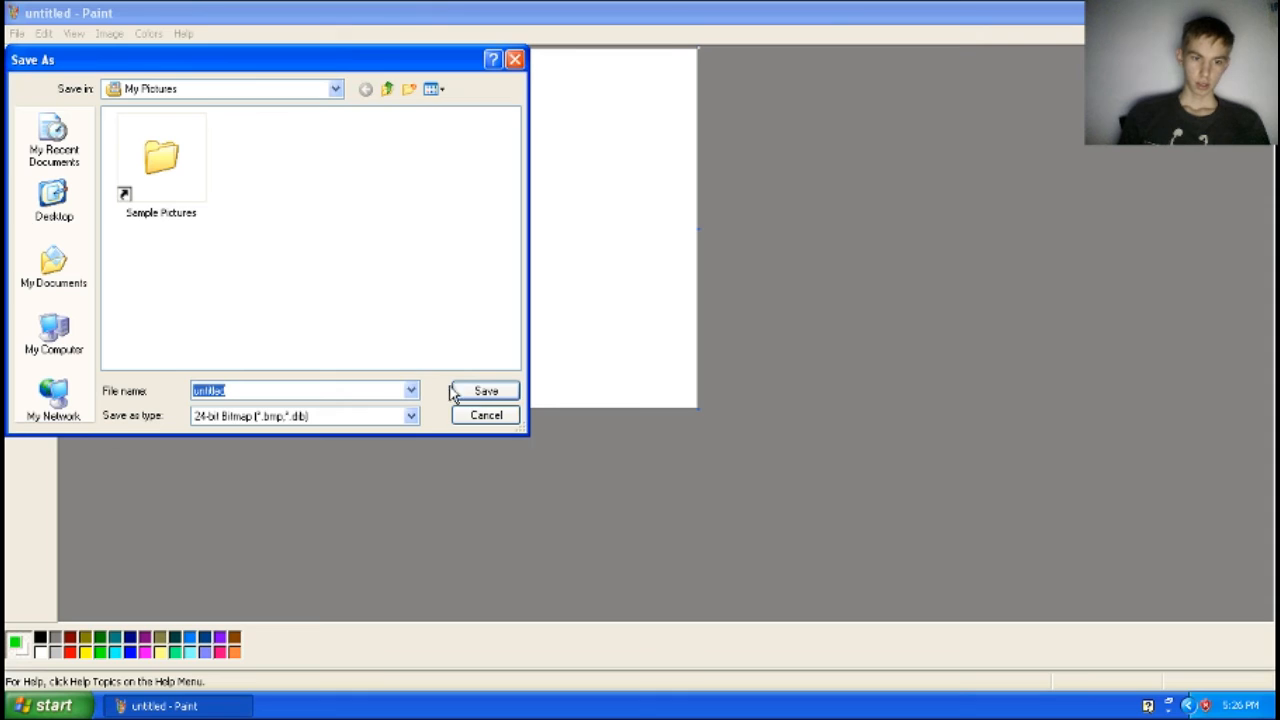
left_click(485, 390)
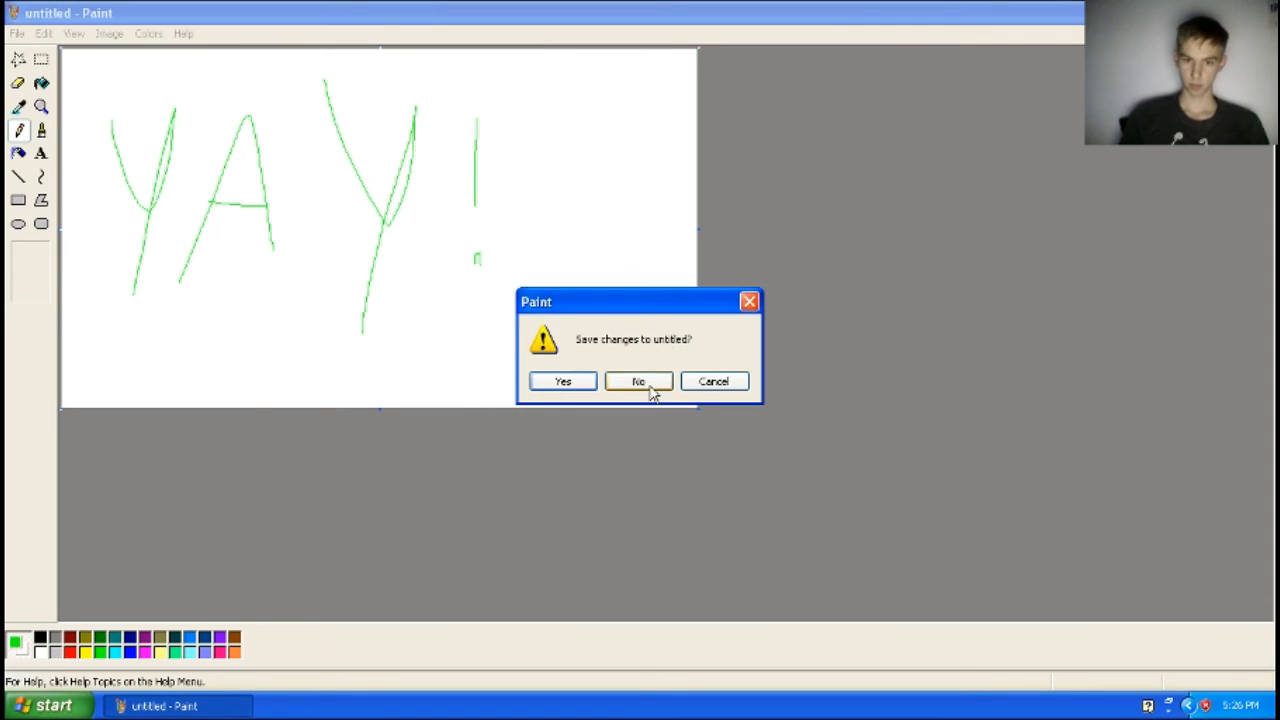
left_click(562, 381)
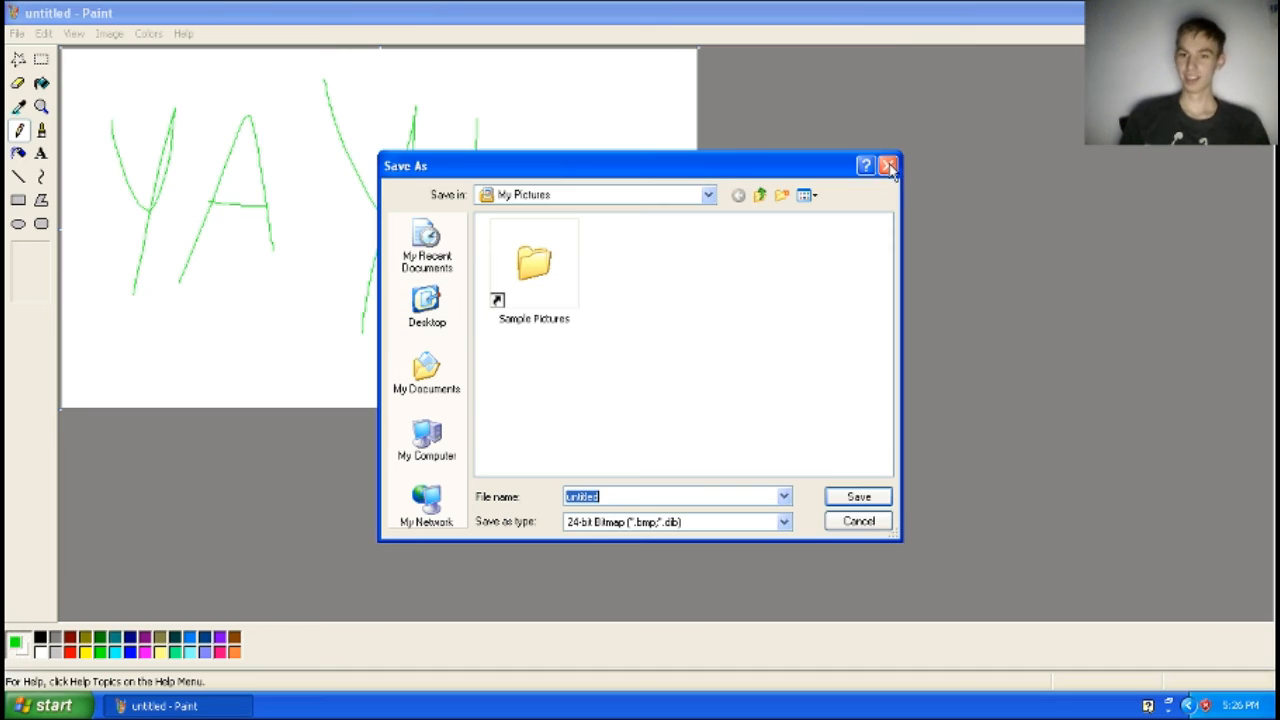
left_click(888, 165)
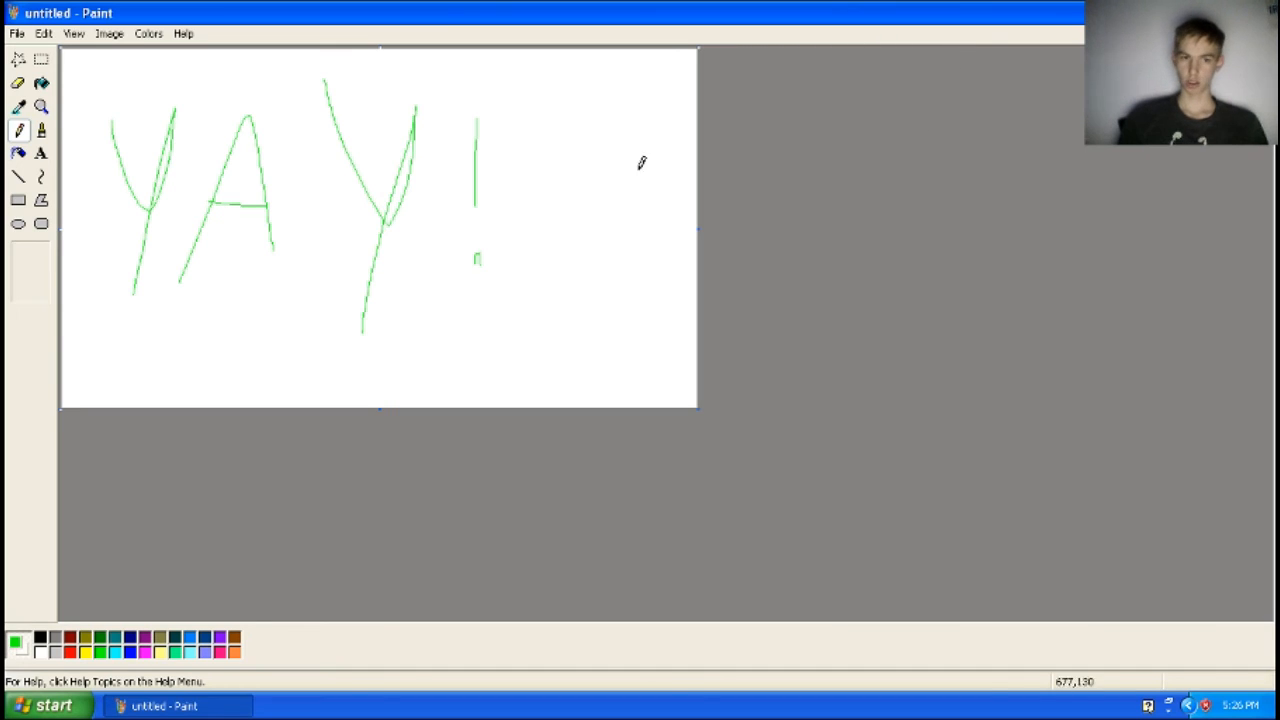
Start a new picture again and discard the YAY! drawing at the save-changes prompt
left_click(17, 33)
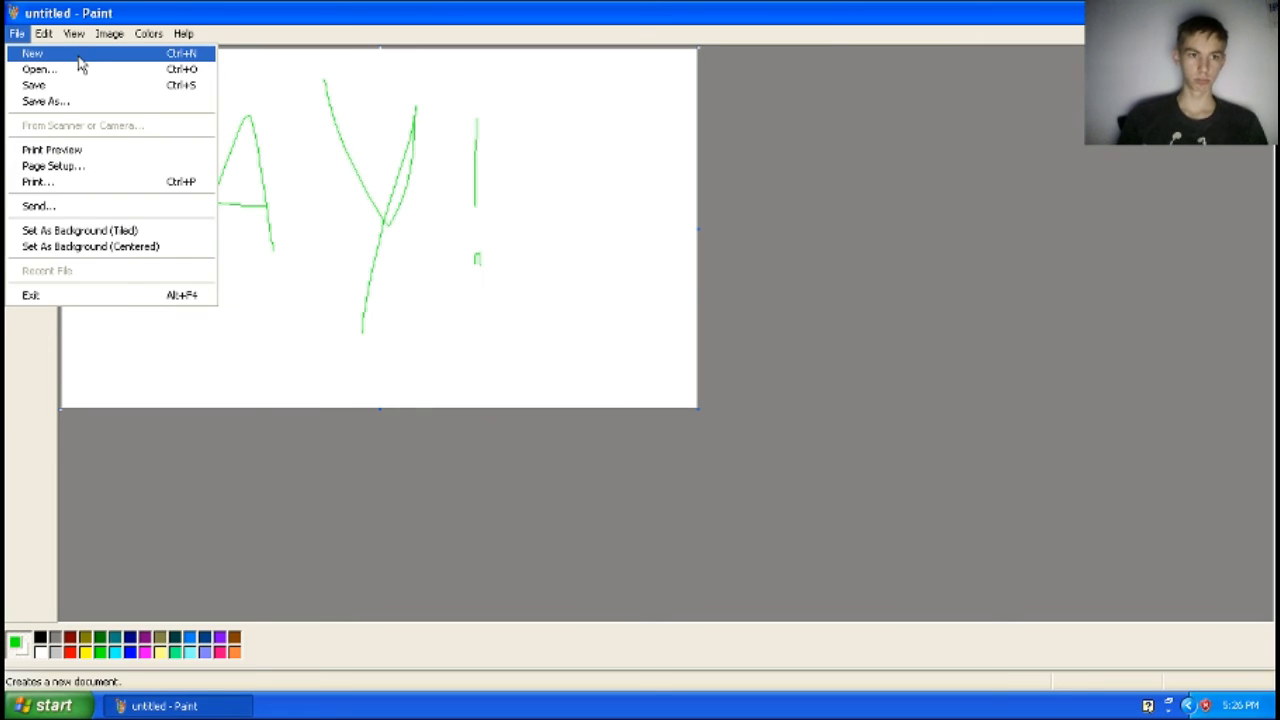
left_click(46, 101)
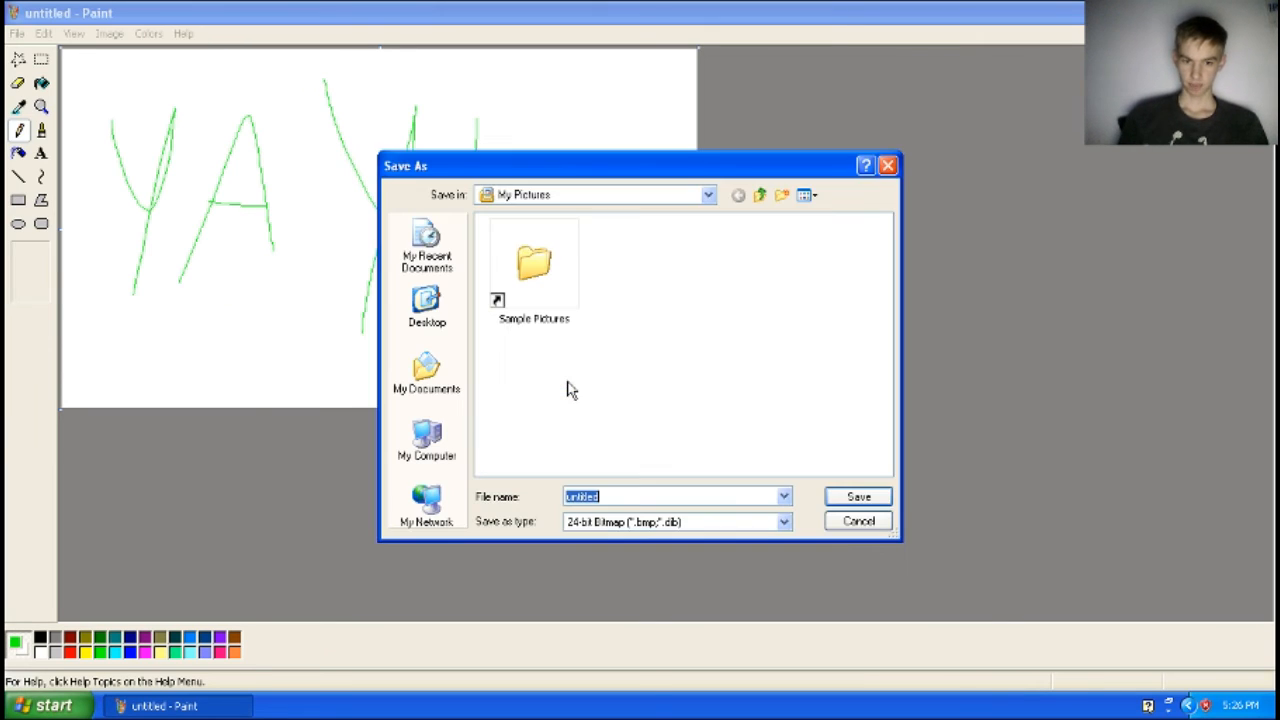
left_click(857, 520)
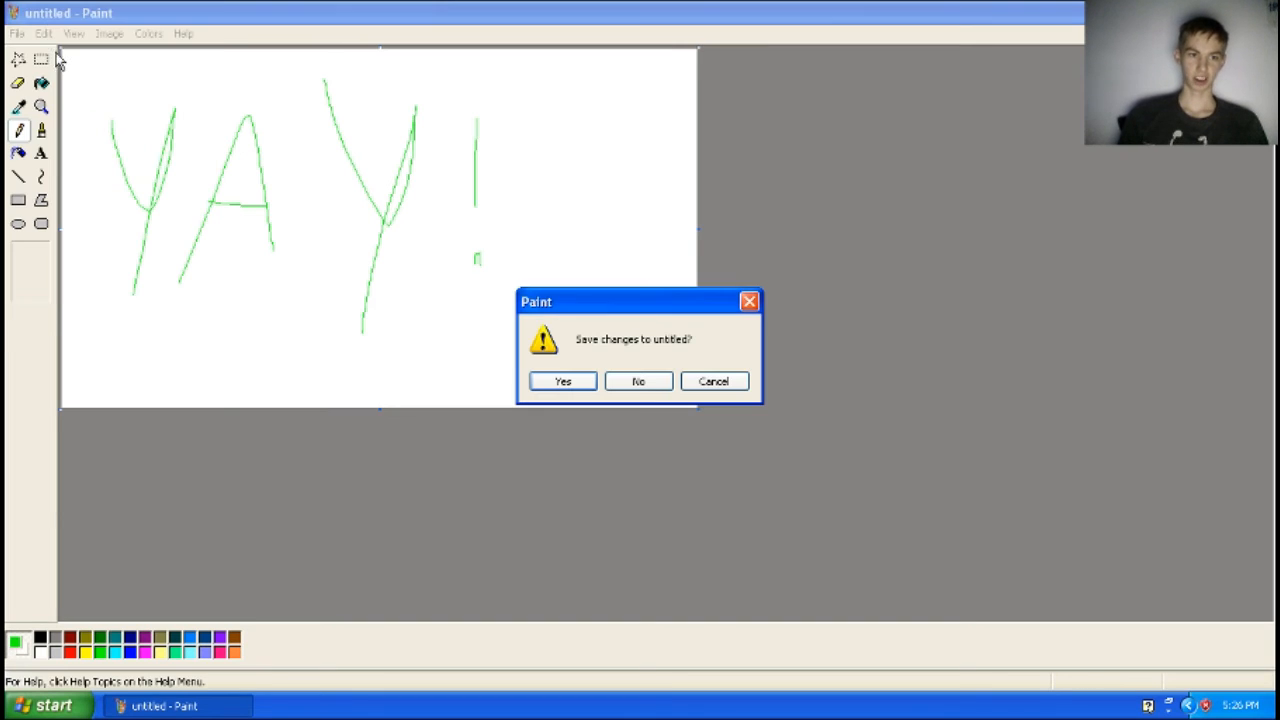
left_click(638, 381)
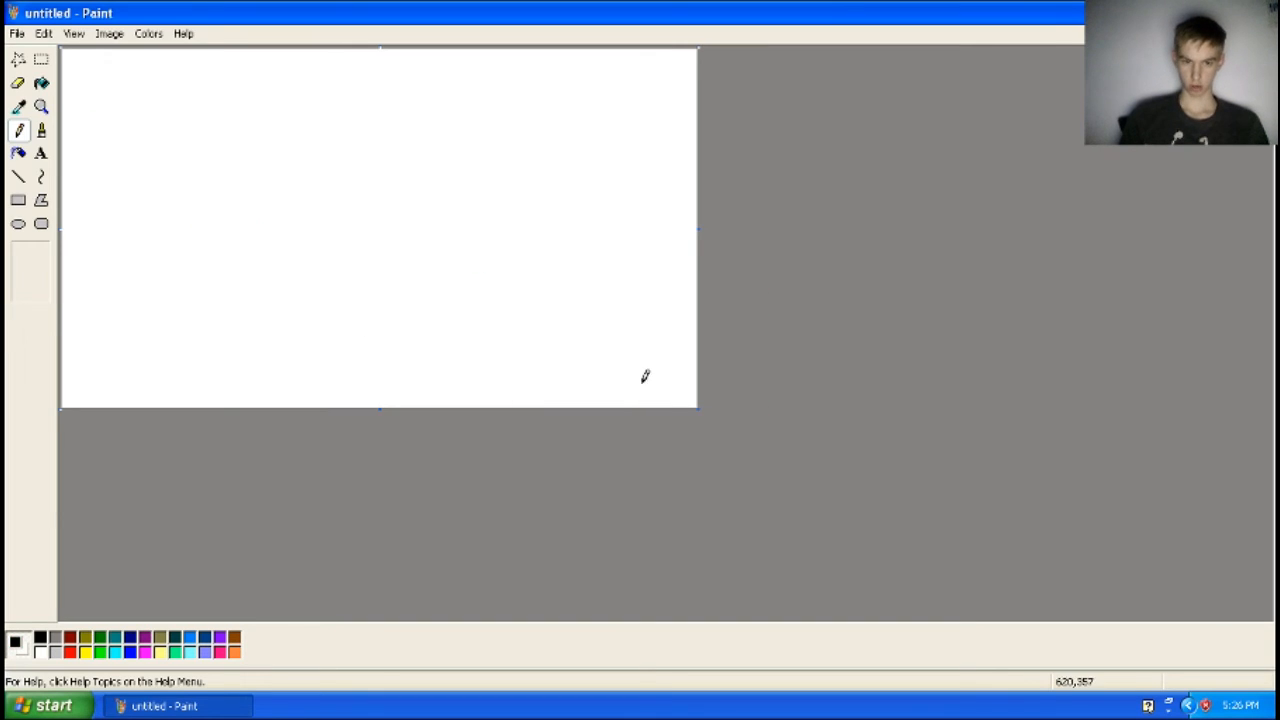
Choose the Text tool, set the font size to 36 and dismiss the Fonts toolbar
left_click(41, 153)
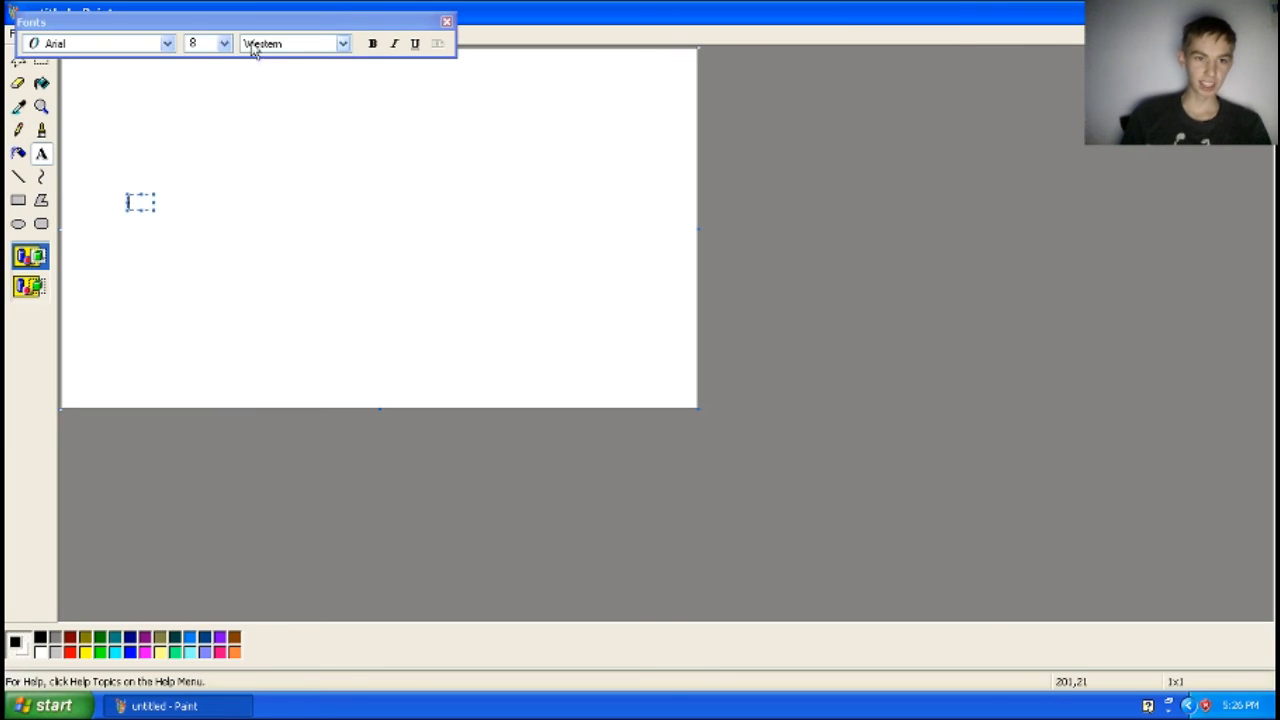
left_click(224, 43)
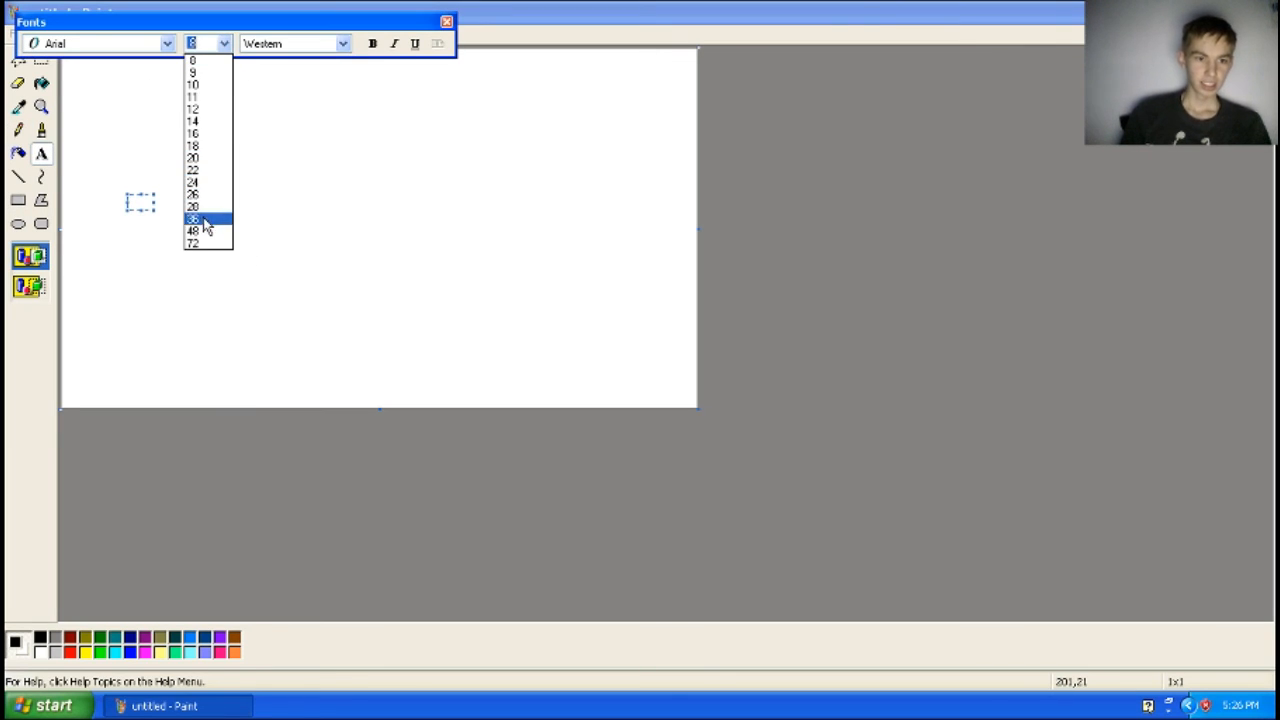
left_click(193, 218)
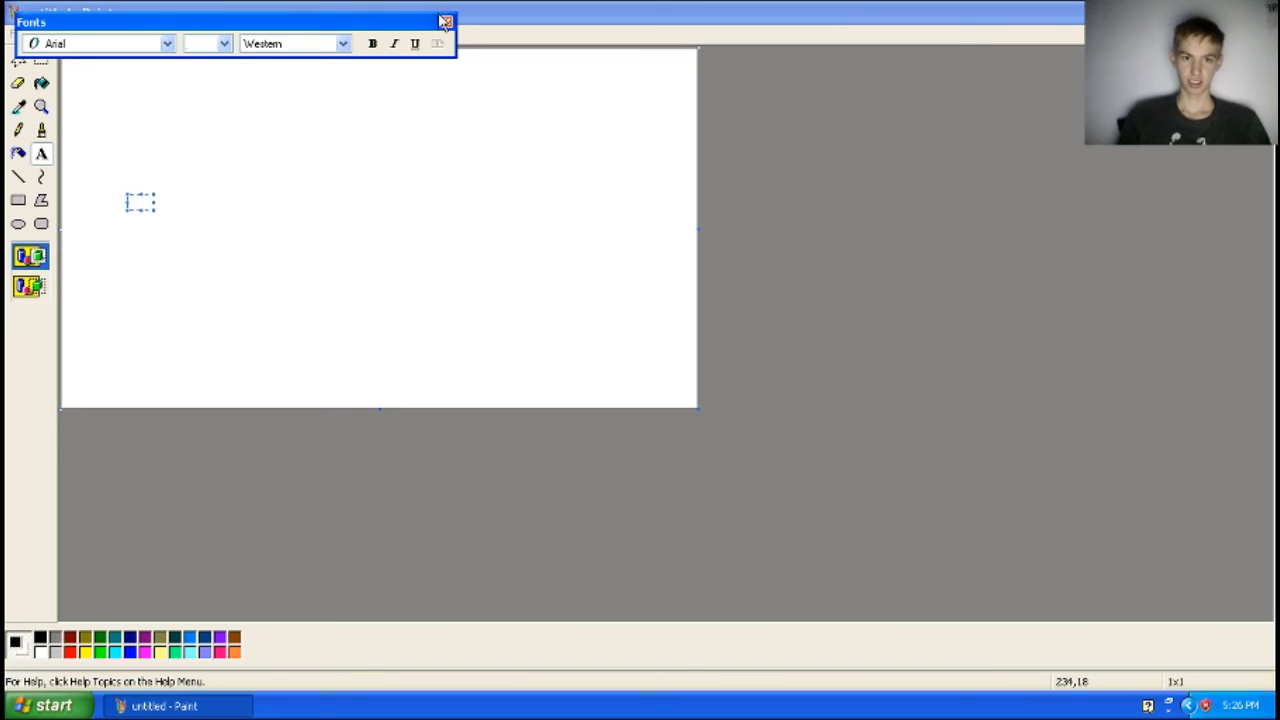
left_click(445, 21)
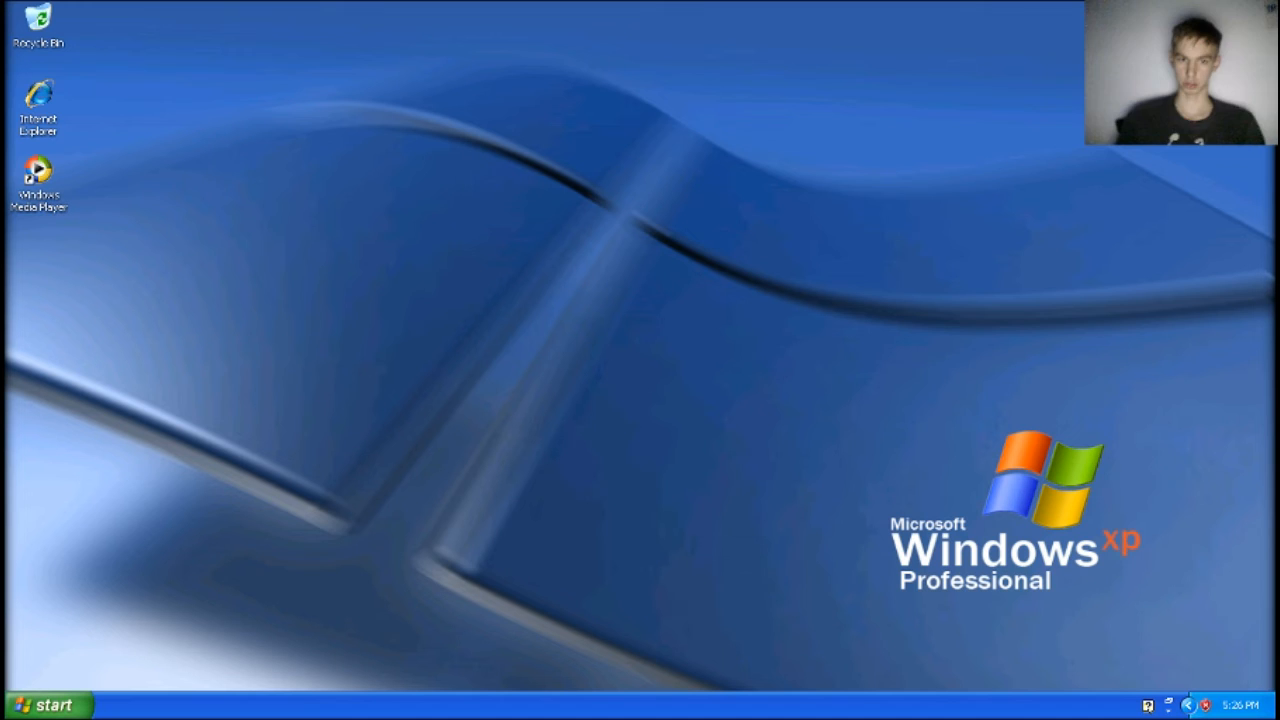
left_click(47, 704)
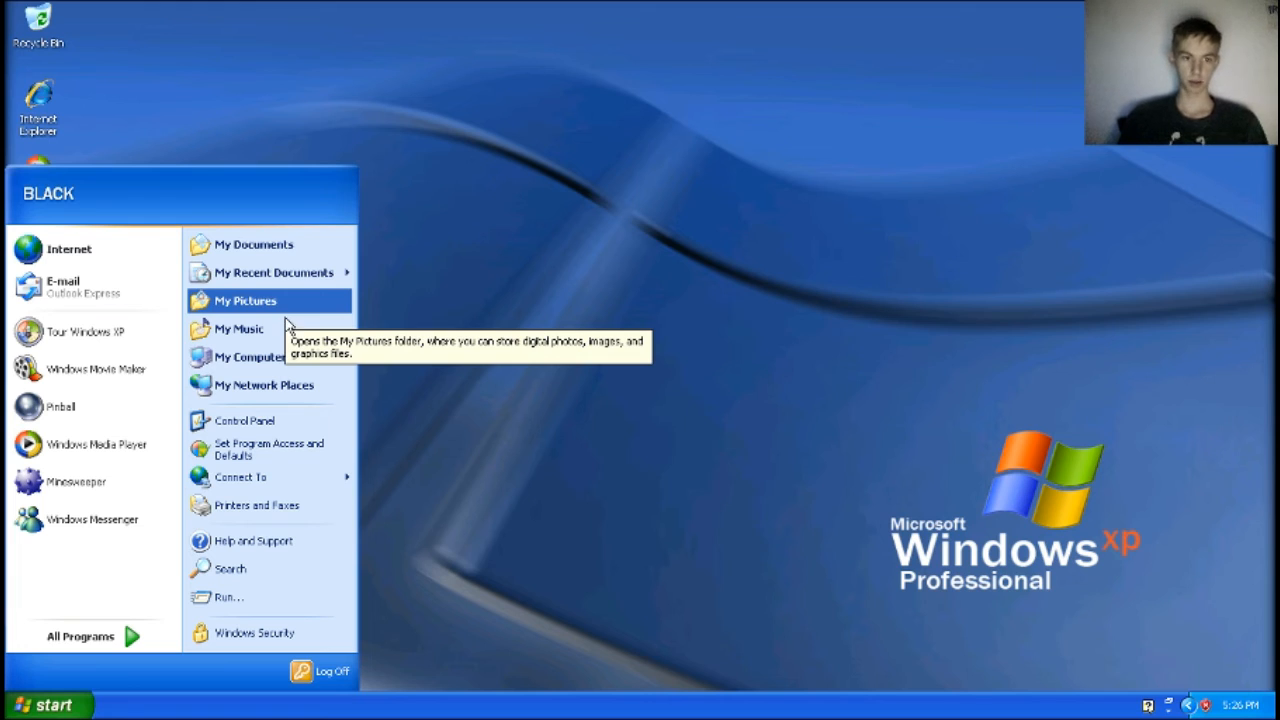
mouse_move(80, 636)
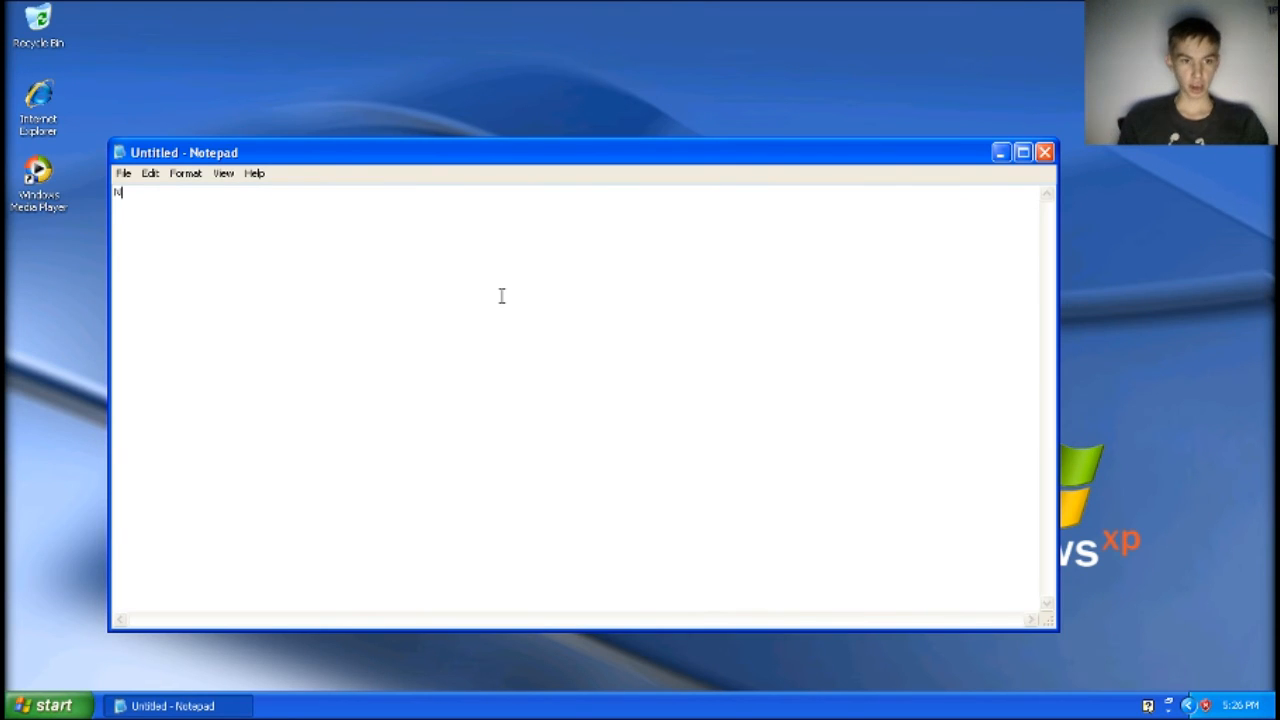
type("nrjdskdkajfsd")
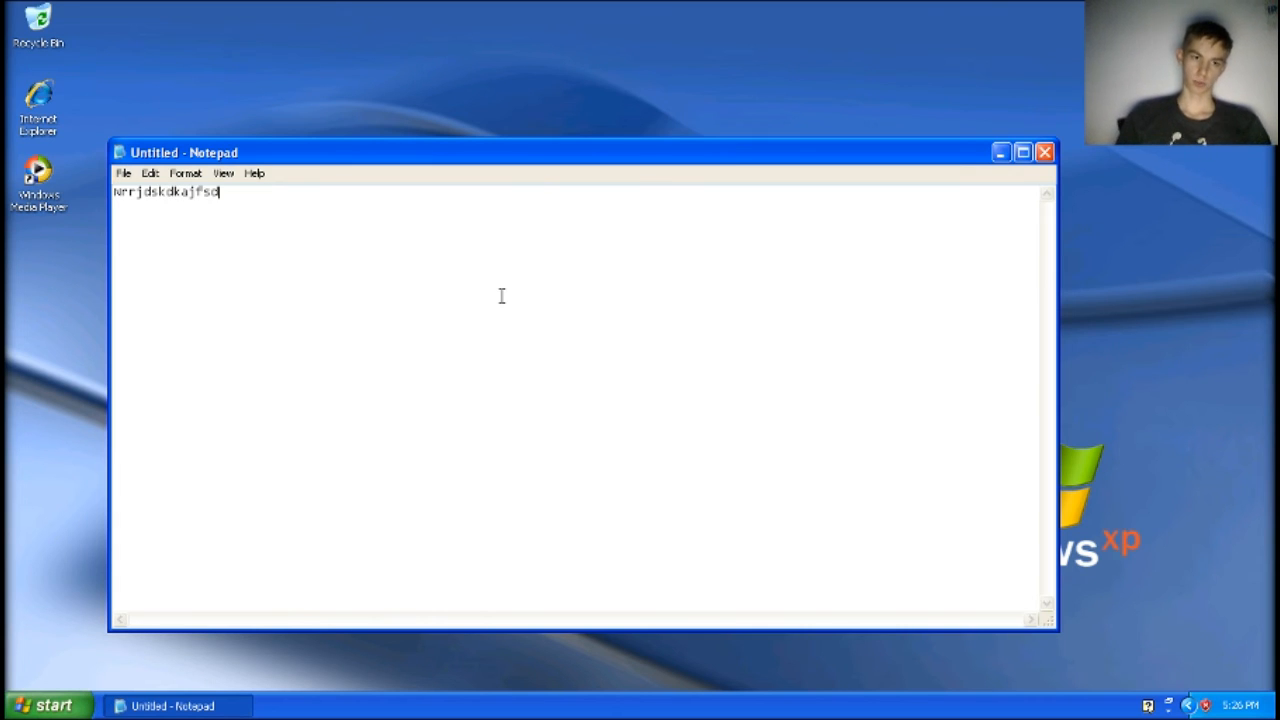
key("Backspace")
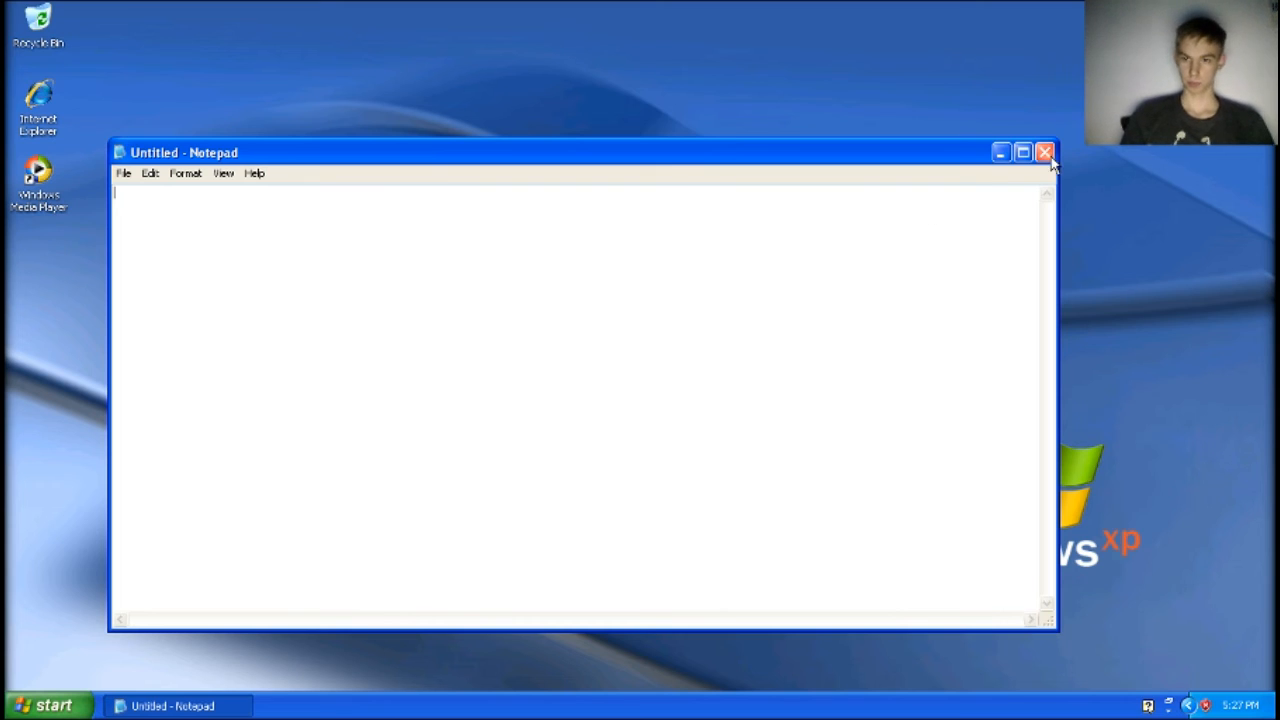
mouse_move(516, 251)
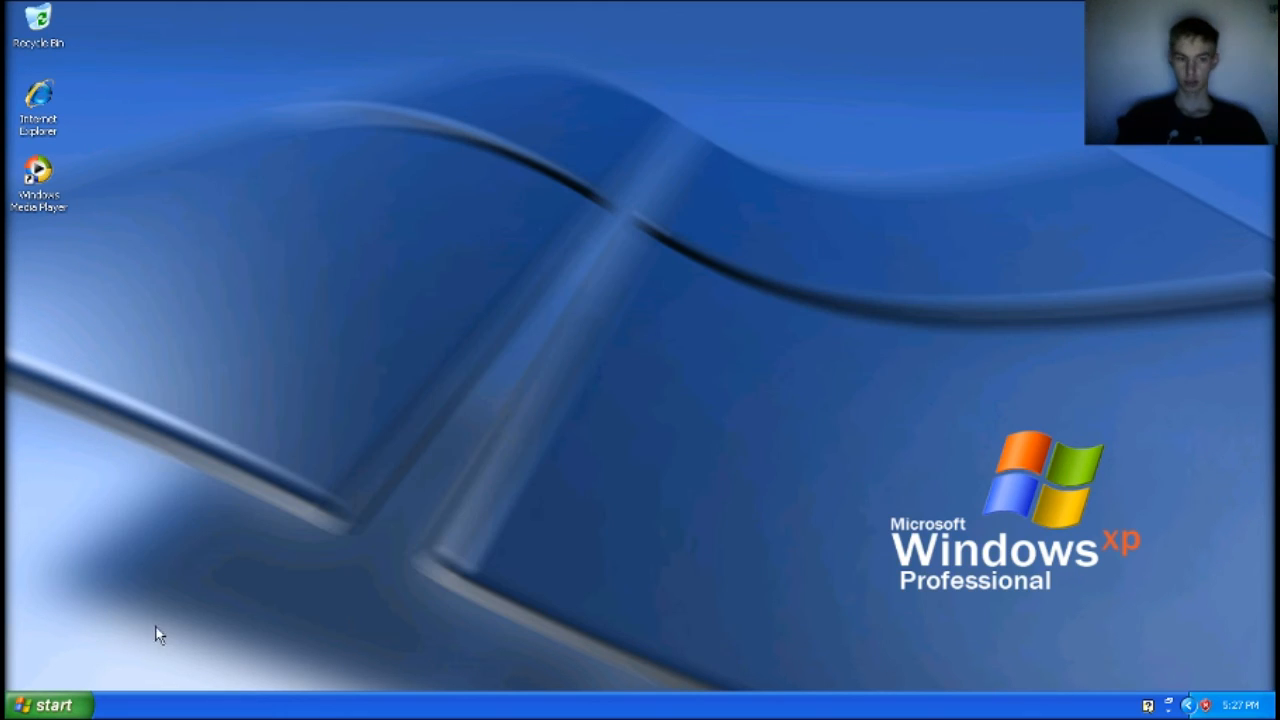
Launch WordPad from Start > All Programs > Accessories
left_click(46, 704)
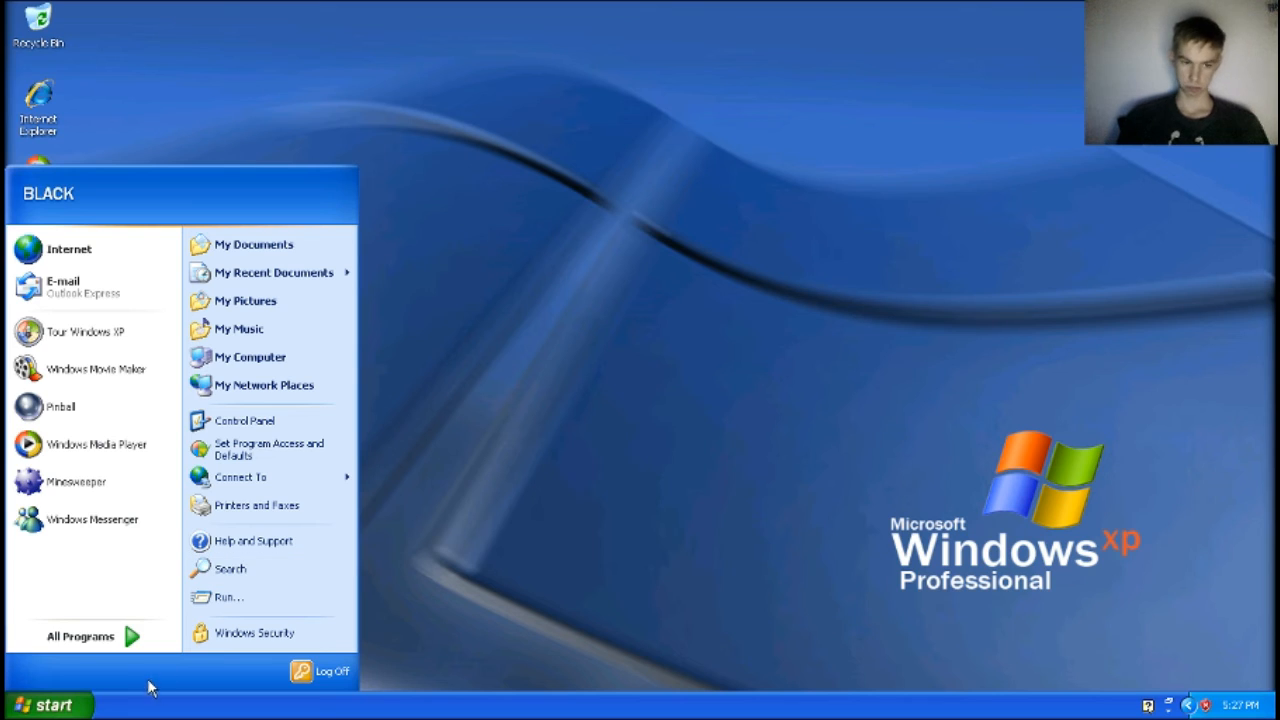
left_click(80, 636)
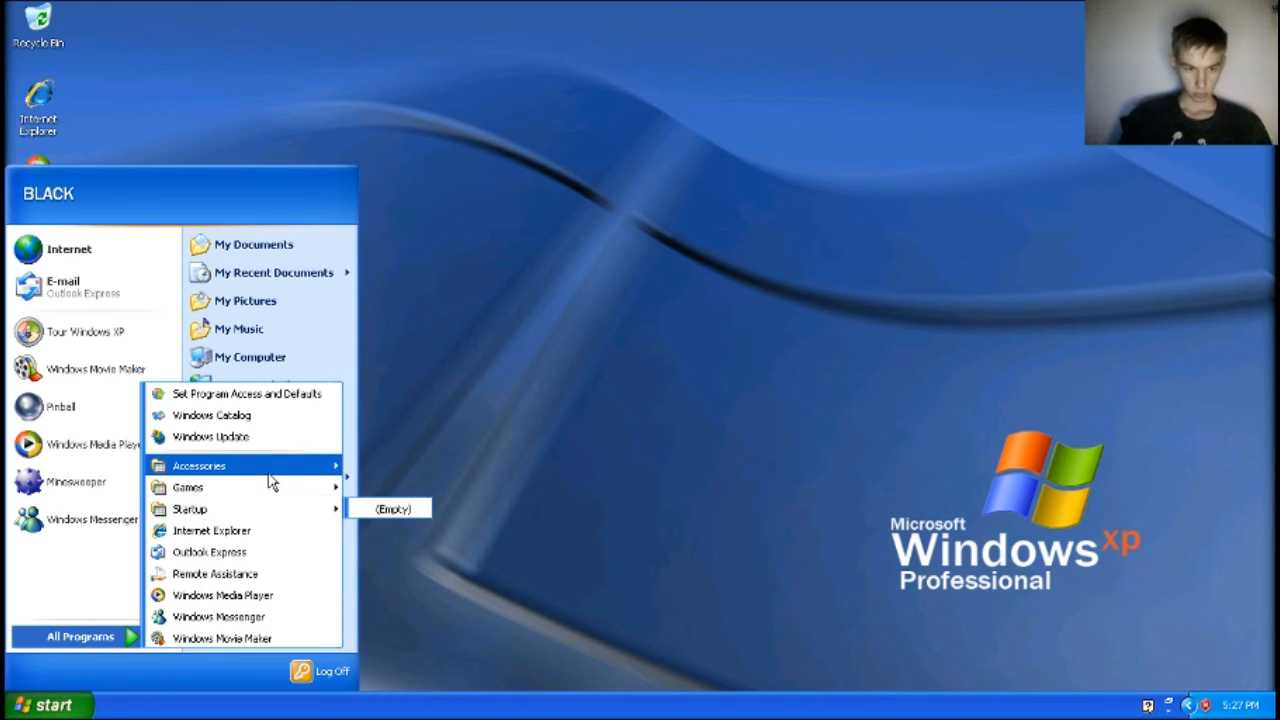
mouse_move(187, 487)
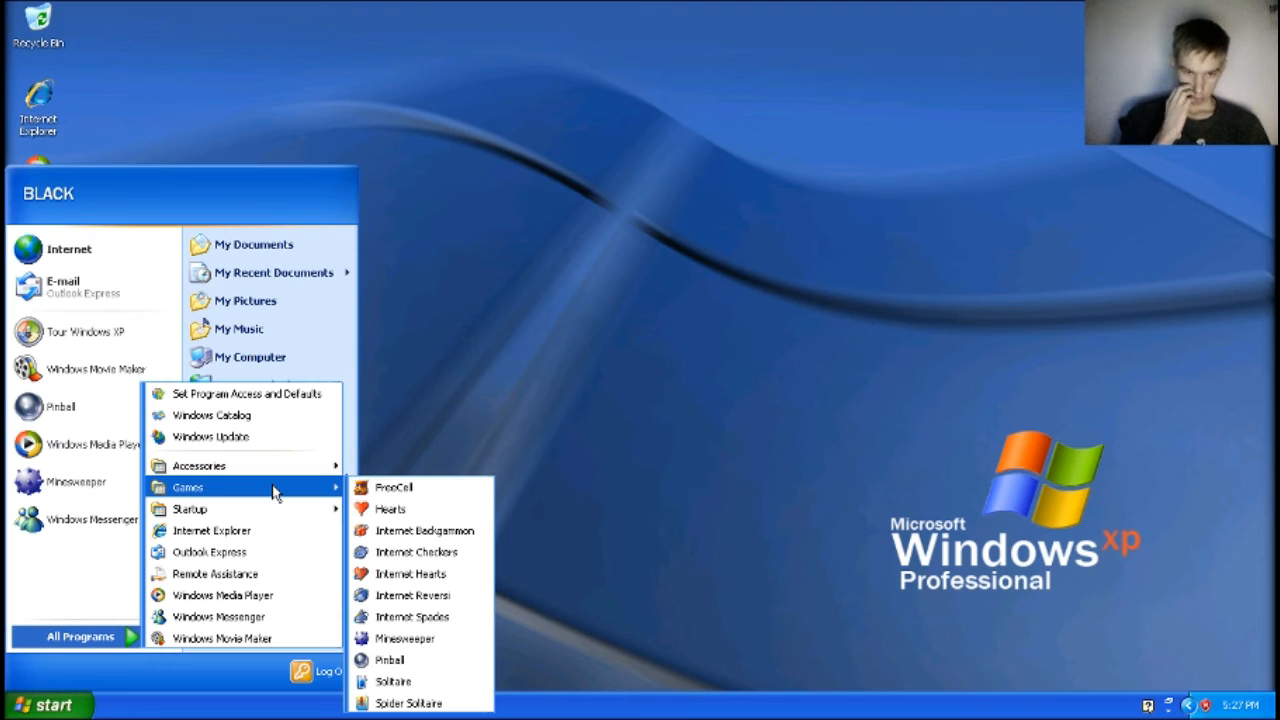
mouse_move(390, 509)
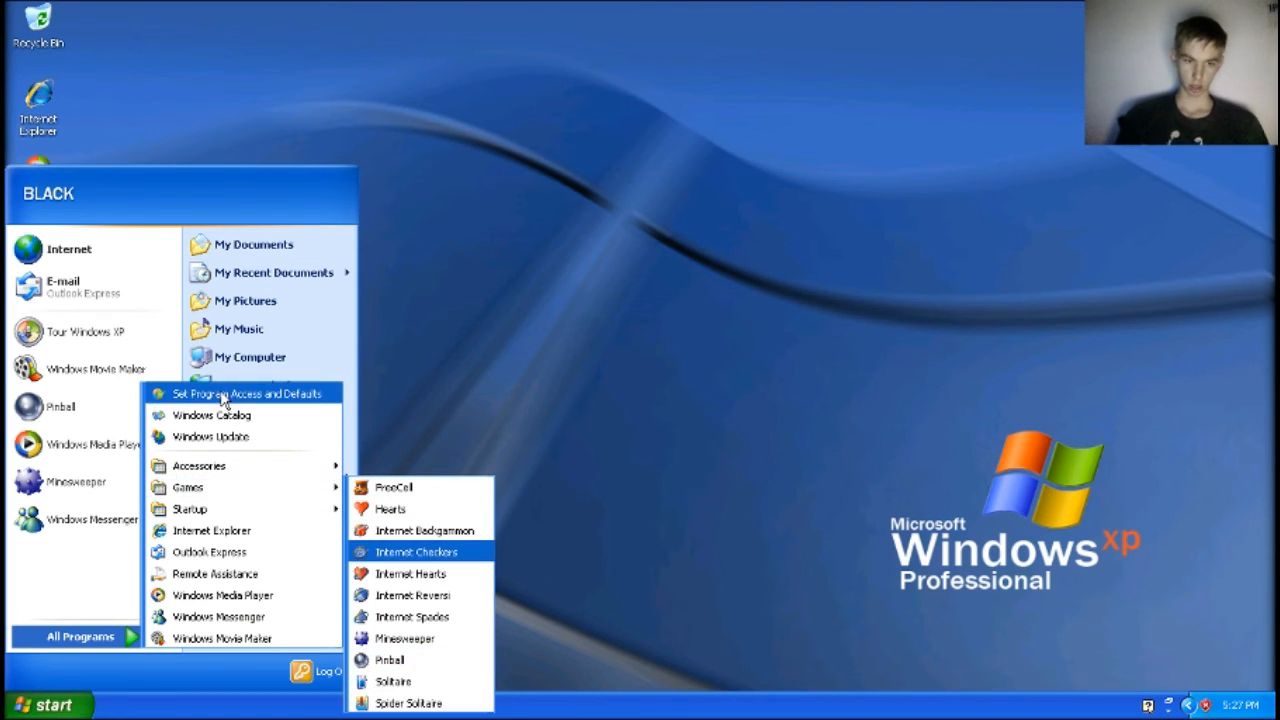
mouse_move(200, 465)
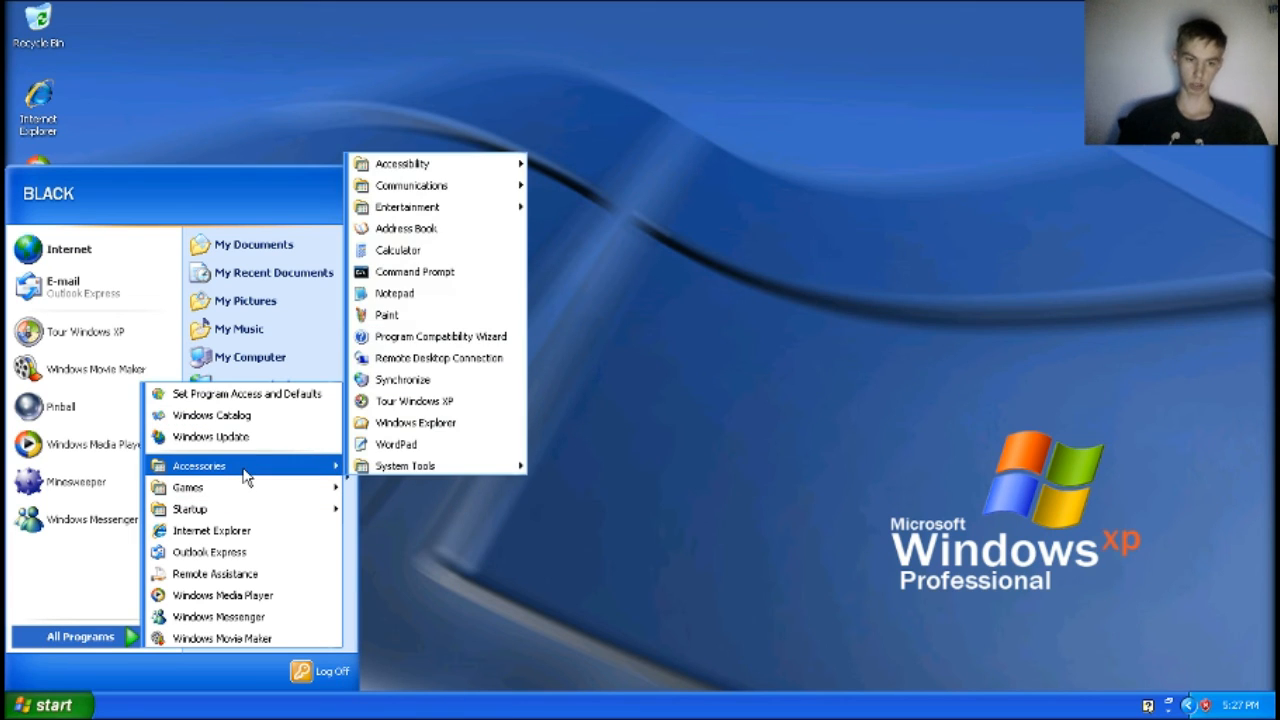
mouse_move(405, 465)
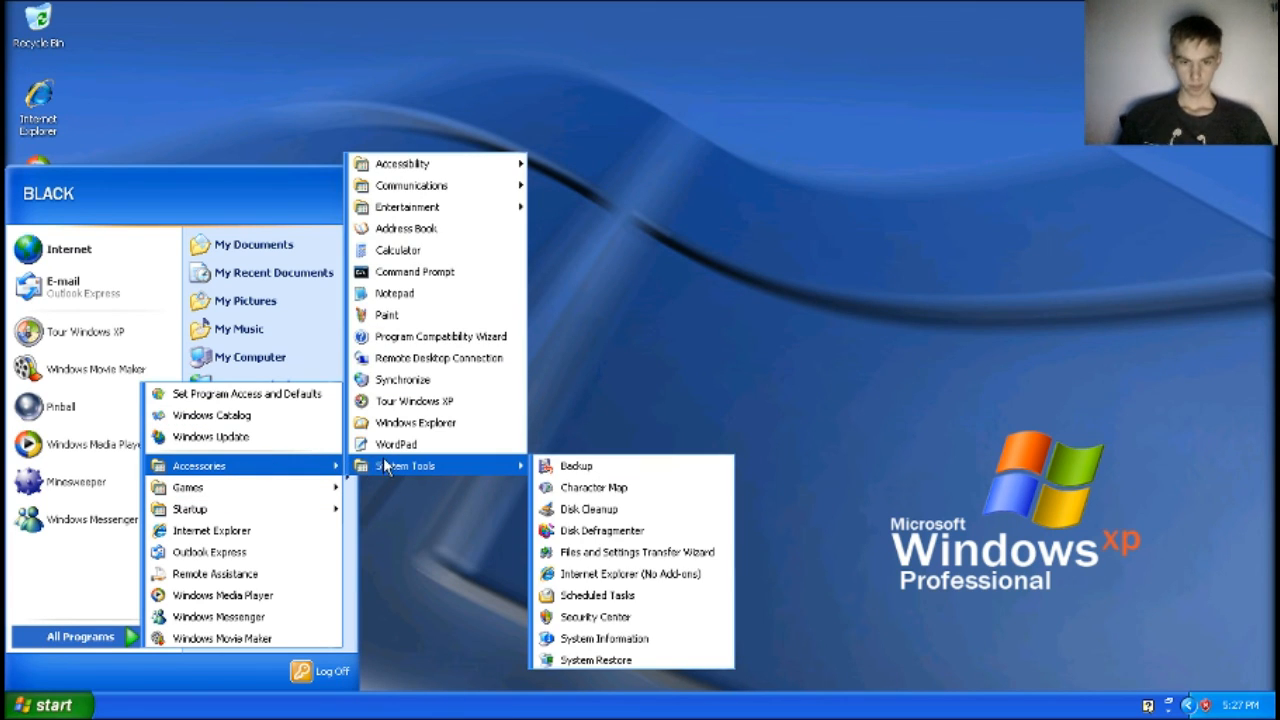
mouse_move(395, 444)
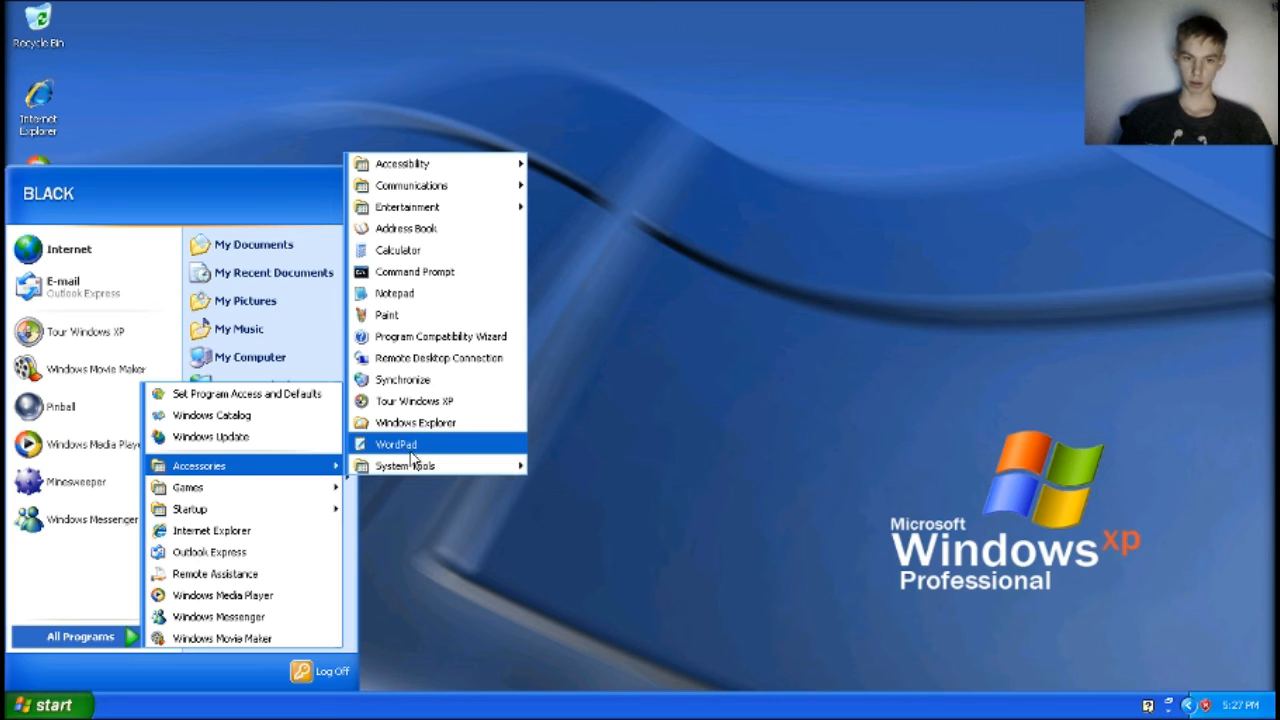
left_click(395, 444)
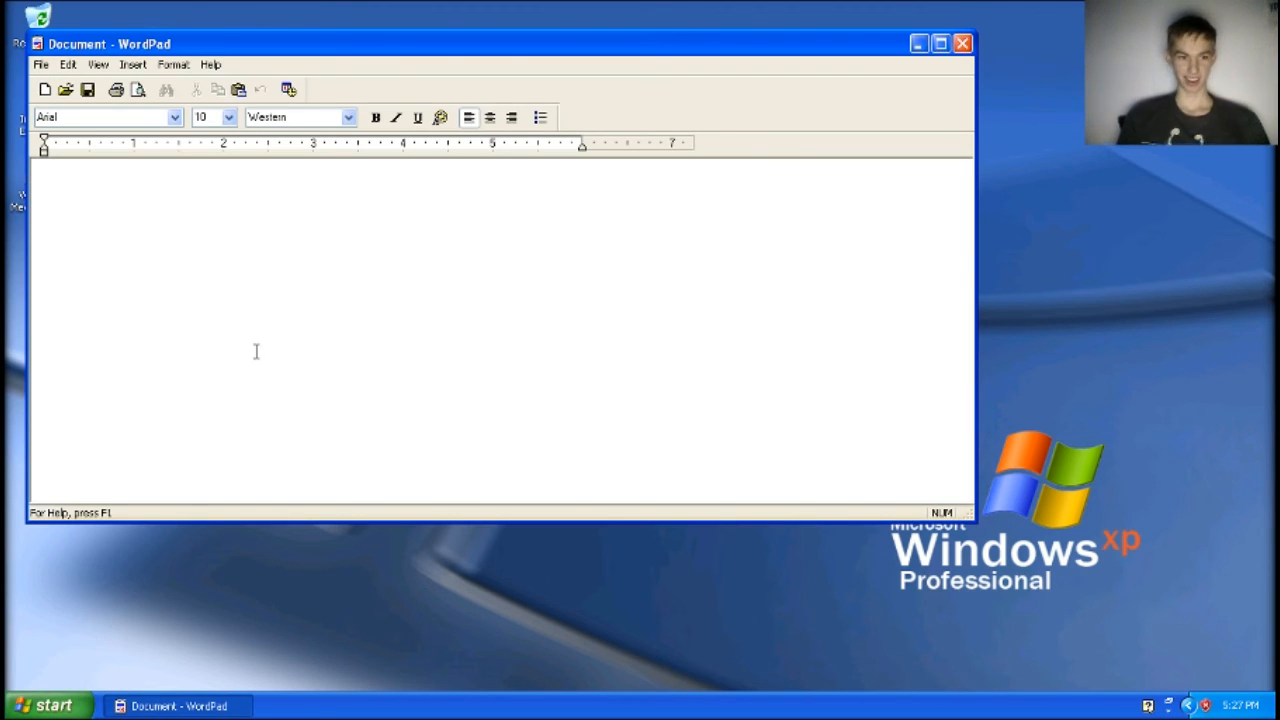
mouse_move(105, 186)
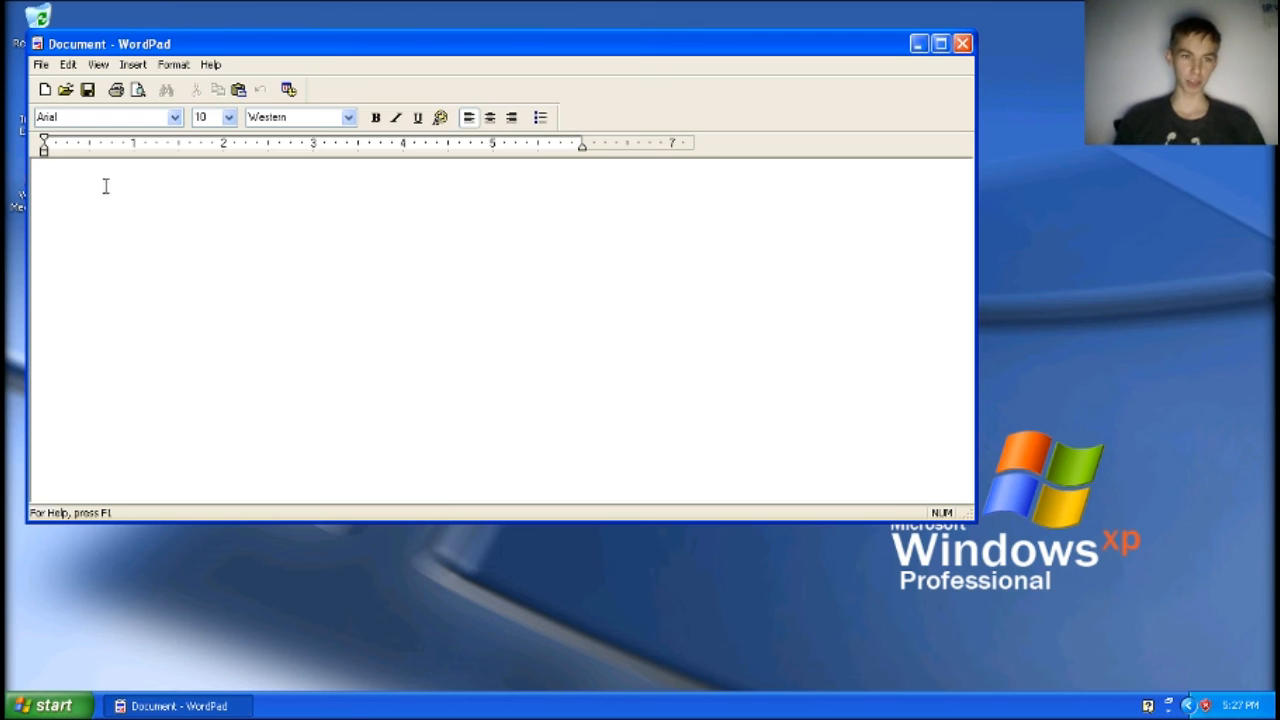
Set the text size to 72, write 'Different' and close WordPad
left_click(175, 117)
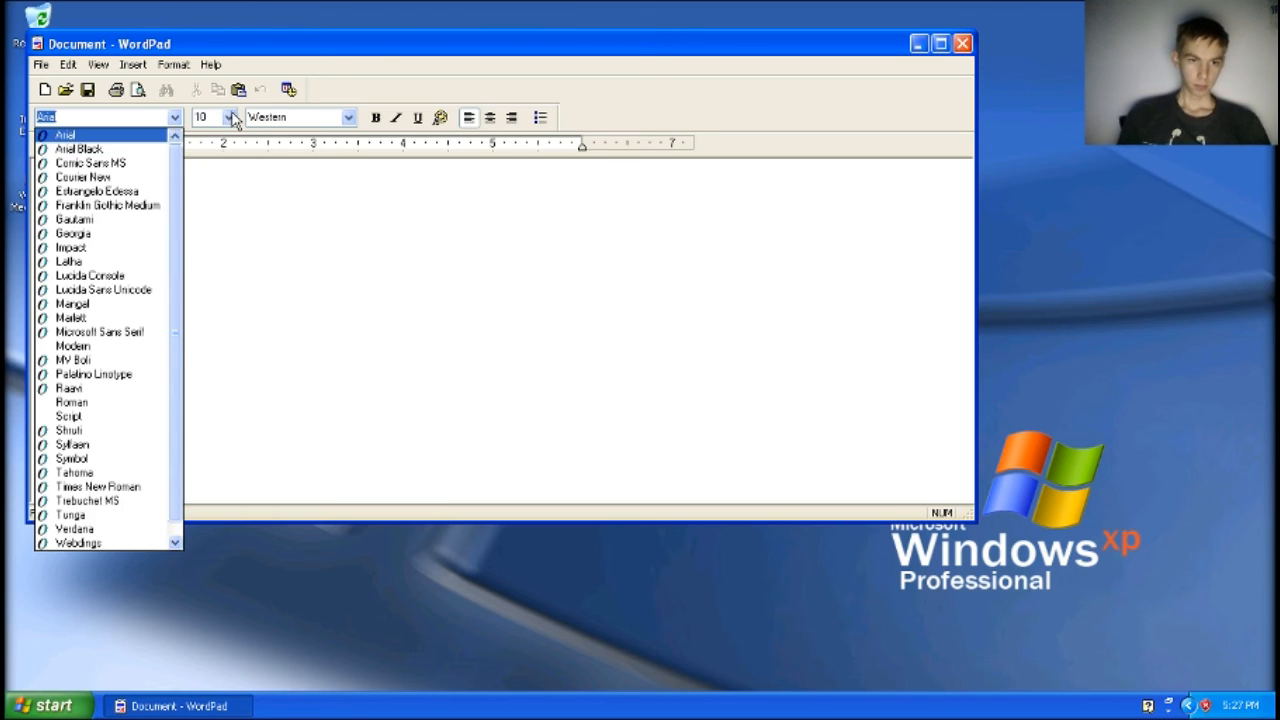
left_click(229, 117)
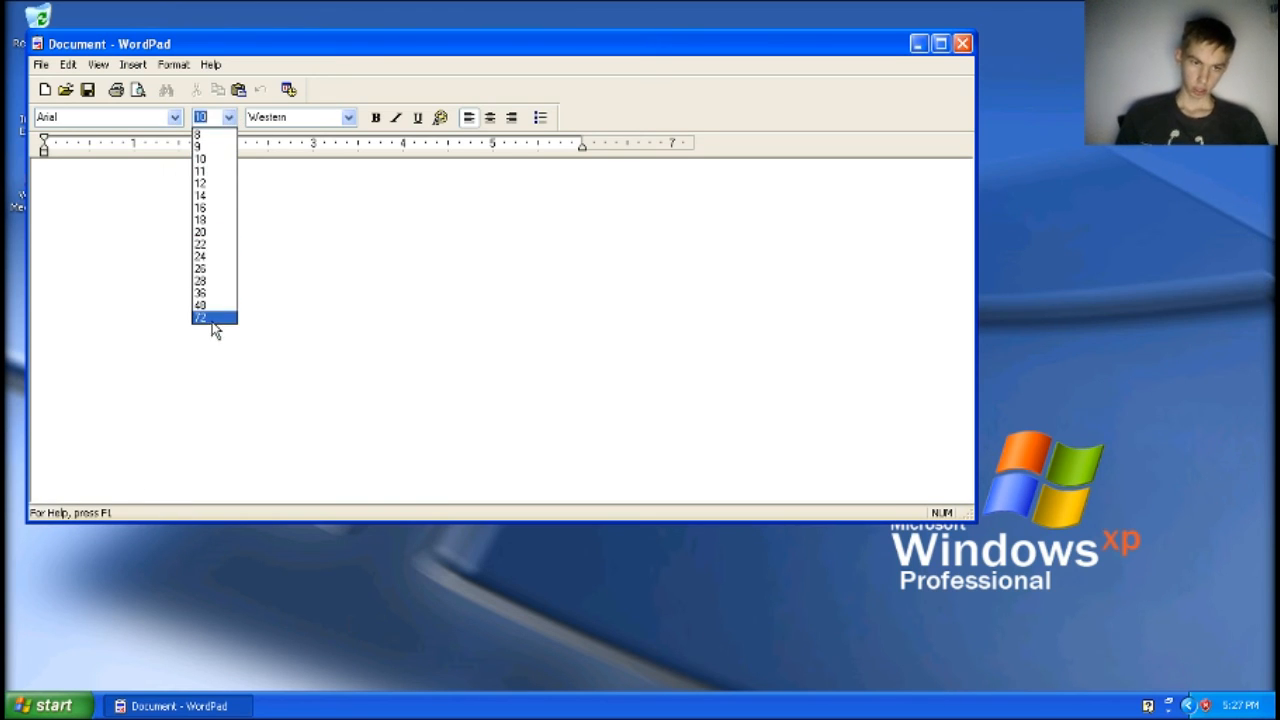
left_click(200, 317)
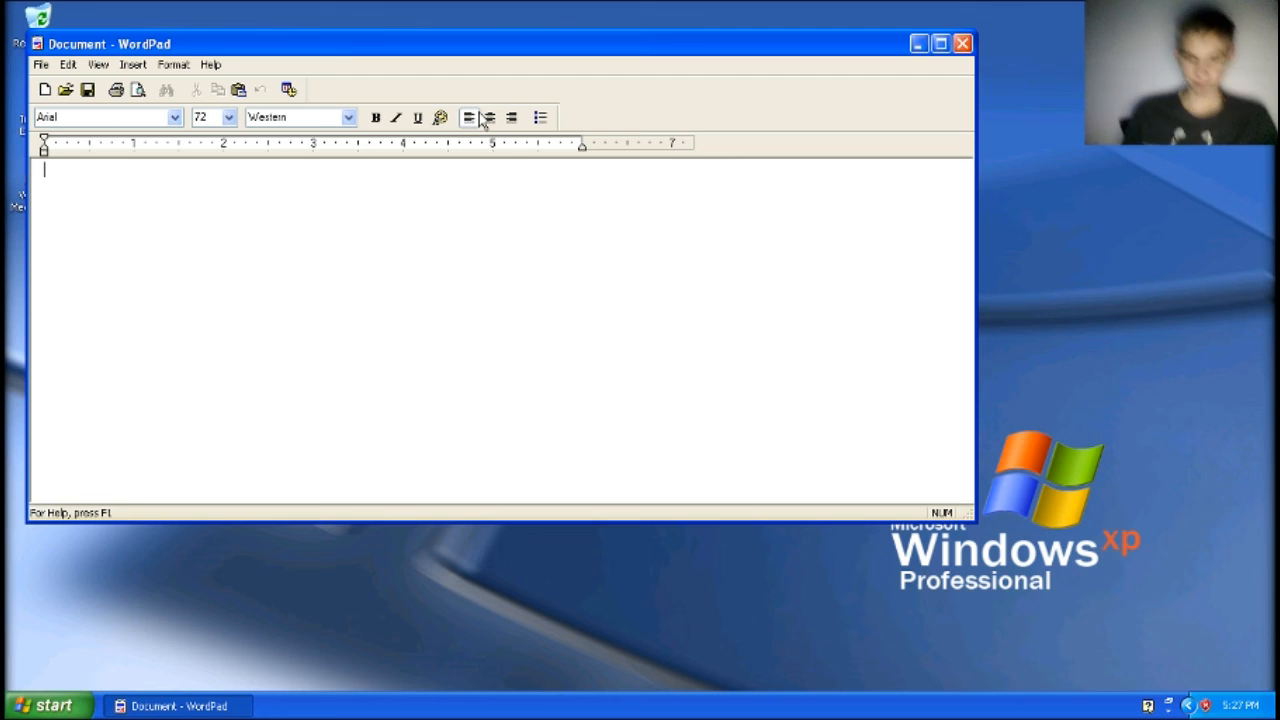
type("Di")
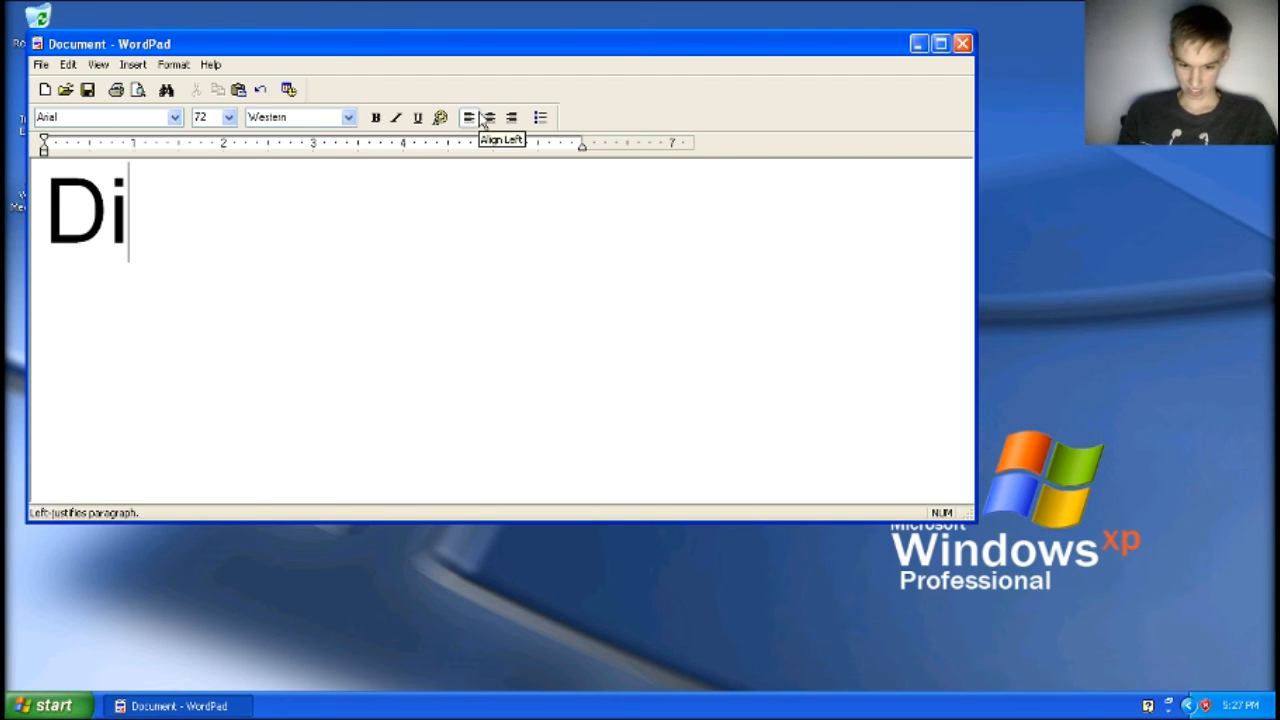
type("fferent")
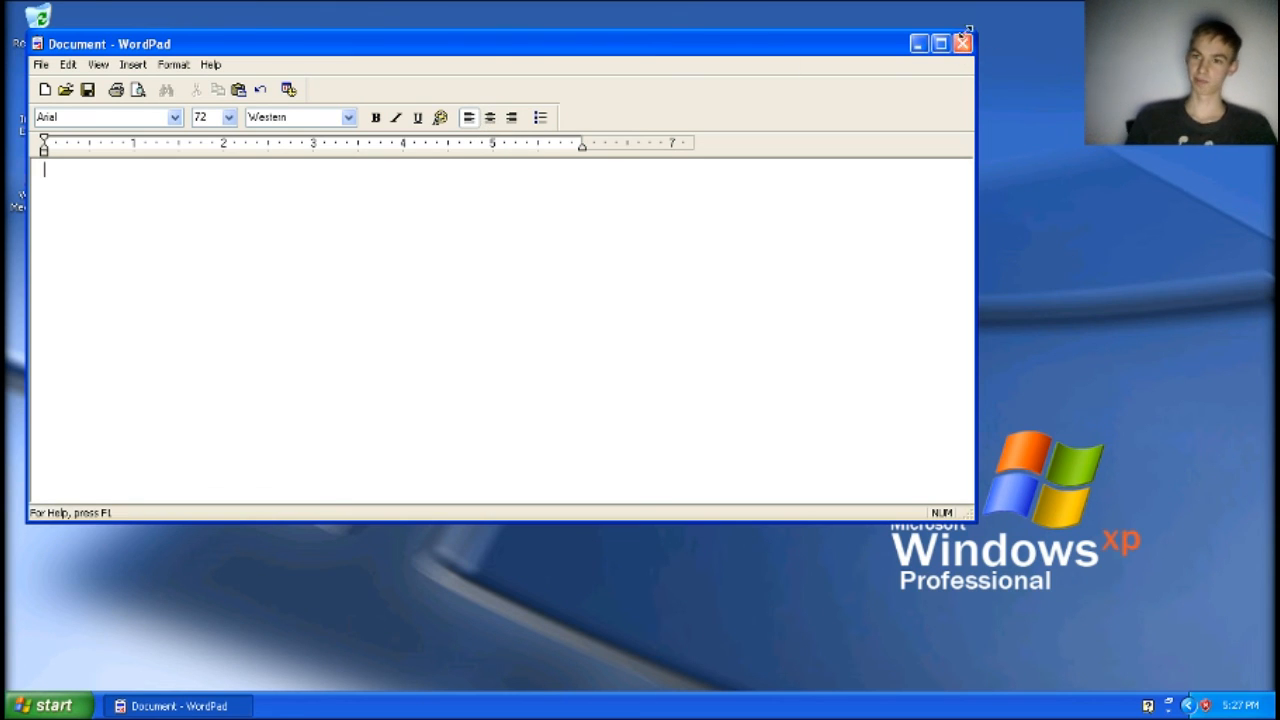
left_click(962, 43)
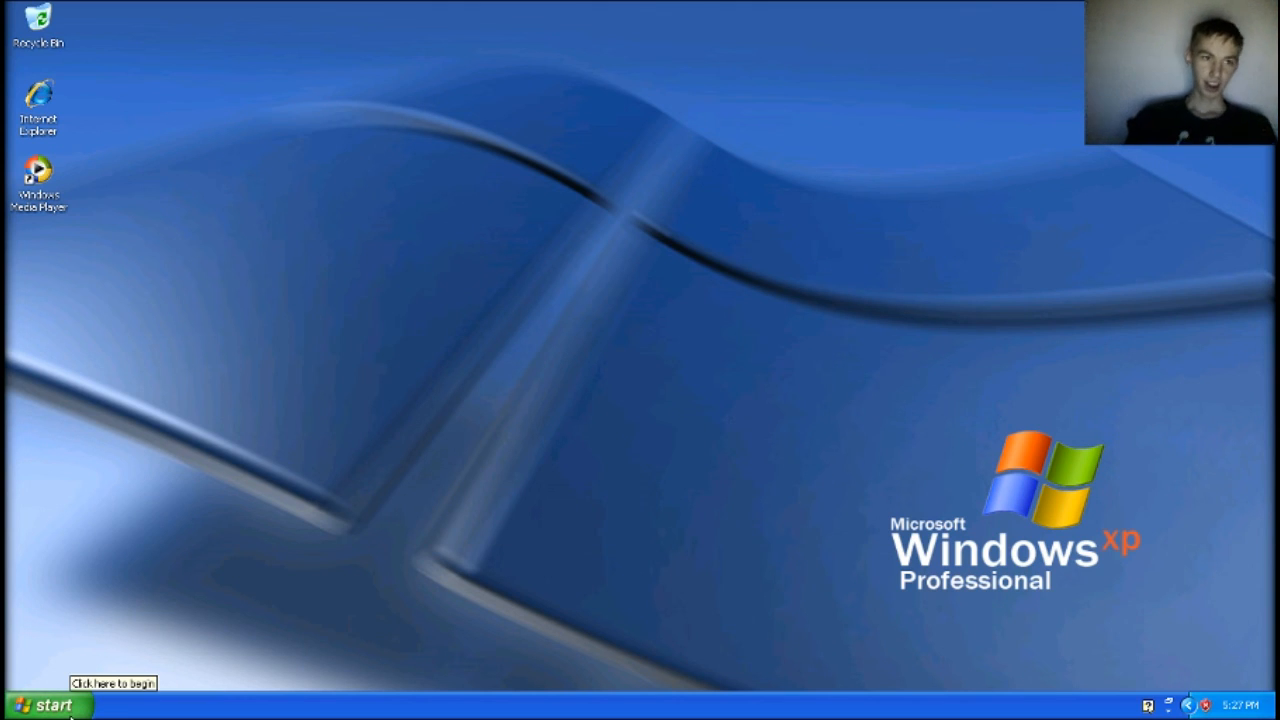
Go from My Music into the empty Sample Music folder, back, and close Explorer
left_click(45, 705)
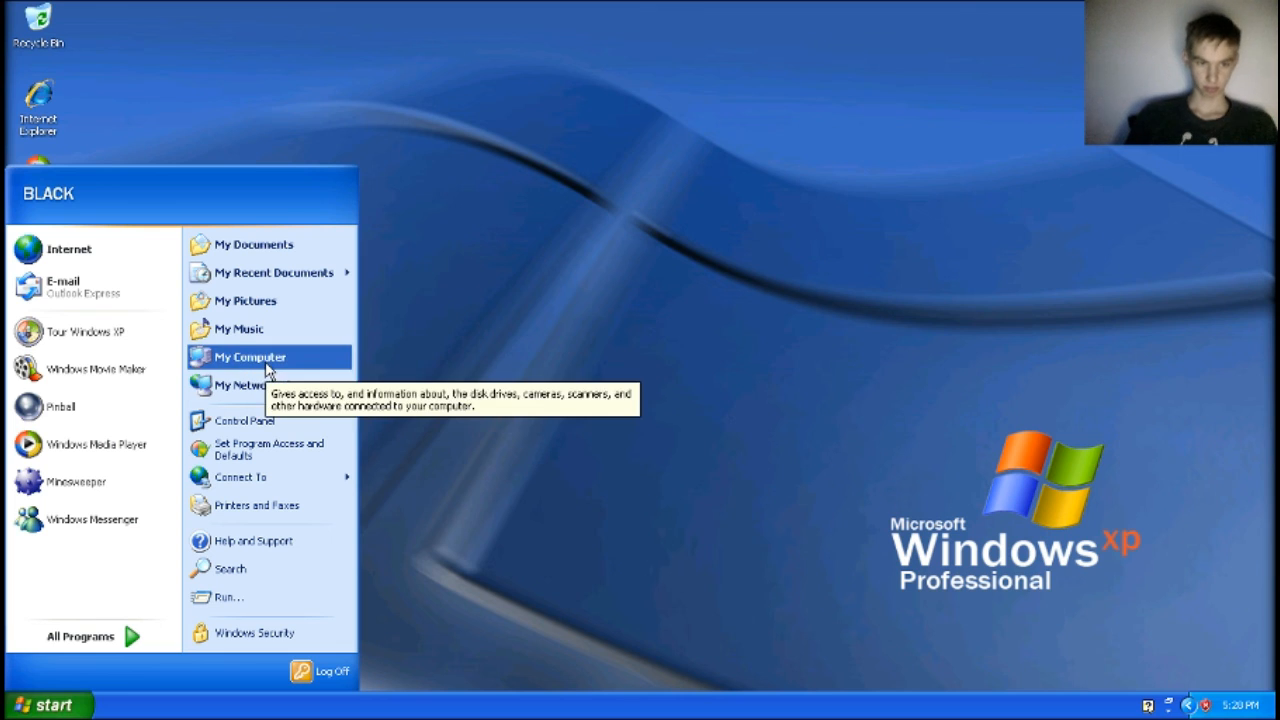
mouse_move(245, 300)
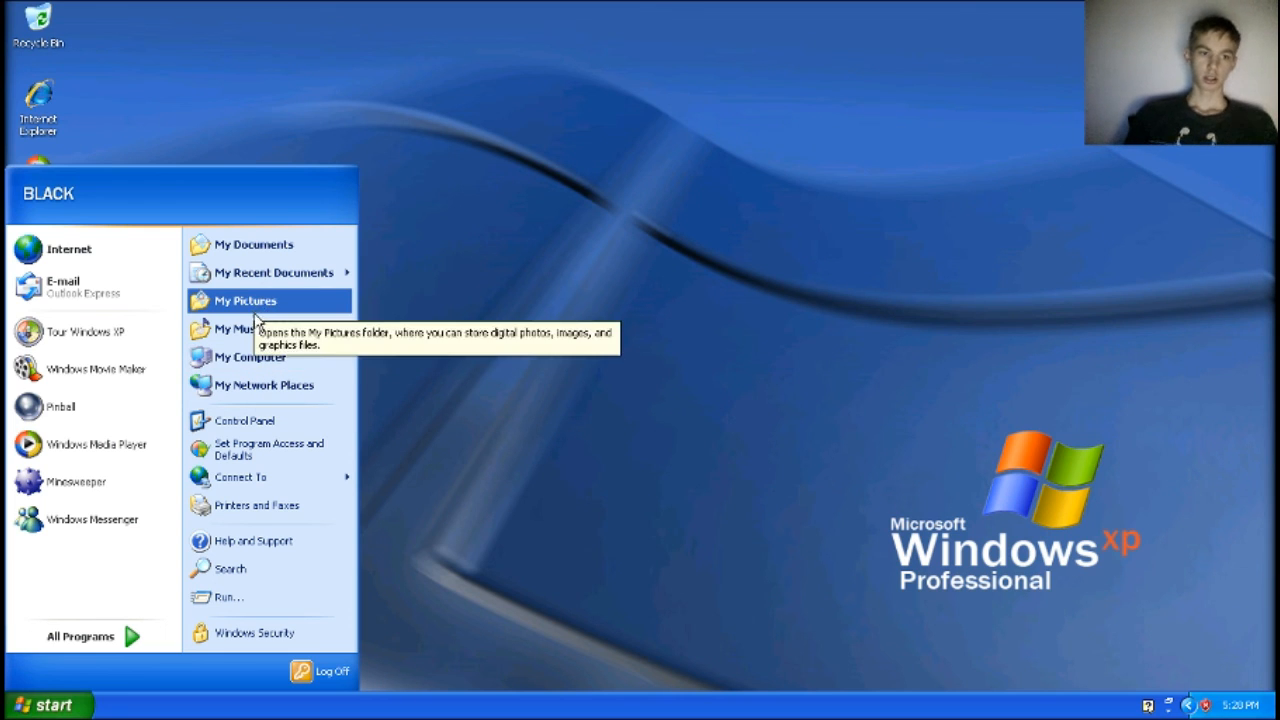
left_click(245, 328)
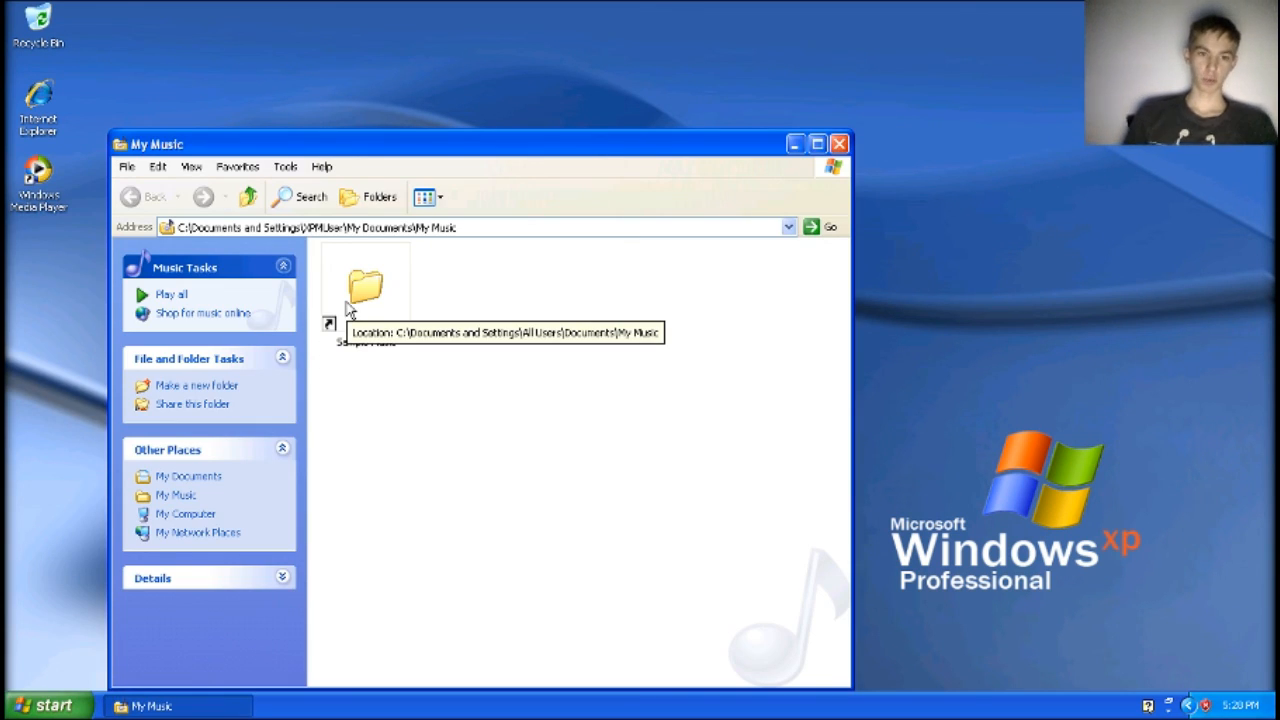
double_click(365, 285)
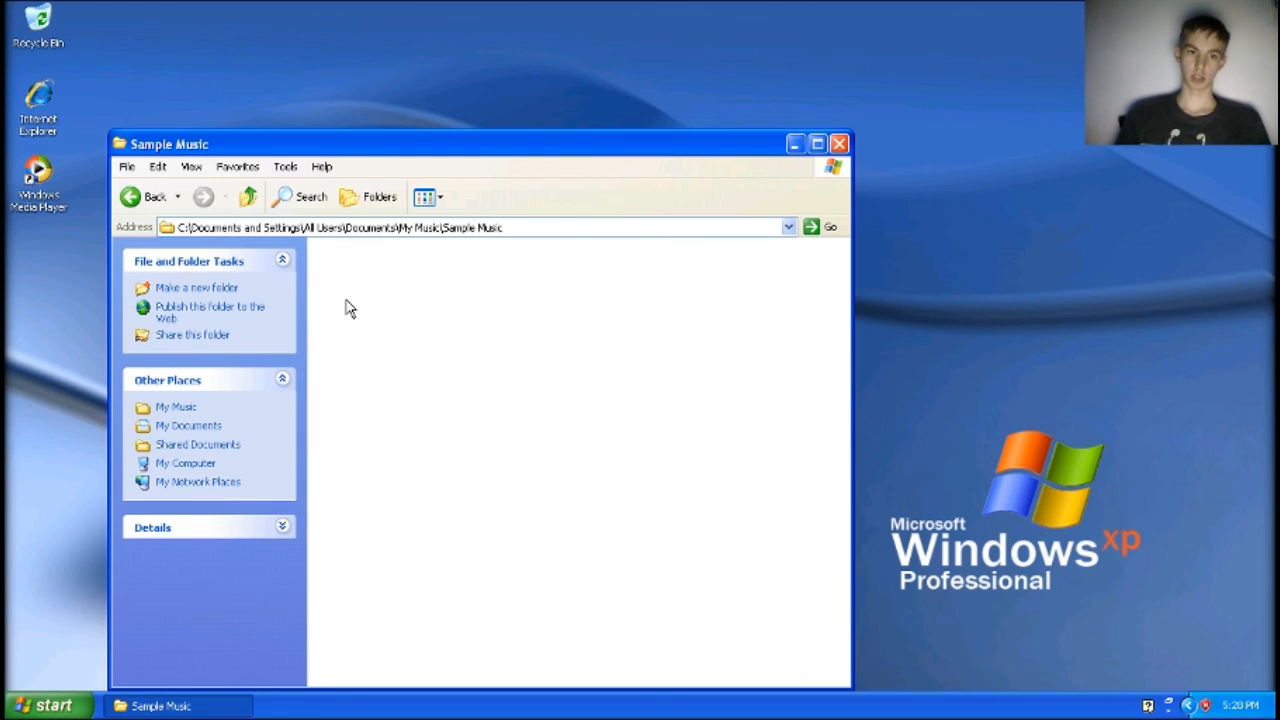
mouse_move(148, 197)
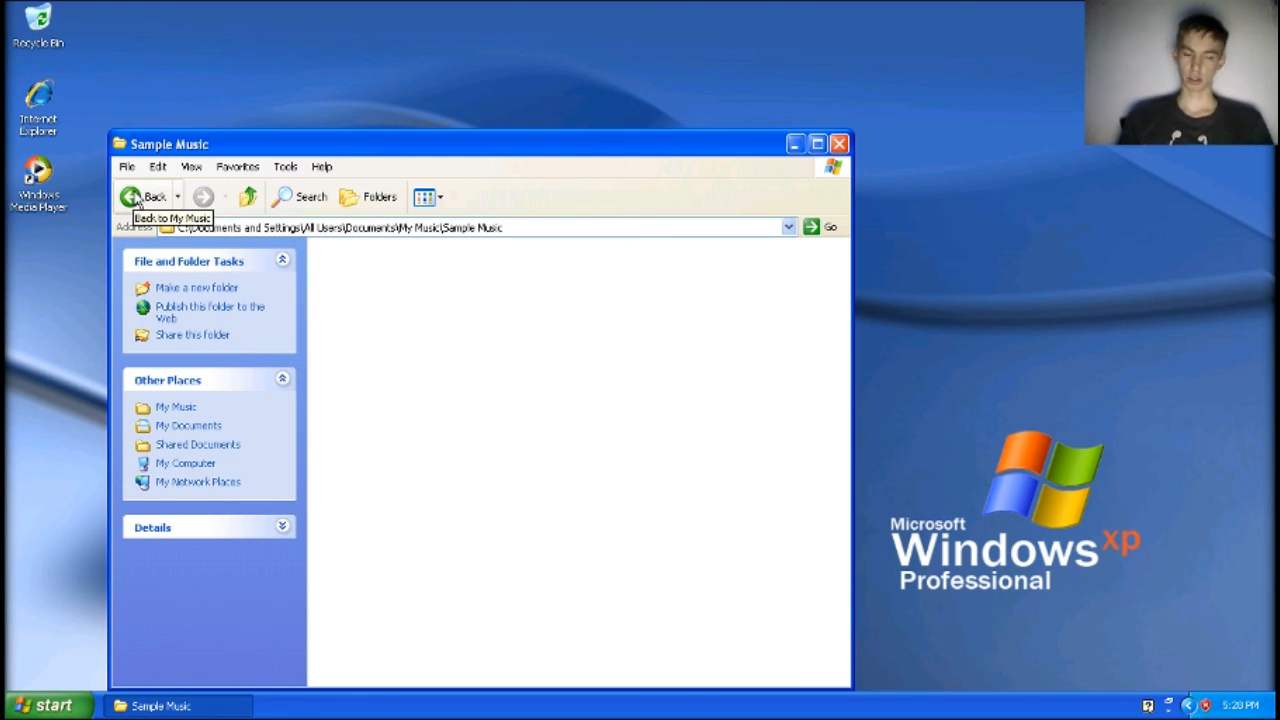
left_click(150, 196)
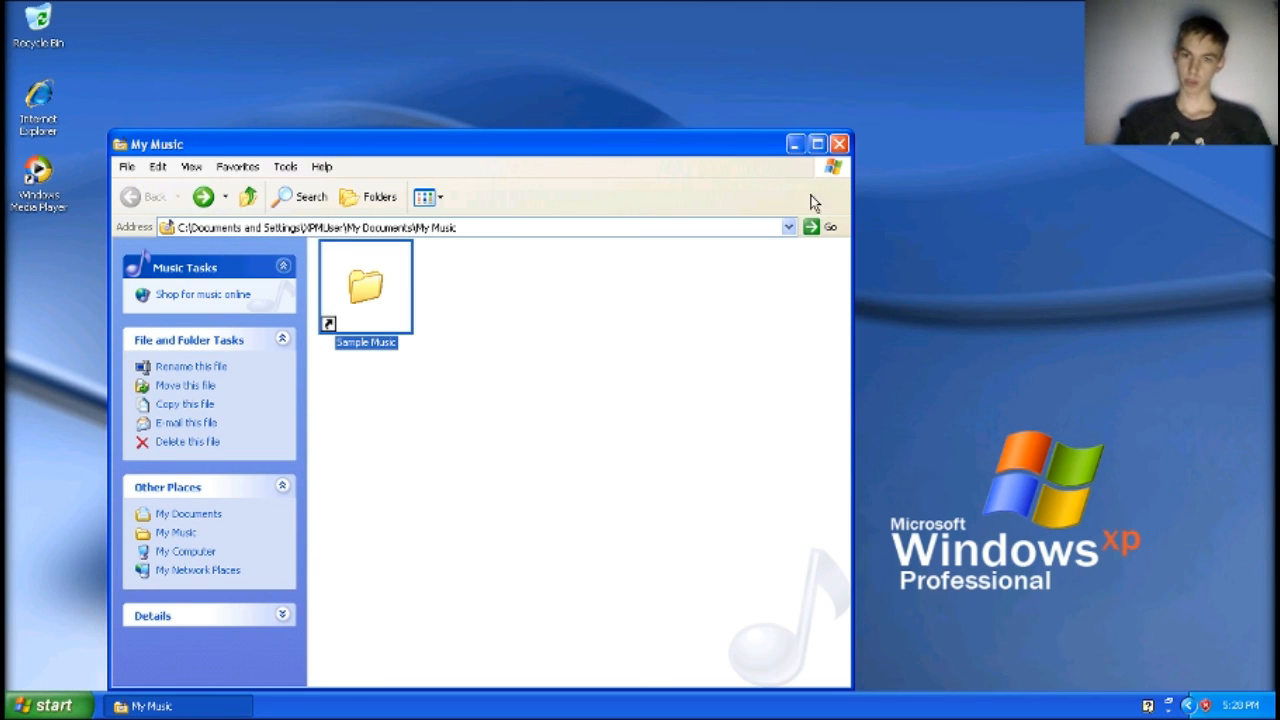
left_click(839, 143)
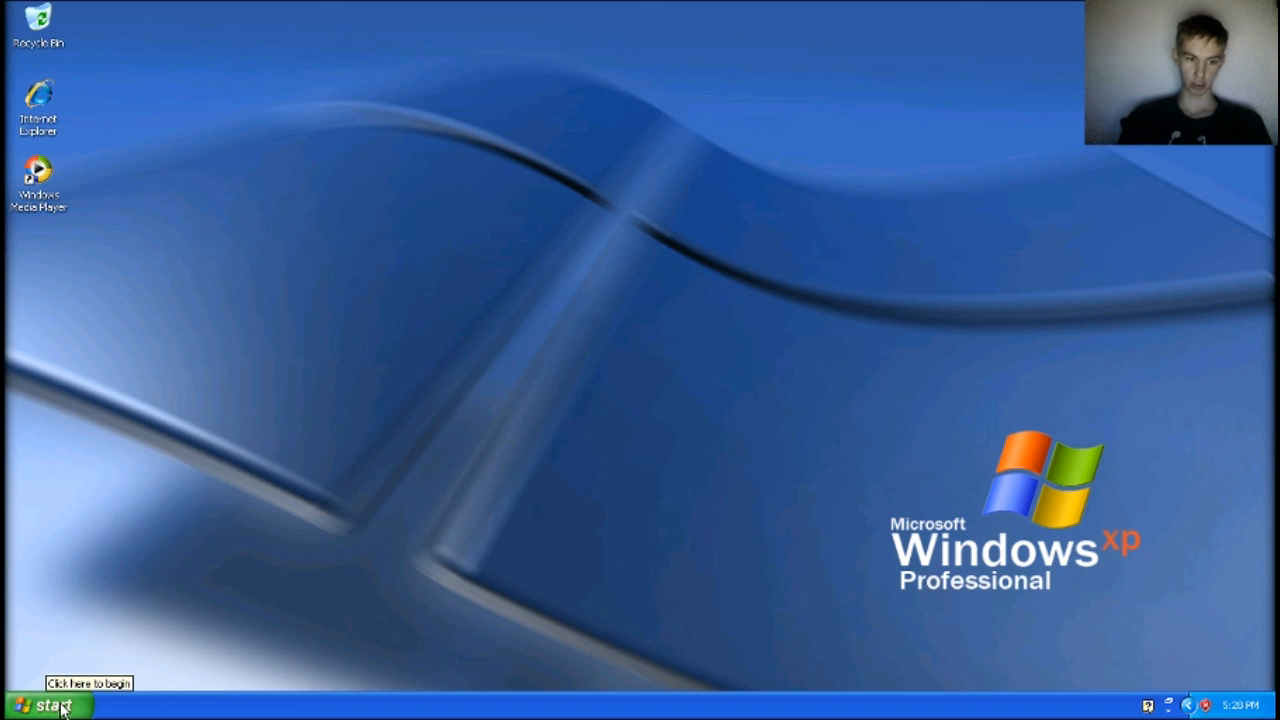
Dismiss Movie Maker's Remote Desktop error and launch Windows Media Player from the desktop
left_click(45, 705)
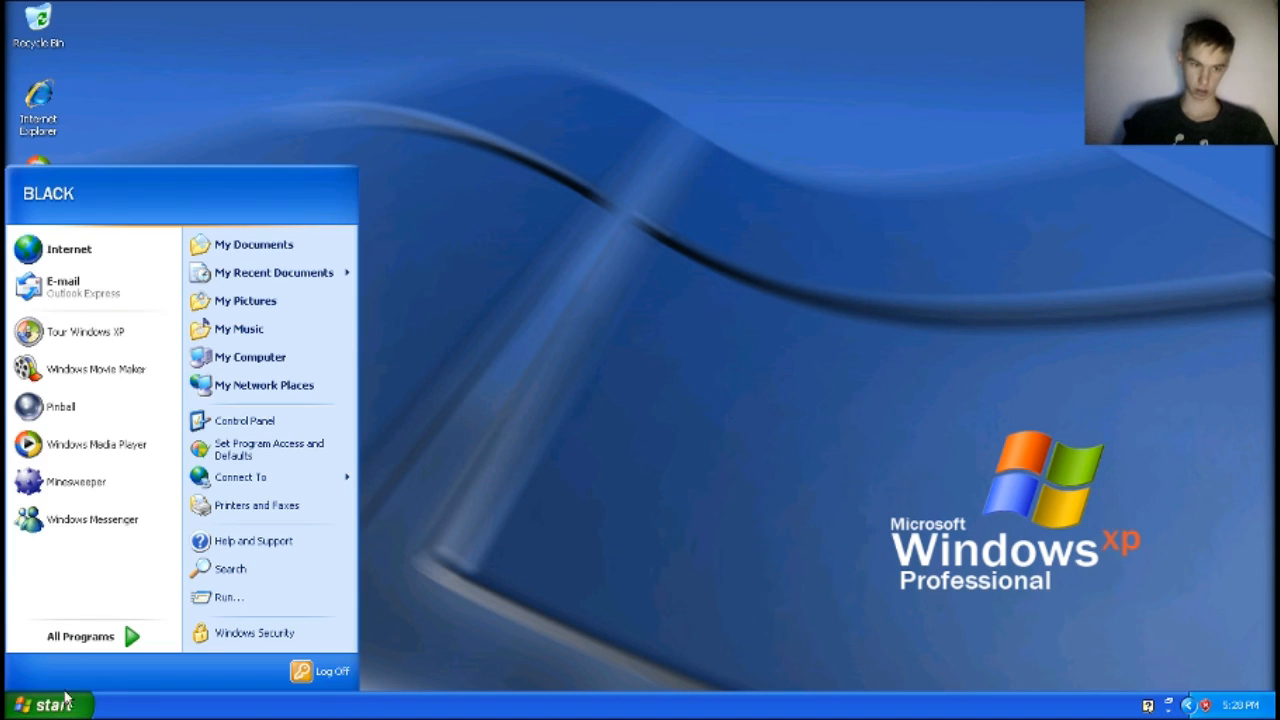
left_click(95, 368)
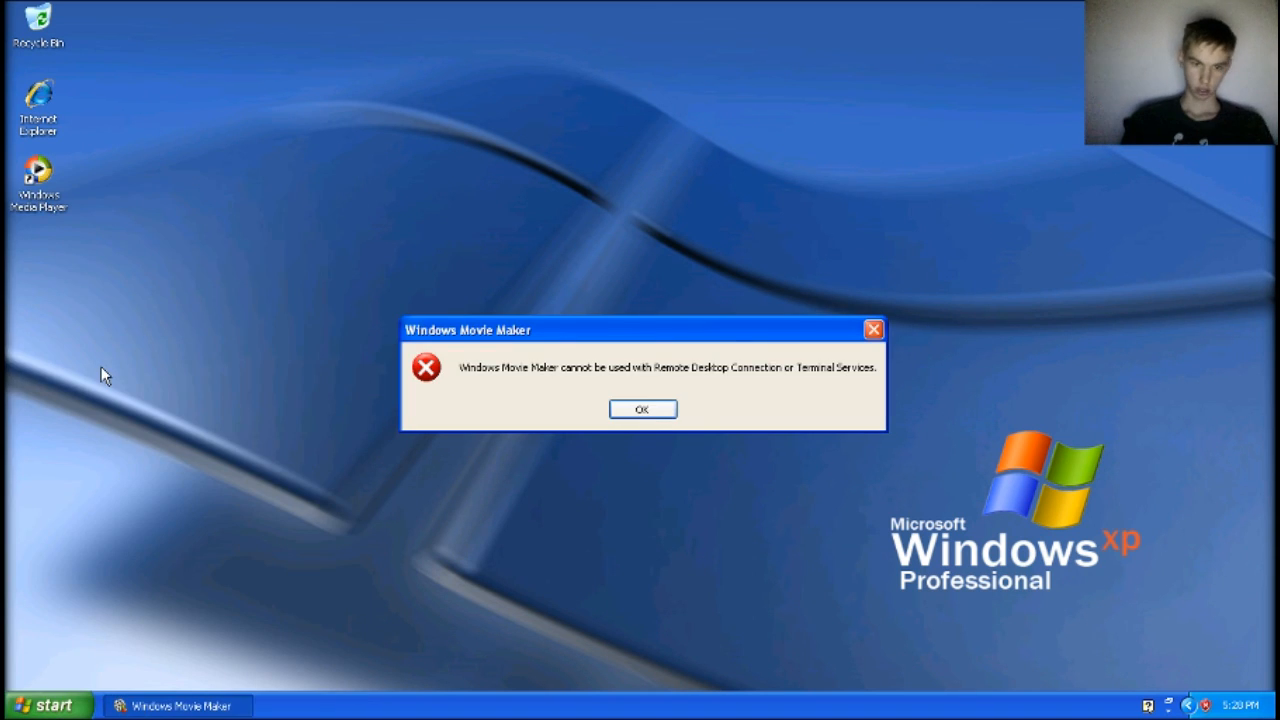
left_click(642, 409)
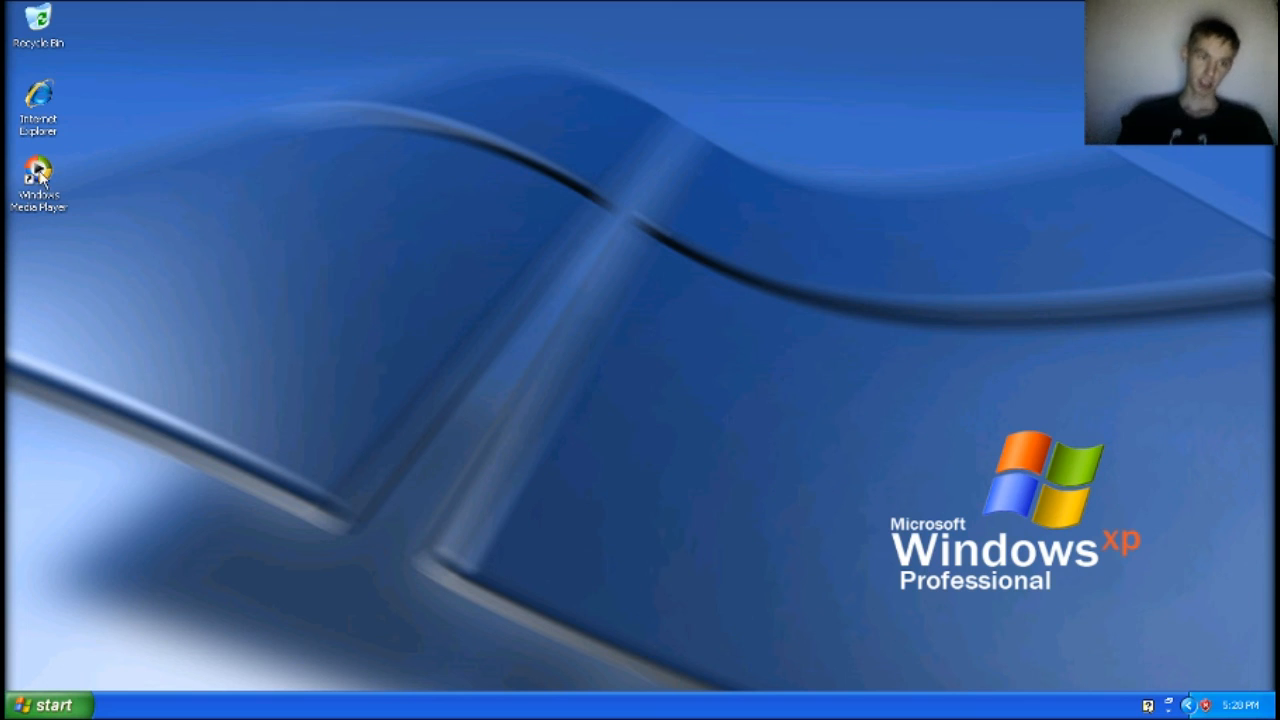
double_click(38, 178)
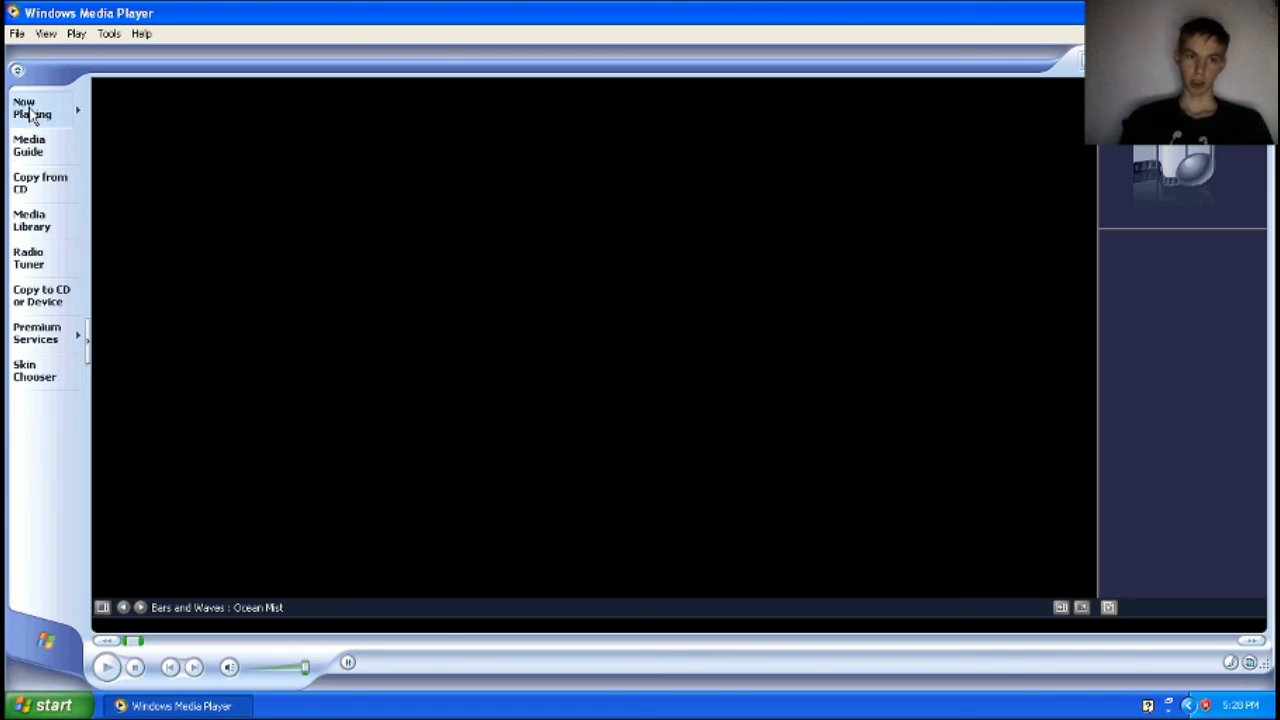
mouse_move(462, 279)
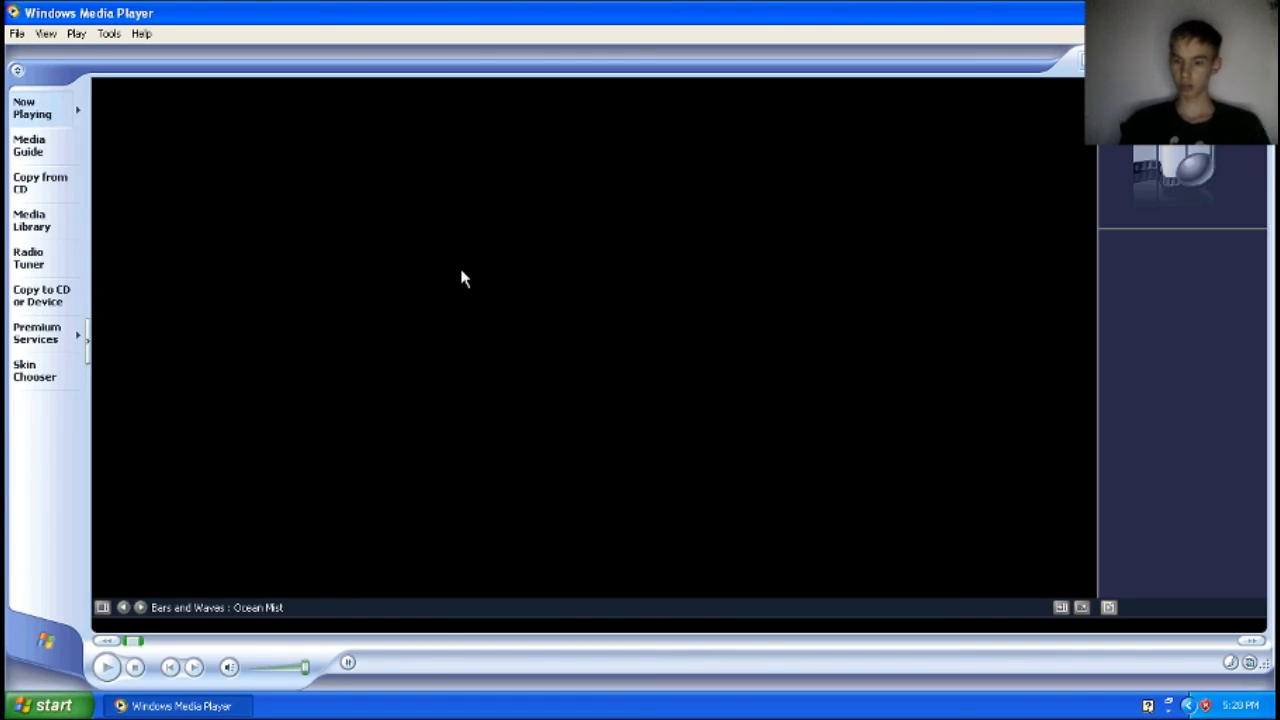
mouse_move(330, 460)
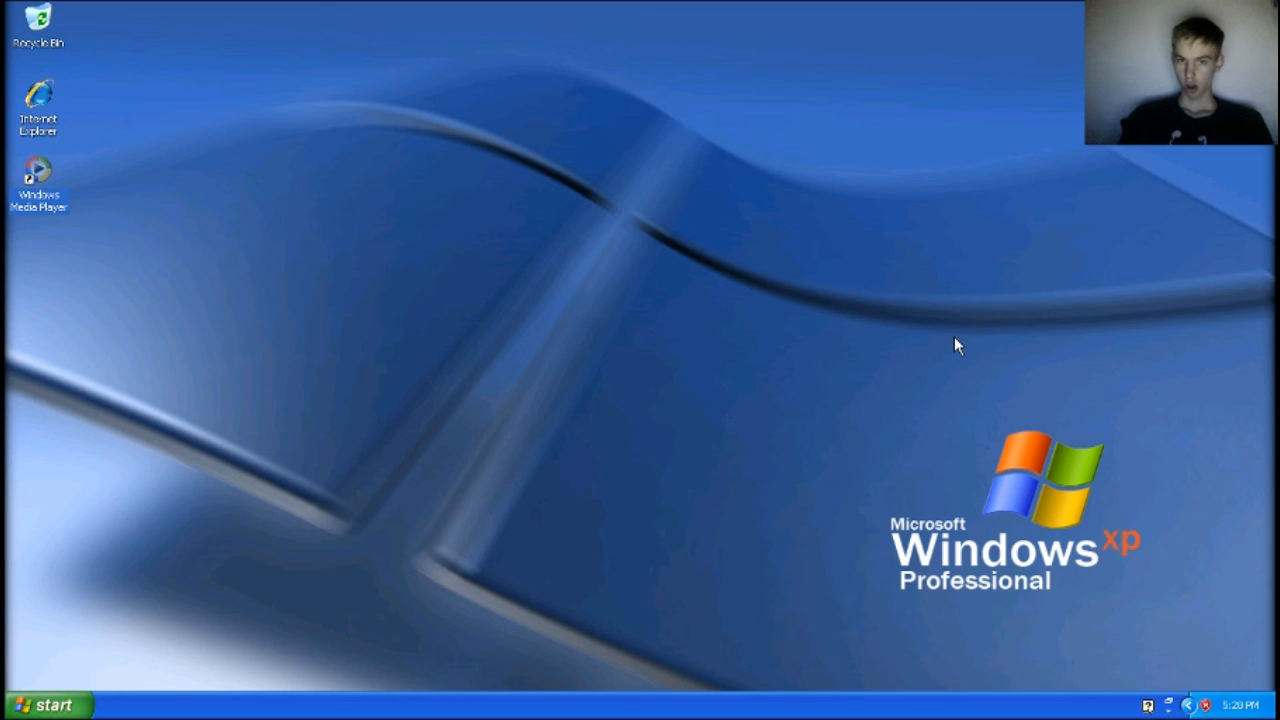
mouse_move(687, 390)
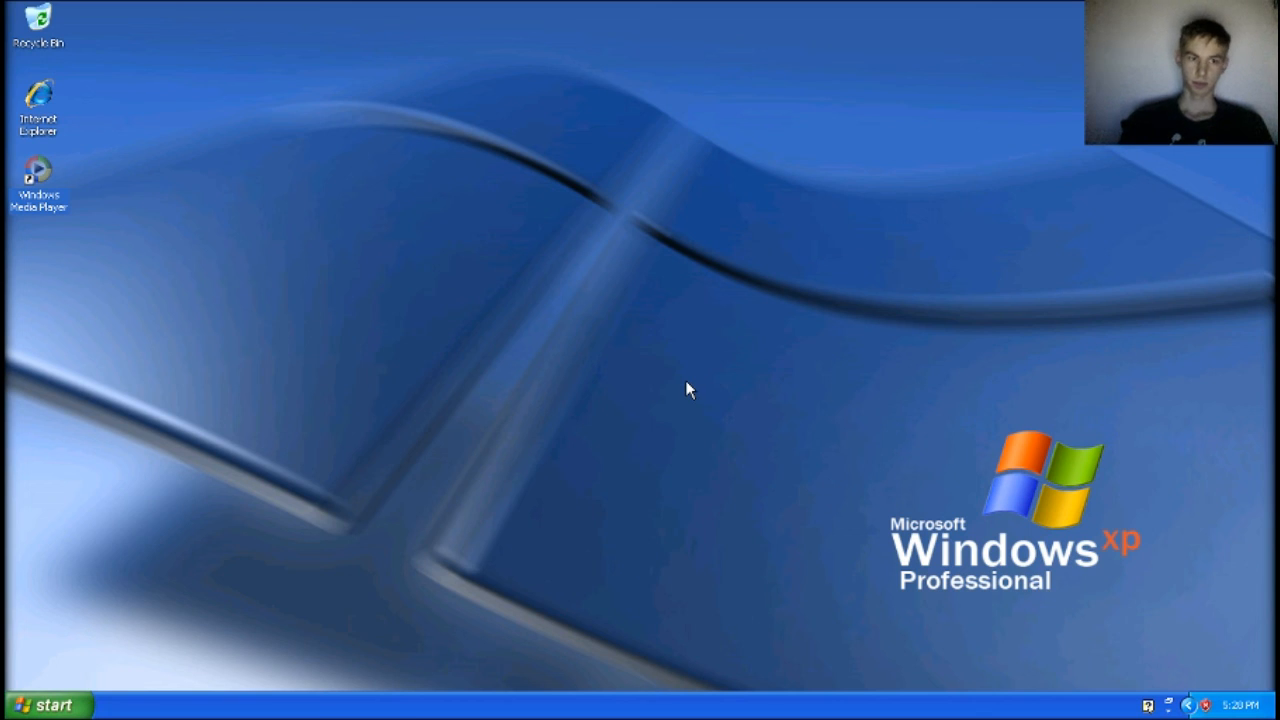
mouse_move(617, 222)
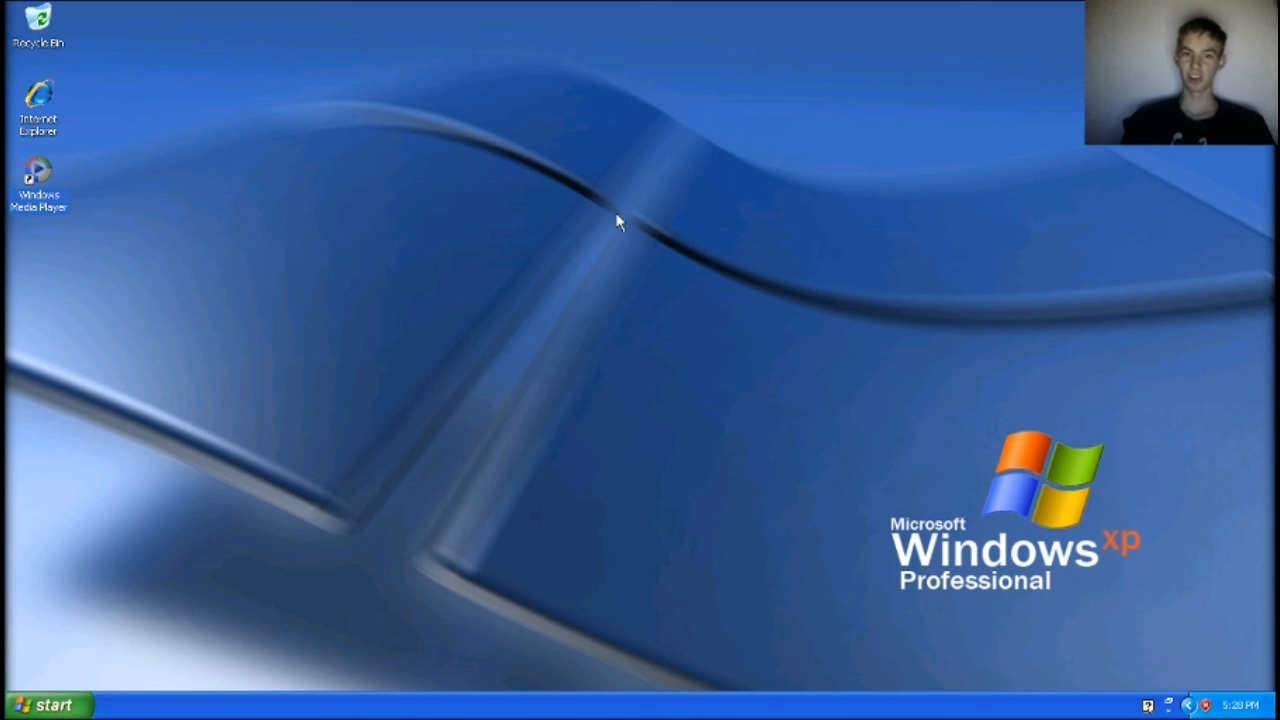
mouse_move(363, 148)
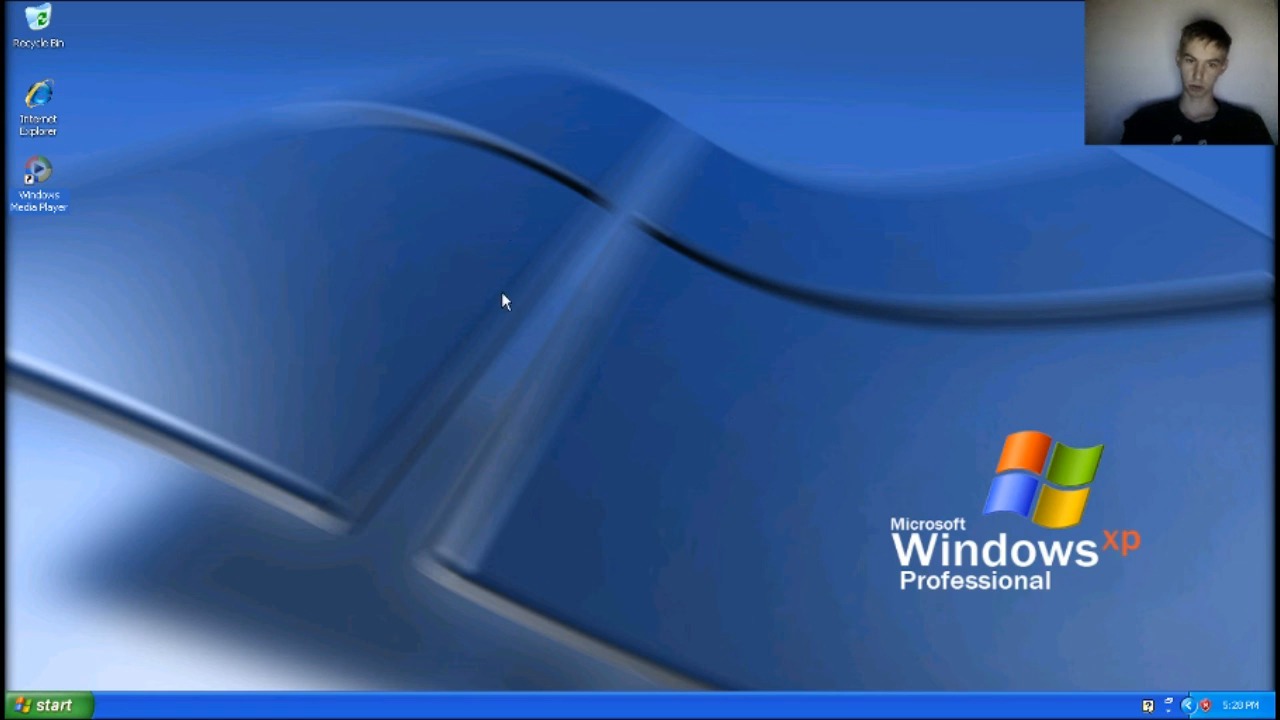
mouse_move(210, 640)
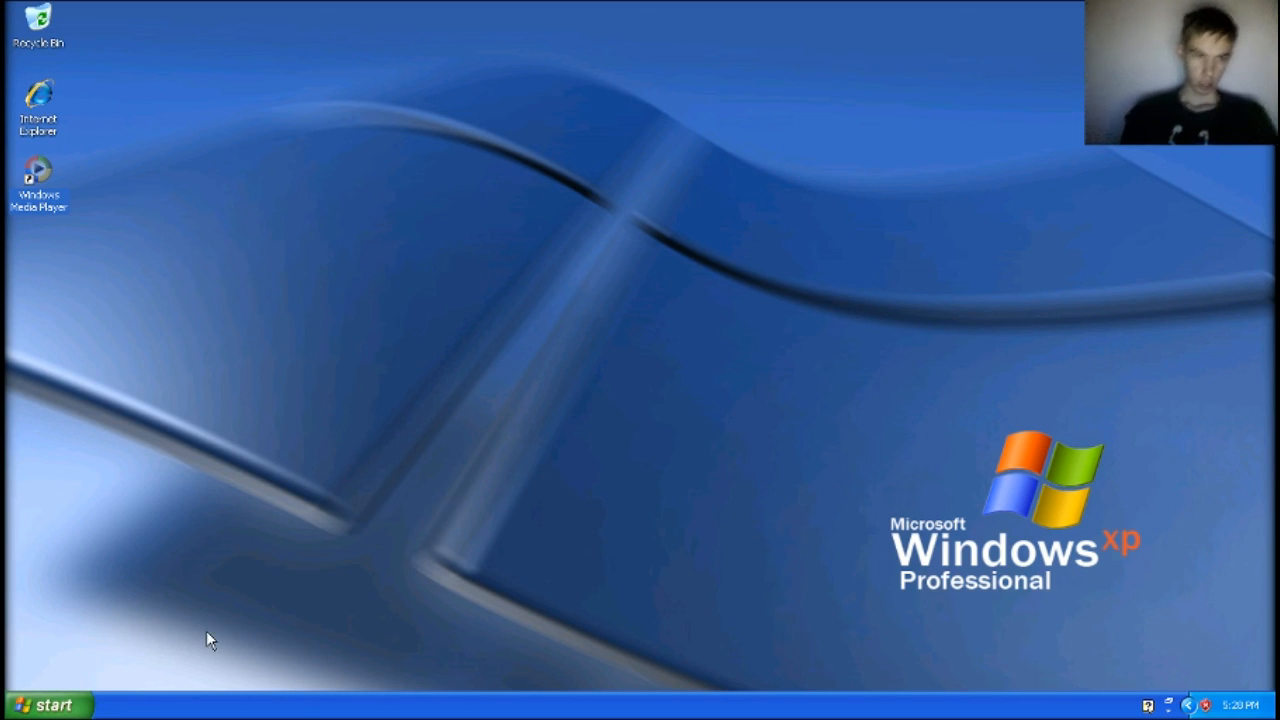